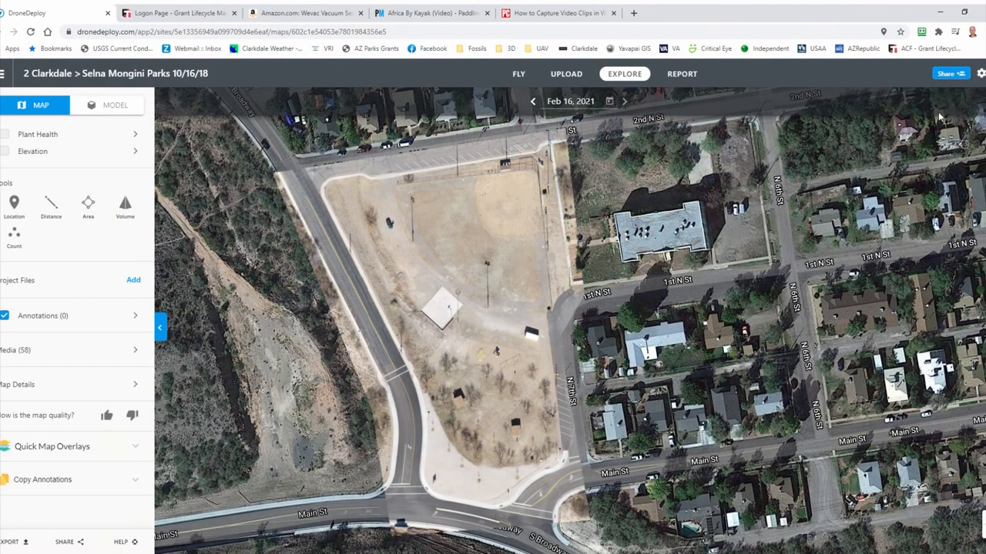
{"action": "mouse_move", "coordinate": [853, 210]}
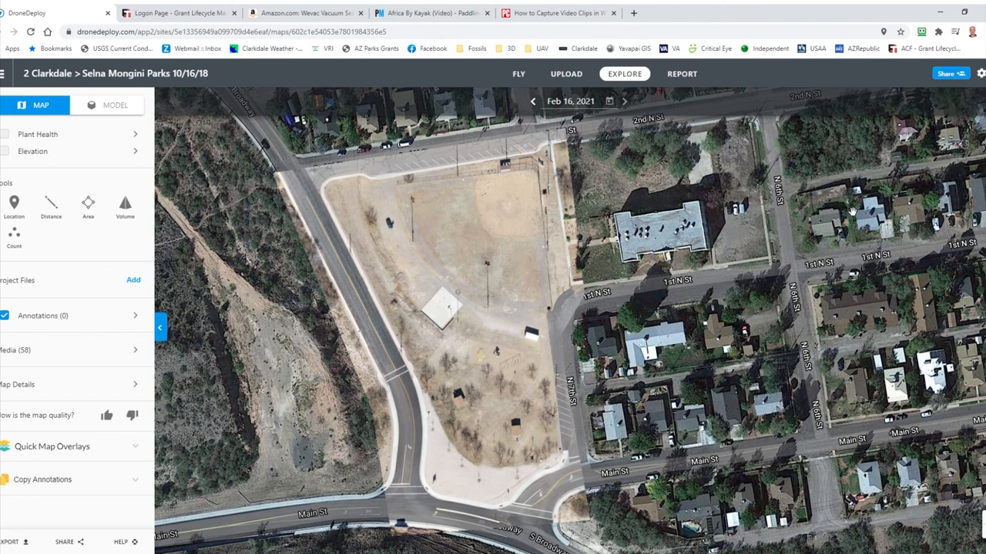
{"action": "mouse_move", "coordinate": [839, 222]}
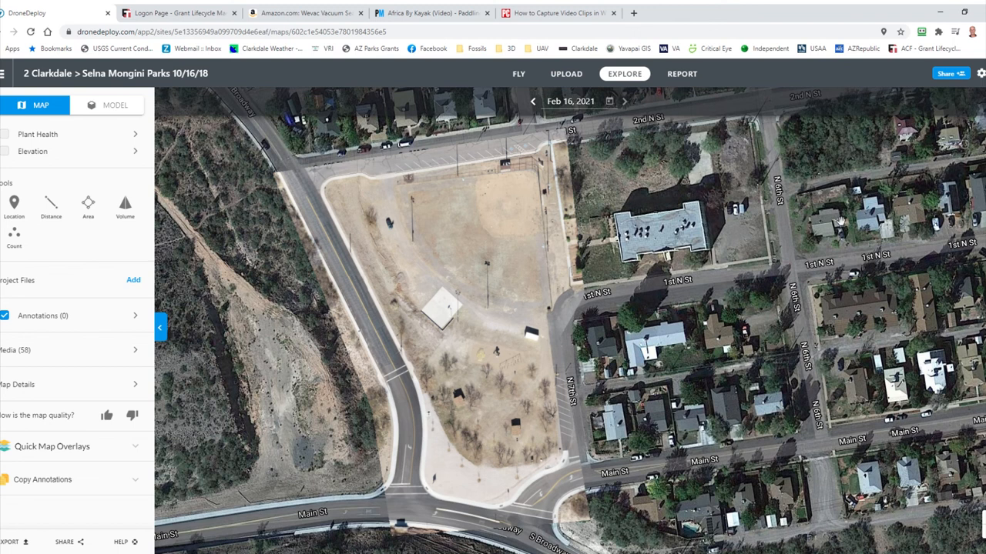
{"action": "mouse_move", "coordinate": [841, 222]}
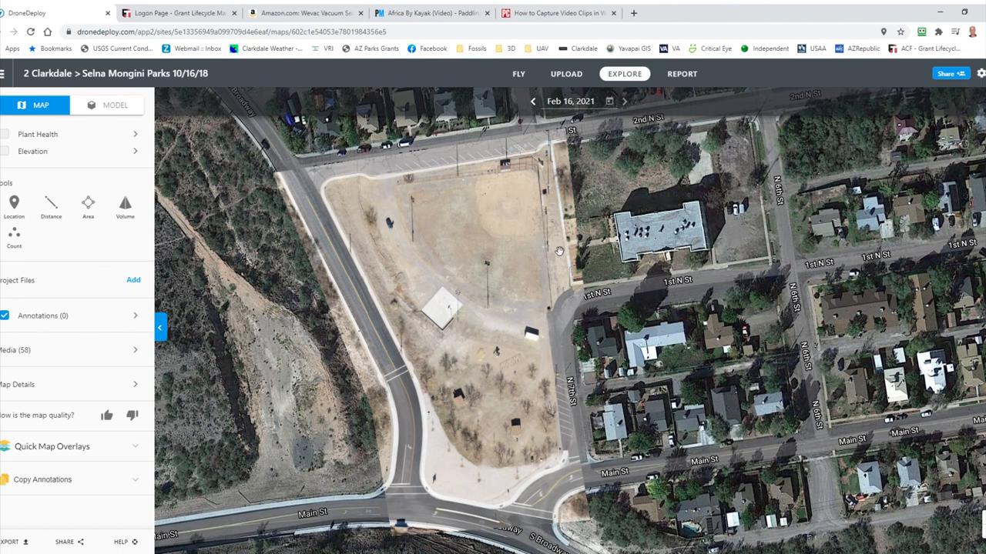
{"action": "mouse_move", "coordinate": [336, 191]}
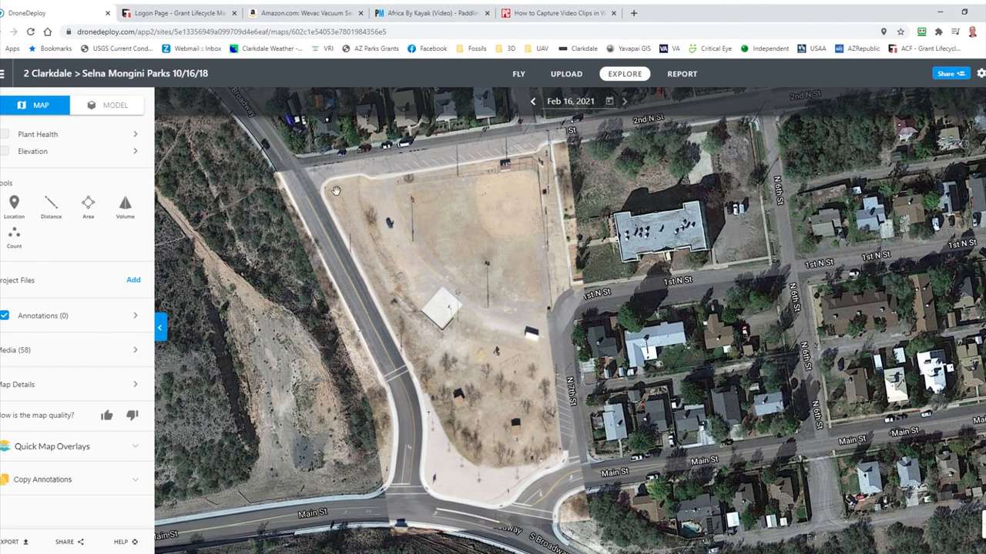
{"action": "mouse_move", "coordinate": [699, 267]}
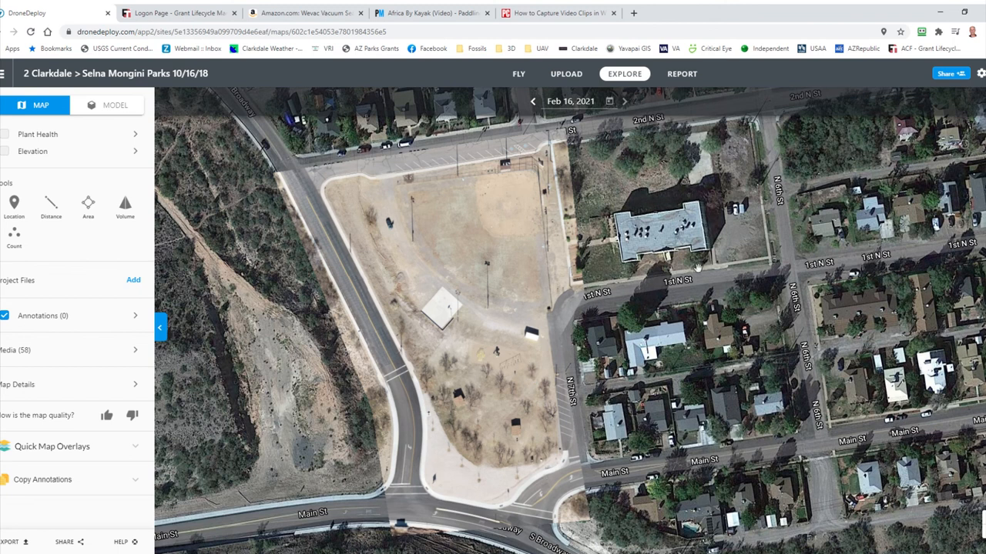
{"action": "mouse_move", "coordinate": [754, 514]}
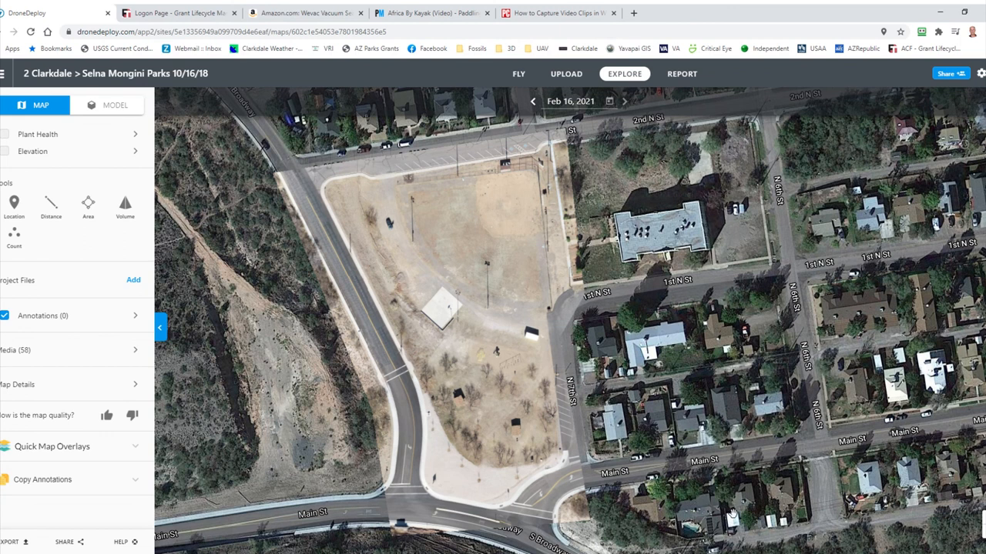
{"action": "mouse_move", "coordinate": [744, 419]}
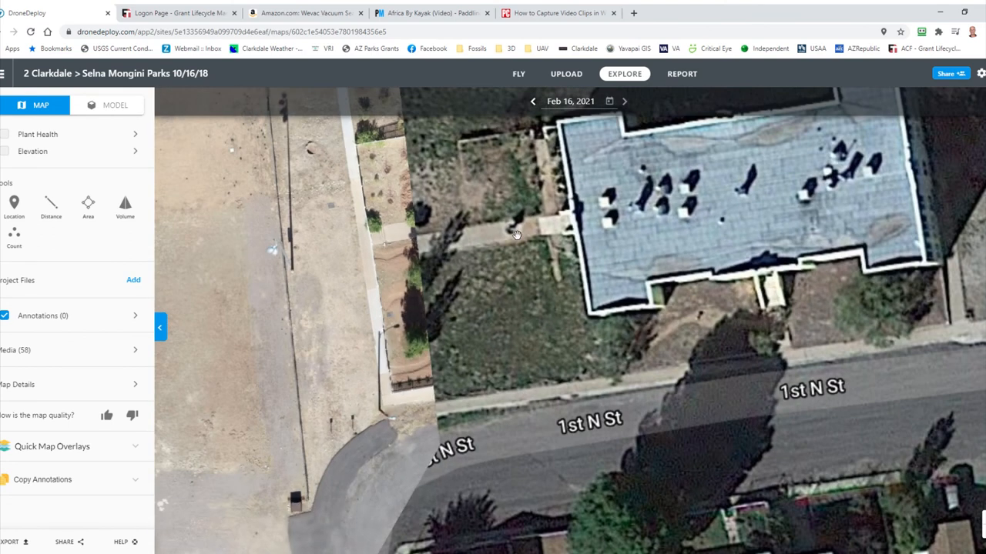
- Bring the ball field and parking lot into view and start an area measurement
{"action": "left_click_drag", "start_coordinate": [516, 234], "coordinate": [693, 408]}
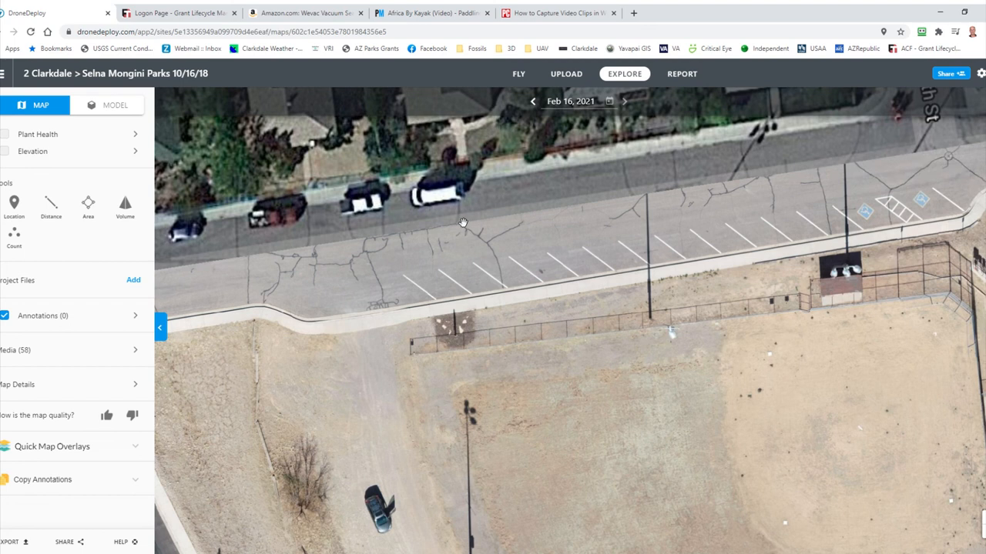
{"action": "mouse_move", "coordinate": [428, 206]}
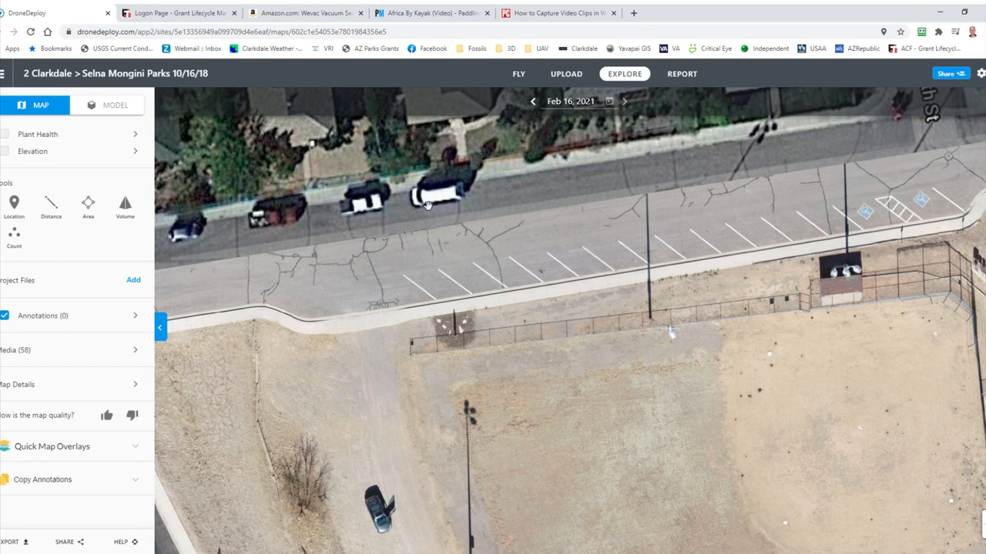
{"action": "scroll", "scroll_direction": "down", "scroll_amount": 3}
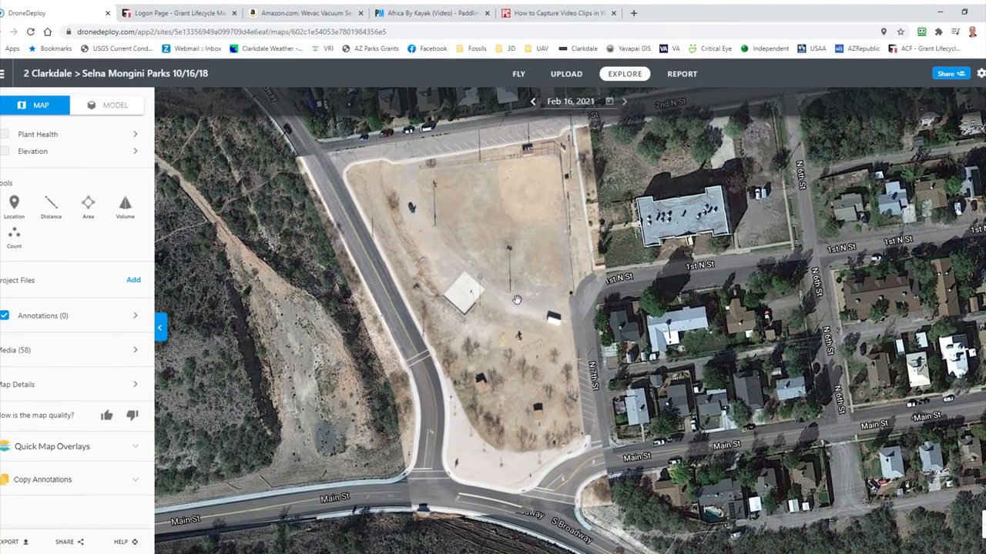
{"action": "mouse_move", "coordinate": [523, 311]}
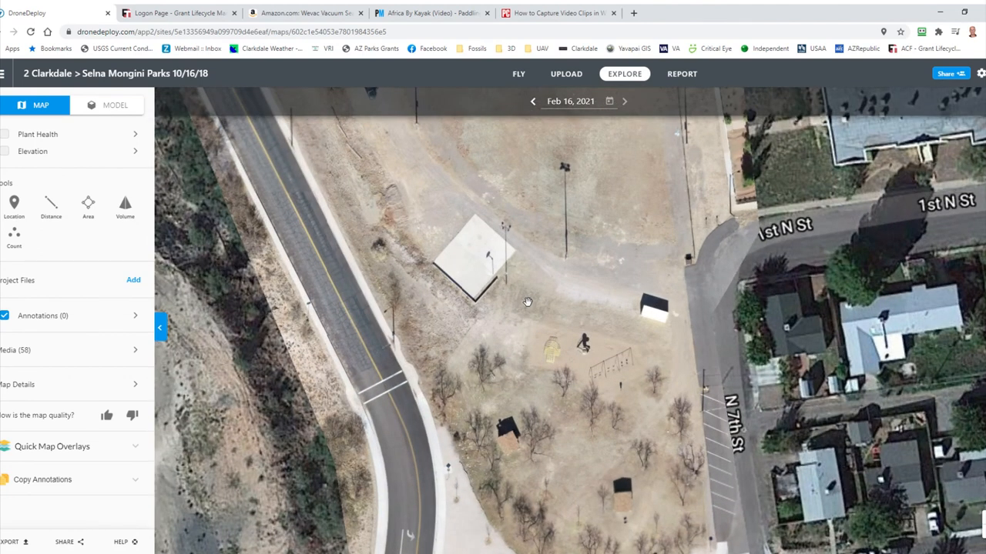
{"action": "left_click_drag", "start_coordinate": [526, 300], "coordinate": [597, 293]}
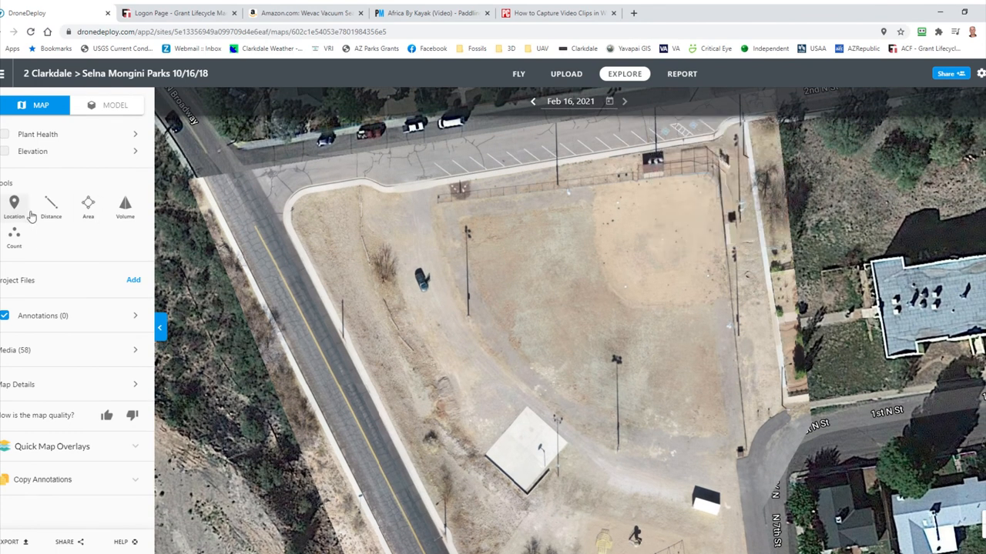
{"action": "mouse_move", "coordinate": [87, 208]}
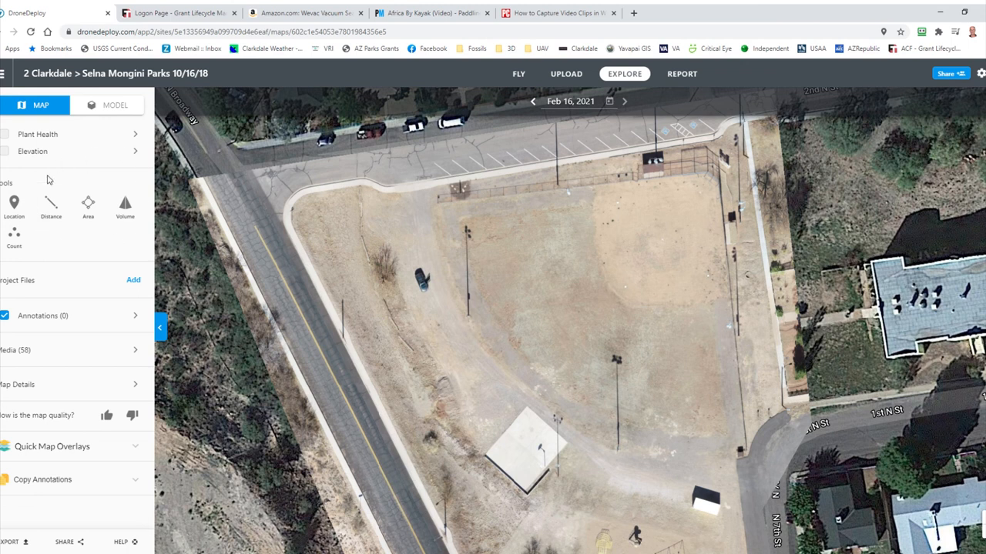
{"action": "left_click", "coordinate": [88, 204]}
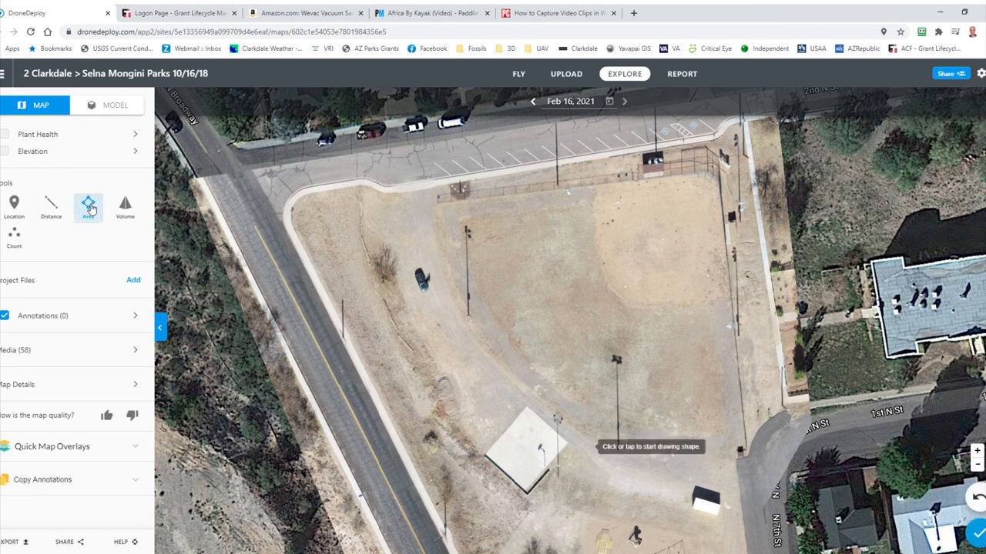
{"action": "mouse_move", "coordinate": [311, 210]}
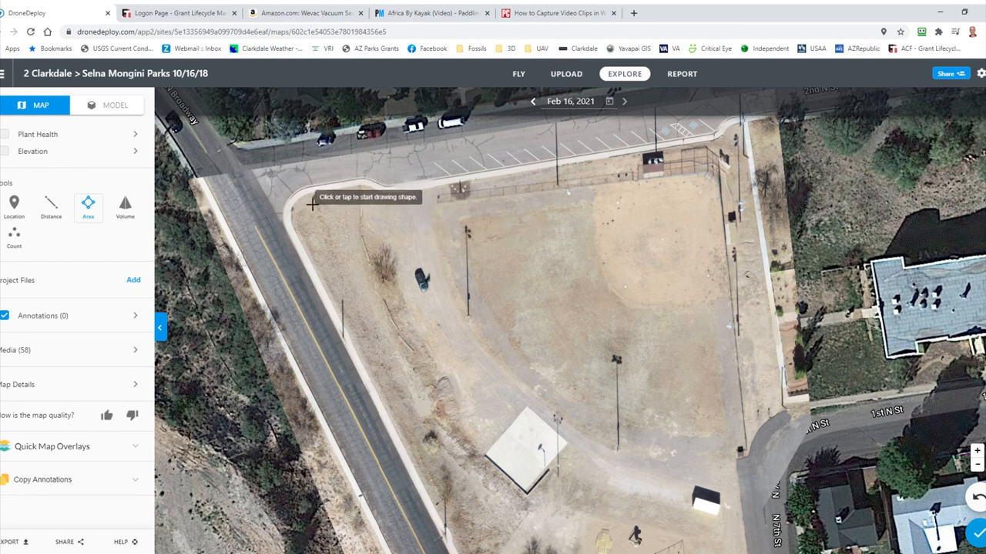
- Trace the park perimeter corner by corner and close the polygon at its start, measuring 2.94 acres
{"action": "left_click", "coordinate": [304, 196]}
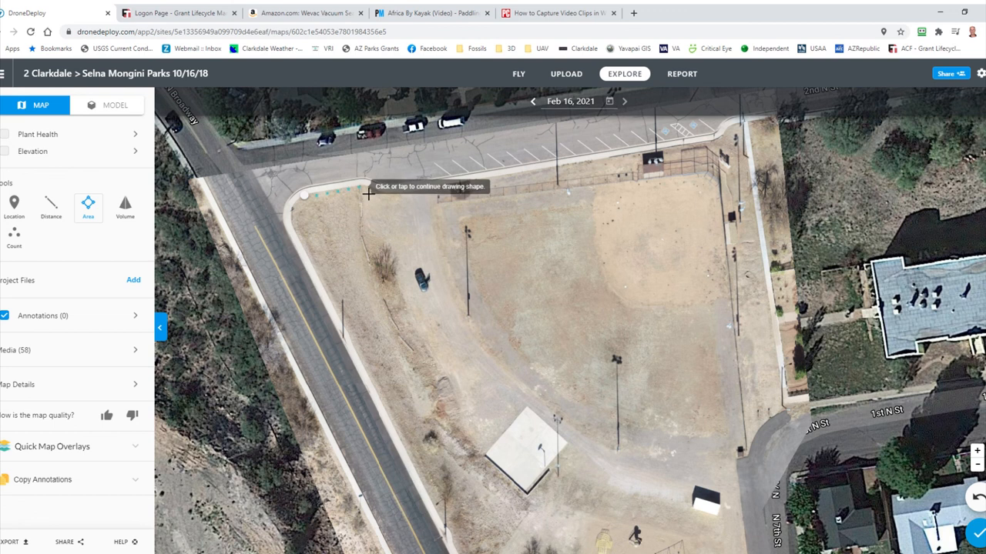
{"action": "left_click", "coordinate": [357, 184]}
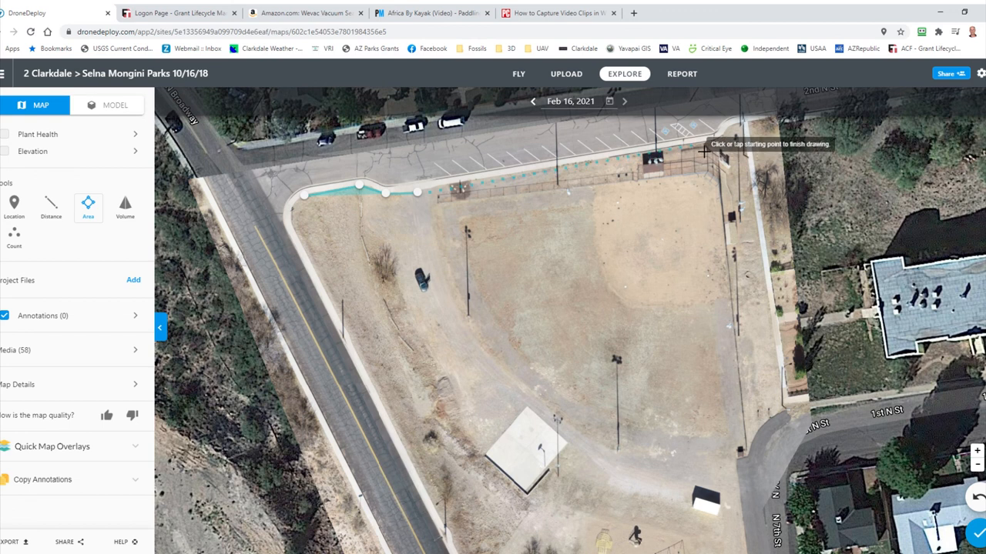
{"action": "left_click", "coordinate": [721, 137]}
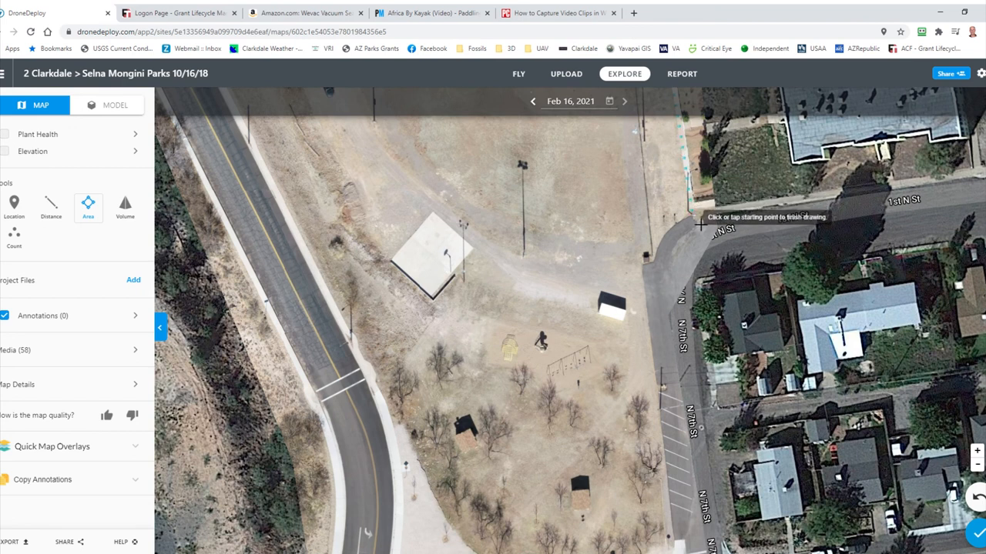
{"action": "left_click", "coordinate": [701, 224]}
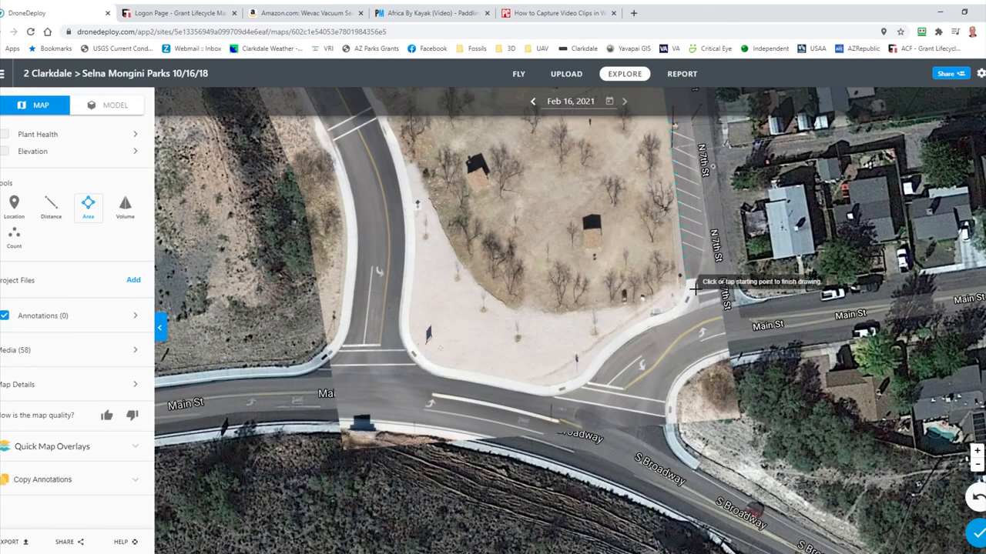
{"action": "left_click", "coordinate": [693, 290]}
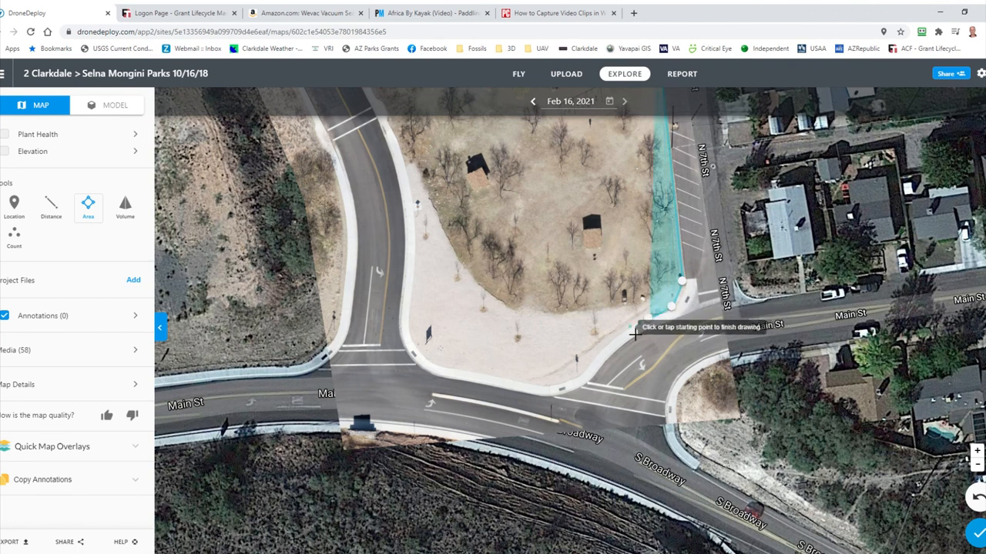
{"action": "left_click", "coordinate": [557, 393]}
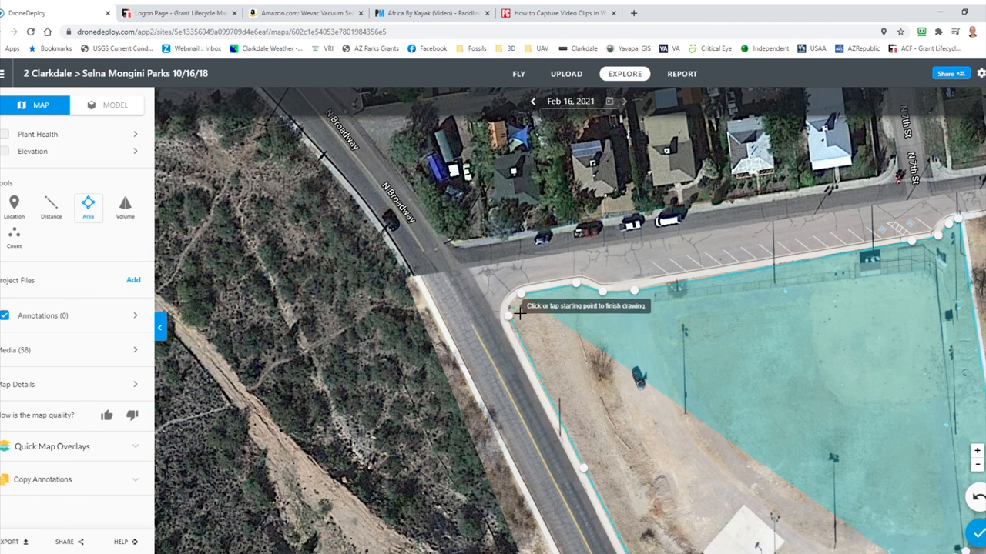
{"action": "mouse_move", "coordinate": [512, 315]}
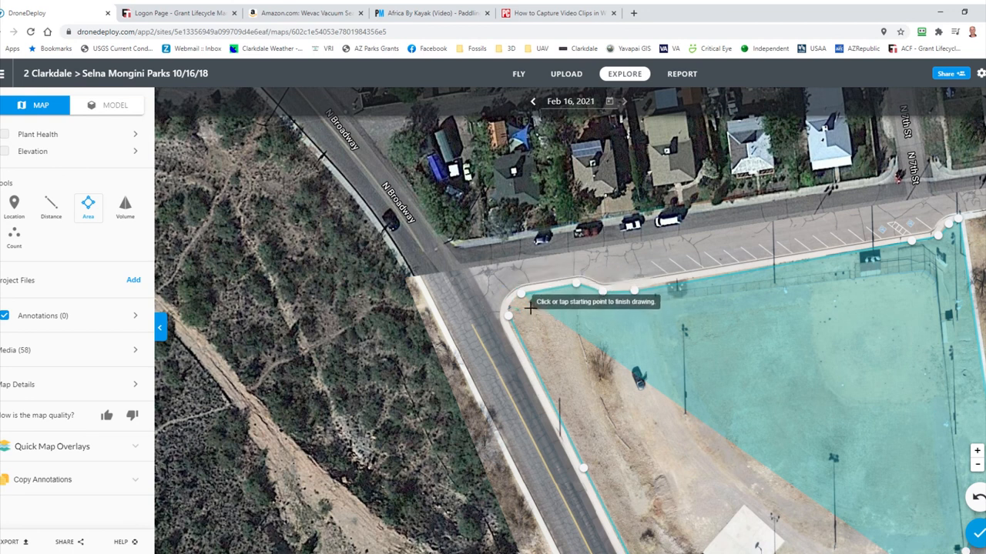
{"action": "mouse_move", "coordinate": [526, 300]}
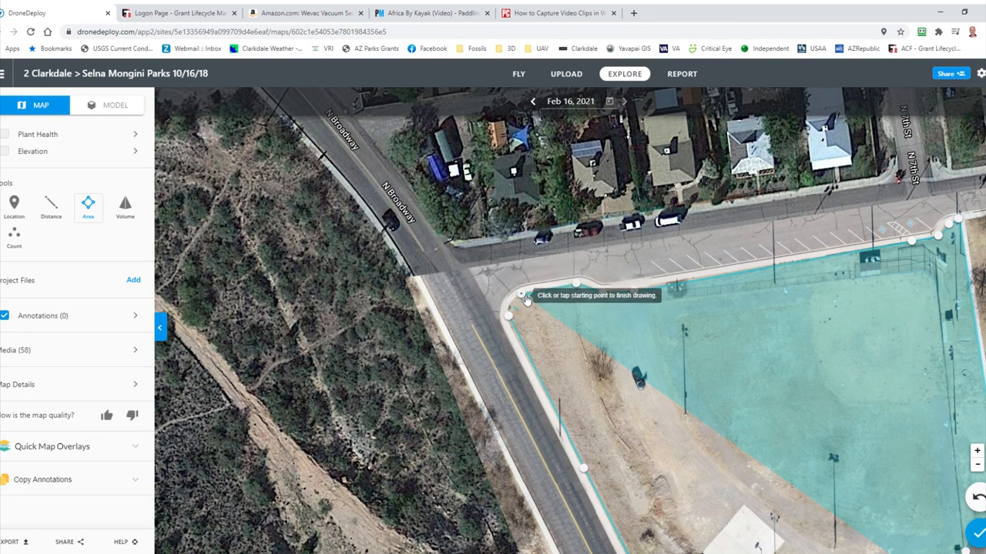
{"action": "left_click", "coordinate": [510, 296]}
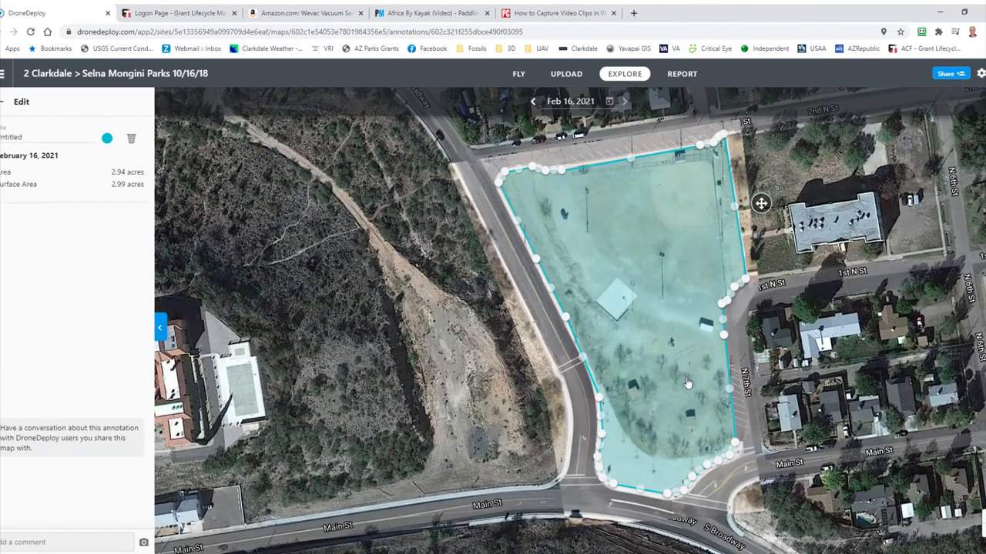
{"action": "mouse_move", "coordinate": [693, 234]}
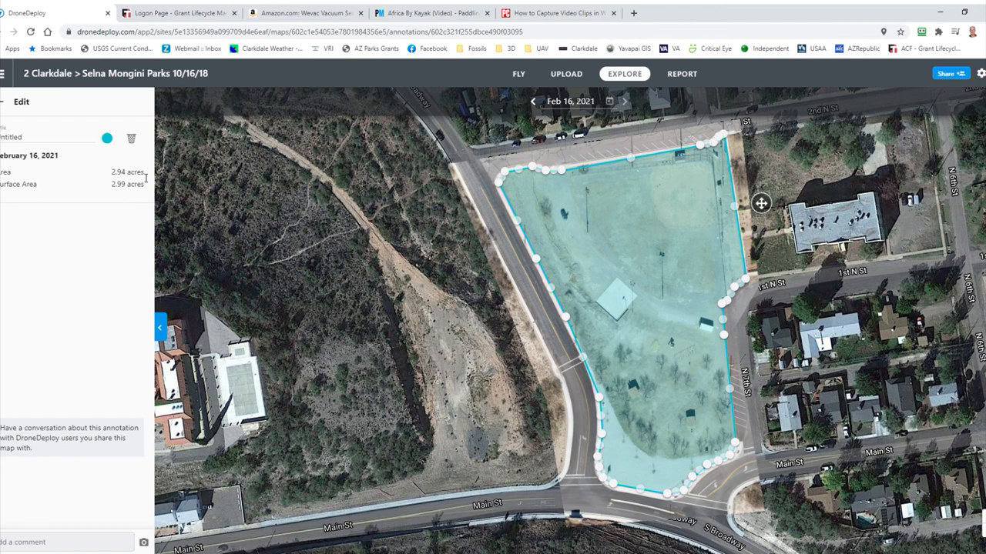
{"action": "mouse_move", "coordinate": [112, 196]}
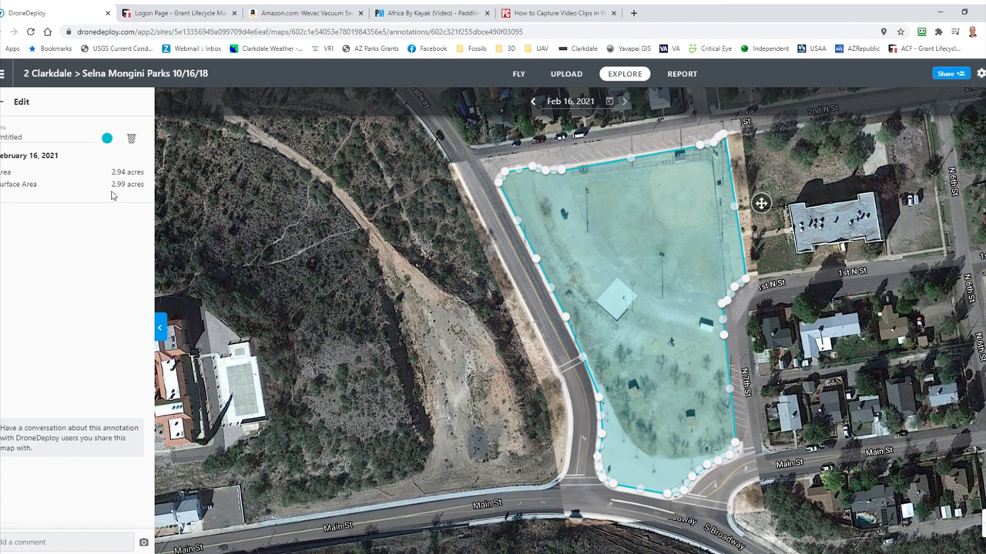
{"action": "mouse_move", "coordinate": [145, 194]}
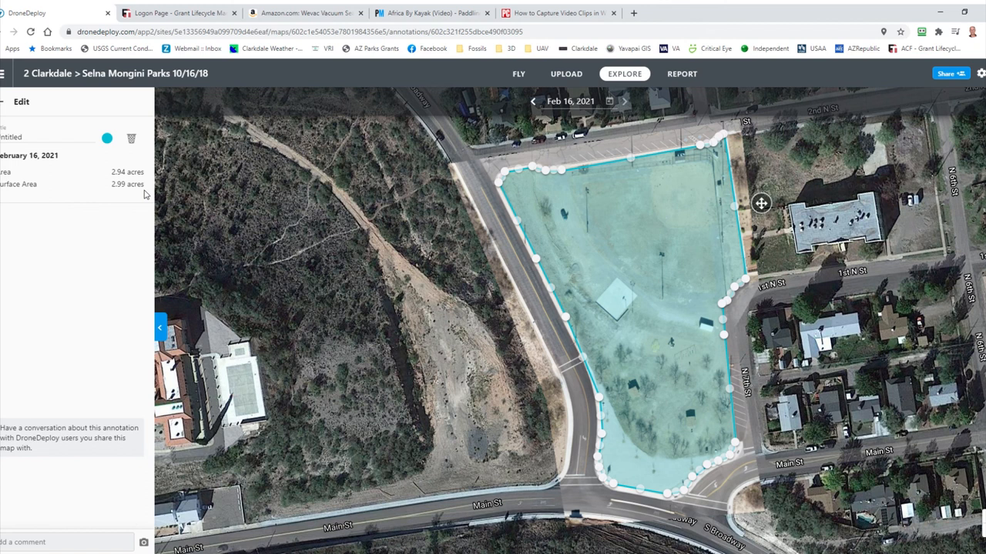
{"action": "mouse_move", "coordinate": [326, 235]}
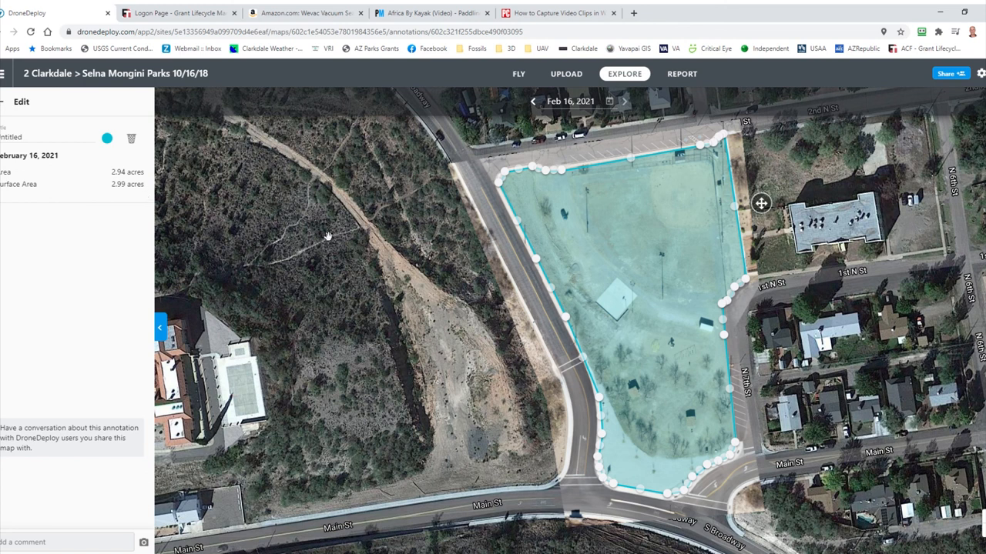
{"action": "mouse_move", "coordinate": [682, 470]}
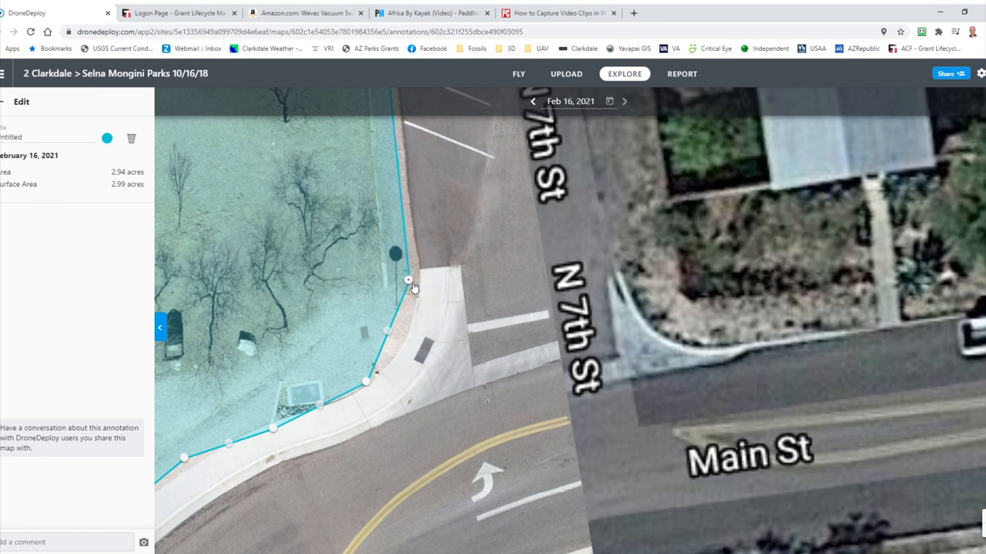
- Move the outline's corner and boundary points onto the curb edge near the sidewalk
{"action": "left_click_drag", "start_coordinate": [408, 279], "coordinate": [416, 274]}
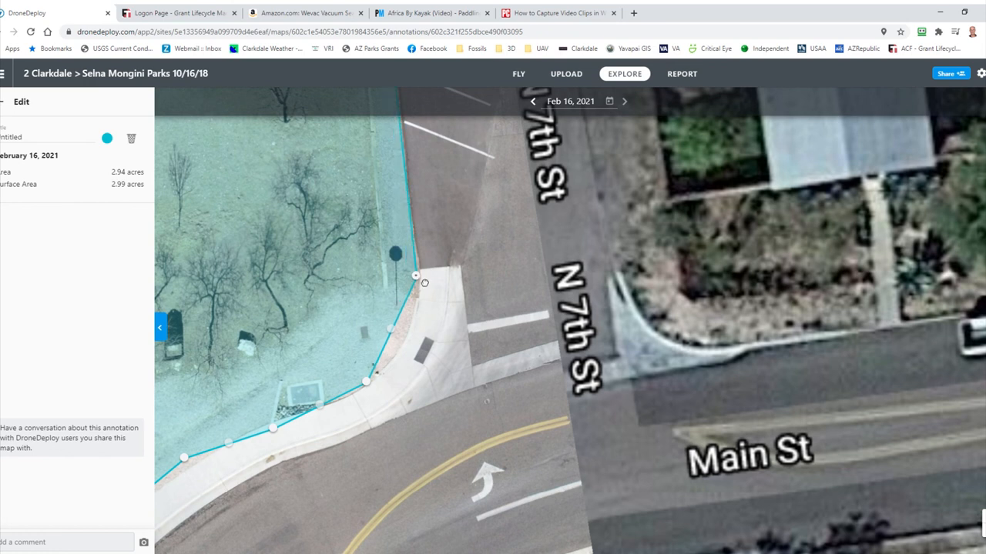
{"action": "left_click_drag", "start_coordinate": [416, 276], "coordinate": [422, 271]}
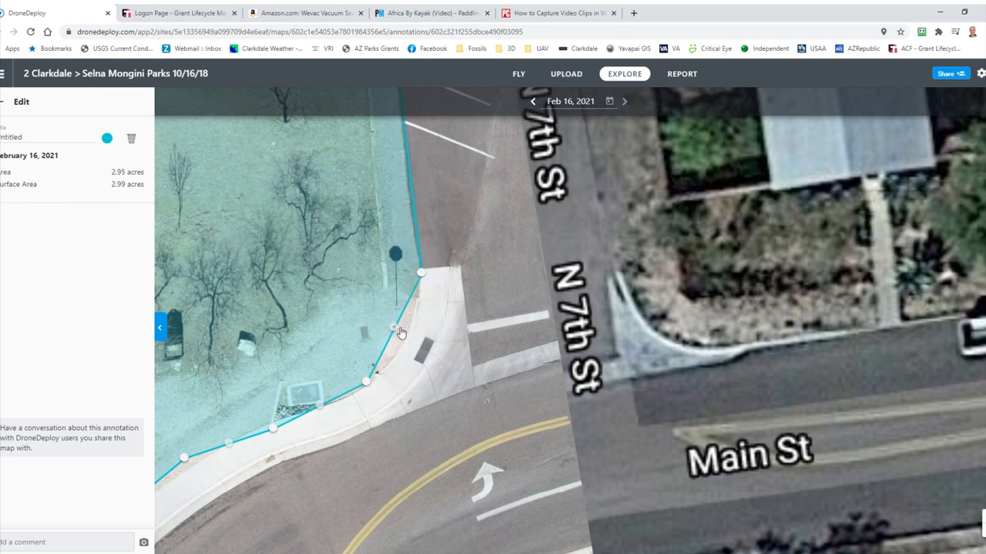
{"action": "left_click_drag", "start_coordinate": [393, 329], "coordinate": [422, 335]}
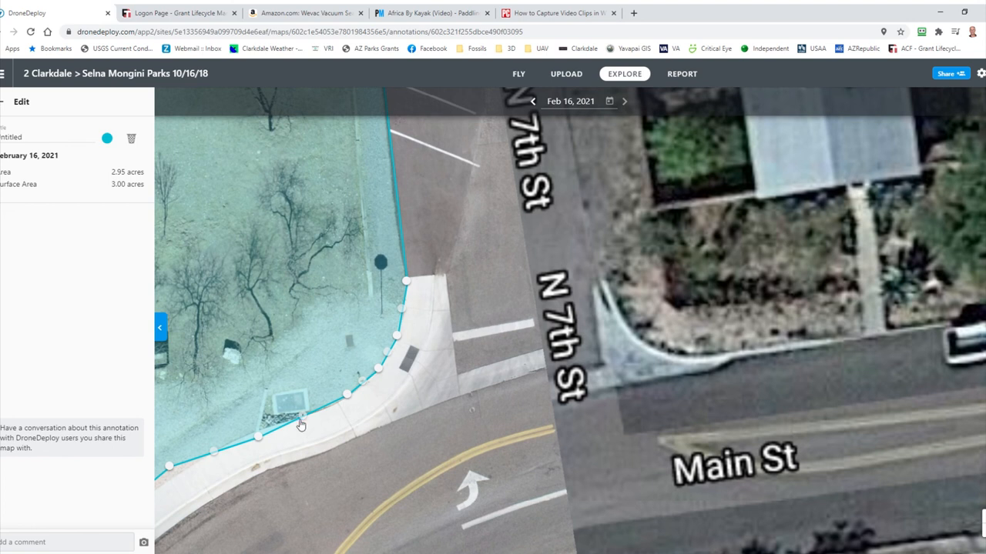
{"action": "mouse_move", "coordinate": [262, 438]}
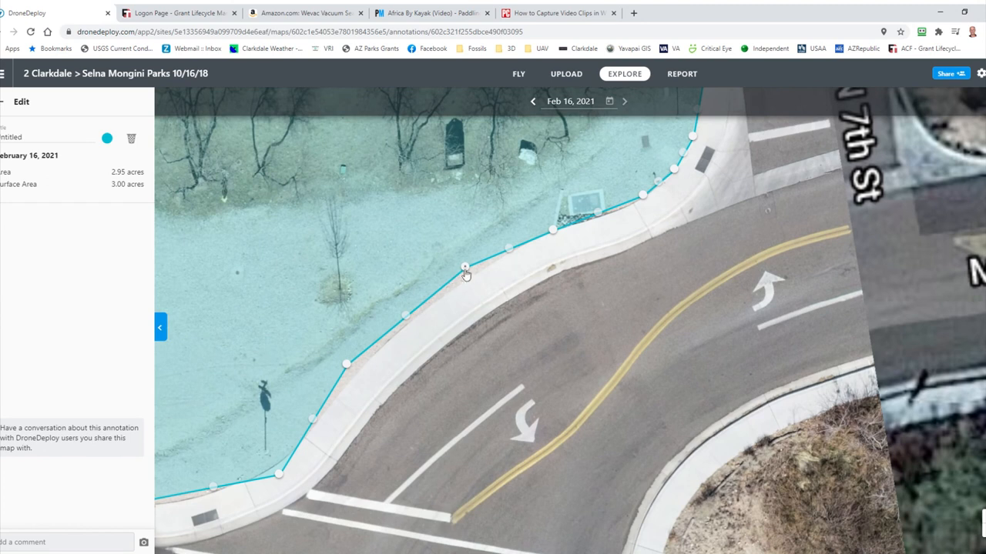
{"action": "left_click_drag", "start_coordinate": [465, 271], "coordinate": [345, 364]}
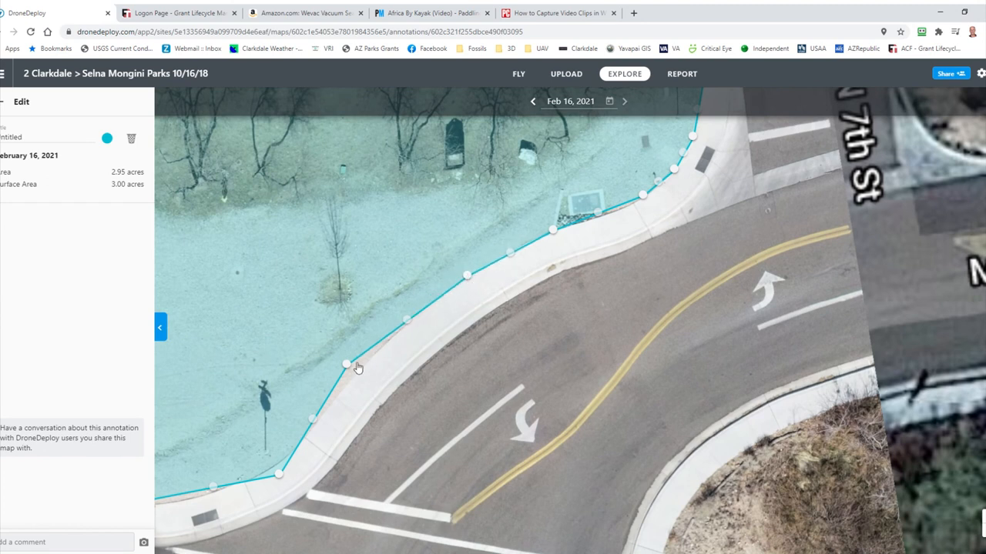
{"action": "left_click_drag", "start_coordinate": [345, 366], "coordinate": [351, 370]}
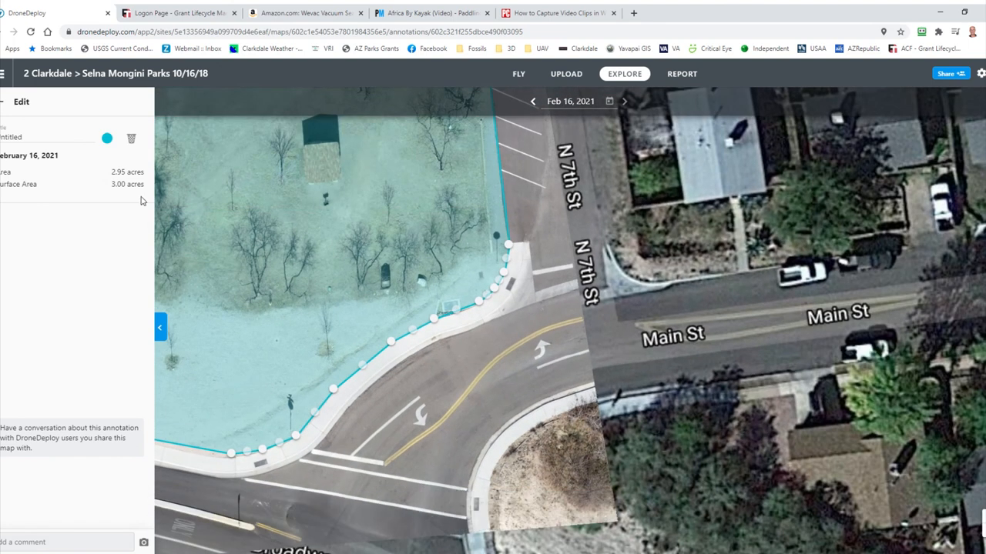
{"action": "mouse_move", "coordinate": [281, 282]}
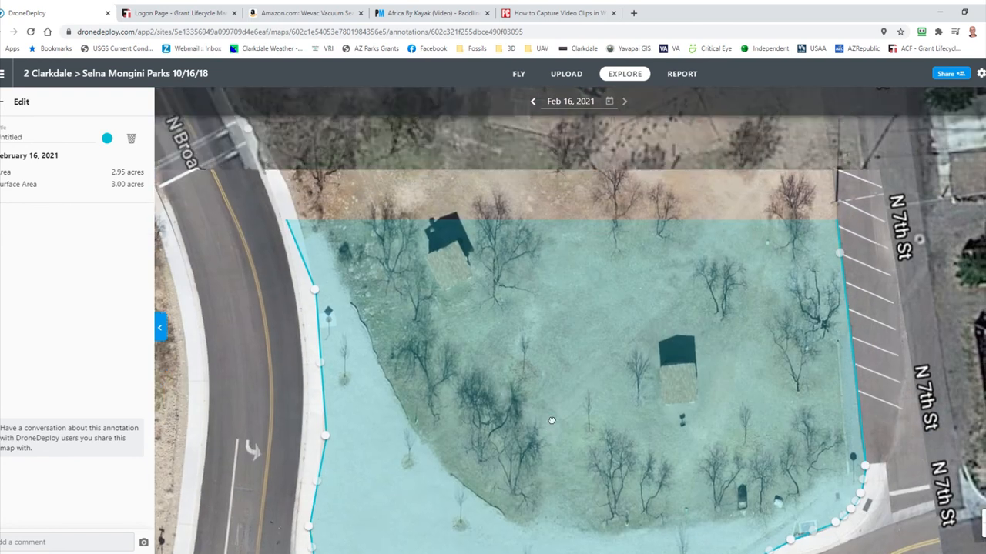
- Fit the west boundary point to the curb, keeping the area at 2.94 acres
{"action": "left_click_drag", "start_coordinate": [551, 420], "coordinate": [449, 381]}
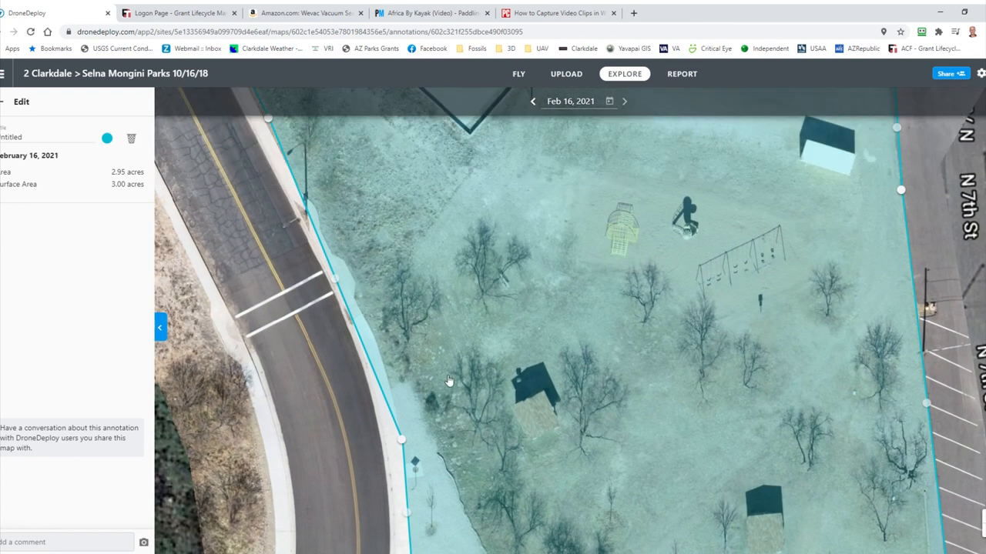
{"action": "mouse_move", "coordinate": [341, 280]}
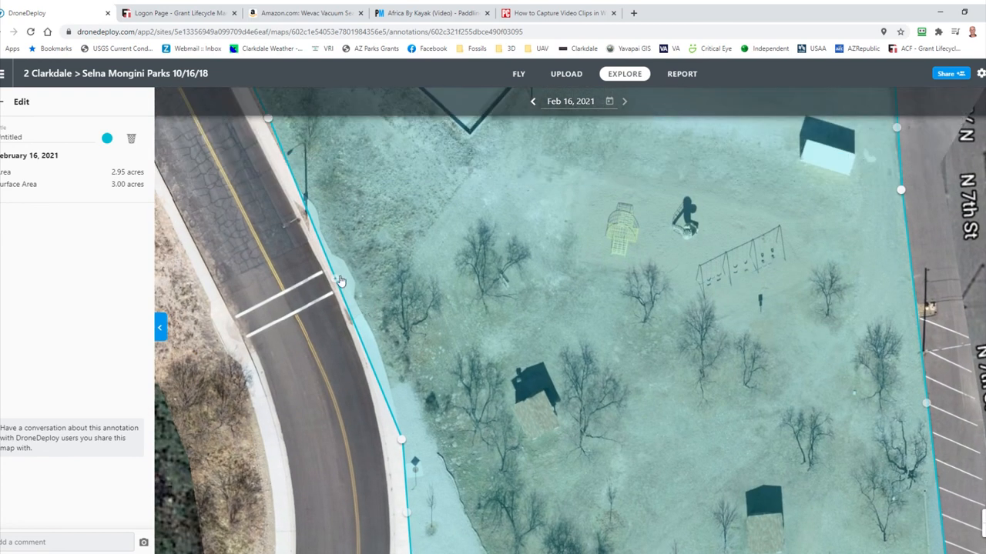
{"action": "left_click_drag", "start_coordinate": [342, 281], "coordinate": [384, 375]}
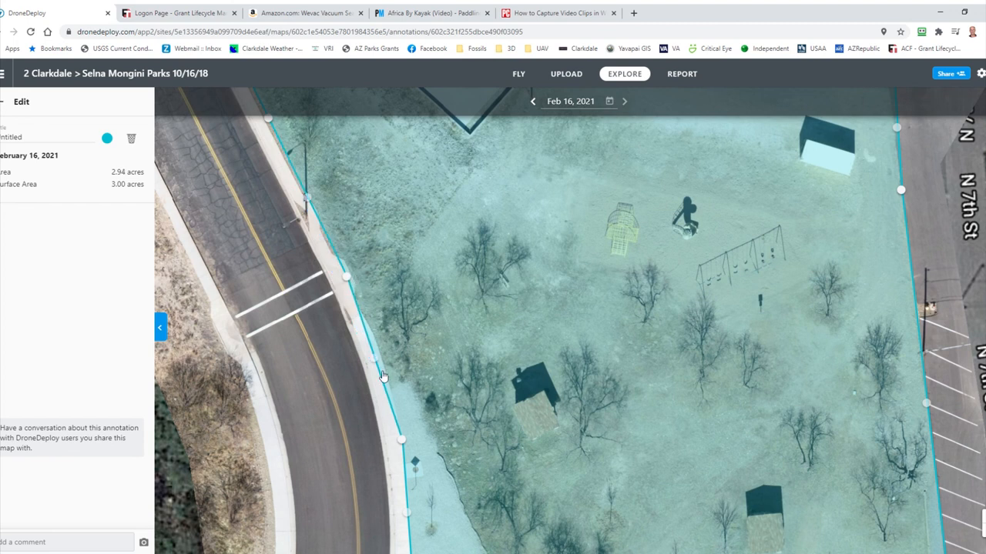
{"action": "mouse_move", "coordinate": [379, 364]}
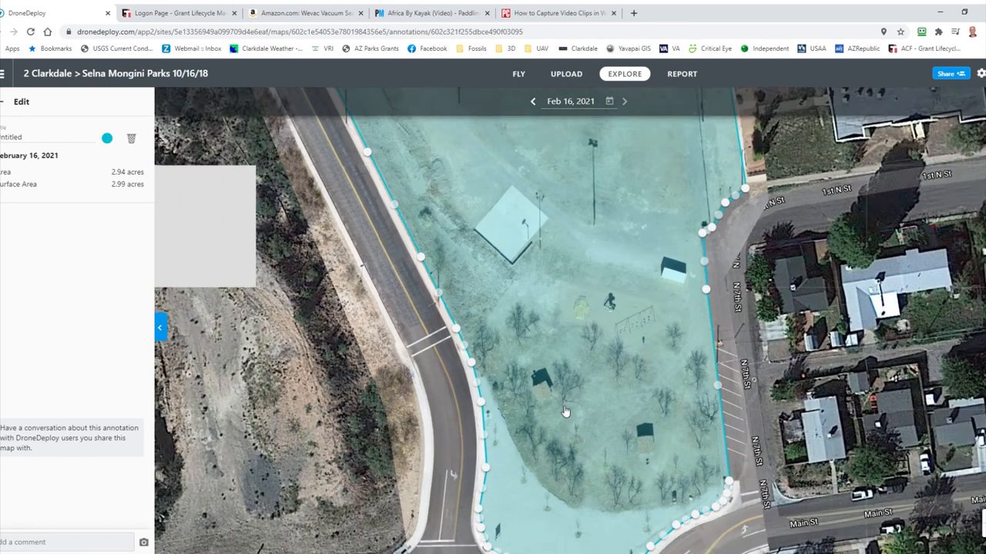
{"action": "left_click_drag", "start_coordinate": [567, 413], "coordinate": [600, 459]}
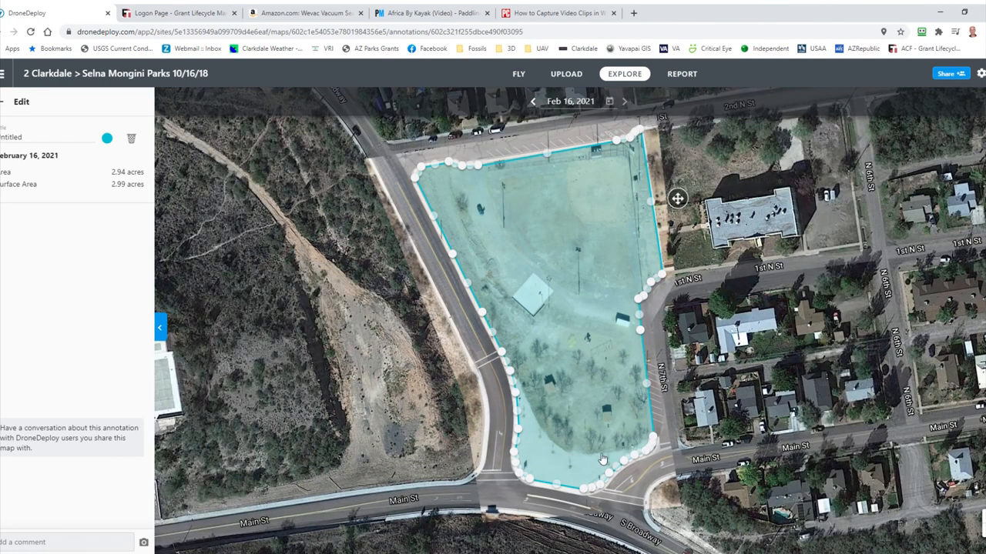
{"action": "mouse_move", "coordinate": [542, 160]}
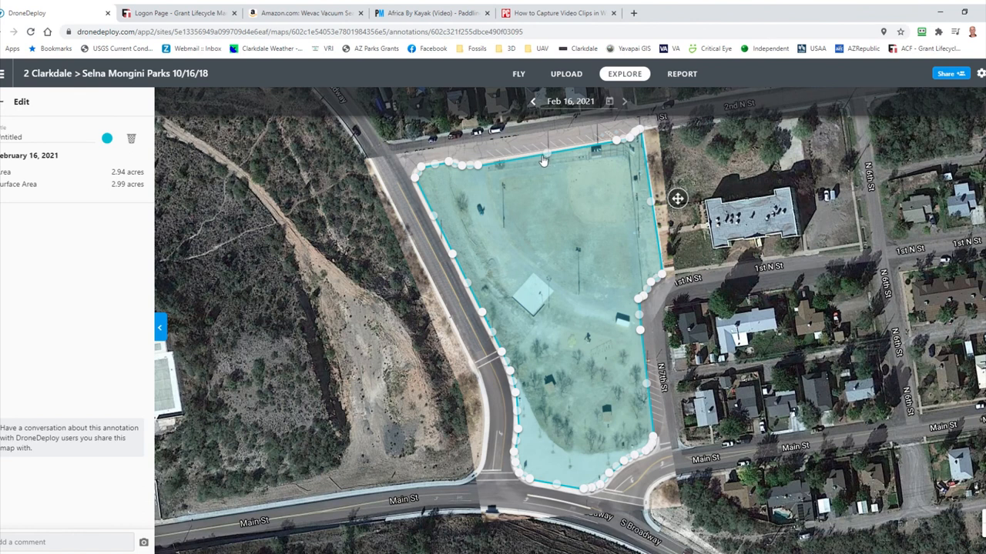
{"action": "mouse_move", "coordinate": [582, 487]}
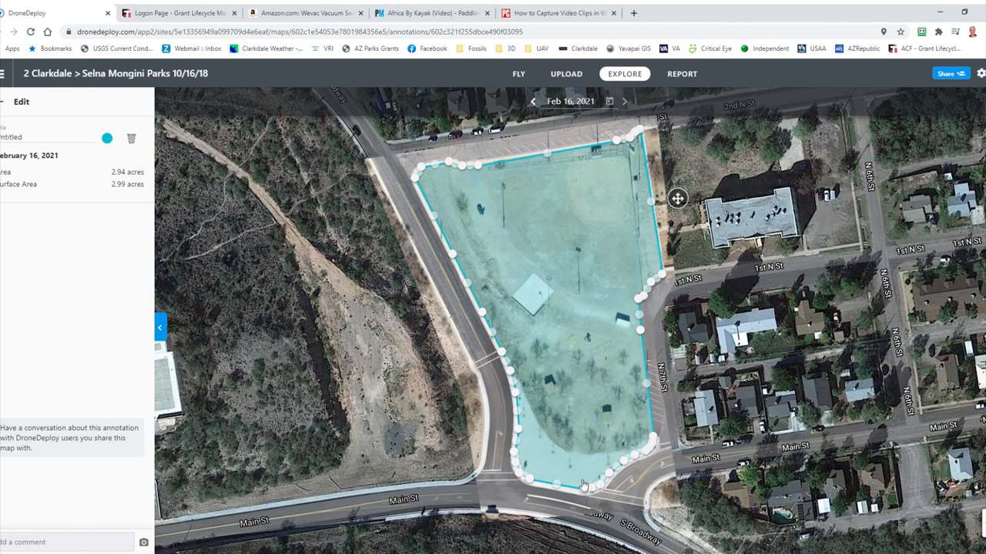
{"action": "mouse_move", "coordinate": [83, 203]}
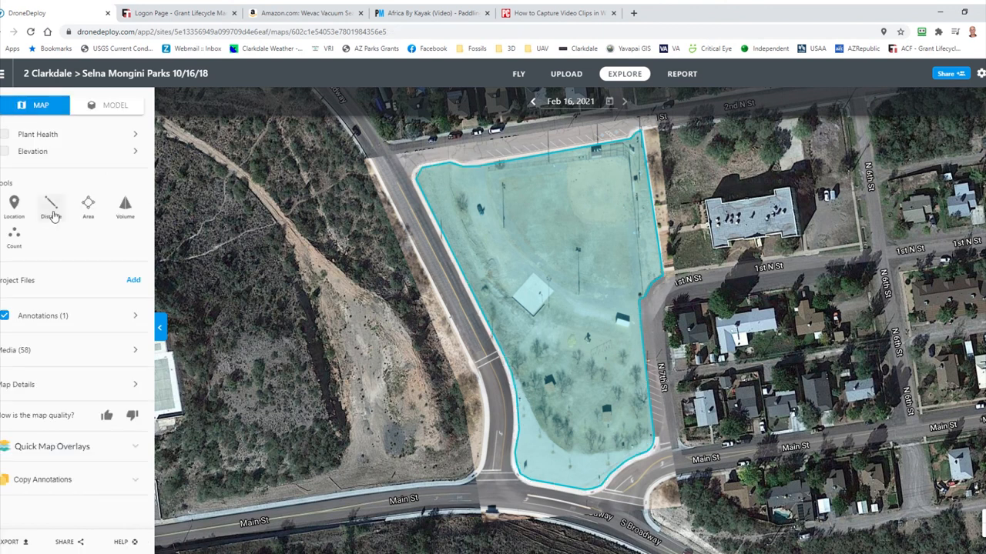
- Draw a distance line from the park's north edge to its south edge
{"action": "left_click", "coordinate": [51, 204]}
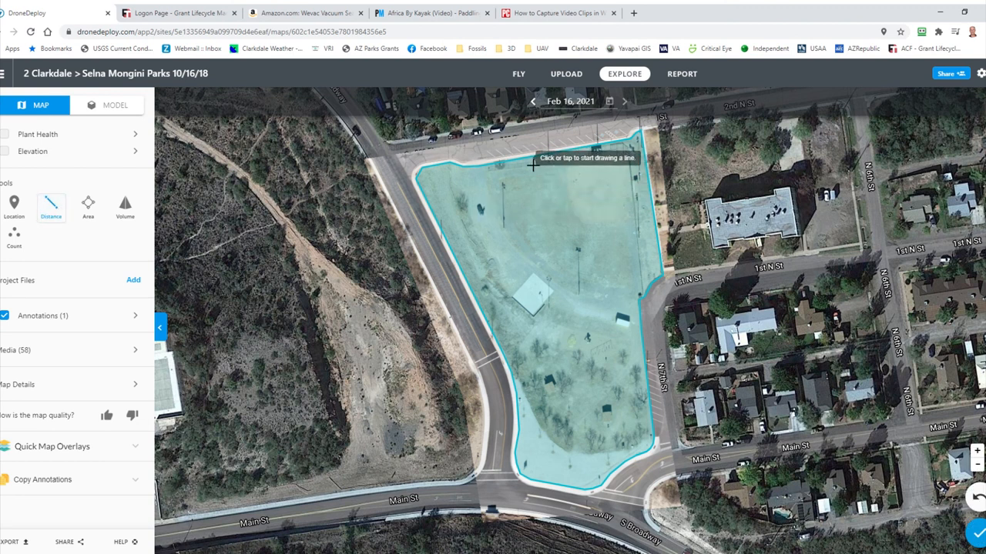
{"action": "left_click", "coordinate": [524, 157]}
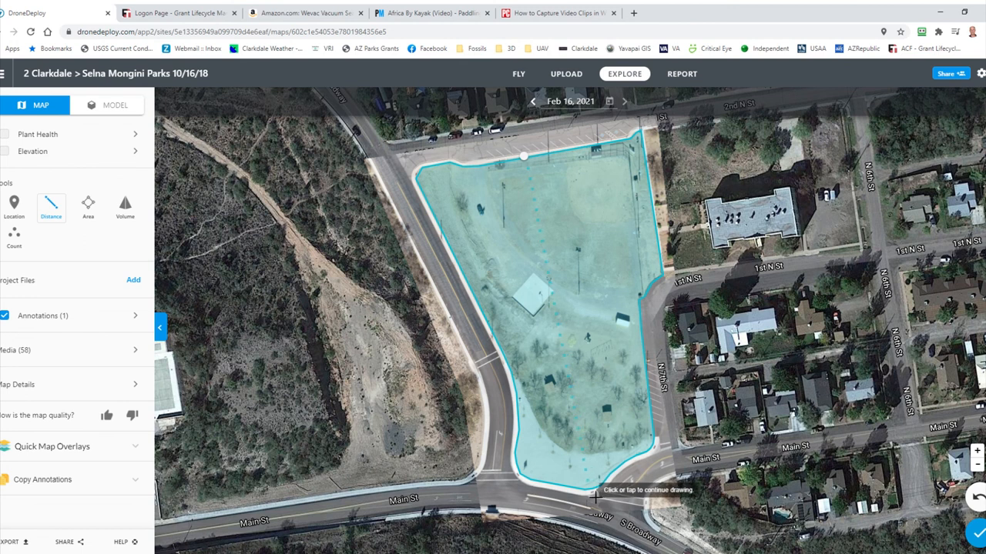
{"action": "left_click", "coordinate": [585, 490]}
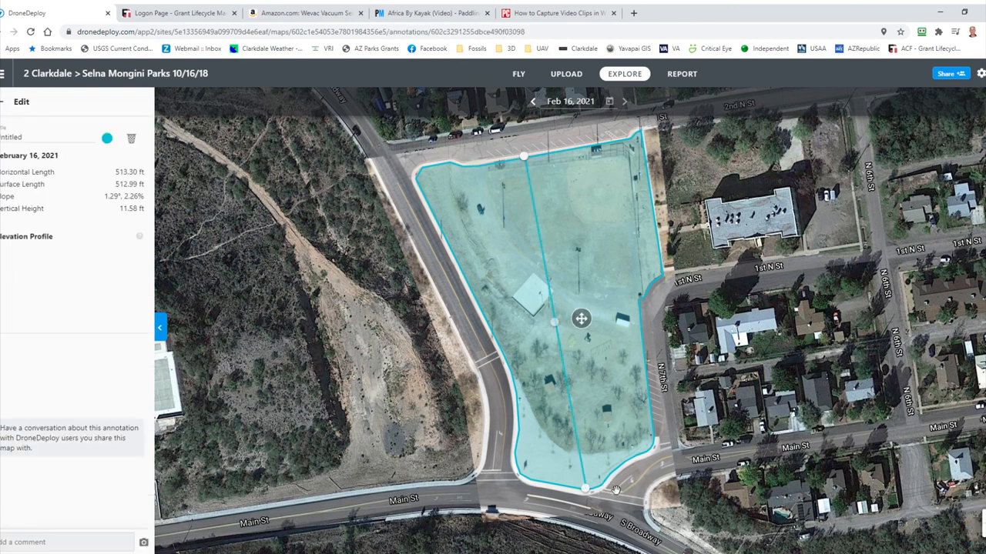
- Finish the 513.30 ft north-south line and show its elevation profile
{"action": "left_click", "coordinate": [139, 237]}
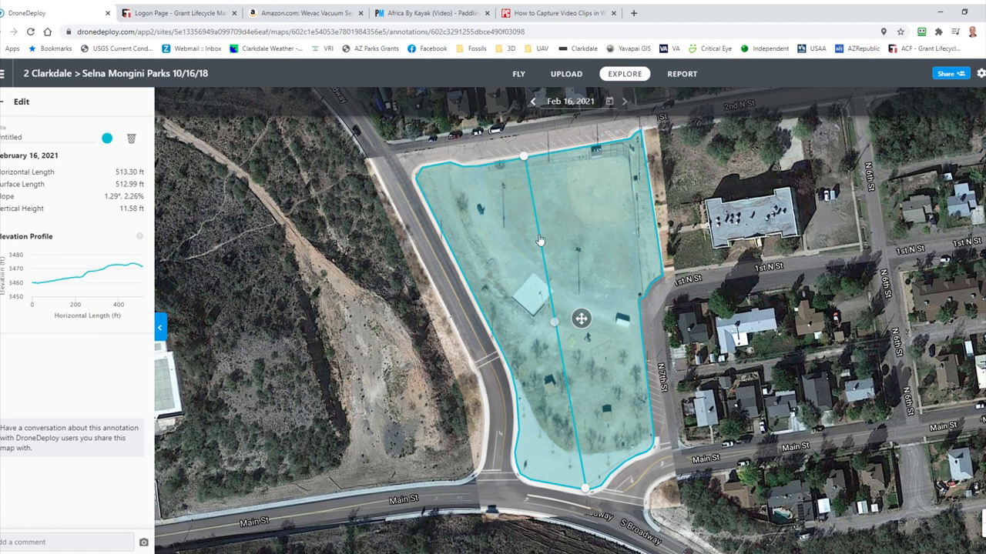
{"action": "mouse_move", "coordinate": [106, 181]}
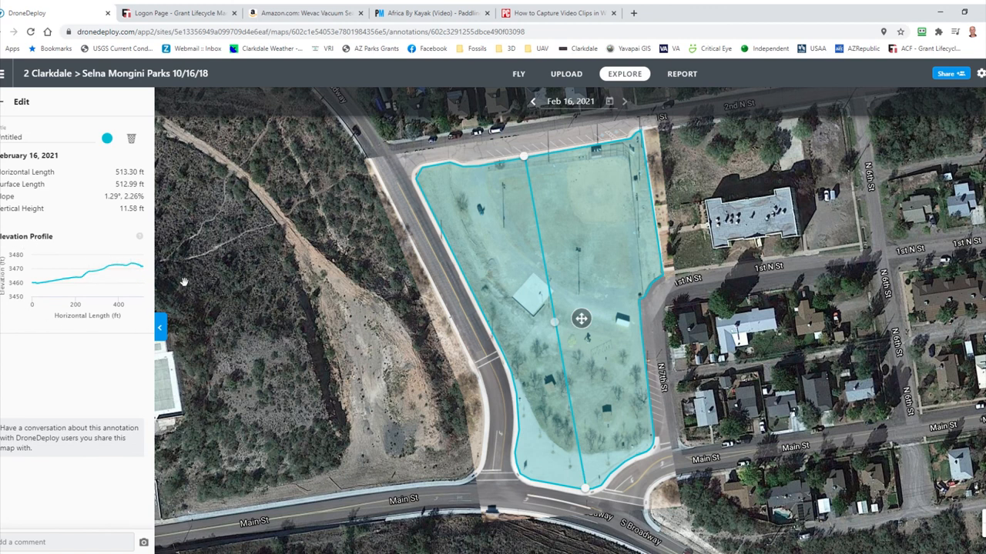
{"action": "mouse_move", "coordinate": [583, 285]}
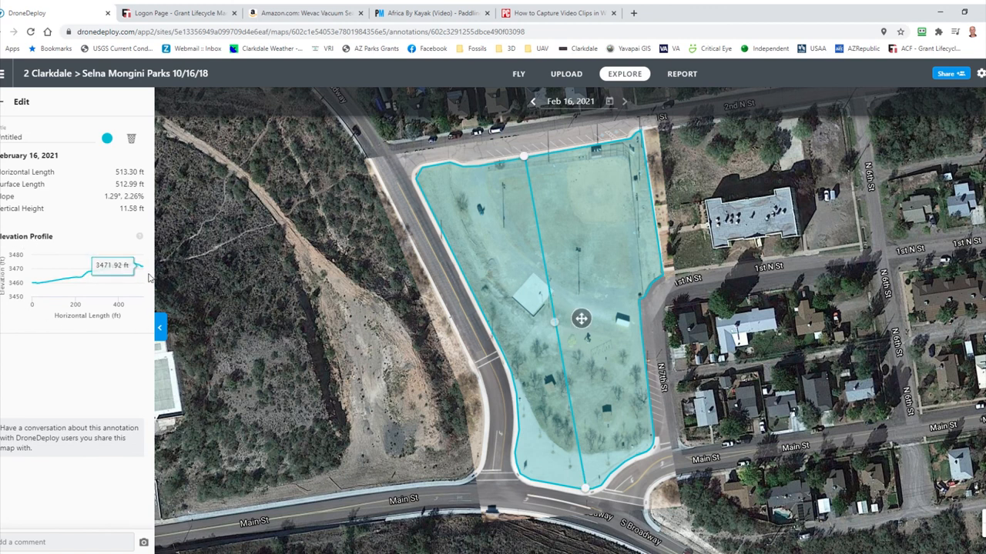
{"action": "mouse_move", "coordinate": [126, 268]}
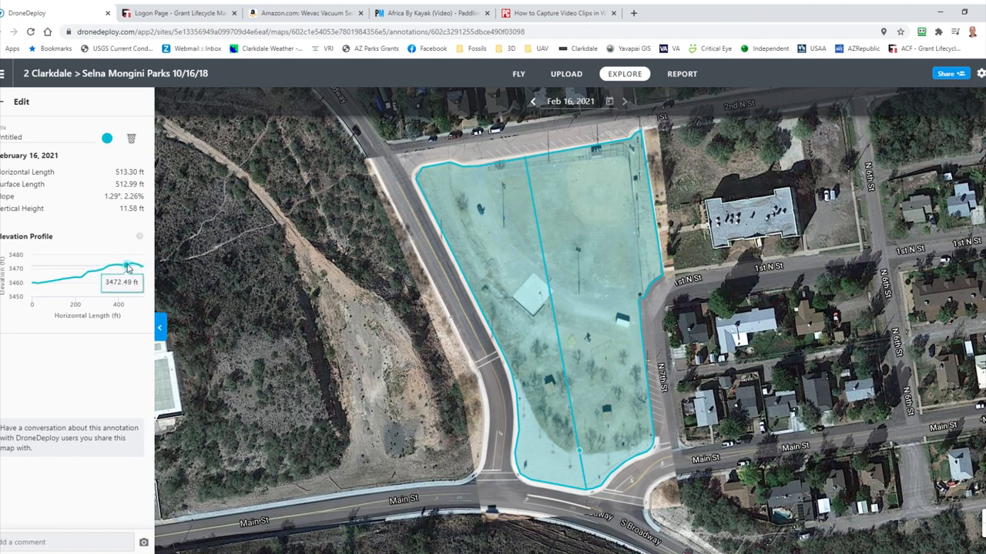
{"action": "mouse_move", "coordinate": [89, 275]}
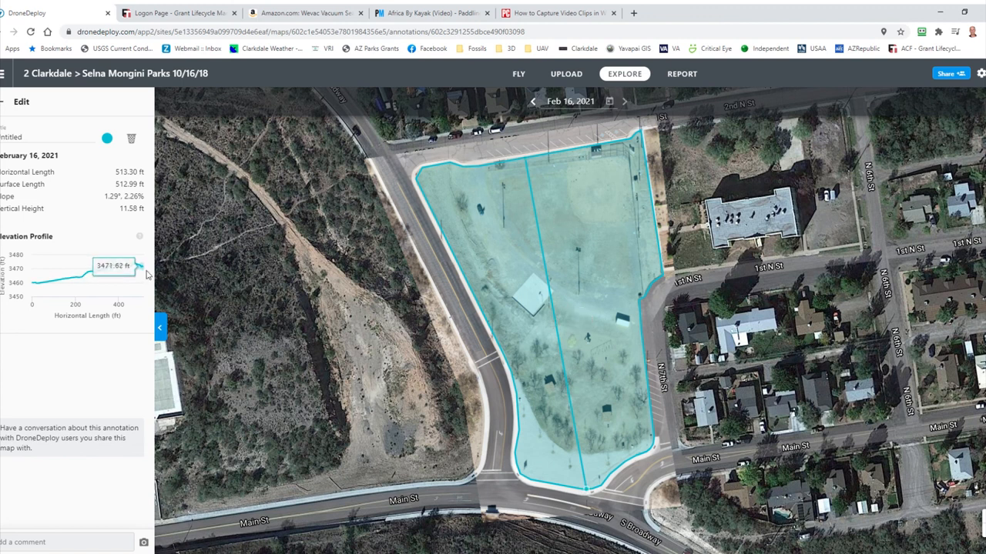
{"action": "mouse_move", "coordinate": [105, 268]}
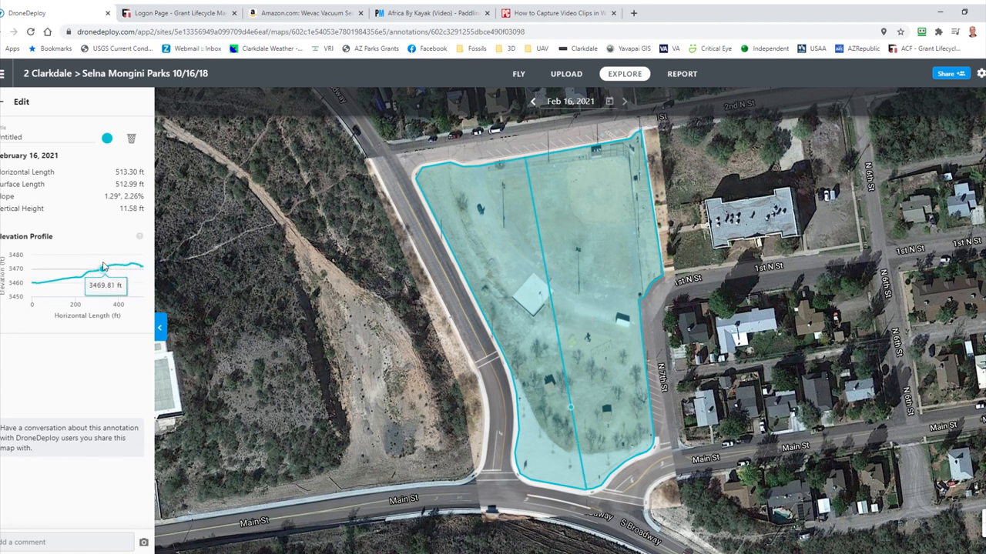
{"action": "mouse_move", "coordinate": [89, 274]}
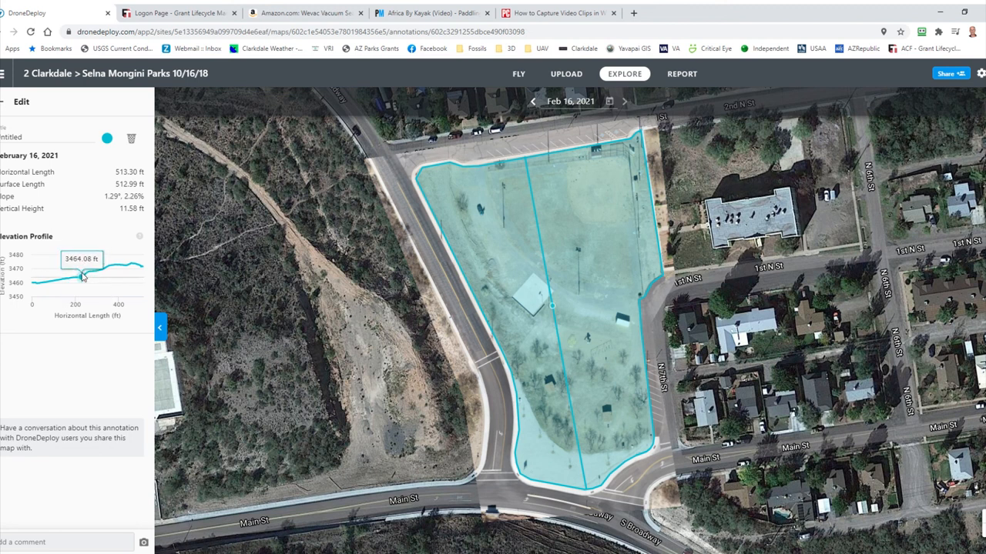
{"action": "mouse_move", "coordinate": [81, 277]}
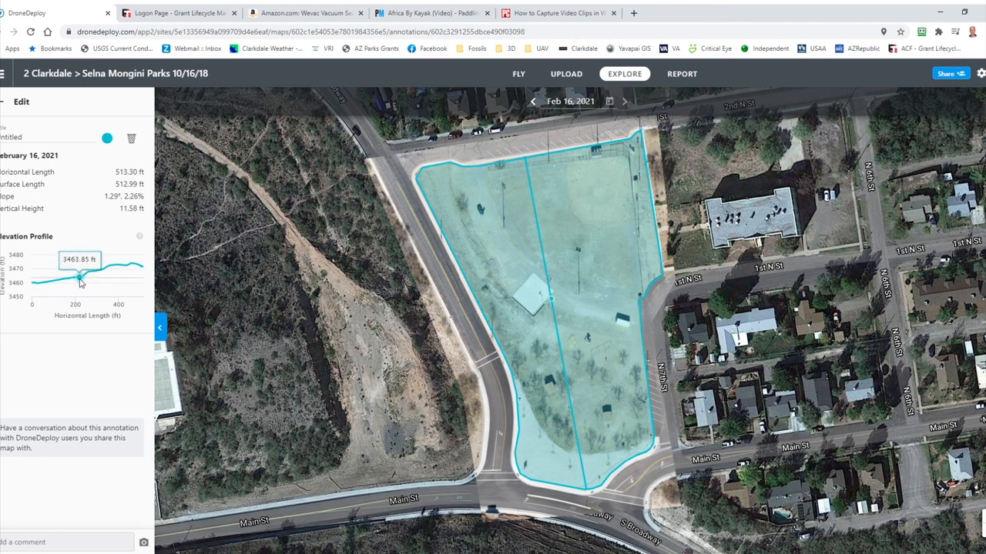
{"action": "mouse_move", "coordinate": [80, 289]}
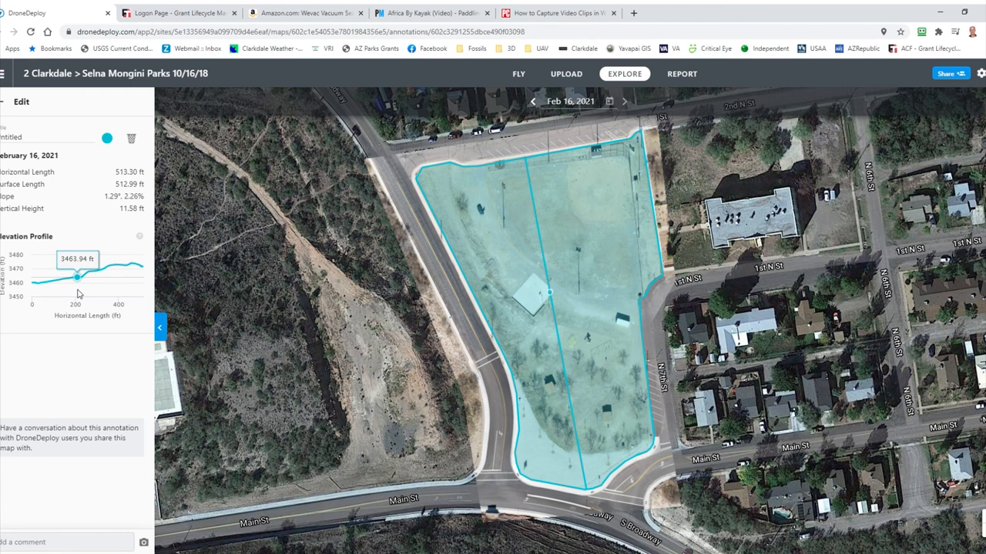
{"action": "mouse_move", "coordinate": [77, 277]}
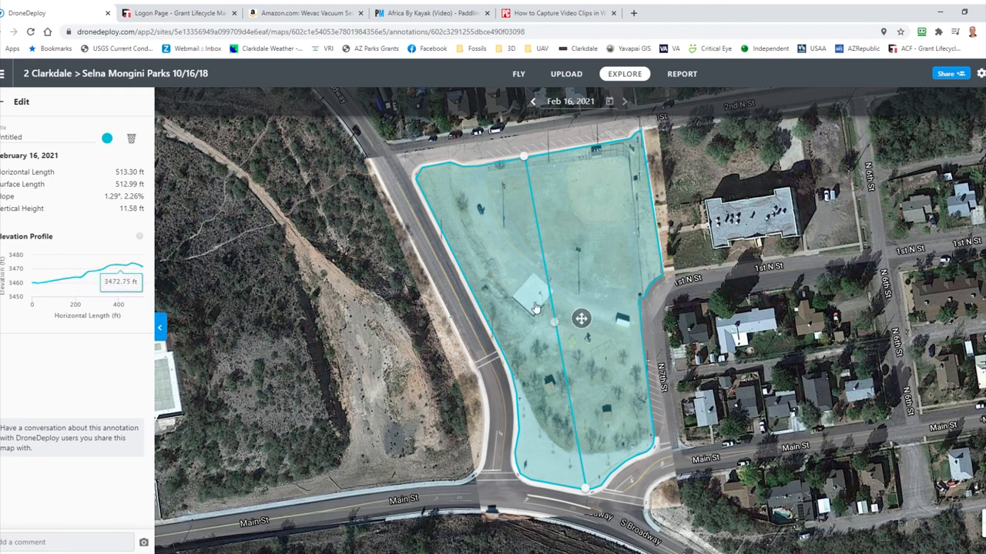
{"action": "mouse_move", "coordinate": [385, 421]}
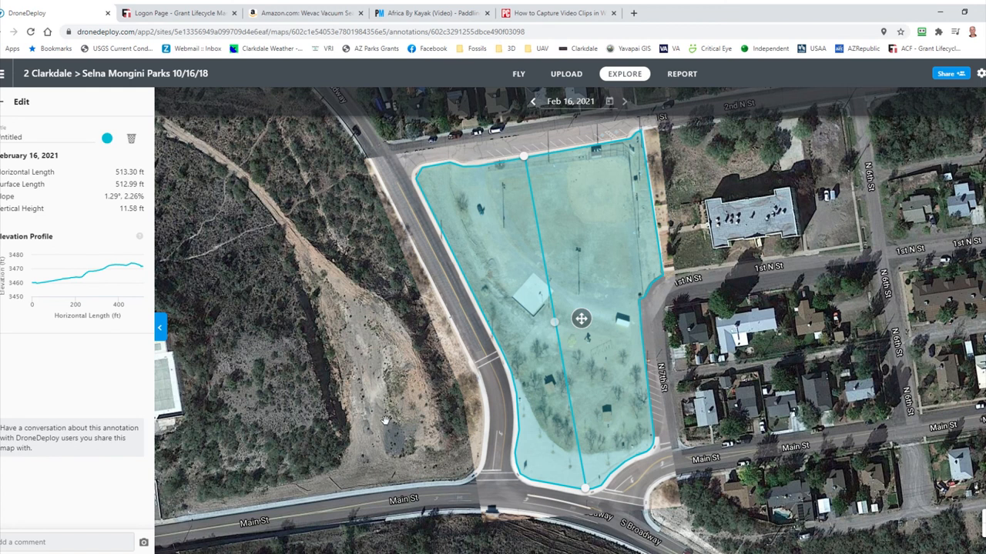
{"action": "mouse_move", "coordinate": [376, 391]}
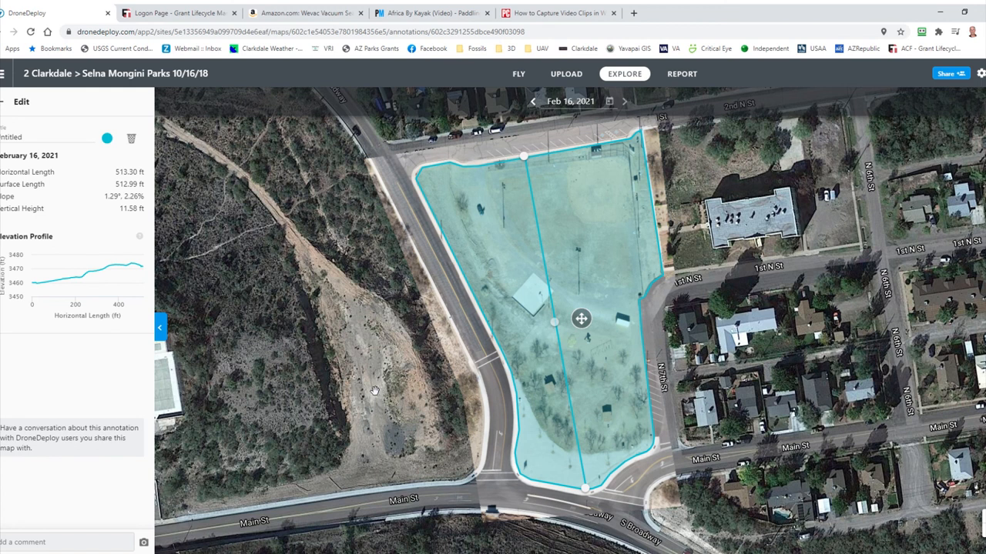
{"action": "mouse_move", "coordinate": [450, 453]}
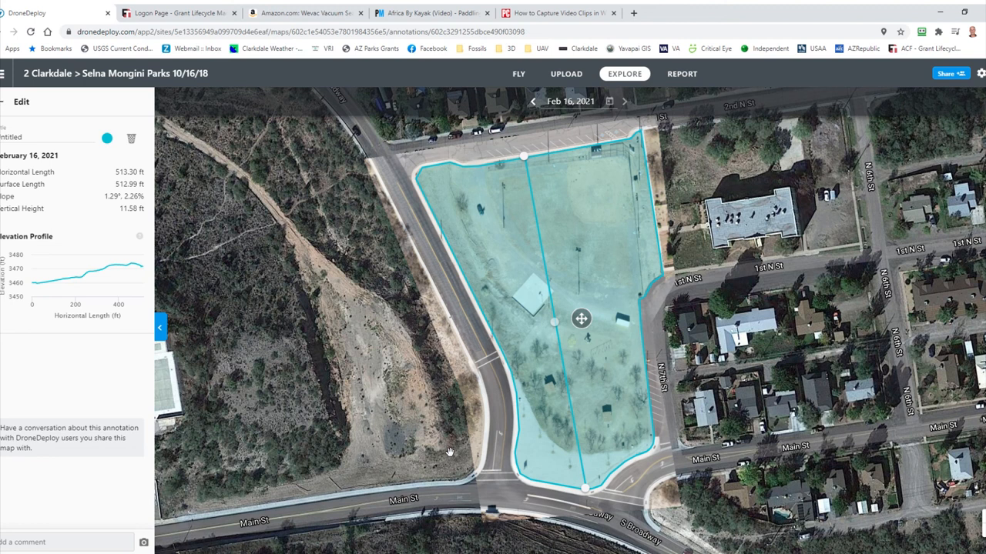
{"action": "mouse_move", "coordinate": [552, 369]}
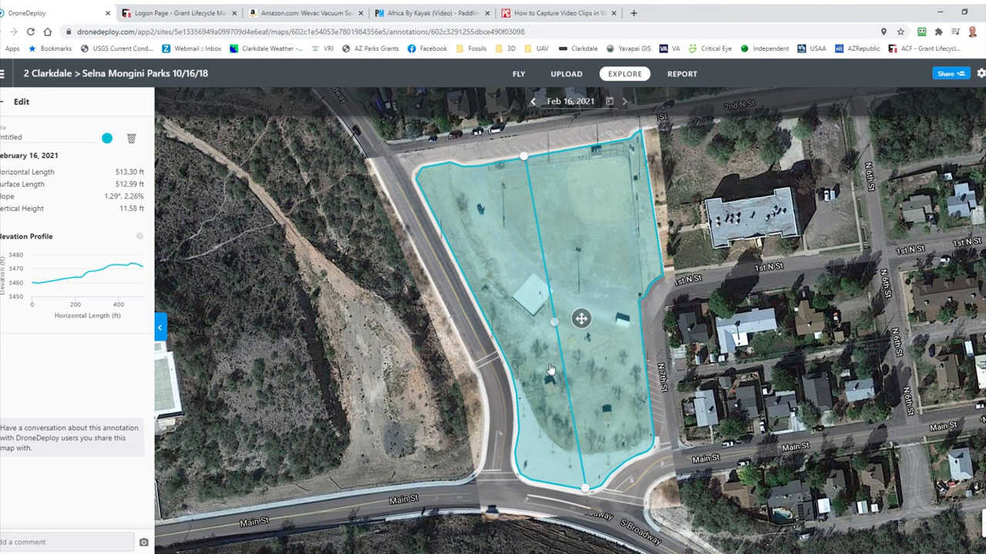
{"action": "mouse_move", "coordinate": [555, 354]}
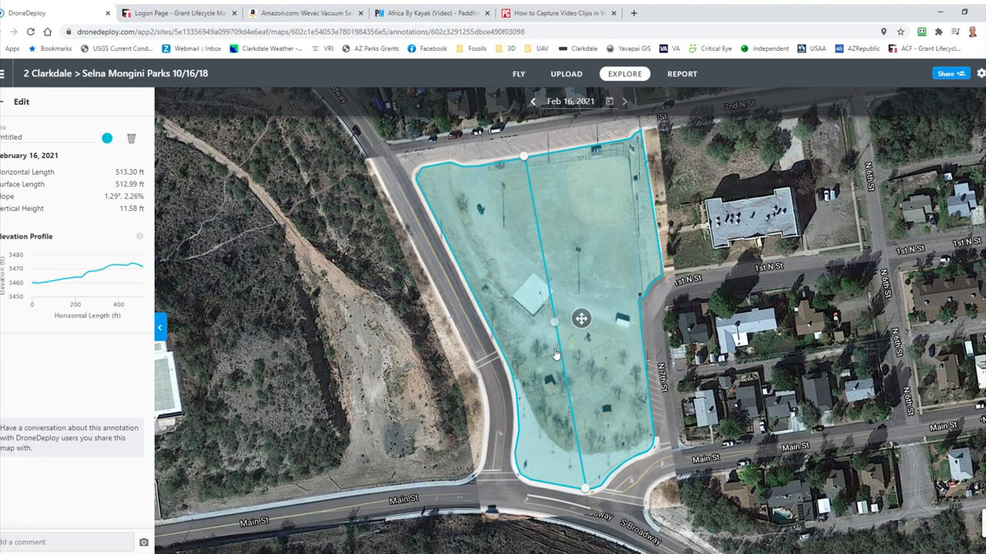
{"action": "mouse_move", "coordinate": [645, 248]}
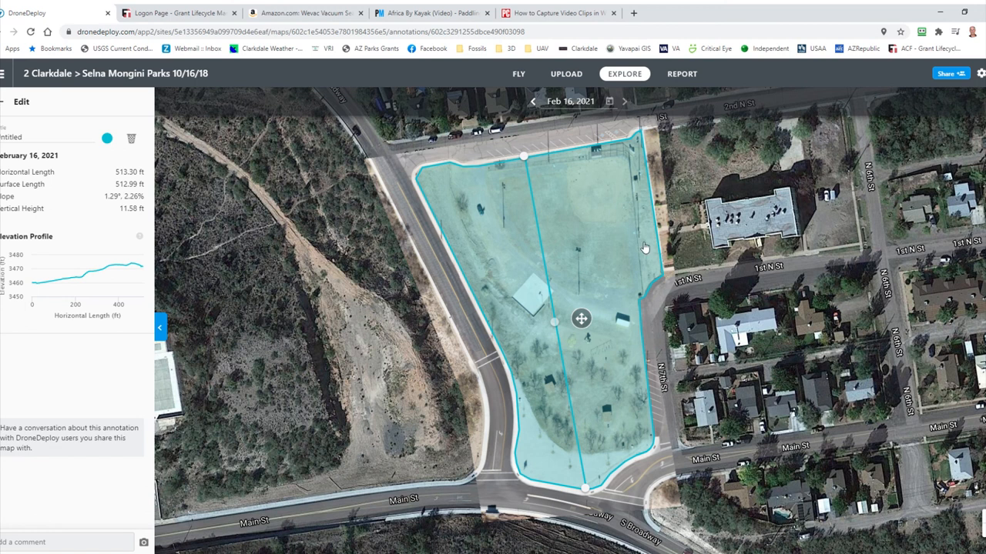
{"action": "mouse_move", "coordinate": [3, 105]}
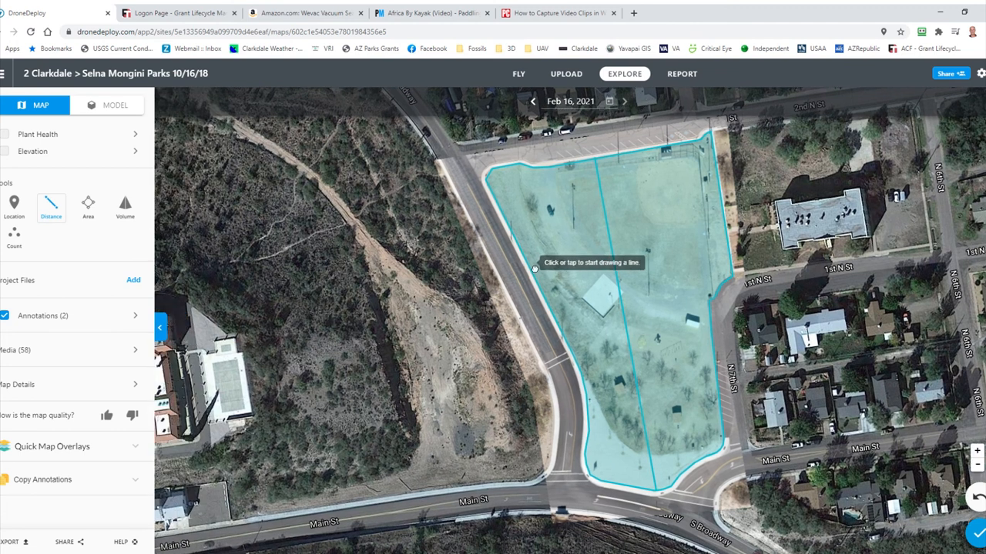
- Measure a 306.06 ft distance line from the park's west edge to its east edge
{"action": "left_click", "coordinate": [535, 268]}
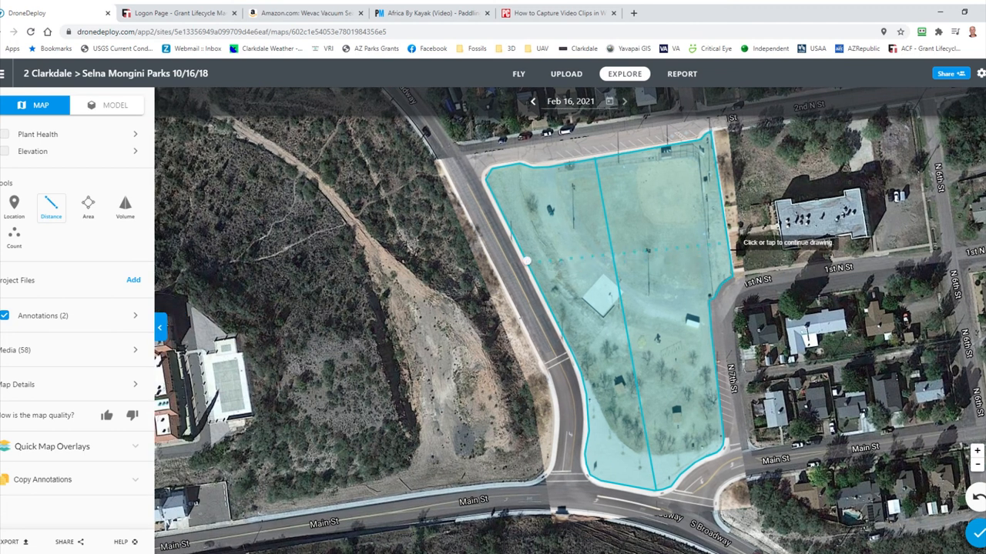
{"action": "left_click", "coordinate": [727, 237]}
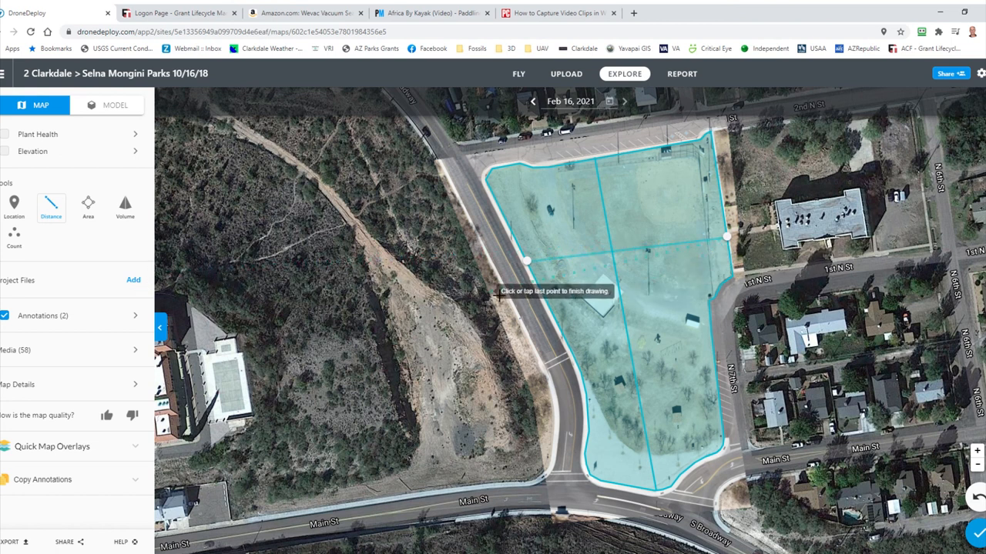
{"action": "left_click", "coordinate": [727, 239]}
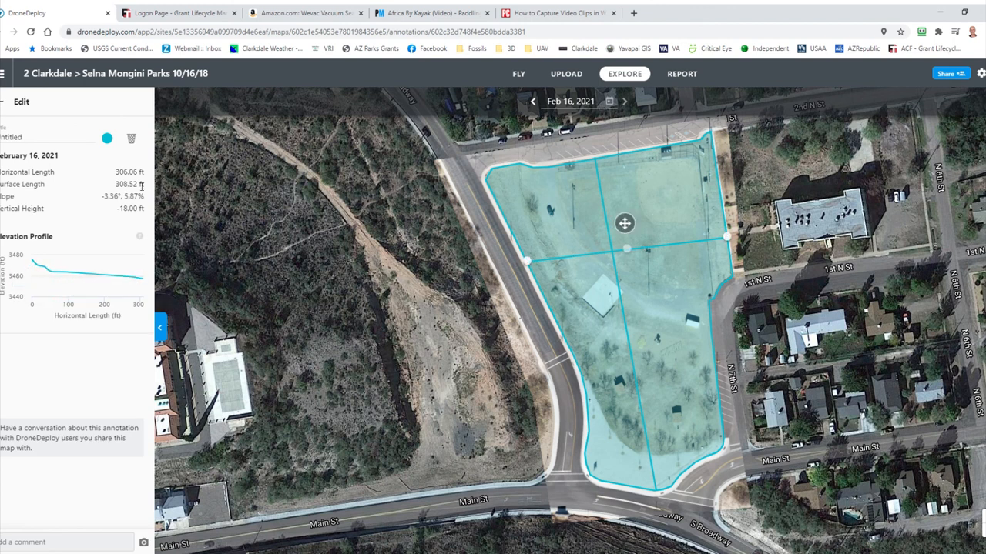
{"action": "mouse_move", "coordinate": [89, 342]}
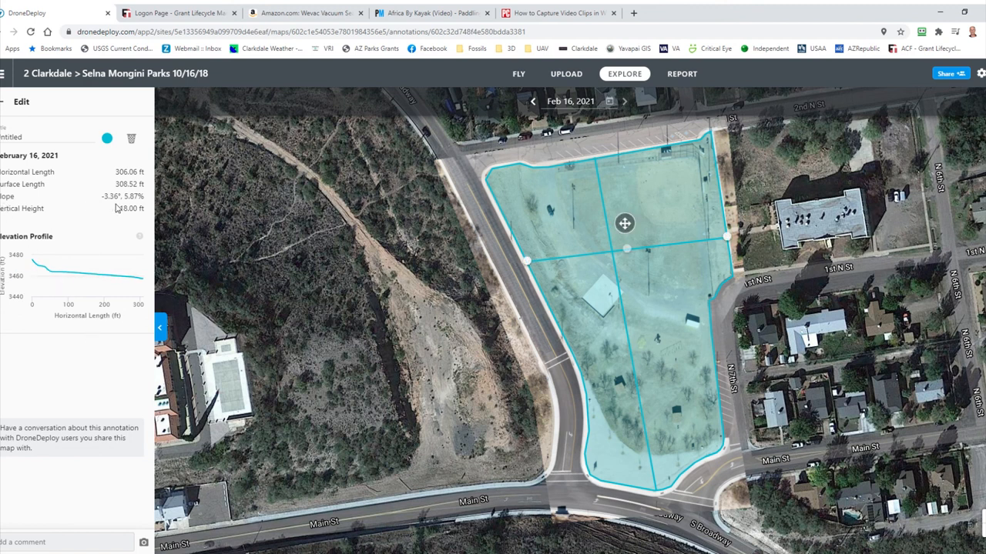
{"action": "mouse_move", "coordinate": [117, 208]}
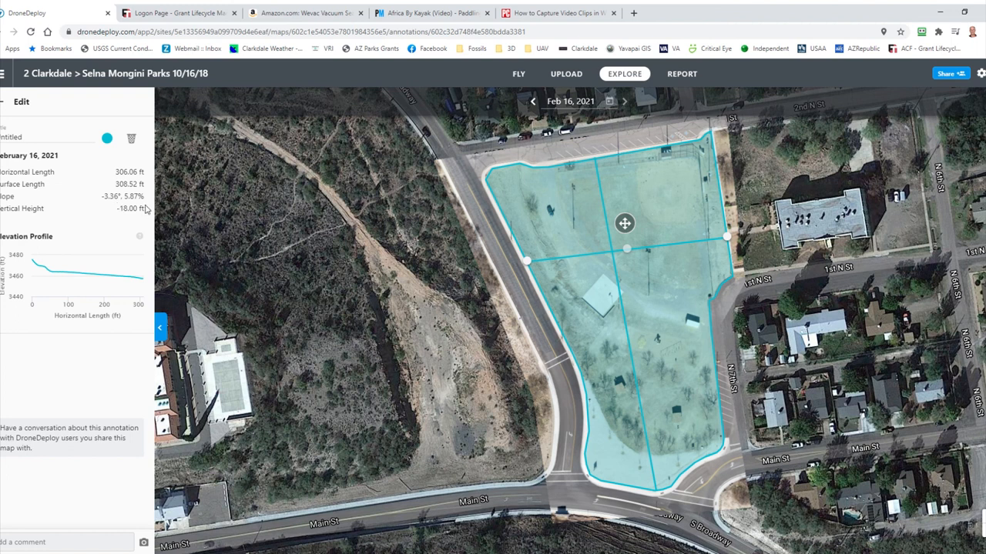
{"action": "mouse_move", "coordinate": [163, 209]}
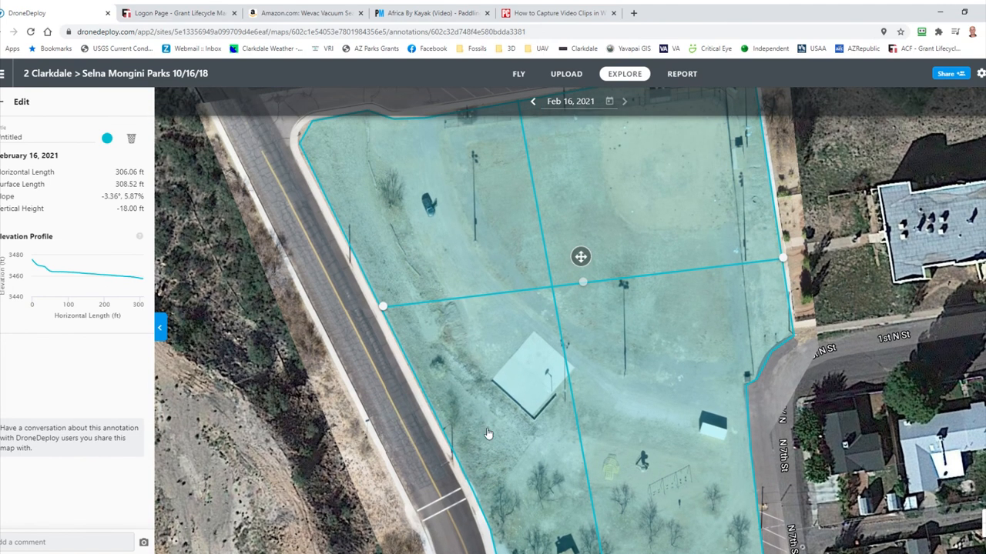
{"action": "mouse_move", "coordinate": [3, 111]}
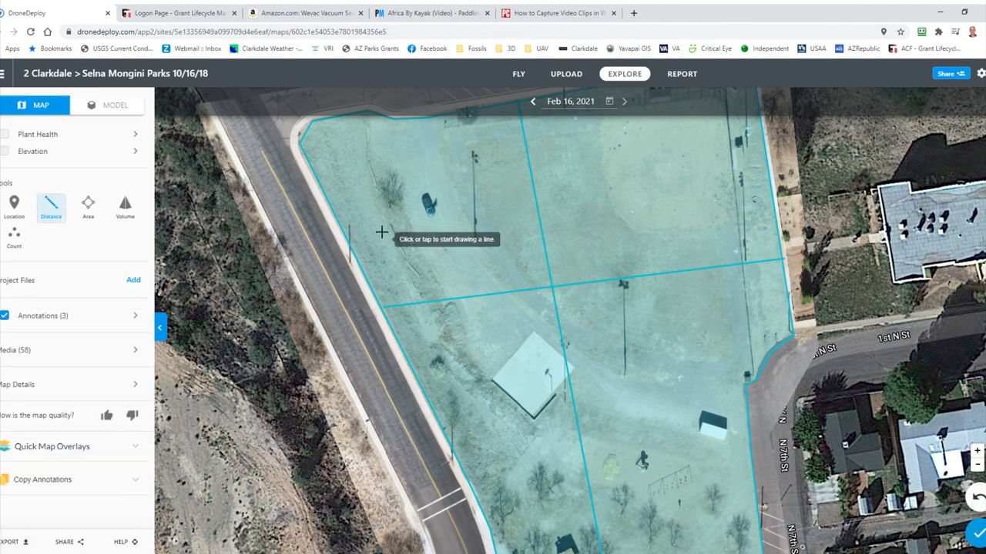
- Measure a 412.54 ft path from the northwest corner past the court corner to the small shed
{"action": "left_click", "coordinate": [306, 151]}
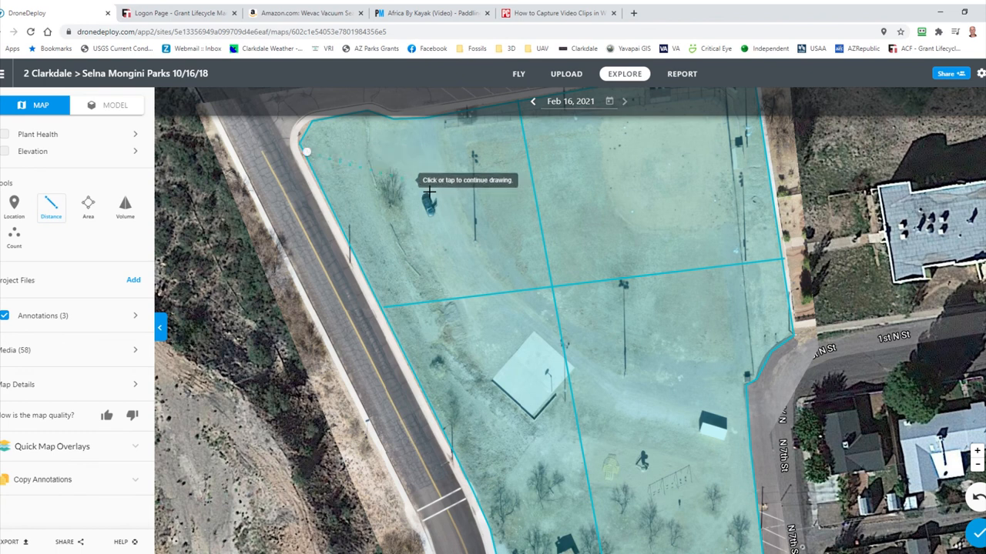
{"action": "left_click", "coordinate": [430, 200]}
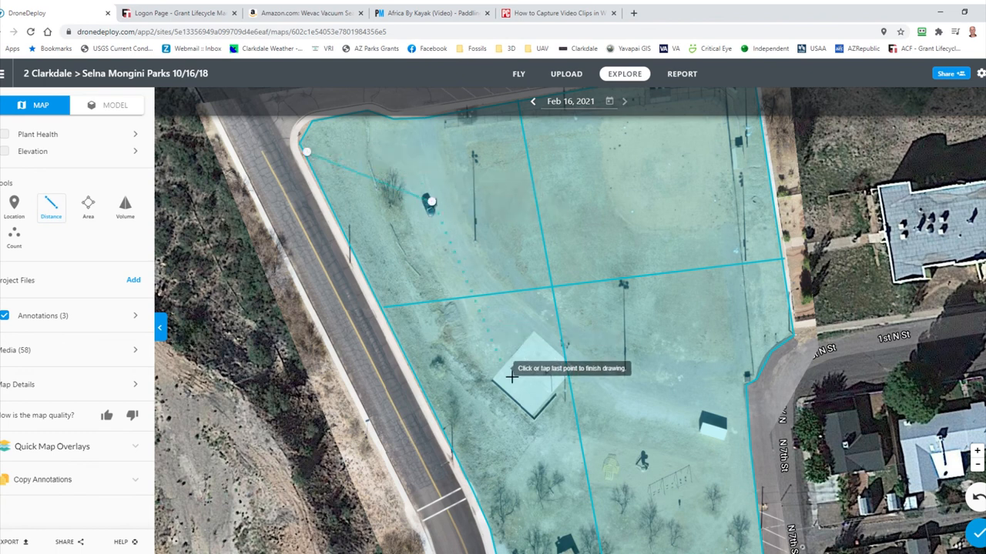
{"action": "left_click", "coordinate": [511, 377]}
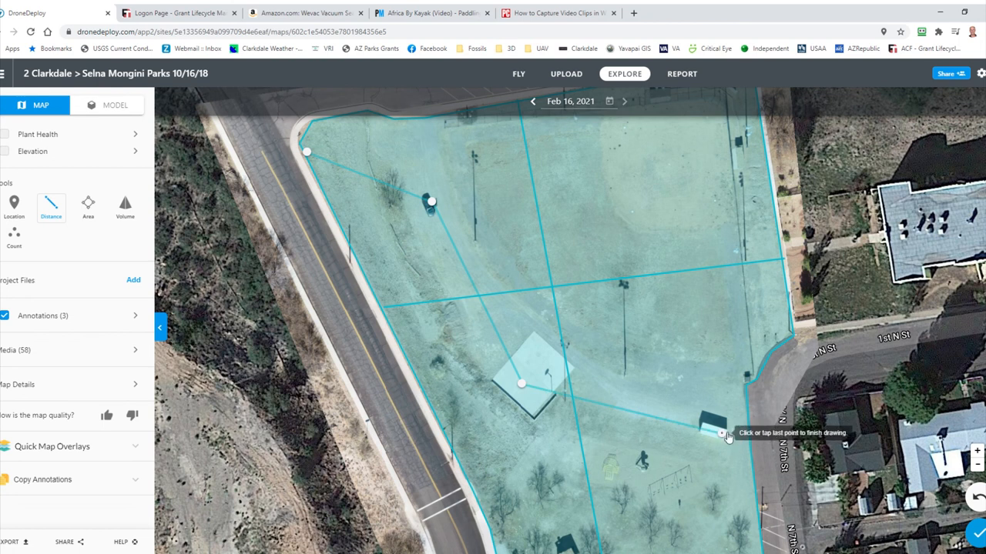
{"action": "left_click", "coordinate": [727, 433]}
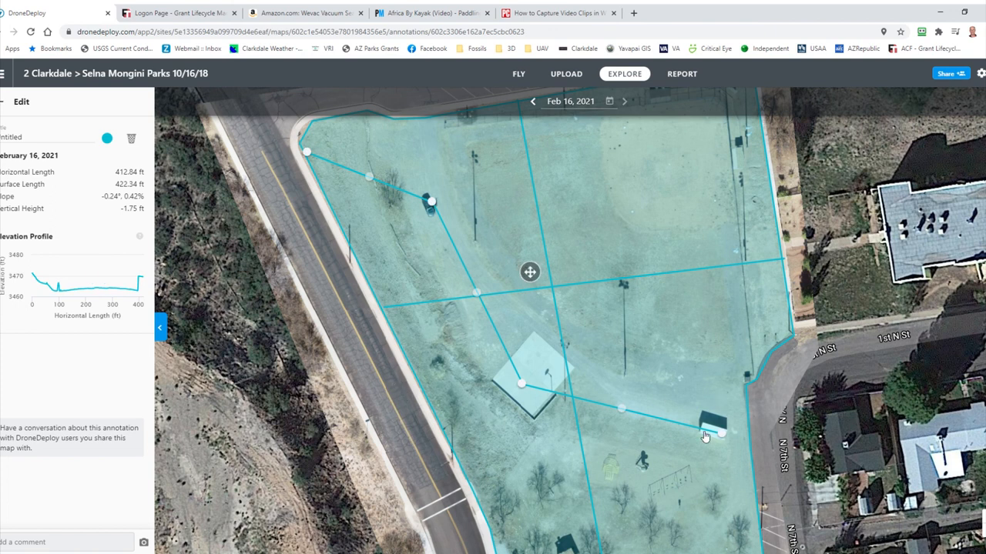
{"action": "mouse_move", "coordinate": [699, 439]}
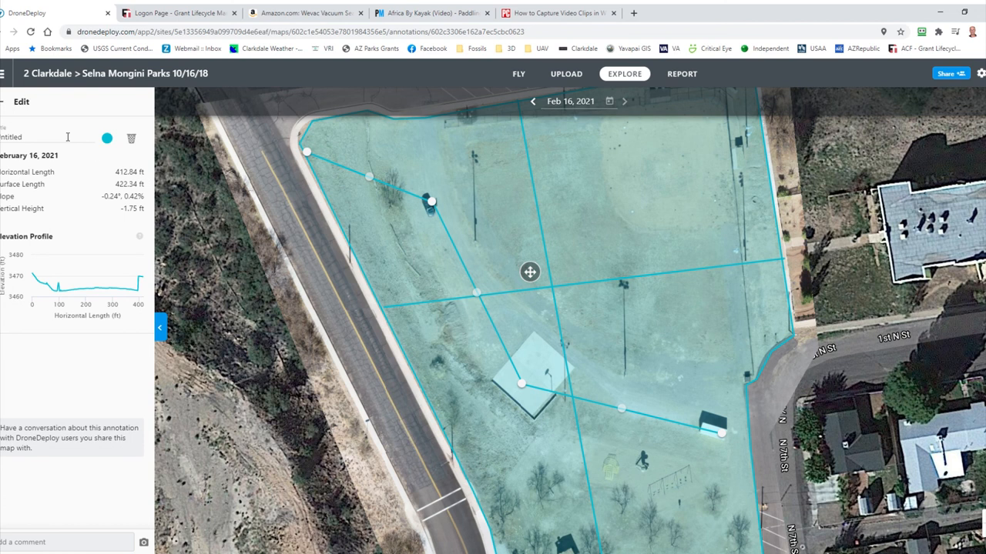
{"action": "mouse_move", "coordinate": [335, 229]}
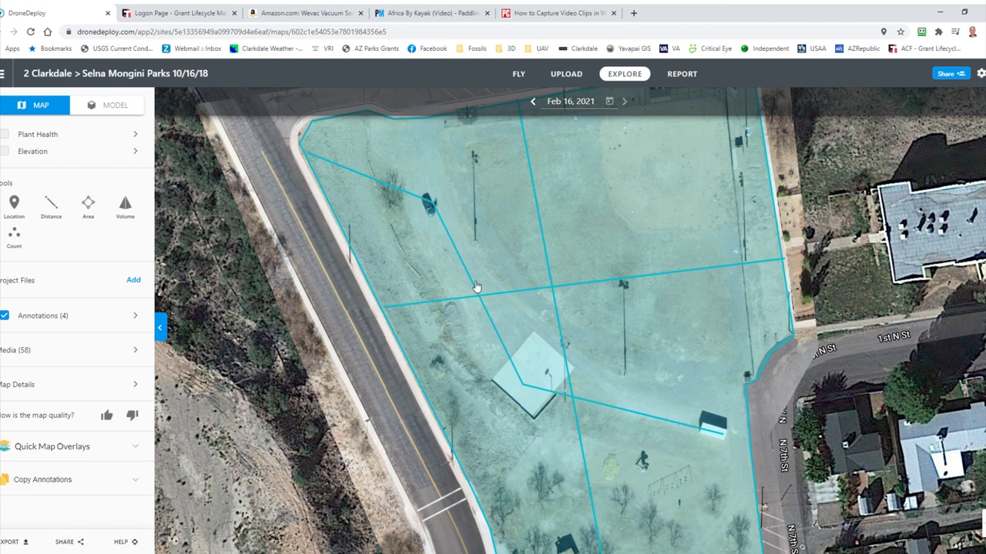
- Delete the multi-point path annotation, leaving two distance lines and the park area
{"action": "left_click", "coordinate": [477, 288]}
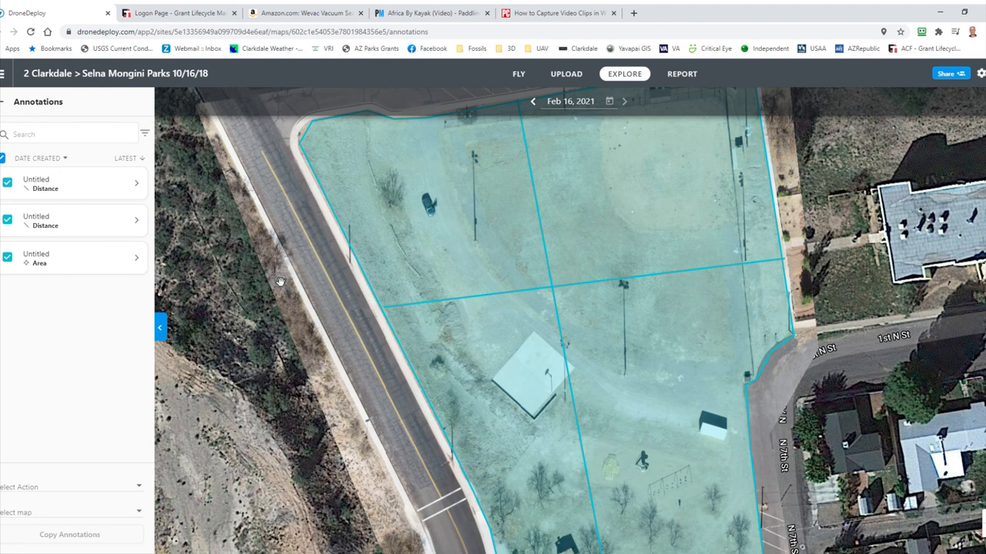
{"action": "mouse_move", "coordinate": [566, 419]}
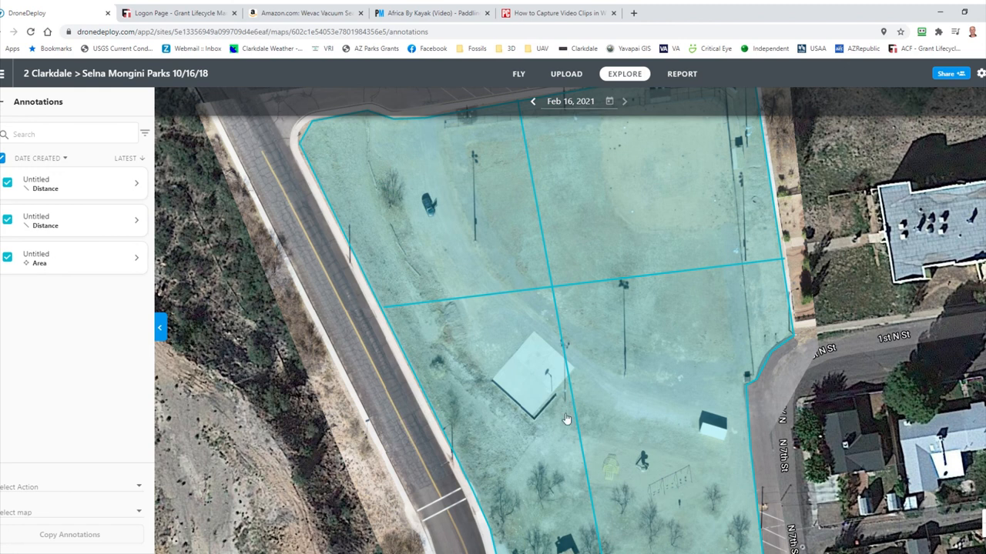
{"action": "mouse_move", "coordinate": [561, 425]}
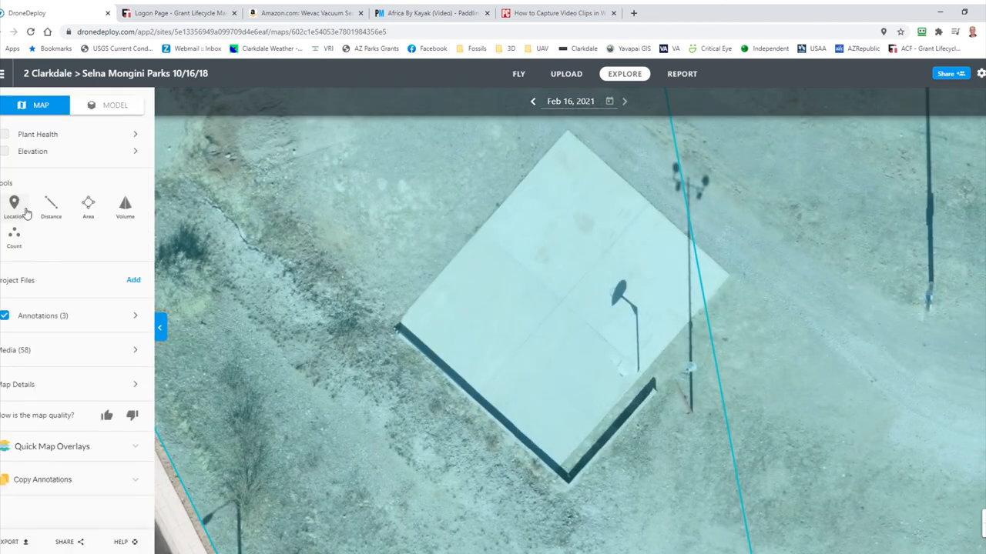
- Outline the court as a 2017.77 ft² area and shift it over the dark square patch
{"action": "left_click", "coordinate": [87, 203]}
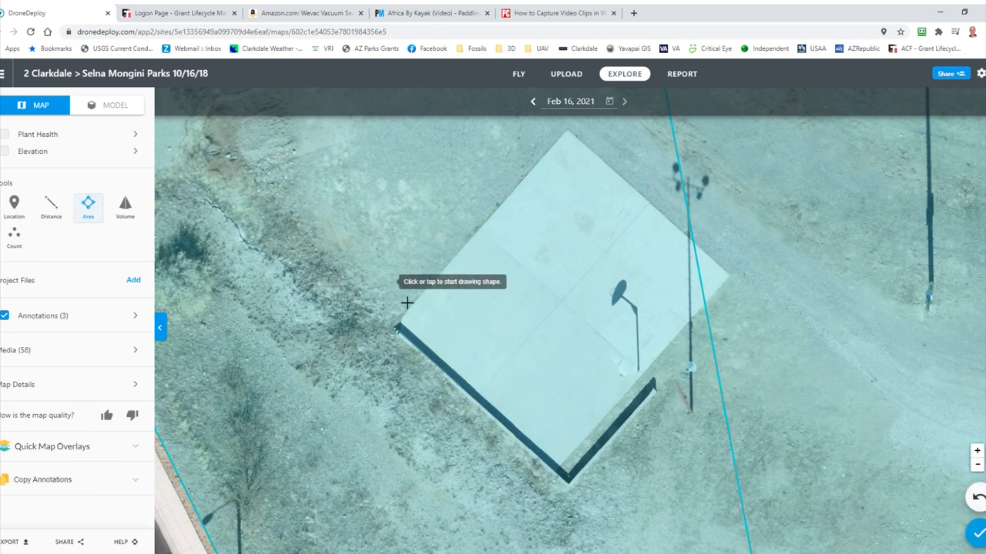
{"action": "left_click", "coordinate": [398, 319]}
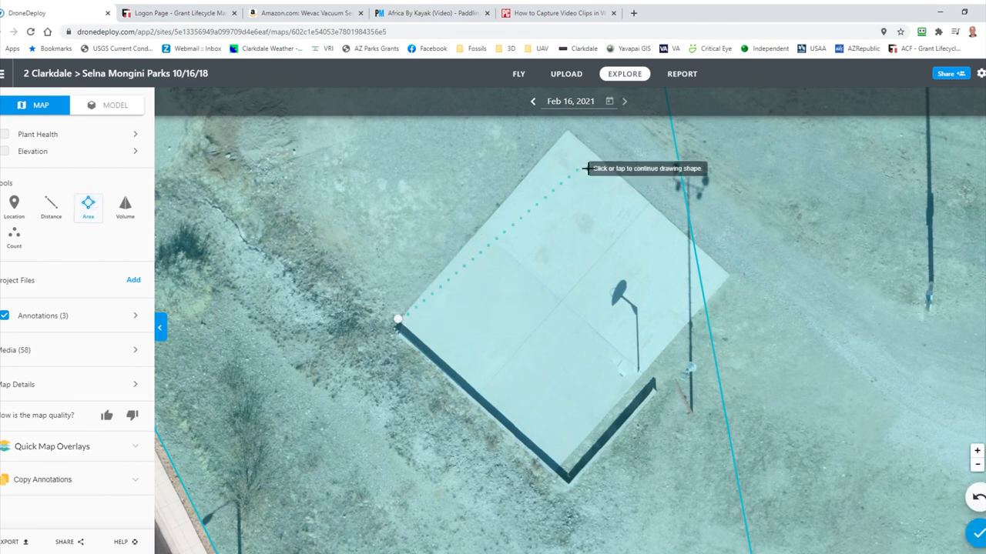
{"action": "mouse_move", "coordinate": [576, 138]}
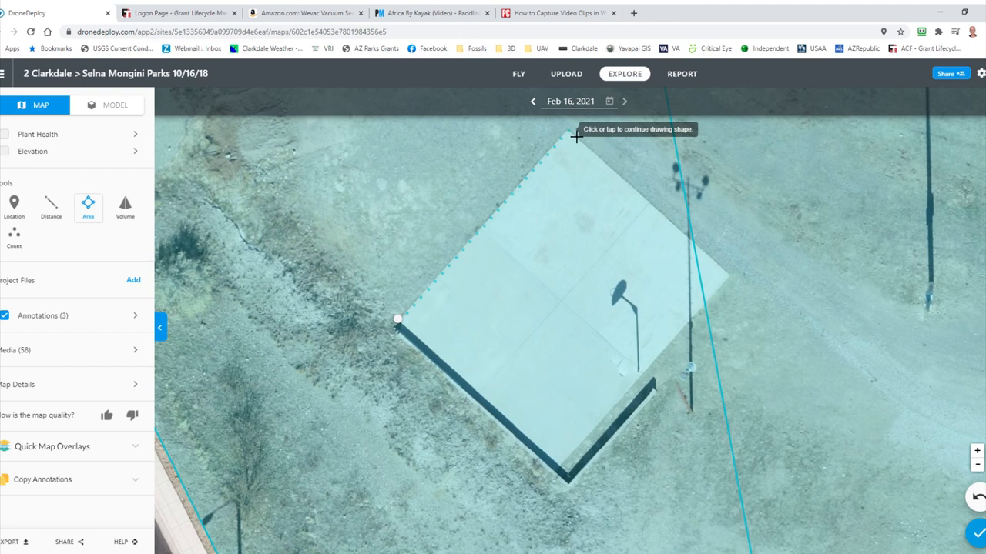
{"action": "left_click", "coordinate": [576, 137]}
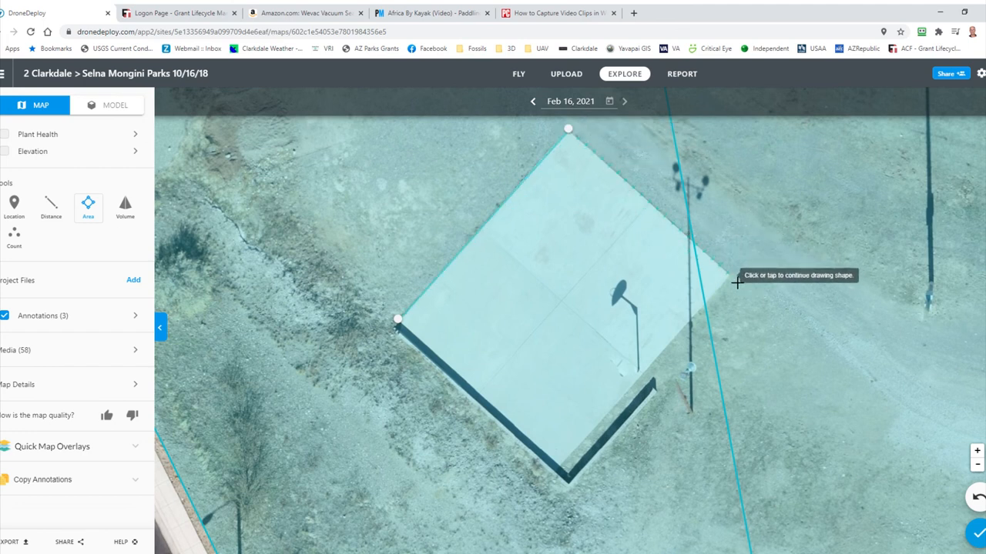
{"action": "left_click", "coordinate": [736, 283]}
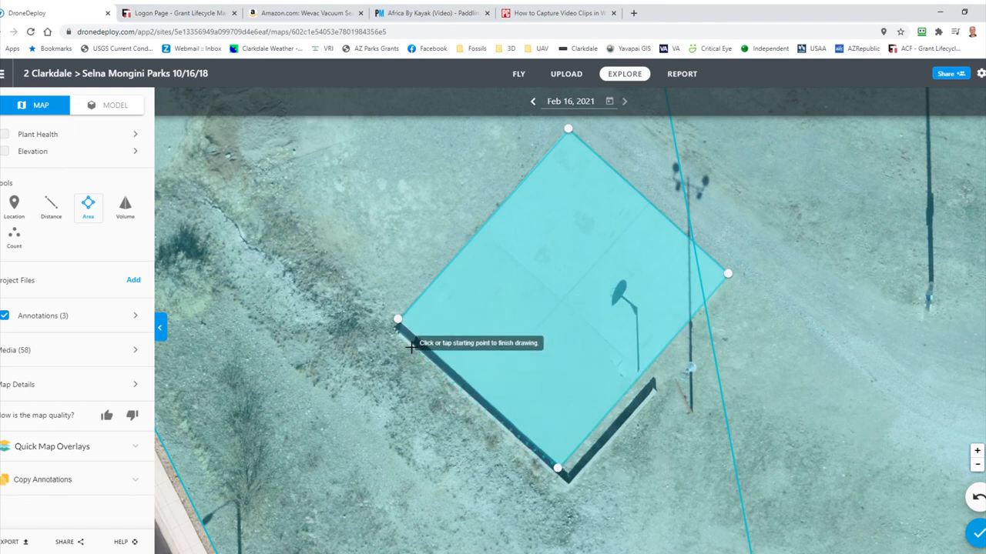
{"action": "left_click", "coordinate": [398, 319]}
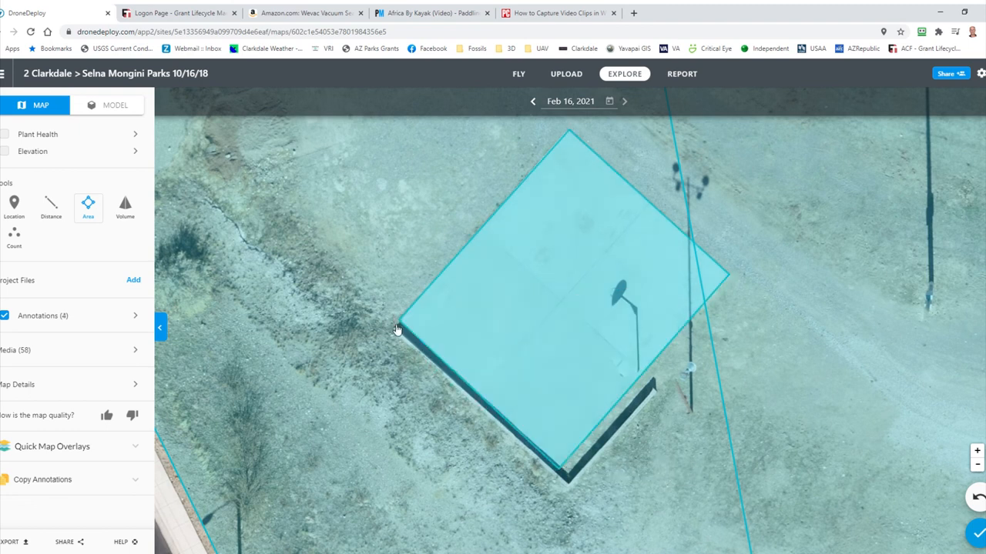
{"action": "left_click", "coordinate": [554, 301]}
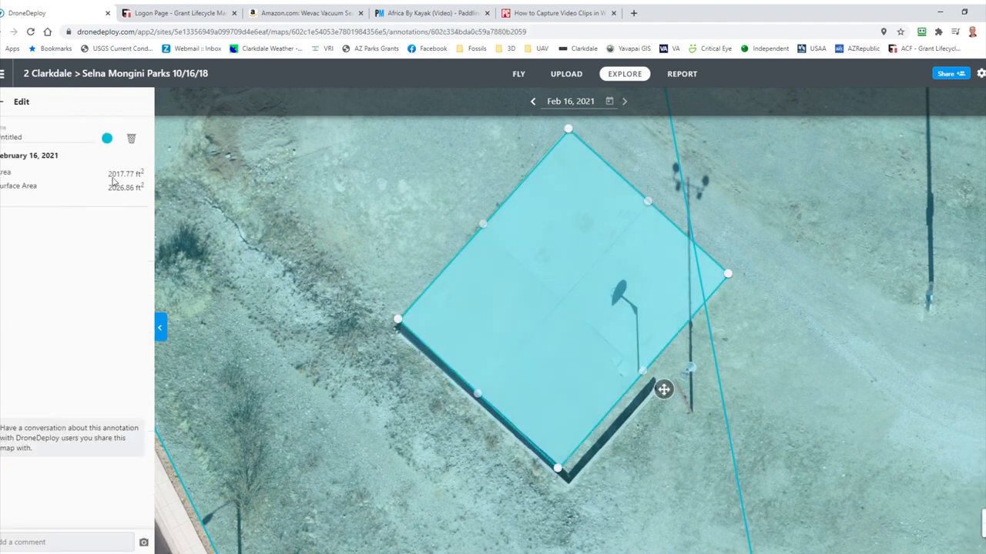
{"action": "mouse_move", "coordinate": [185, 319]}
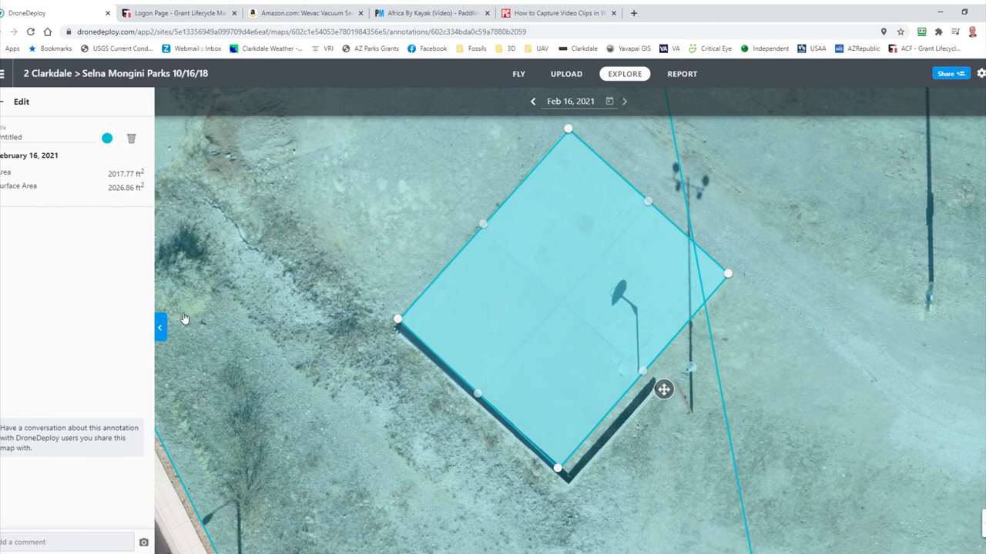
{"action": "mouse_move", "coordinate": [499, 326]}
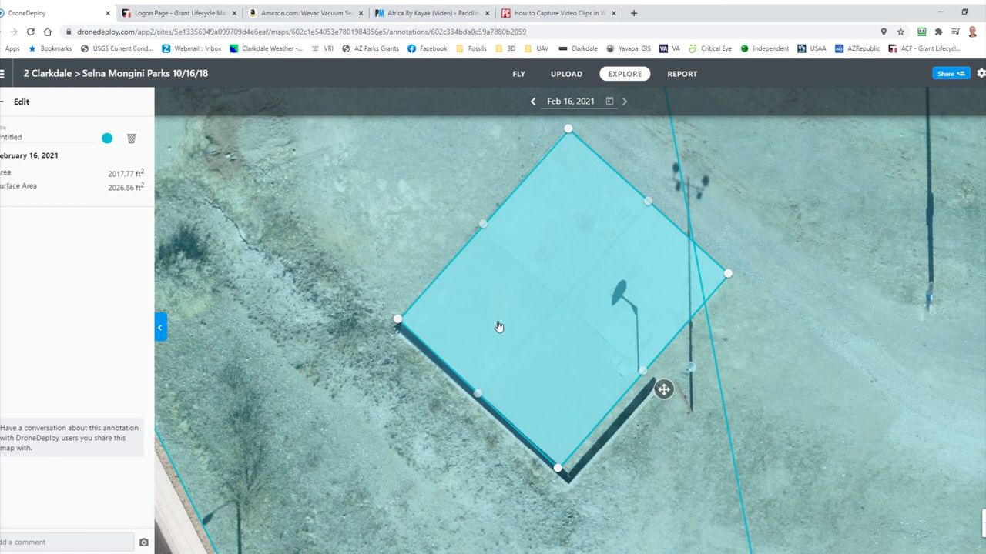
{"action": "mouse_move", "coordinate": [663, 394]}
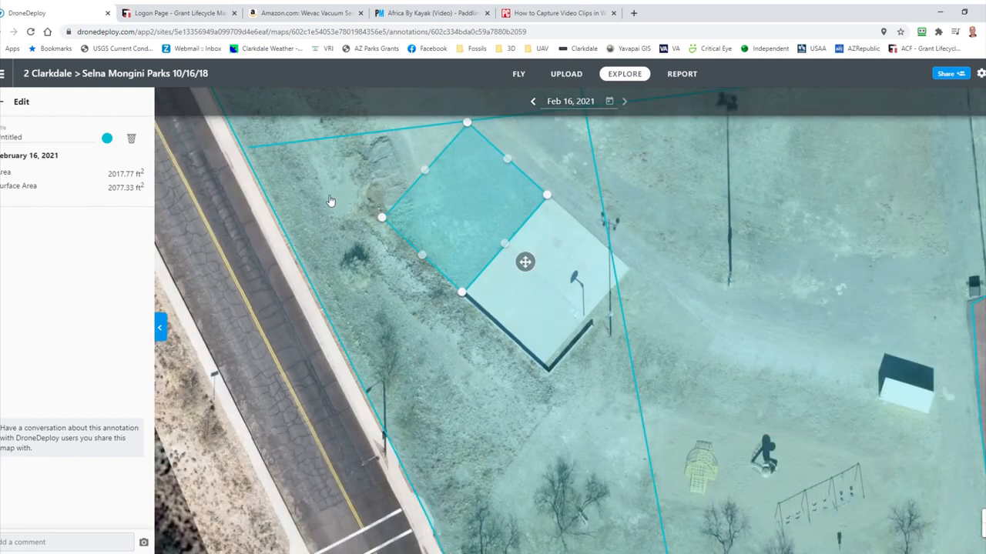
{"action": "mouse_move", "coordinate": [487, 202]}
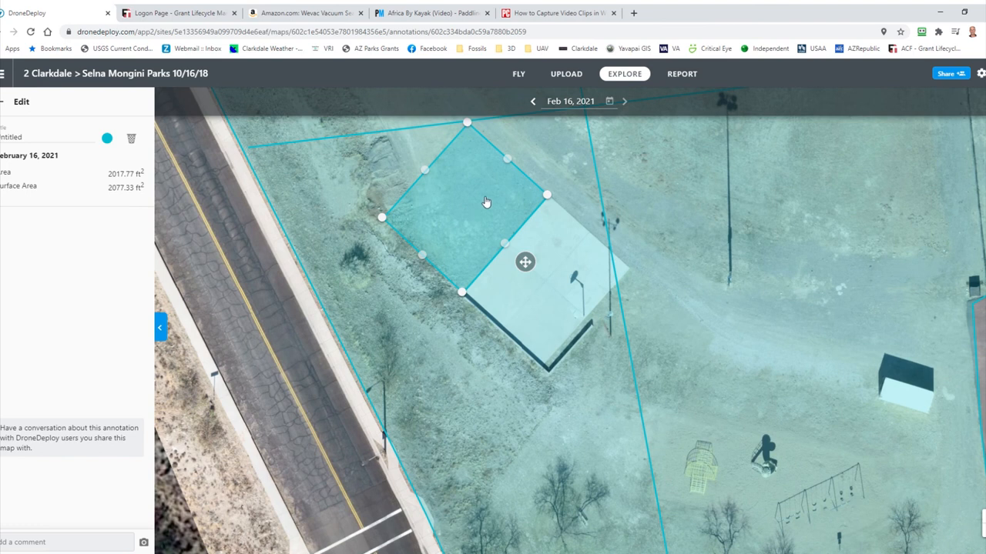
{"action": "mouse_move", "coordinate": [551, 259]}
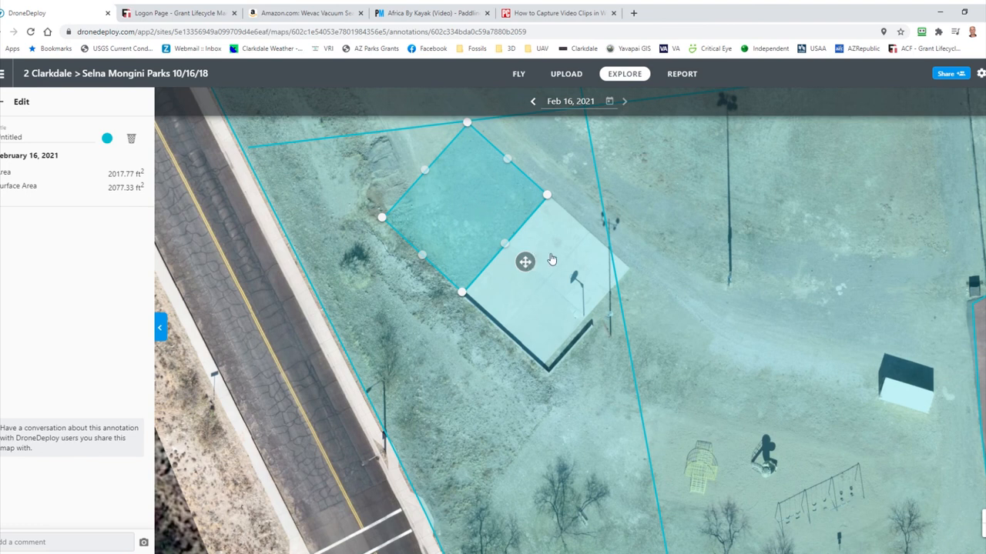
{"action": "mouse_move", "coordinate": [527, 268]}
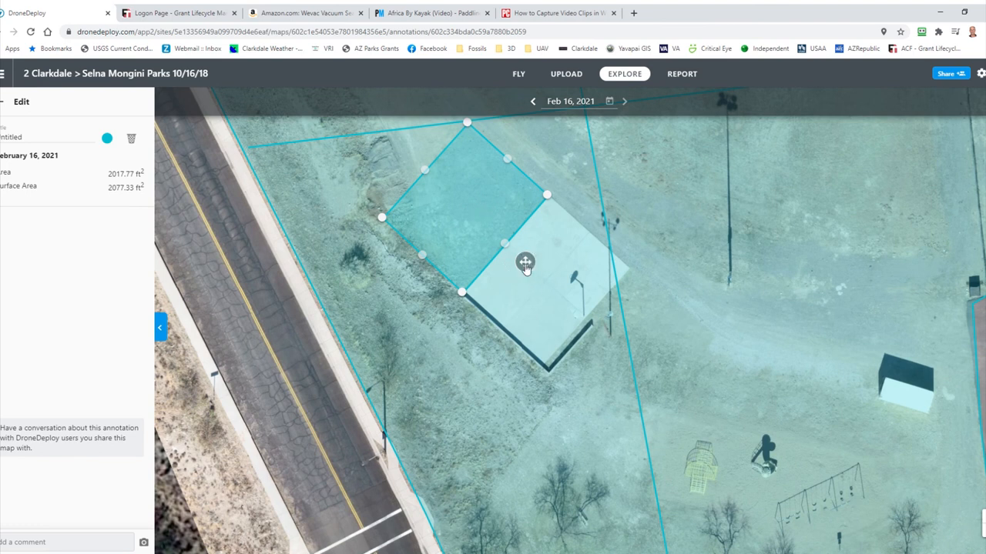
{"action": "left_click_drag", "start_coordinate": [525, 262], "coordinate": [691, 236]}
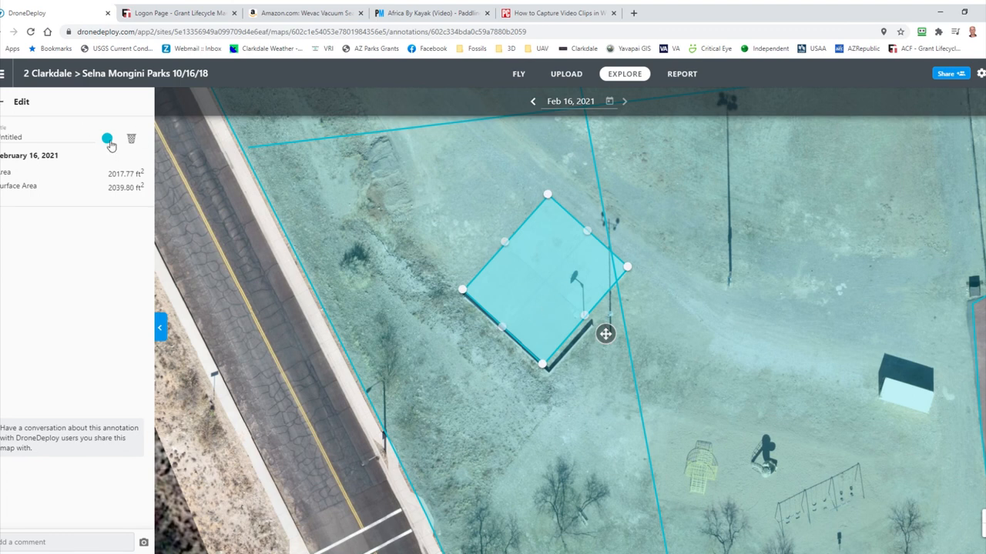
- Make the court area annotation orange instead of blue
{"action": "left_click", "coordinate": [107, 138]}
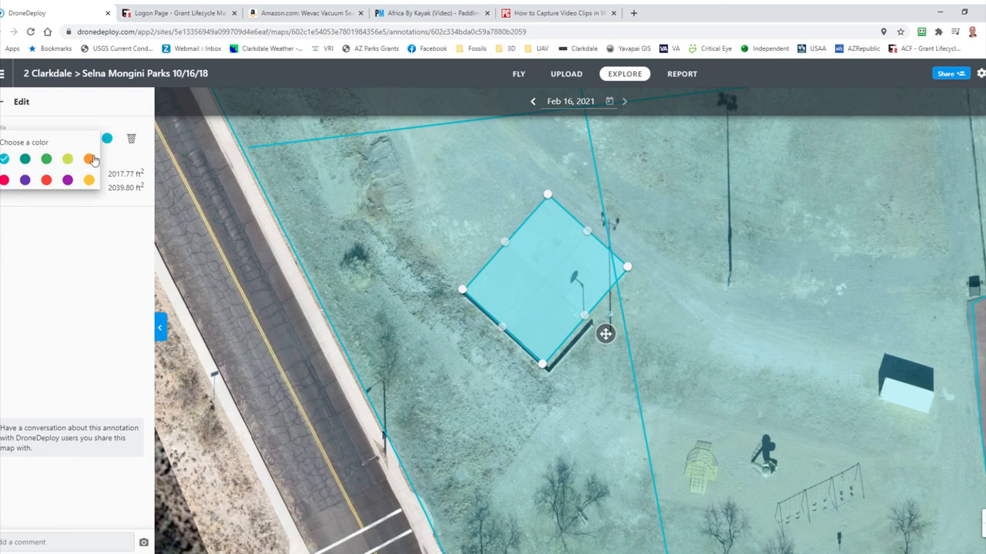
{"action": "left_click", "coordinate": [89, 158]}
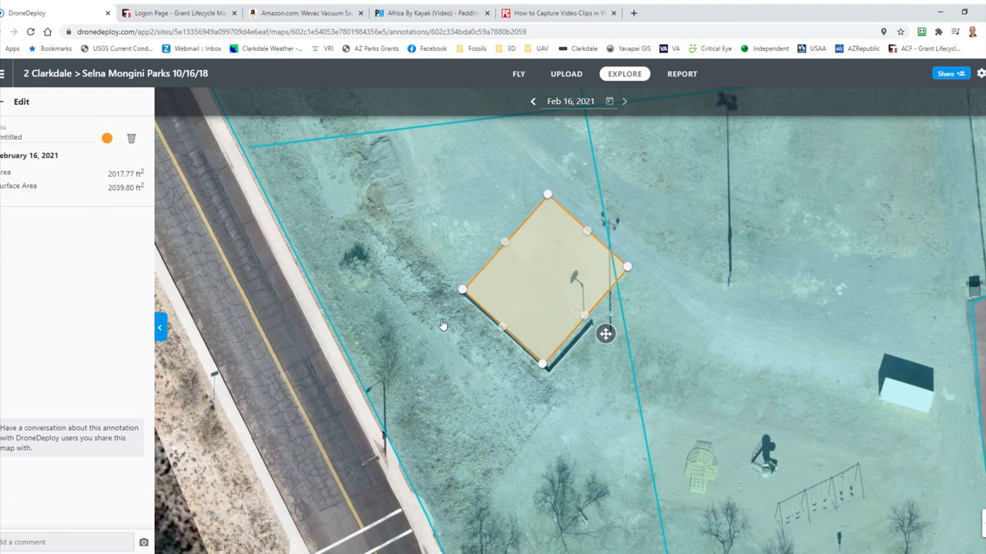
{"action": "mouse_move", "coordinate": [566, 398]}
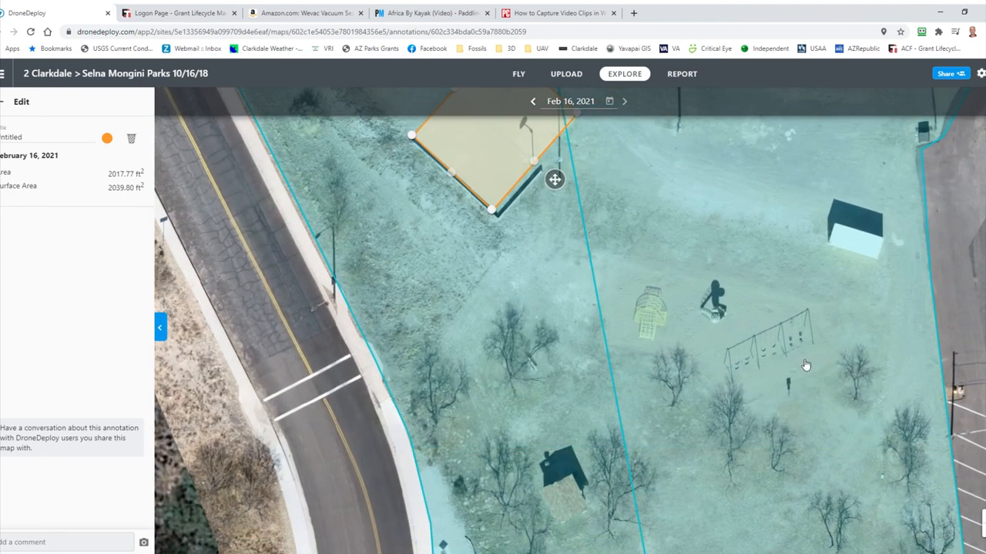
{"action": "mouse_move", "coordinate": [773, 382]}
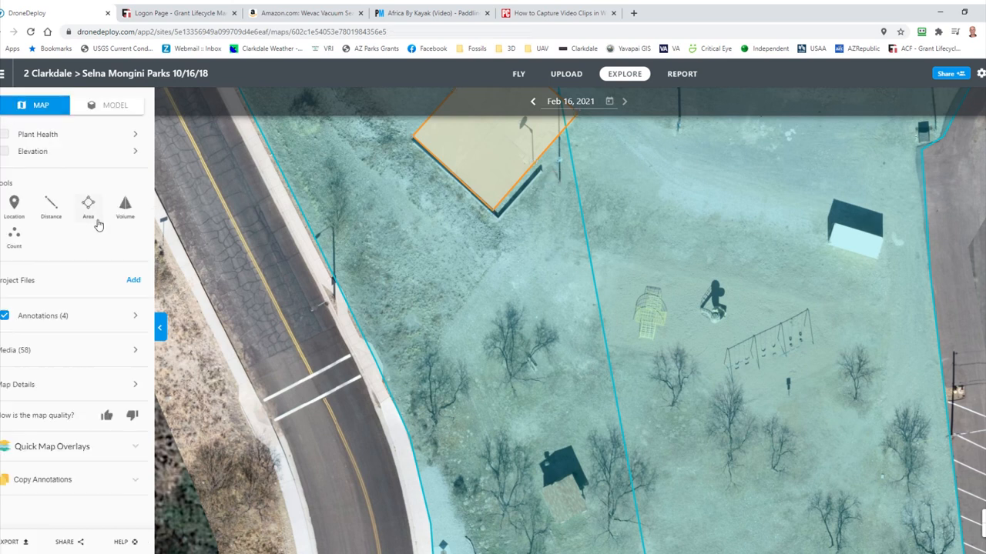
- Outline the playground equipment as a new 3267.97 ft² area measurement
{"action": "left_click", "coordinate": [87, 206]}
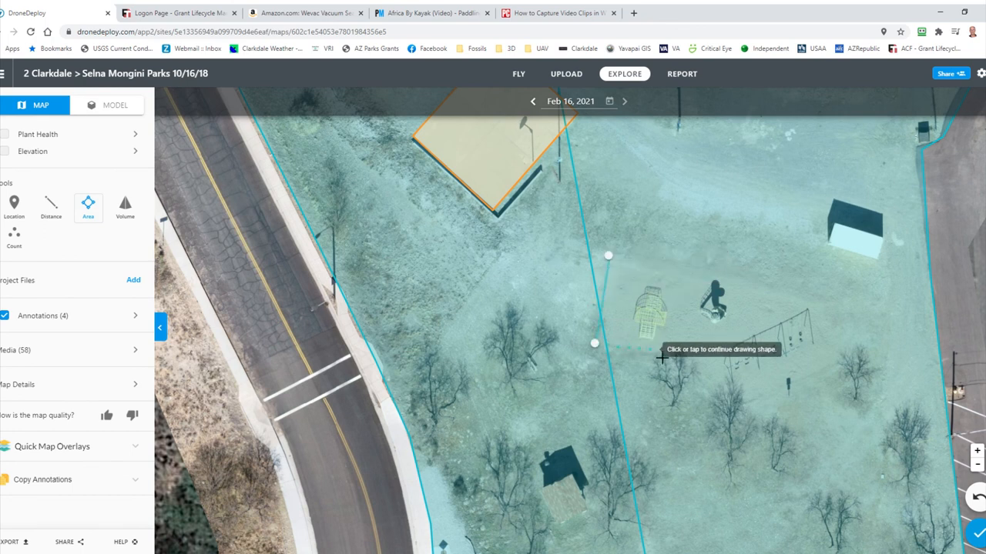
{"action": "left_click", "coordinate": [660, 357]}
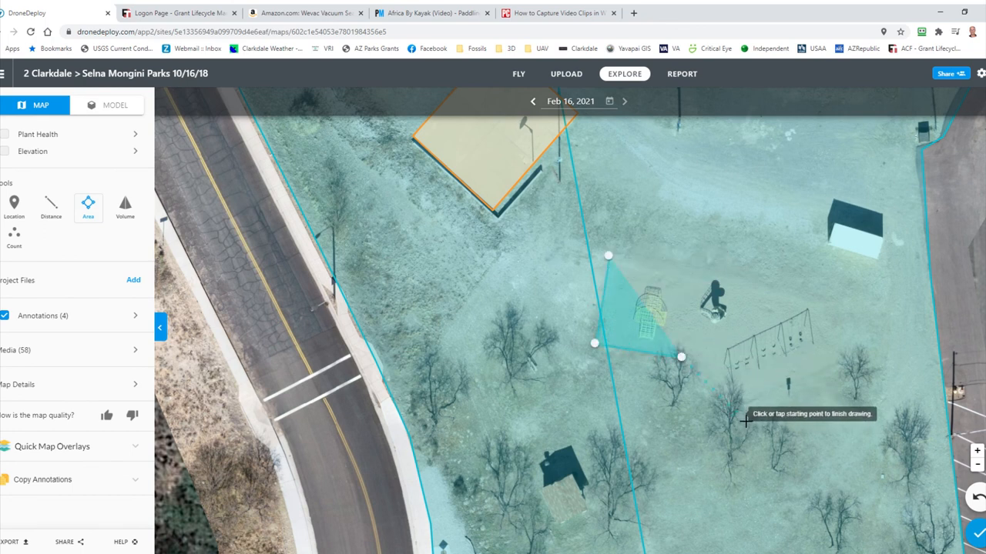
{"action": "left_click", "coordinate": [737, 413]}
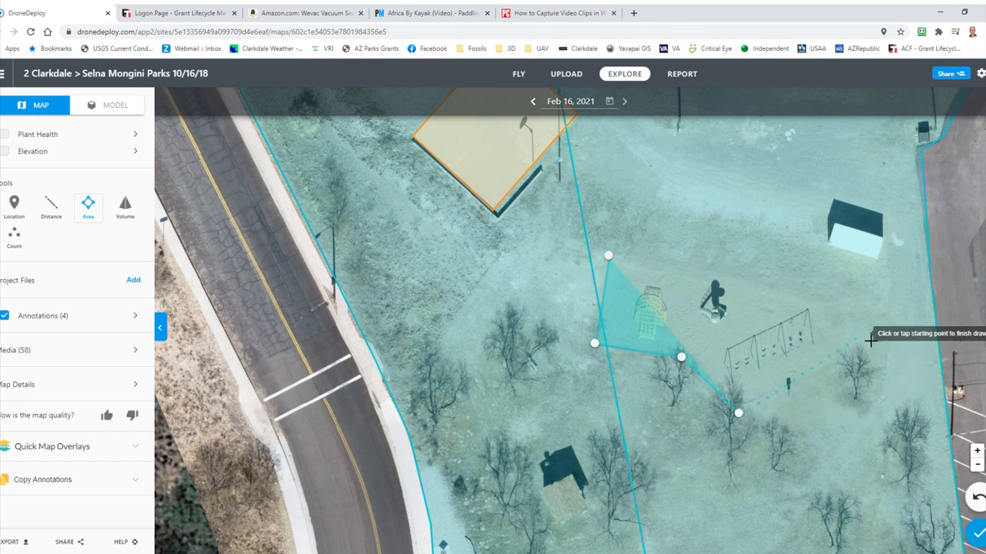
{"action": "left_click", "coordinate": [854, 357]}
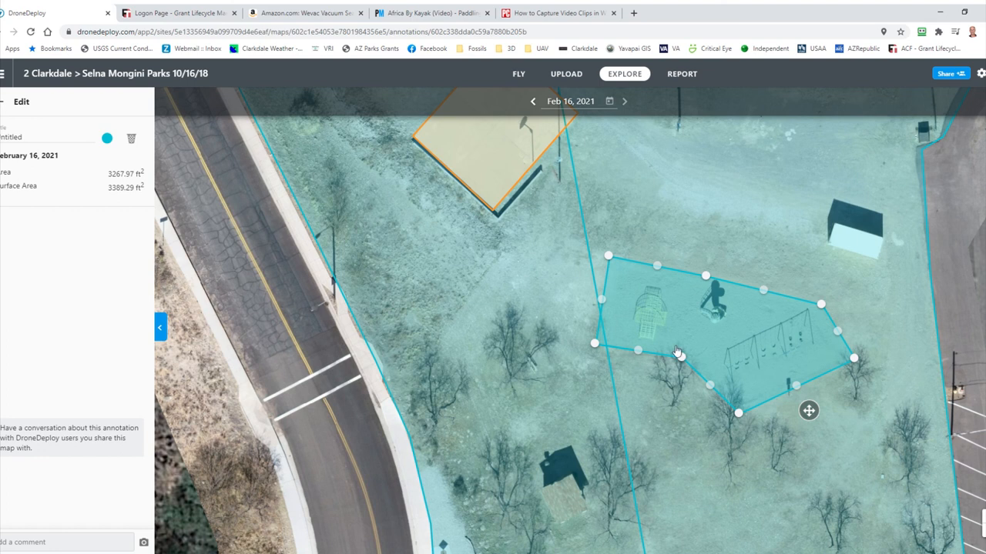
- Replace the Untitled name of the 3267.97 ft² playground area with 'Playground Equipment'
{"action": "left_click", "coordinate": [47, 137]}
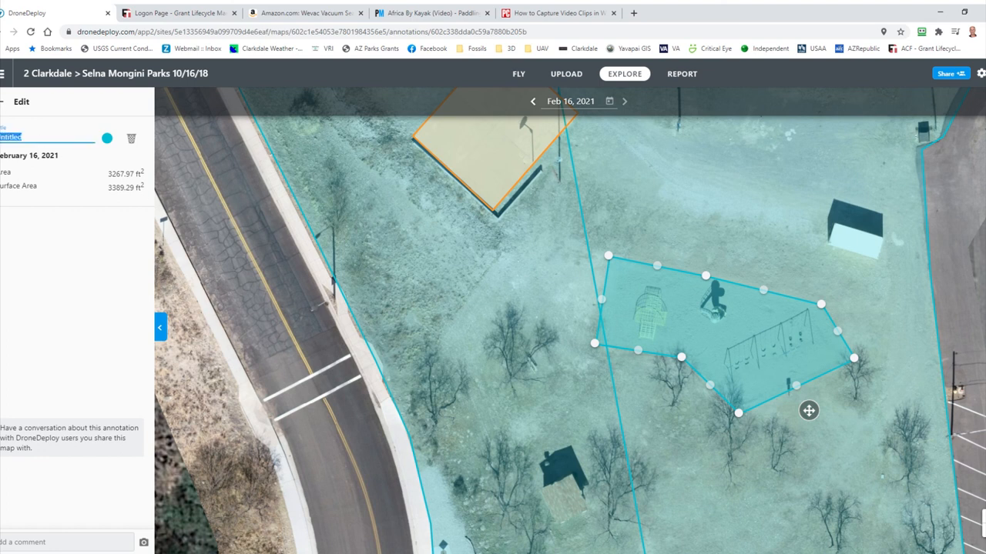
{"action": "left_click", "coordinate": [47, 135]}
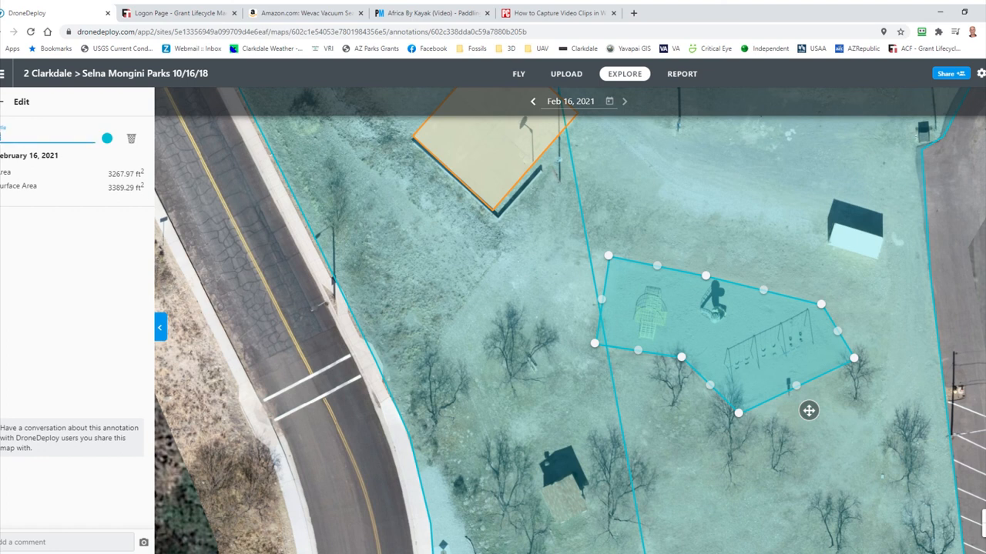
{"action": "type", "text": "laqrou"}
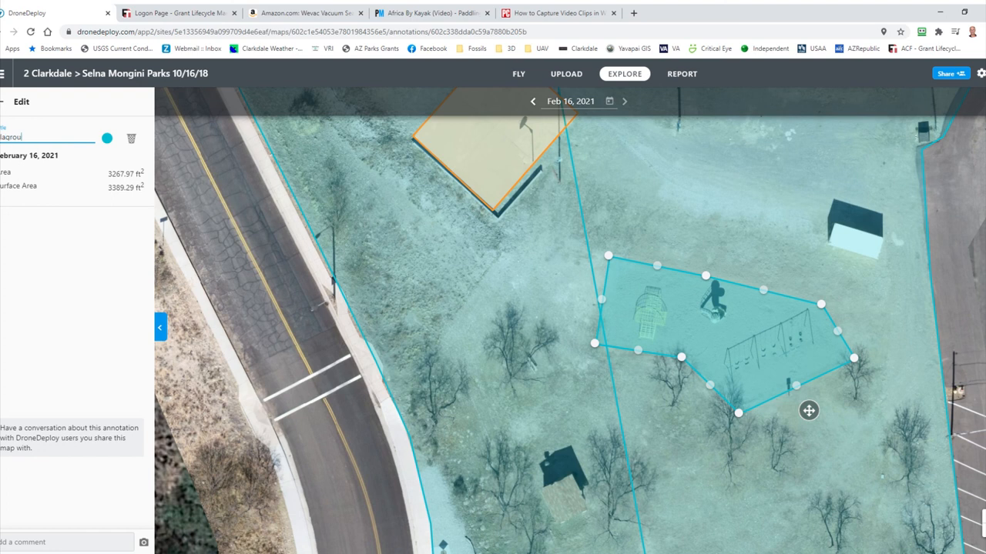
{"action": "type", "text": "Equyi"}
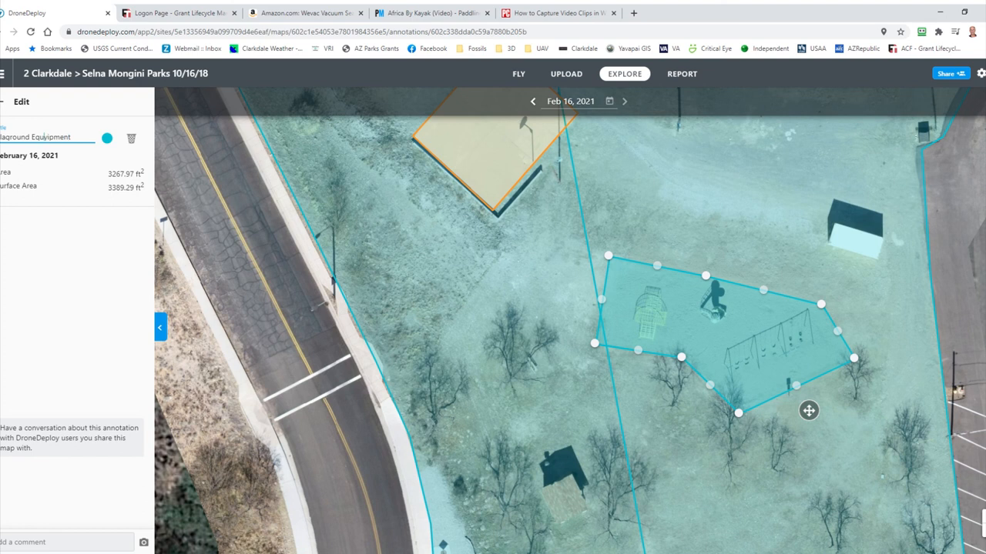
{"action": "key", "text": "Backspace"}
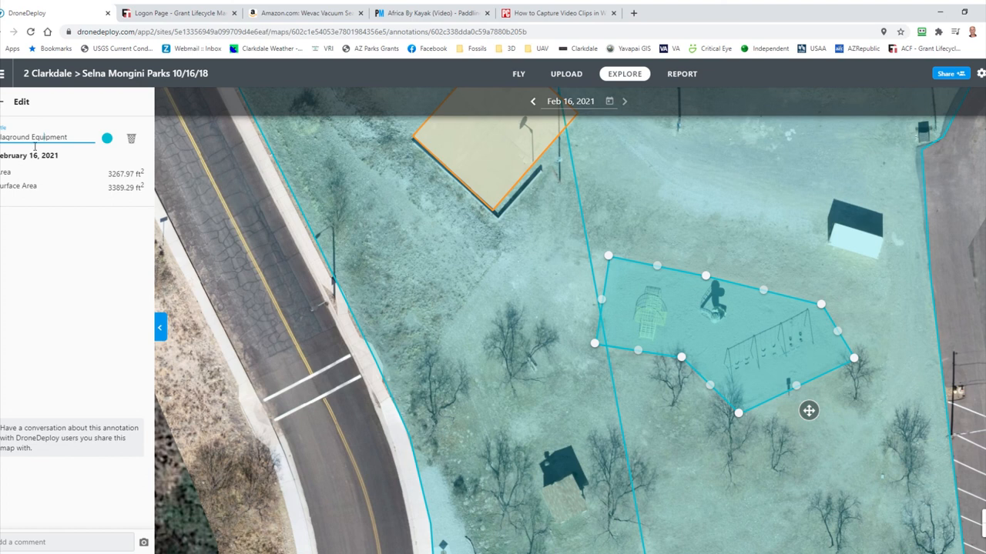
{"action": "mouse_move", "coordinate": [787, 348]}
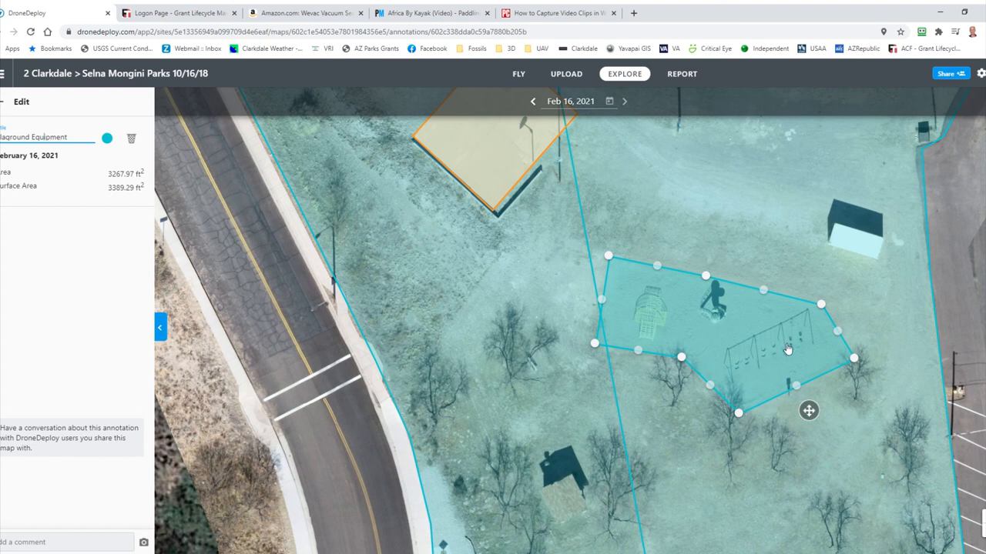
{"action": "mouse_move", "coordinate": [860, 247]}
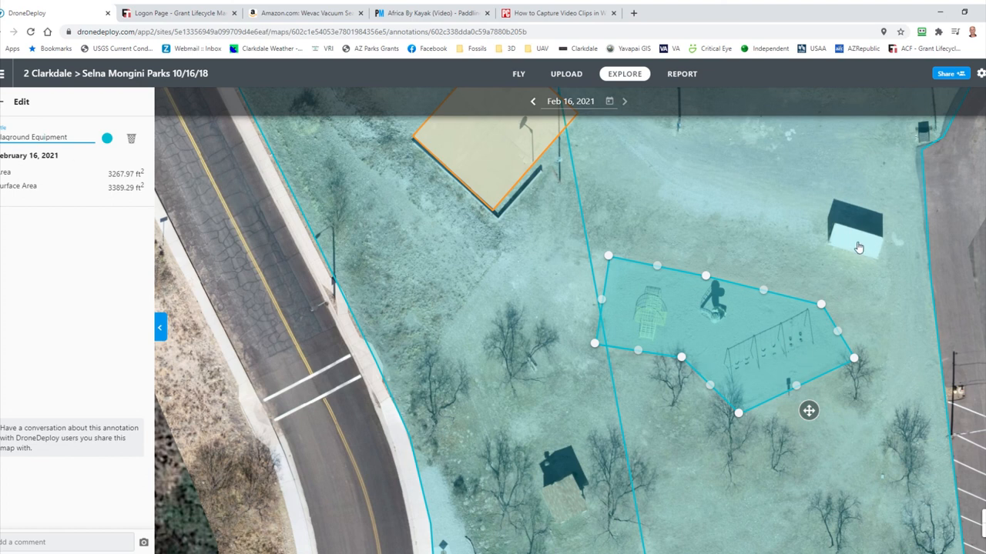
{"action": "mouse_move", "coordinate": [658, 249]}
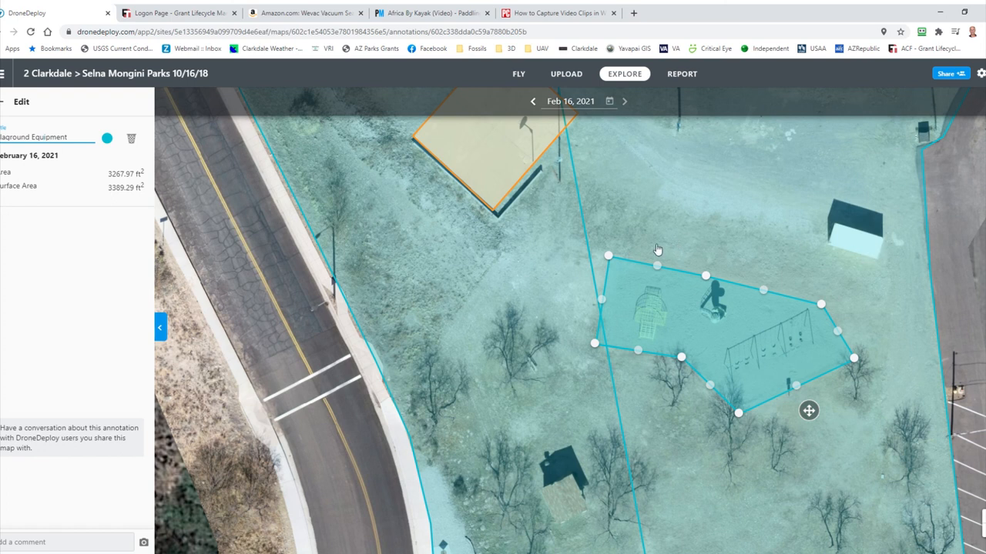
{"action": "mouse_move", "coordinate": [520, 191]}
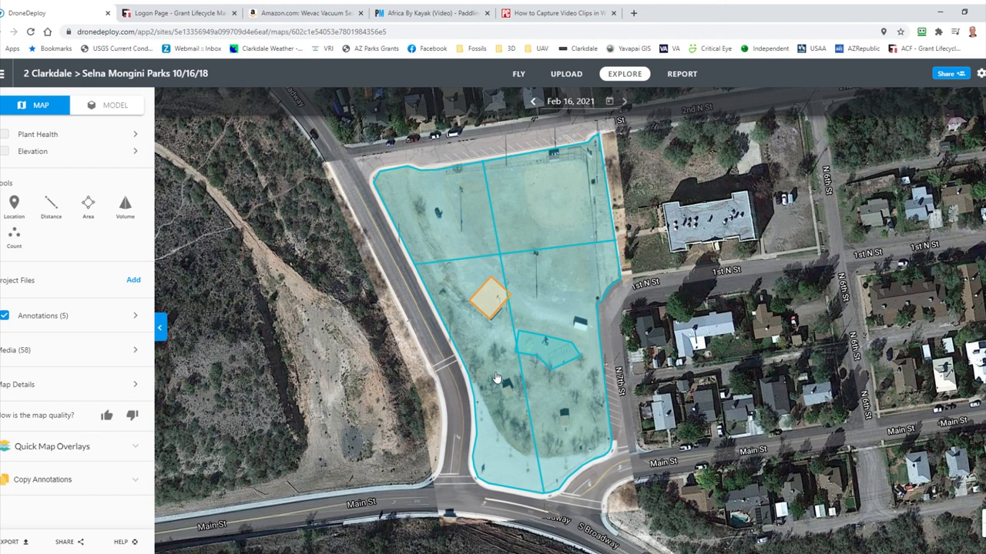
{"action": "mouse_move", "coordinate": [310, 188]}
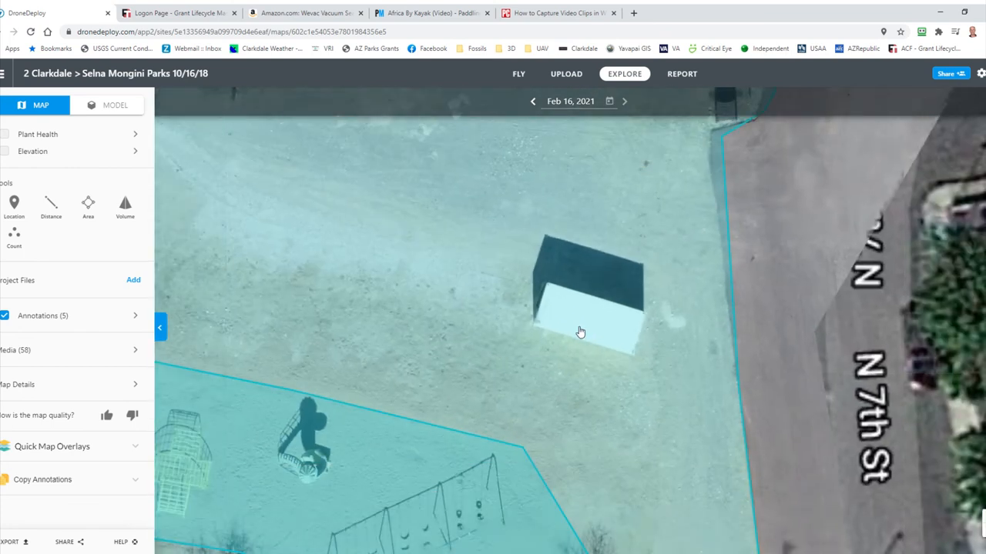
{"action": "mouse_move", "coordinate": [125, 208]}
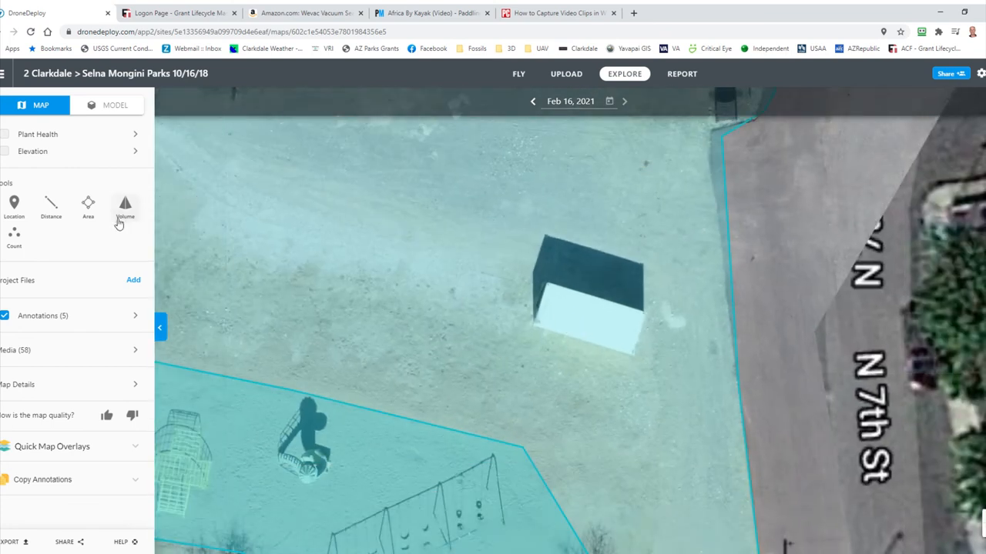
- Draw a volume polygon around the small white shed using the Volume tool
{"action": "left_click", "coordinate": [124, 207]}
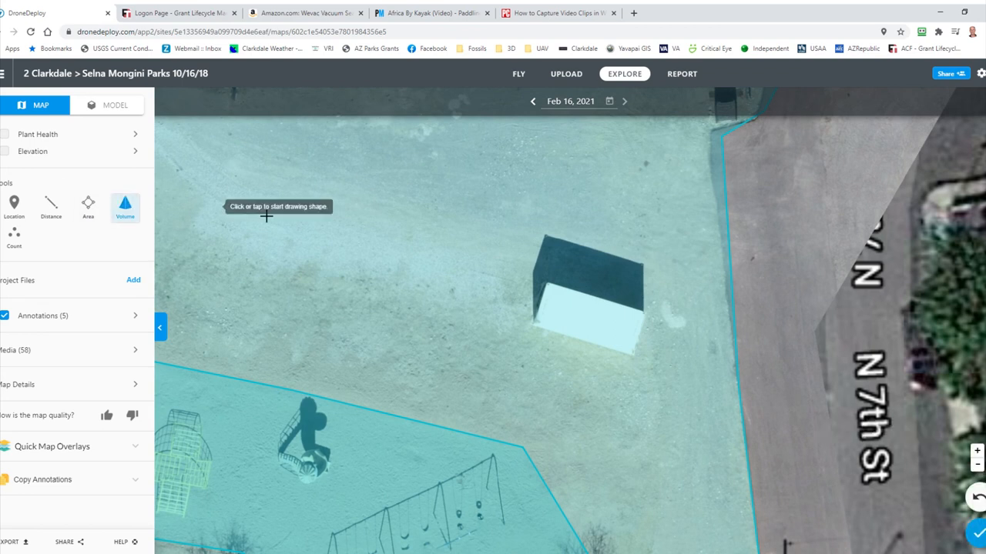
{"action": "mouse_move", "coordinate": [545, 269]}
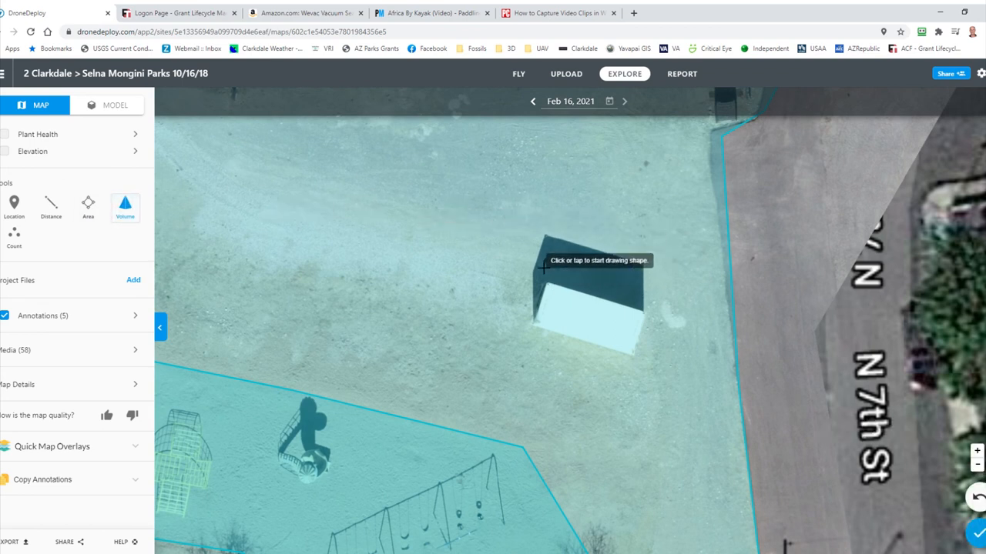
{"action": "left_click", "coordinate": [532, 259]}
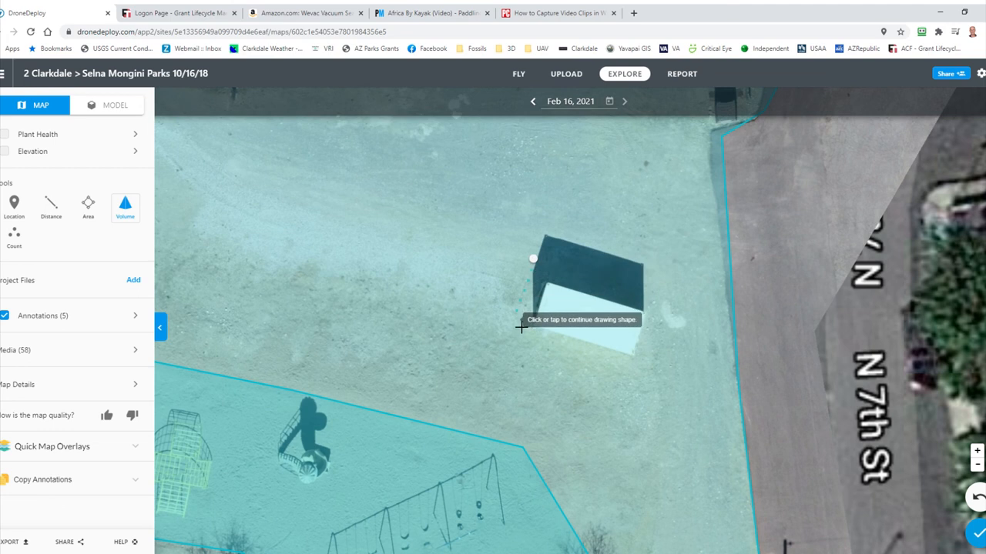
{"action": "left_click", "coordinate": [520, 331]}
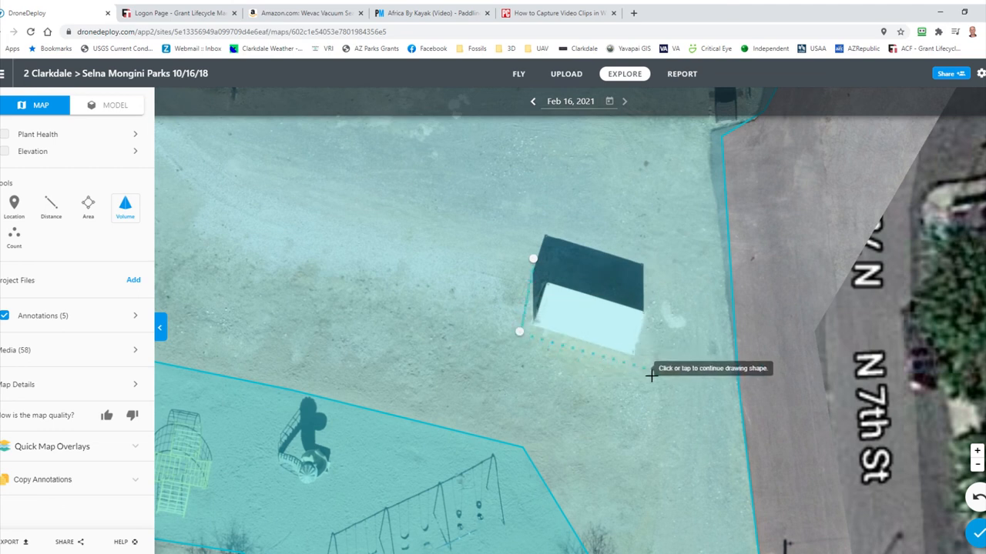
{"action": "left_click", "coordinate": [640, 365]}
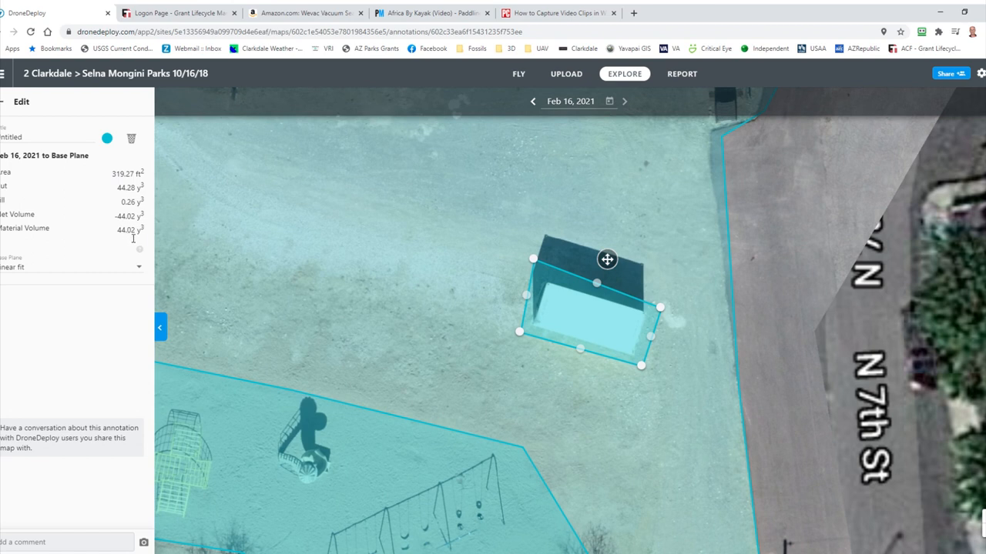
{"action": "mouse_move", "coordinate": [145, 247]}
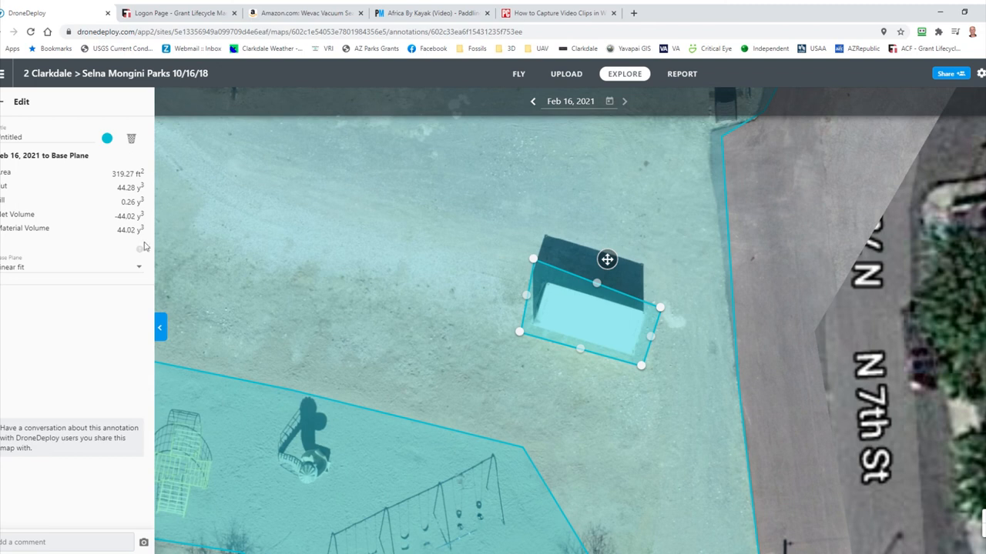
{"action": "mouse_move", "coordinate": [311, 270]}
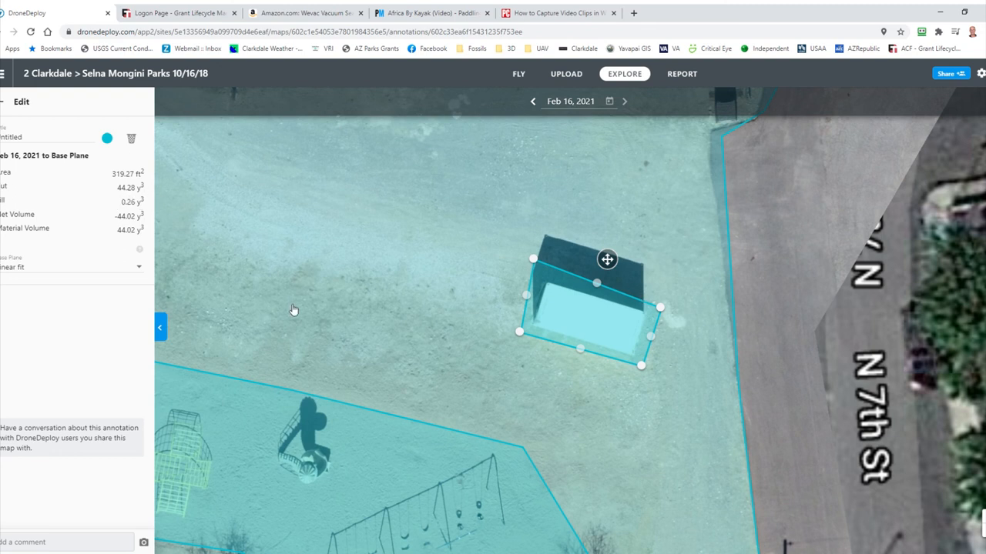
{"action": "mouse_move", "coordinate": [233, 265]}
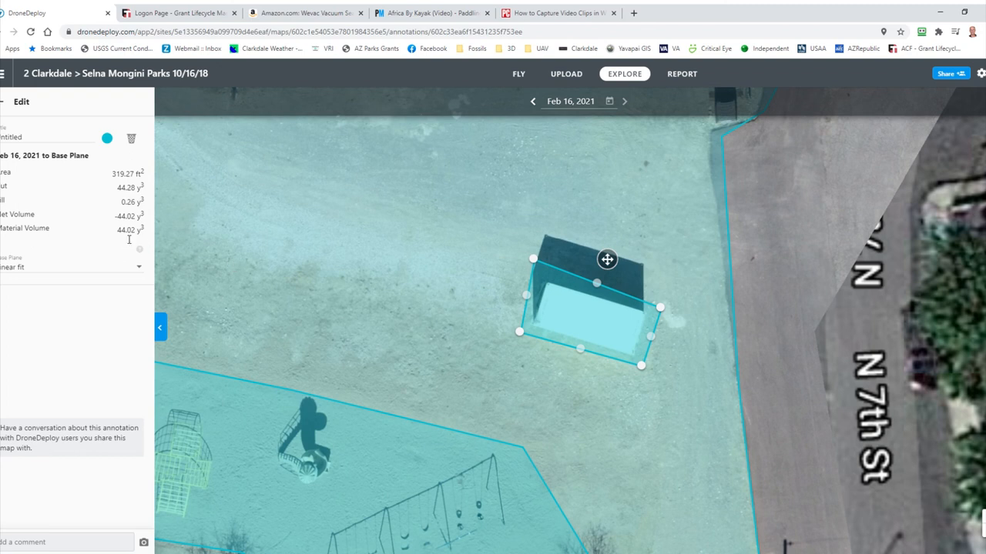
{"action": "mouse_move", "coordinate": [126, 271]}
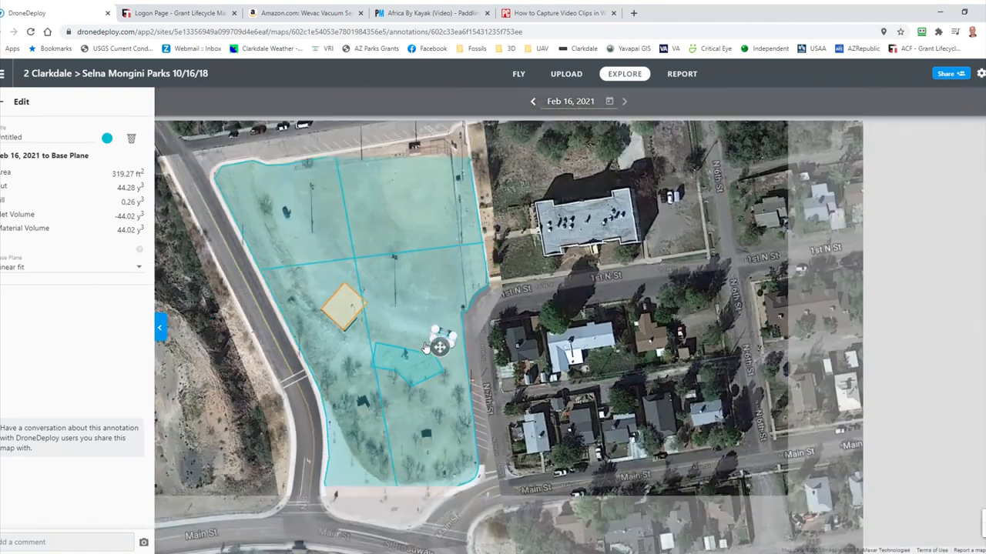
- Start a count annotation and drop its first marker on the park
{"action": "left_click_drag", "start_coordinate": [424, 346], "coordinate": [433, 359]}
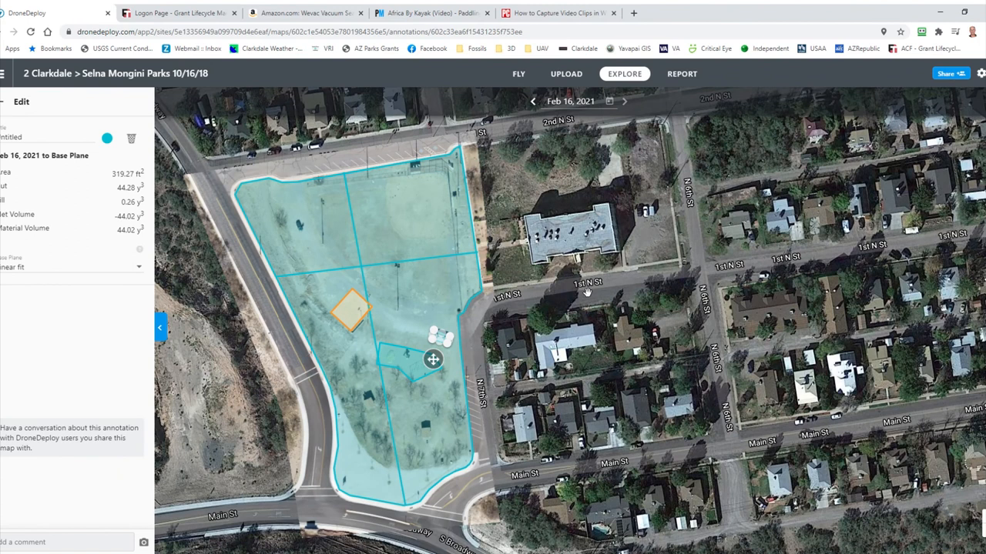
{"action": "mouse_move", "coordinate": [516, 288]}
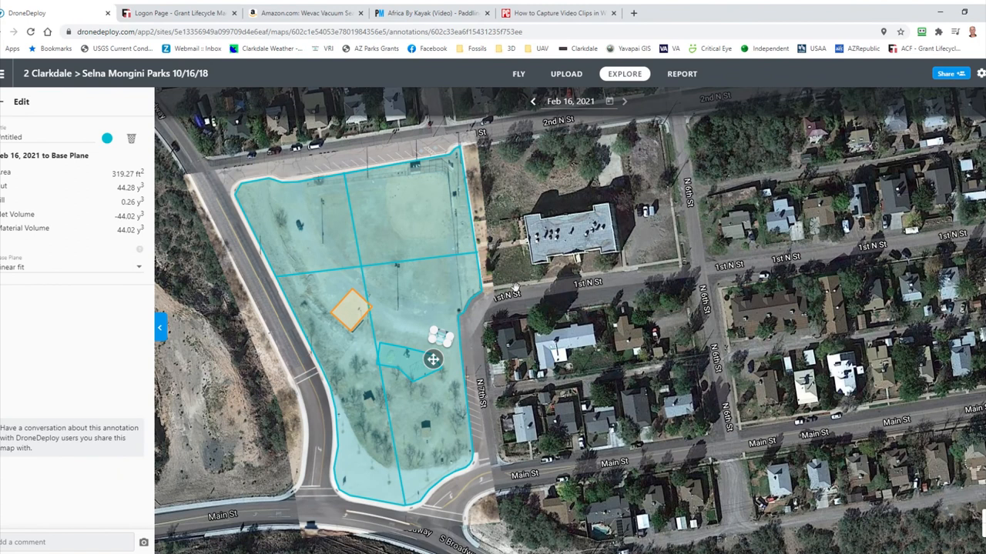
{"action": "mouse_move", "coordinate": [283, 185]}
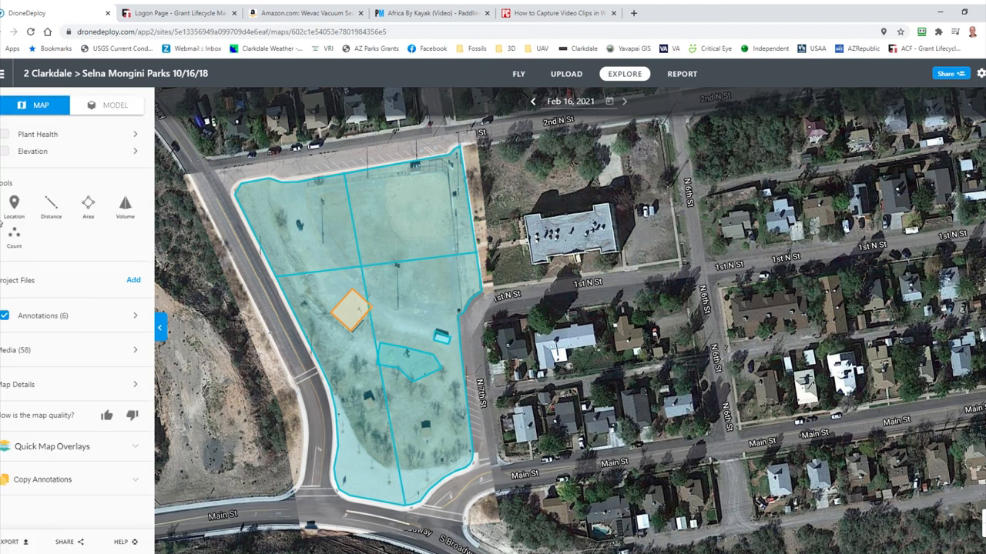
{"action": "left_click", "coordinate": [14, 231]}
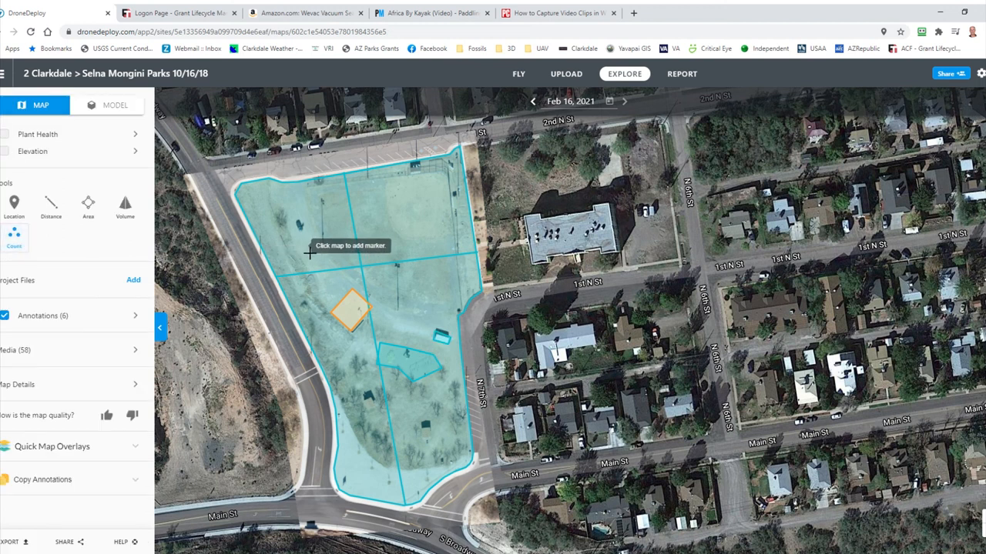
{"action": "mouse_move", "coordinate": [330, 253]}
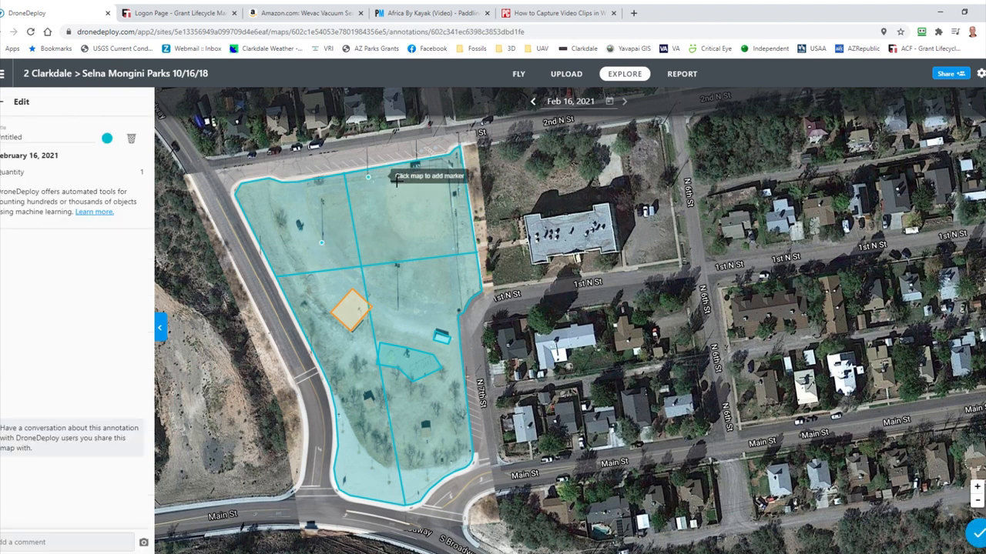
{"action": "left_click", "coordinate": [413, 159]}
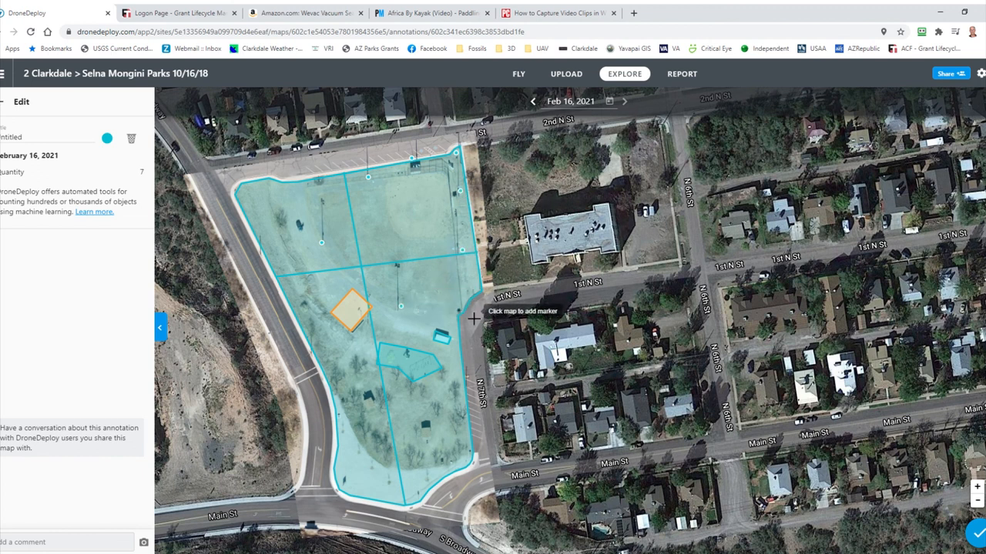
{"action": "mouse_move", "coordinate": [416, 438]}
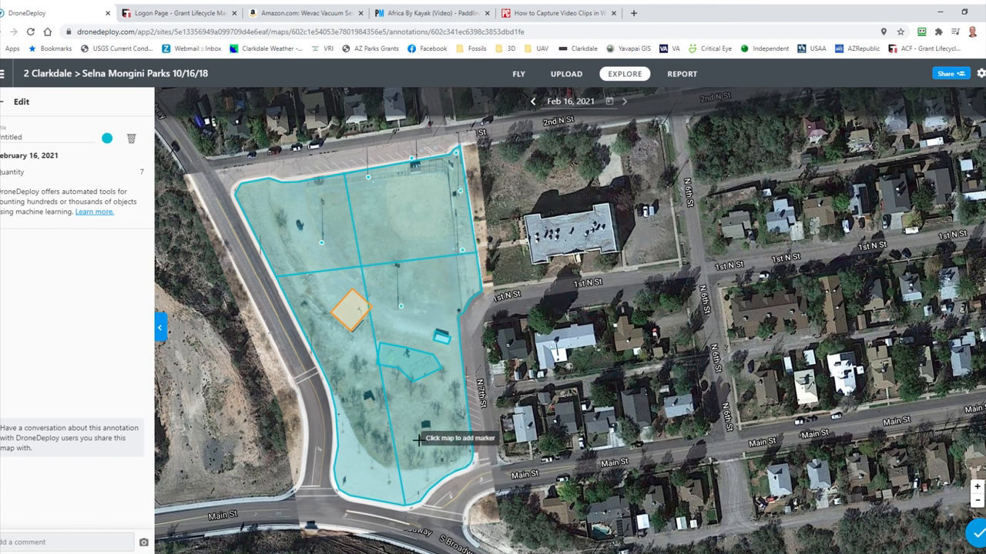
{"action": "mouse_move", "coordinate": [255, 288]}
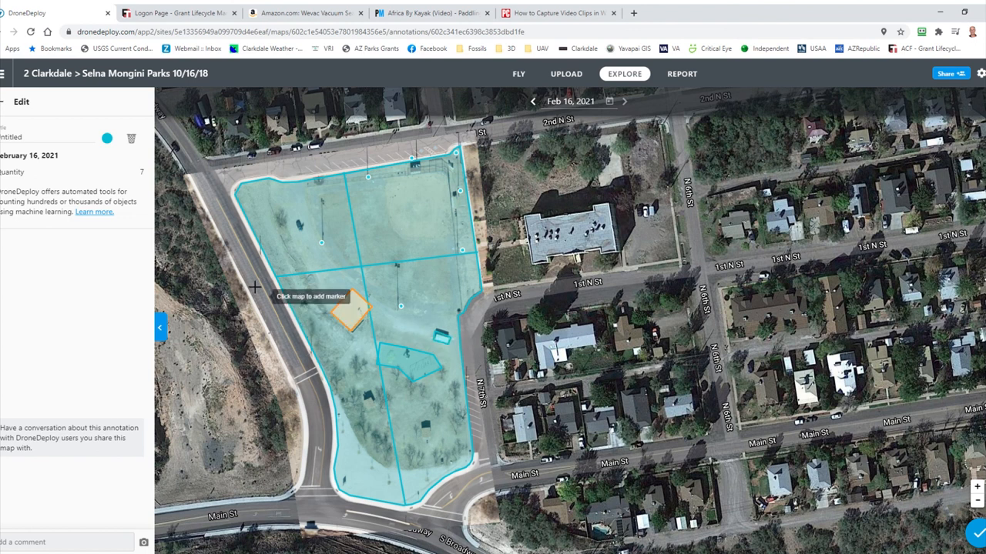
{"action": "mouse_move", "coordinate": [126, 185]}
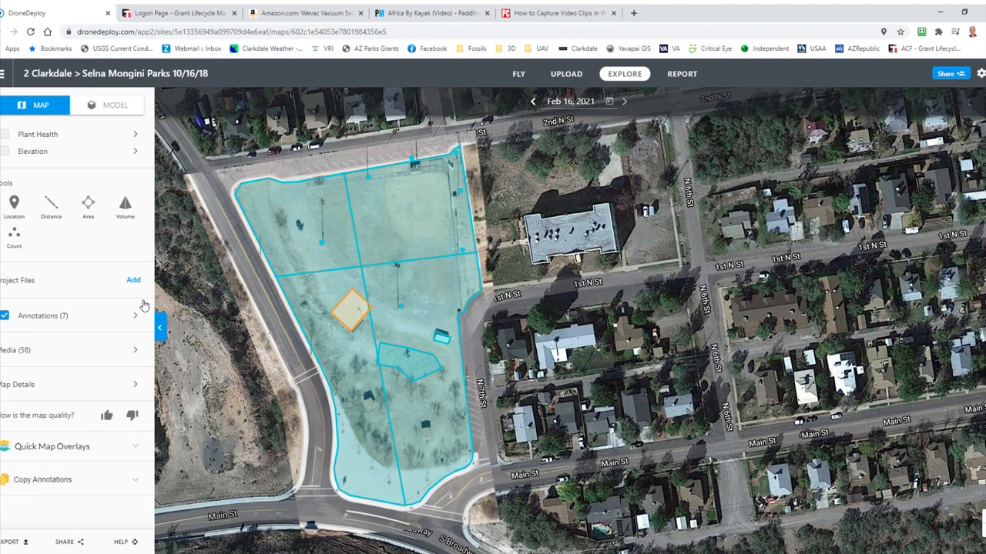
{"action": "mouse_move", "coordinate": [162, 280]}
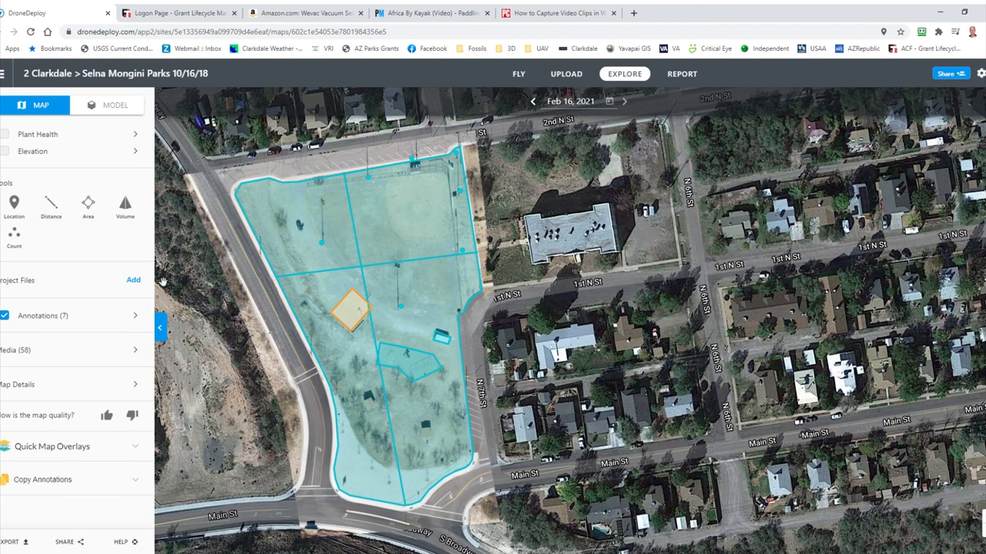
{"action": "mouse_move", "coordinate": [91, 308]}
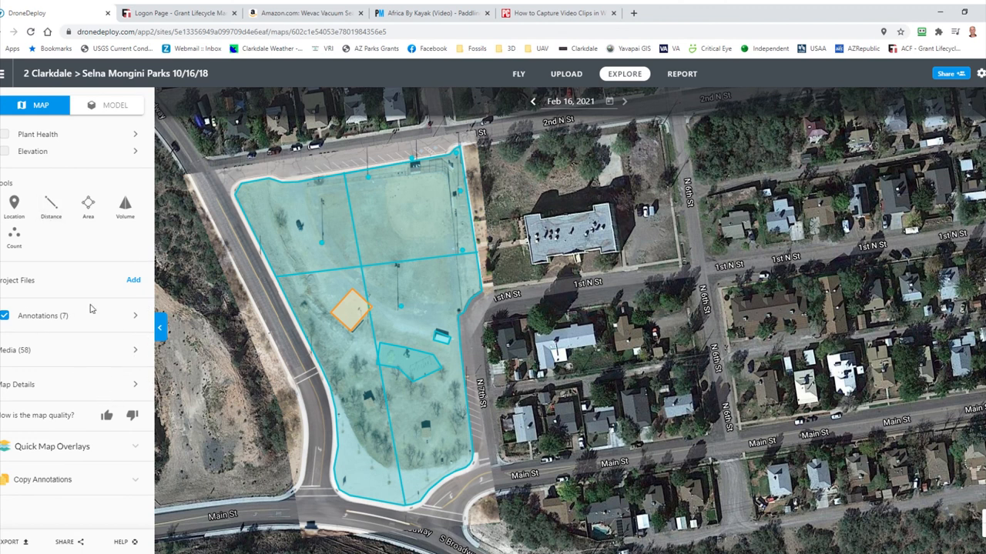
{"action": "mouse_move", "coordinate": [145, 321]}
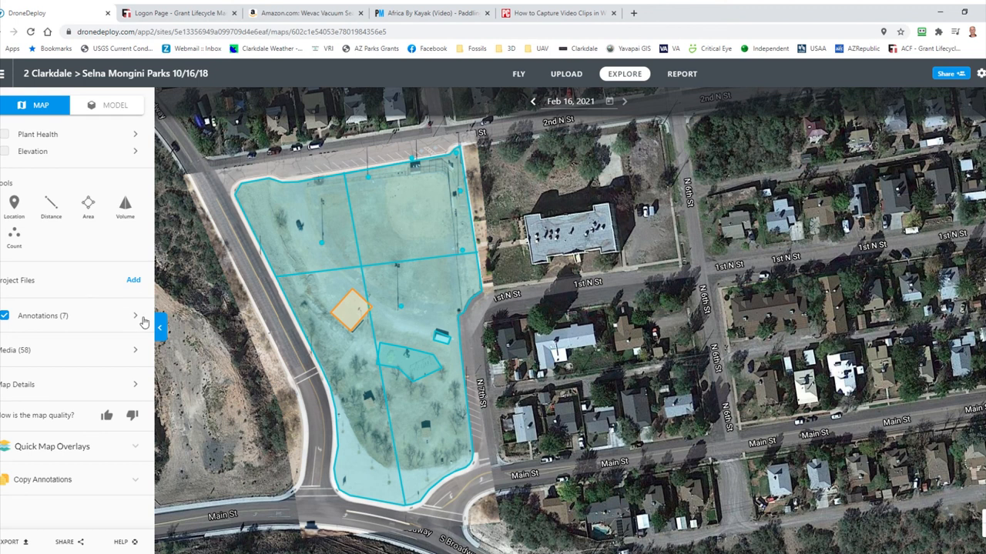
- Name the untitled count annotation 'Lightpoles' from the Annotations list
{"action": "left_click", "coordinate": [44, 316]}
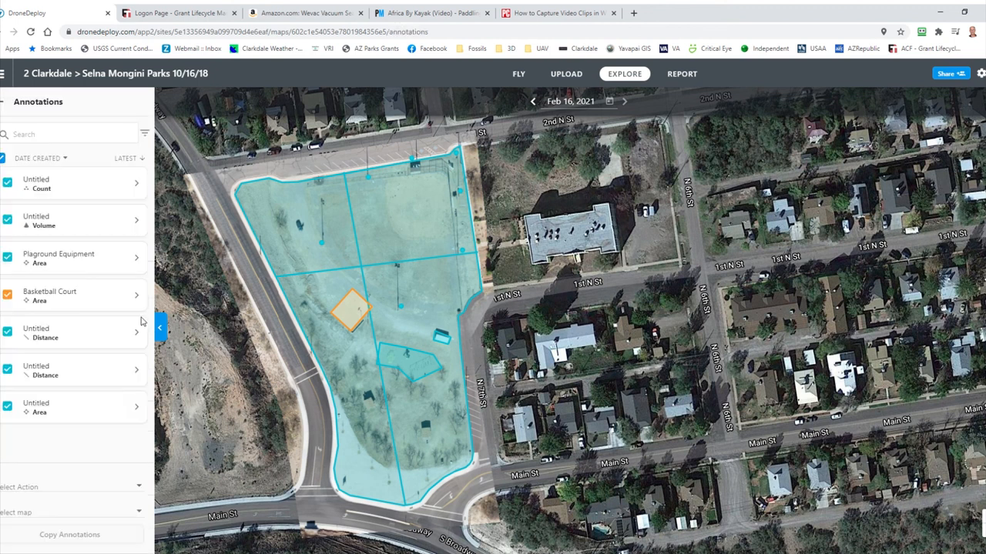
{"action": "mouse_move", "coordinate": [19, 400]}
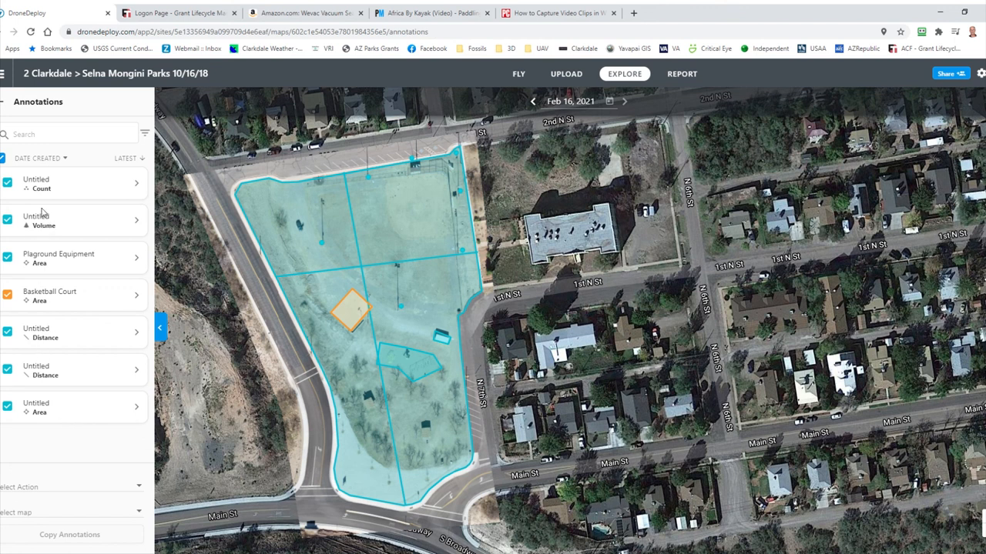
{"action": "mouse_move", "coordinate": [43, 184]}
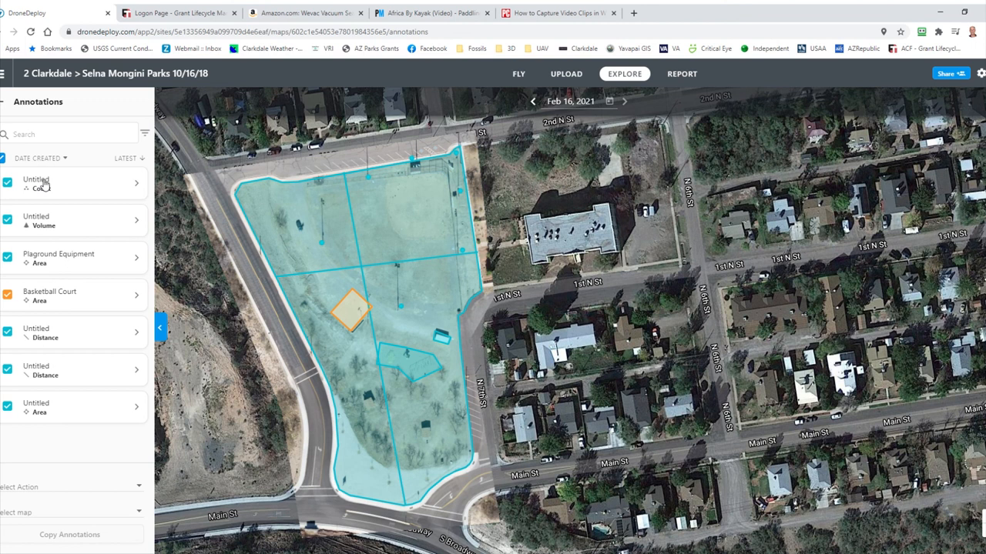
{"action": "left_click", "coordinate": [38, 184]}
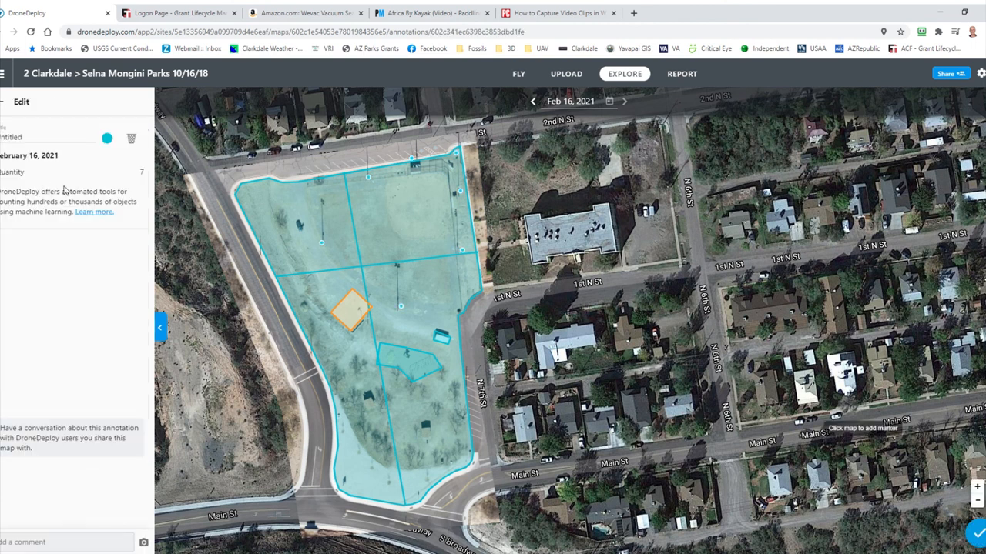
{"action": "mouse_move", "coordinate": [34, 175]}
{"action": "type", "text": "ightpo"}
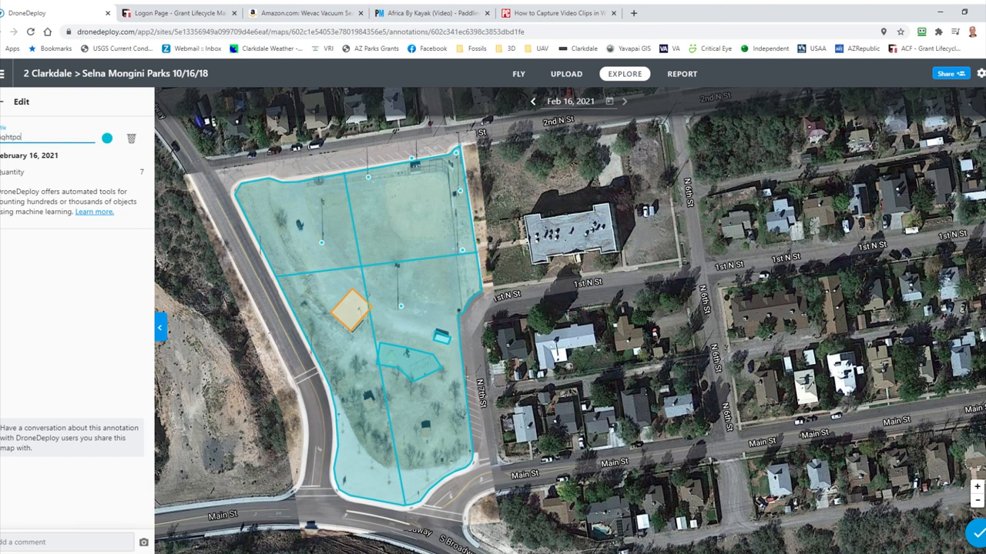
{"action": "type", "text": "es"}
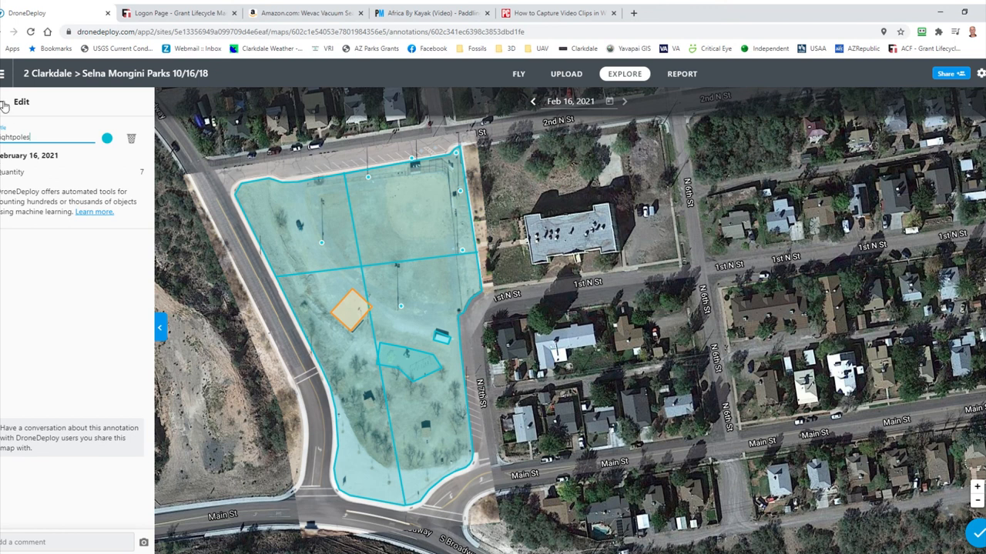
{"action": "left_click", "coordinate": [5, 105]}
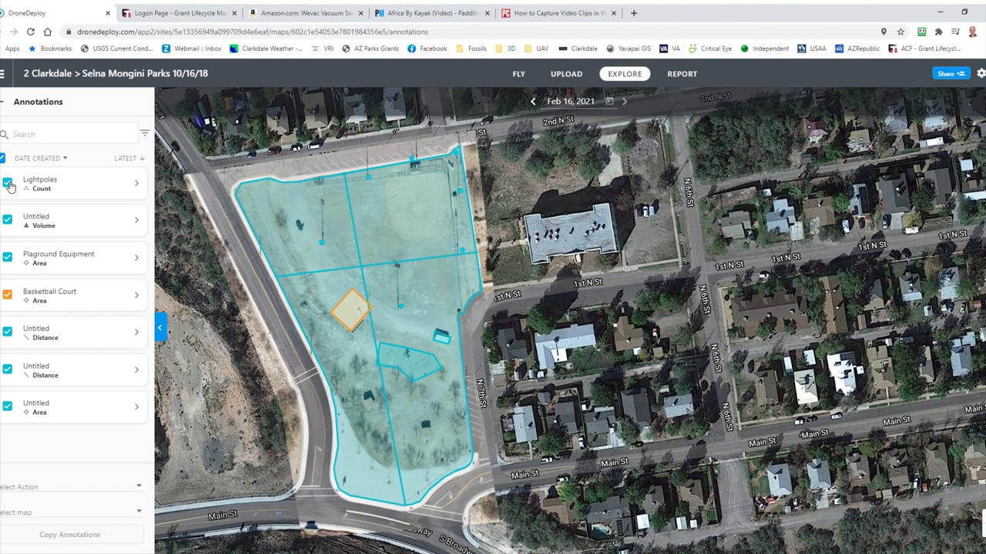
- Hide Lightpoles, Playground Equipment and the shed volume, keeping Basketball Court visible
{"action": "left_click", "coordinate": [8, 183]}
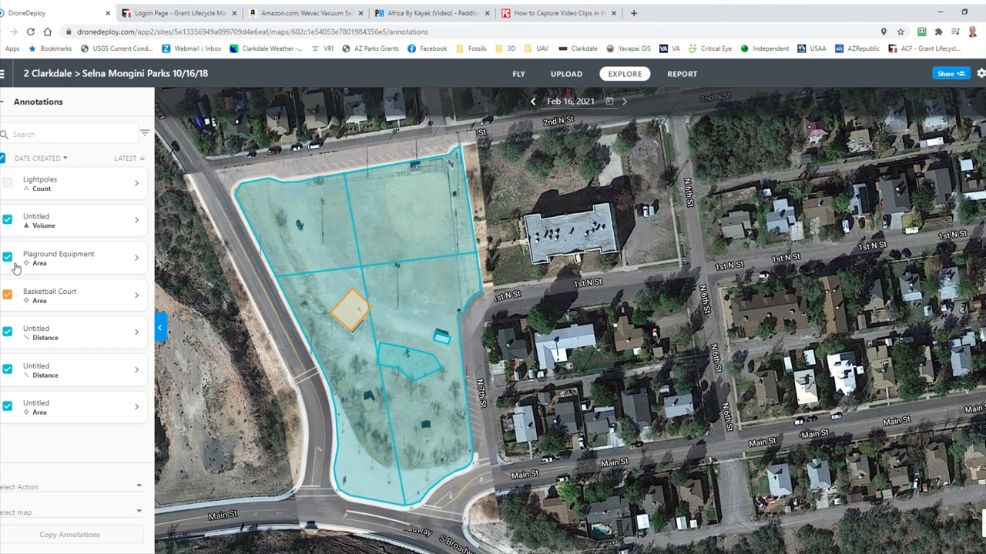
{"action": "left_click", "coordinate": [6, 258]}
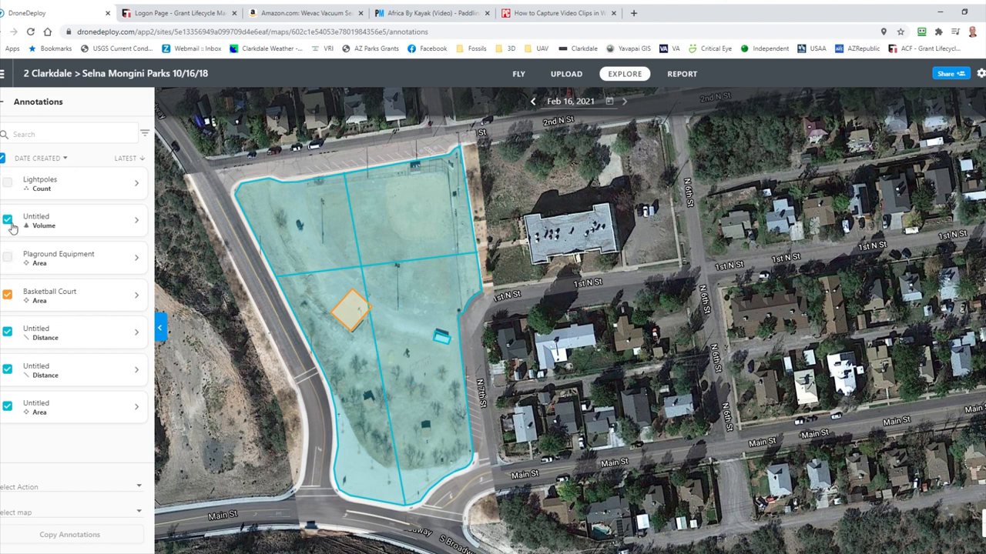
{"action": "left_click", "coordinate": [6, 218]}
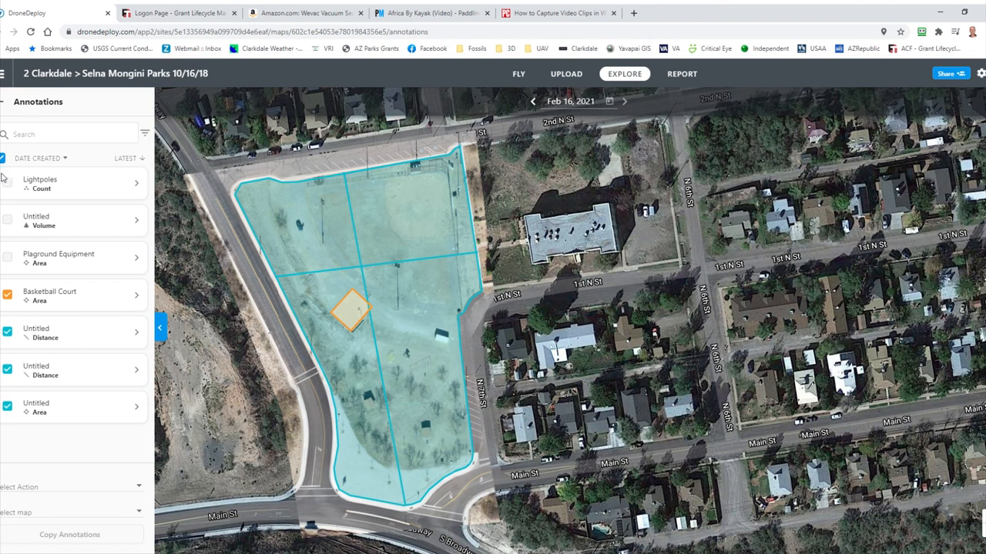
{"action": "left_click", "coordinate": [6, 294]}
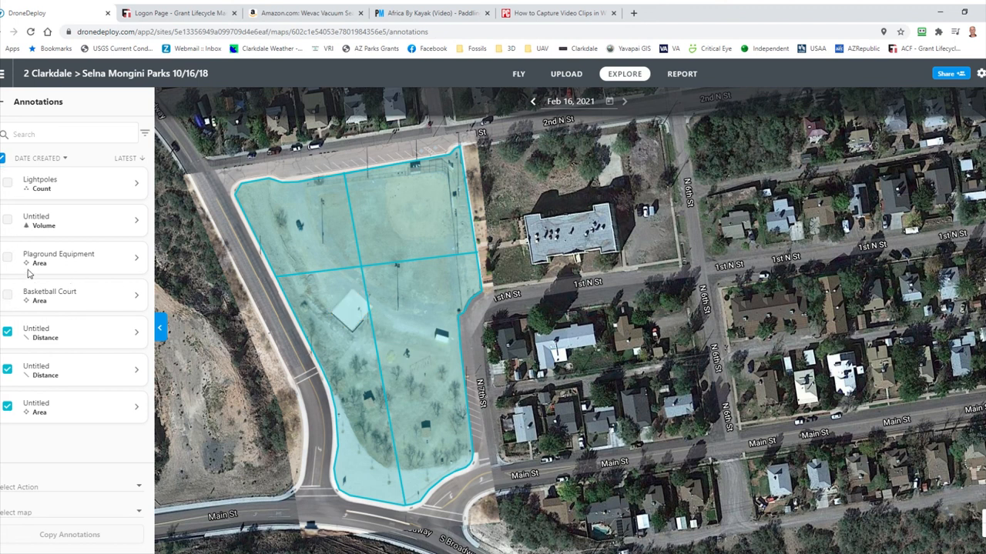
{"action": "left_click", "coordinate": [8, 294]}
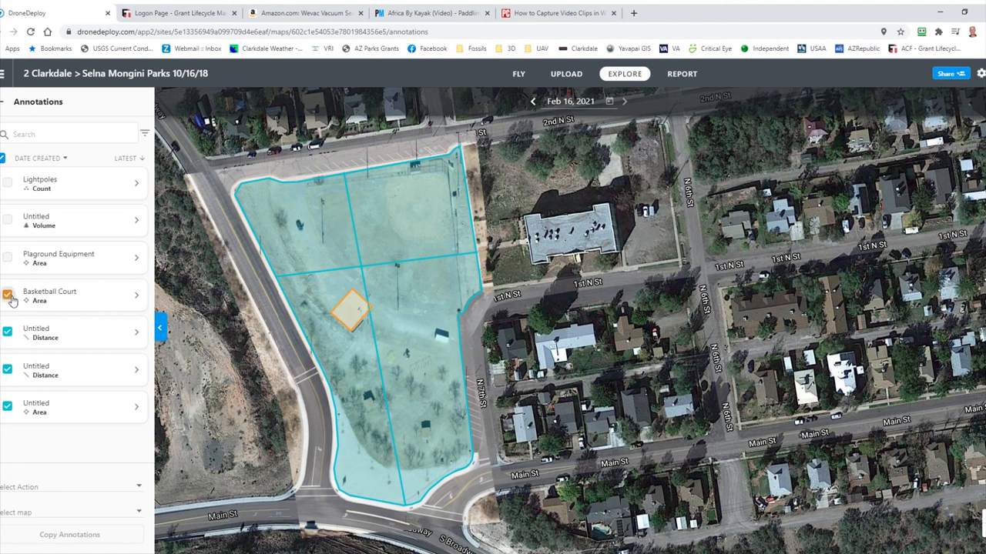
{"action": "left_click", "coordinate": [7, 296]}
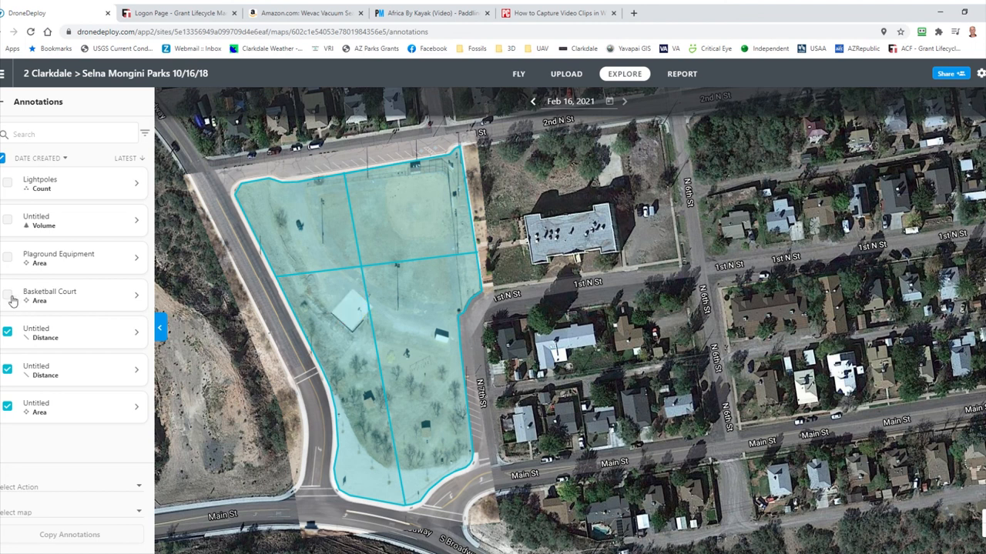
{"action": "left_click", "coordinate": [7, 296]}
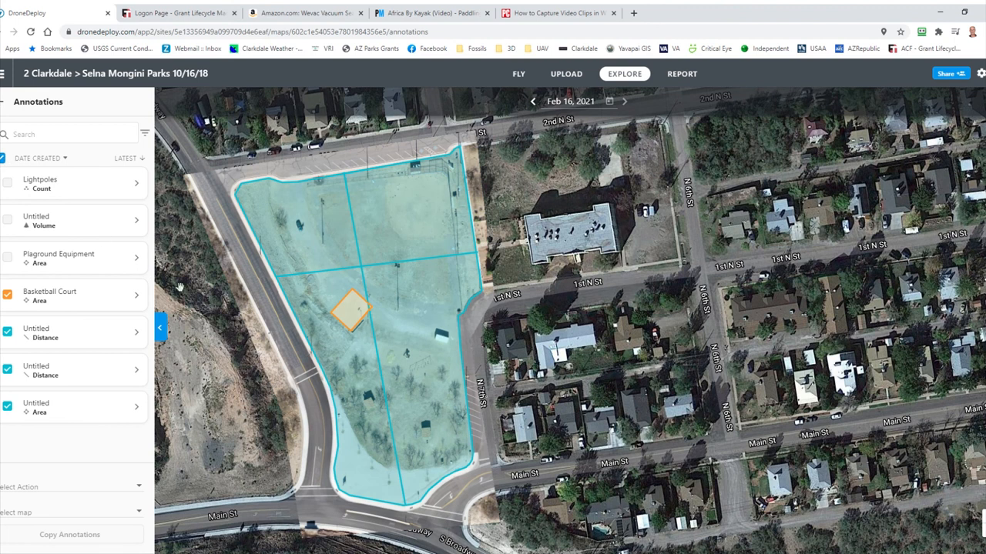
{"action": "mouse_move", "coordinate": [351, 398]}
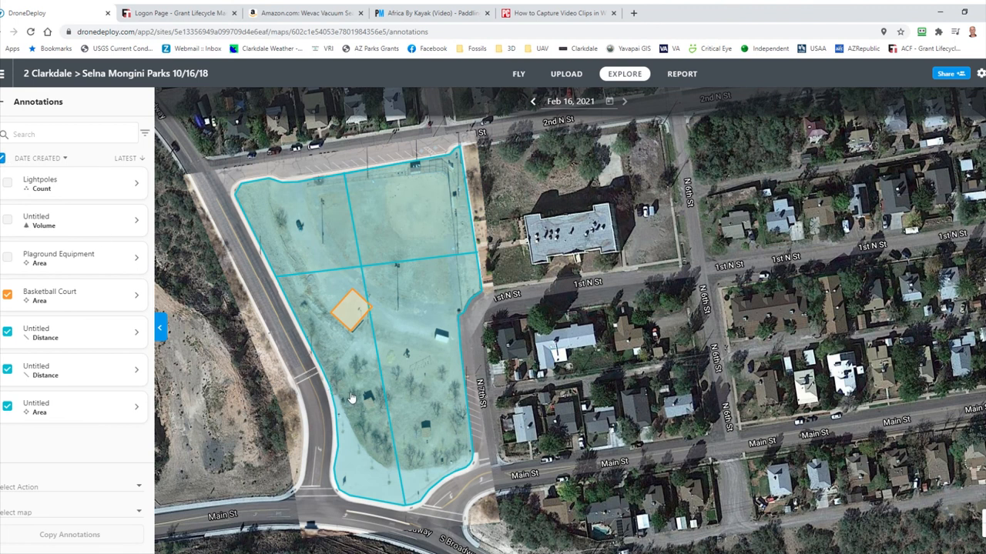
{"action": "mouse_move", "coordinate": [439, 459]}
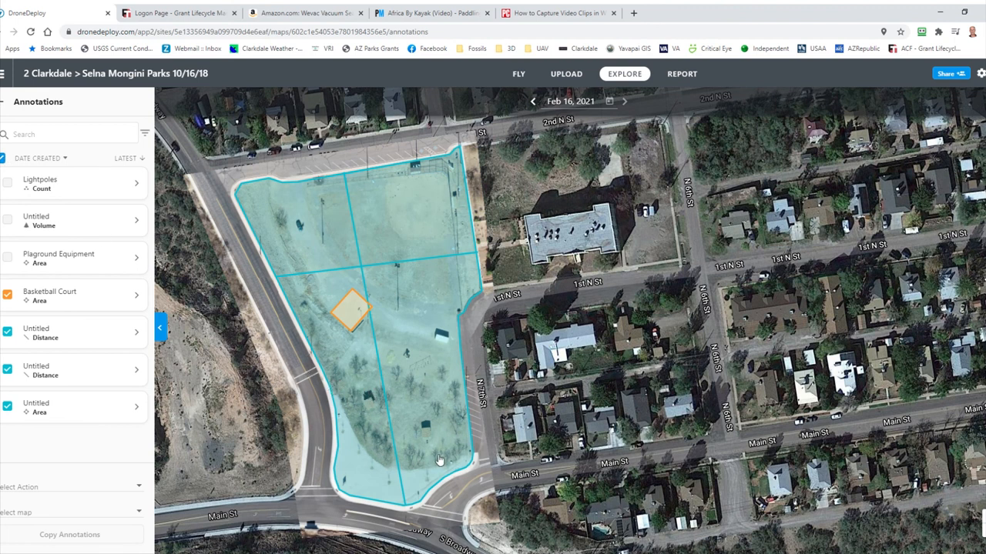
{"action": "mouse_move", "coordinate": [437, 425]}
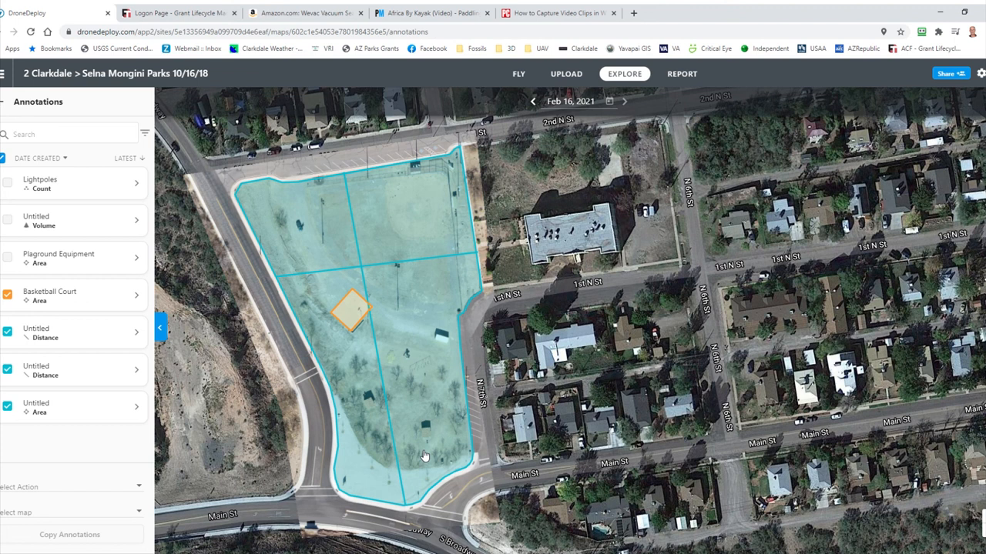
{"action": "mouse_move", "coordinate": [600, 218]}
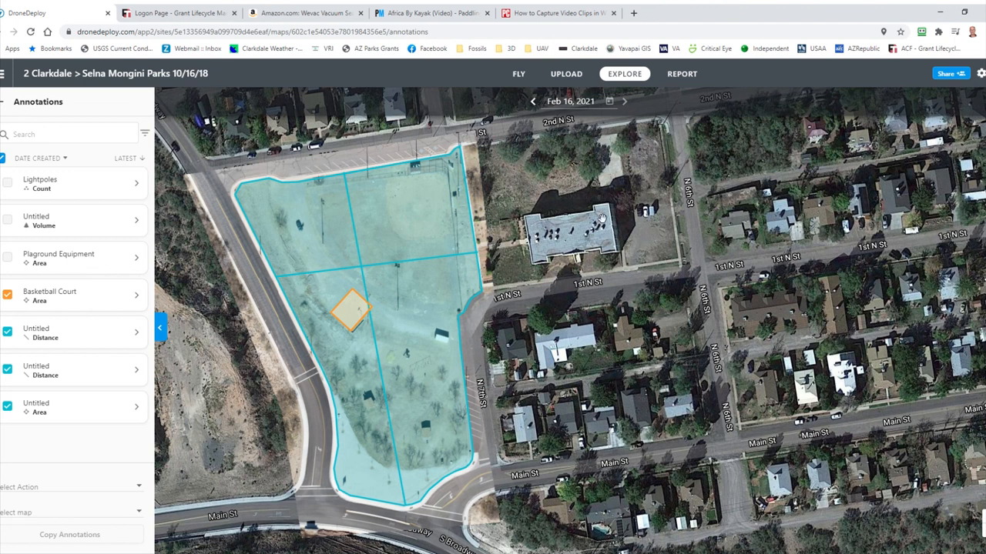
{"action": "mouse_move", "coordinate": [474, 66]}
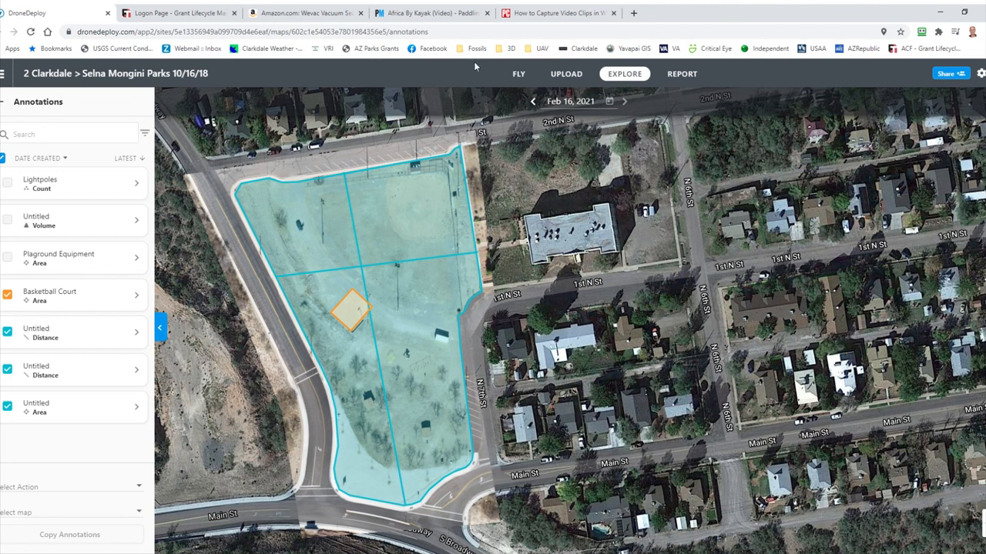
{"action": "mouse_move", "coordinate": [234, 96]}
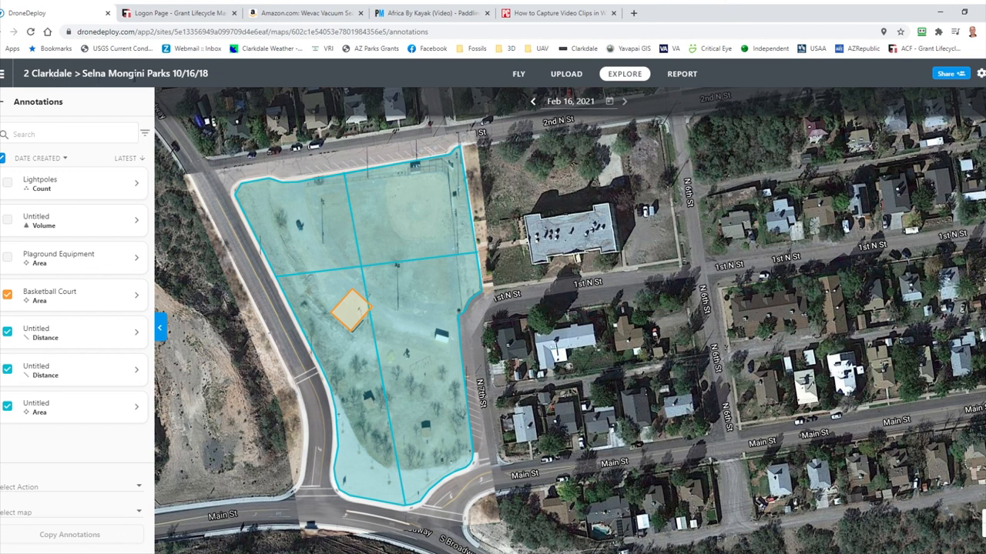
{"action": "mouse_move", "coordinate": [649, 102]}
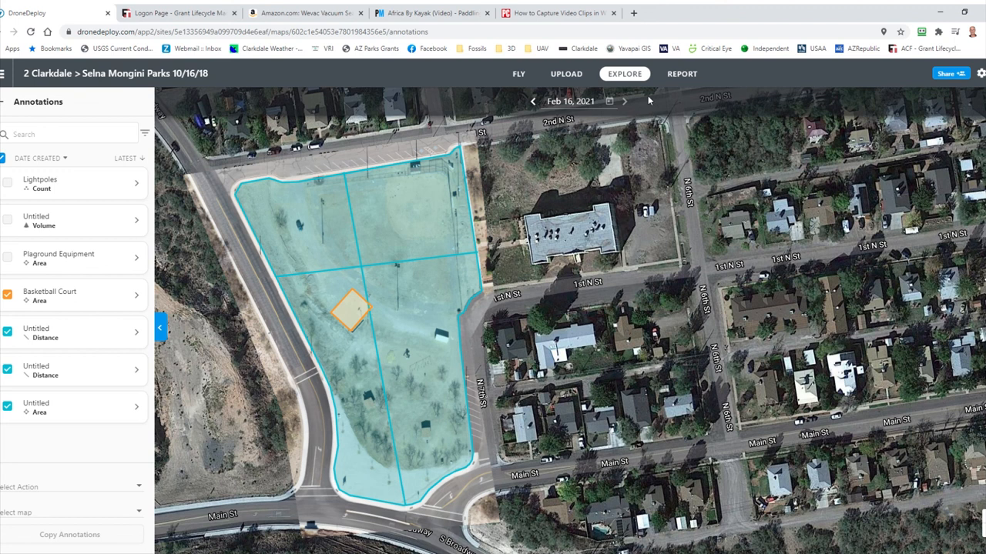
{"action": "mouse_move", "coordinate": [576, 90]}
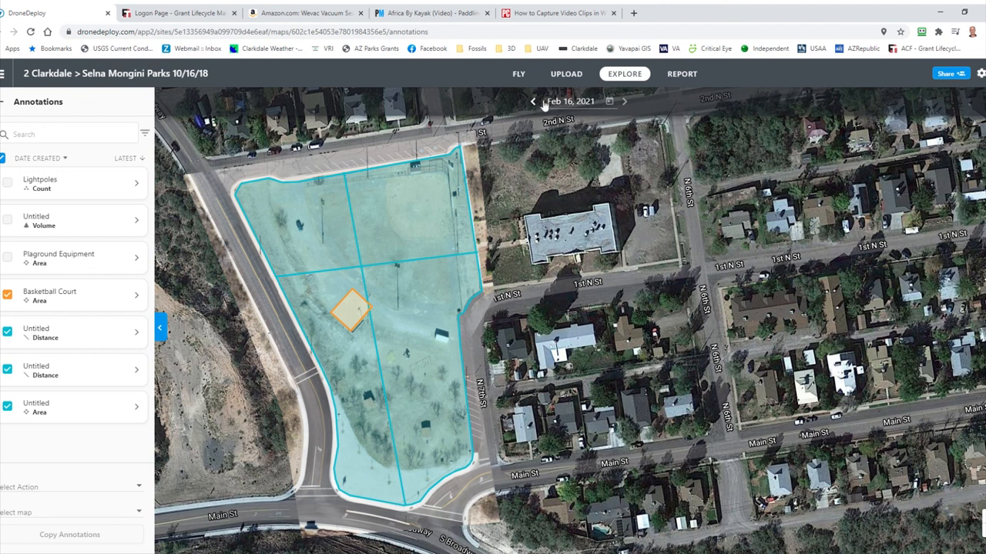
{"action": "mouse_move", "coordinate": [418, 234]}
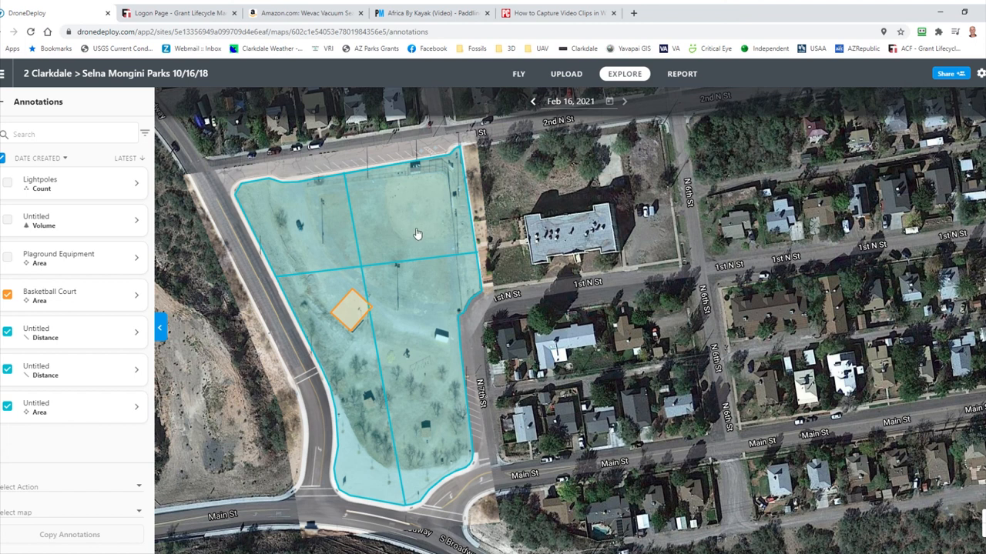
{"action": "mouse_move", "coordinate": [535, 123]}
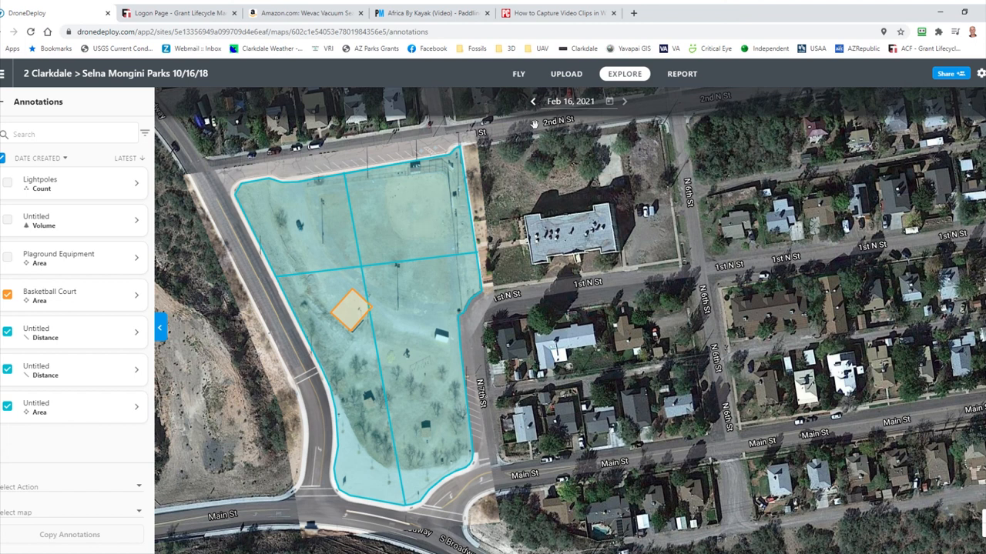
- Hide all eight annotations on the October 2018 map and pan around the park close-up
{"action": "left_click", "coordinate": [532, 101]}
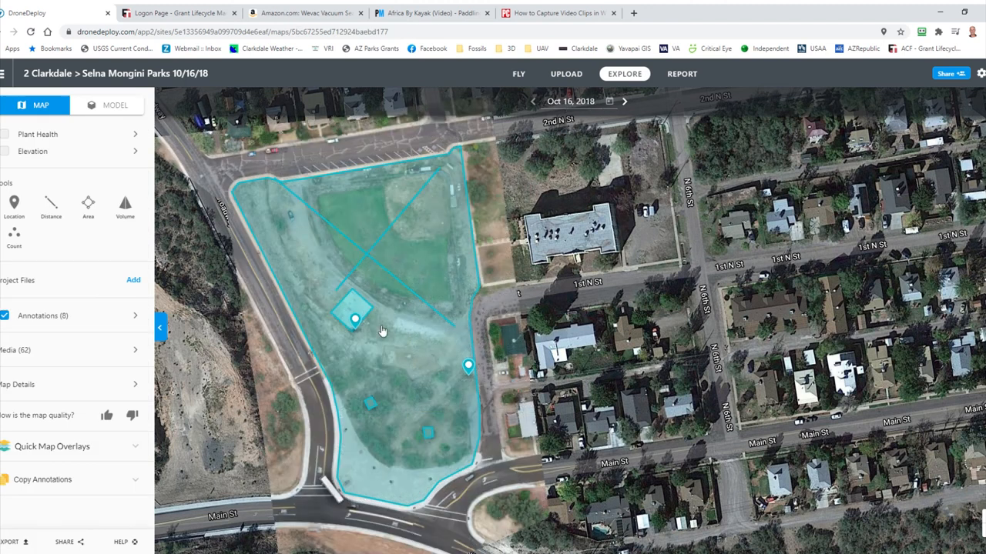
{"action": "mouse_move", "coordinate": [122, 302]}
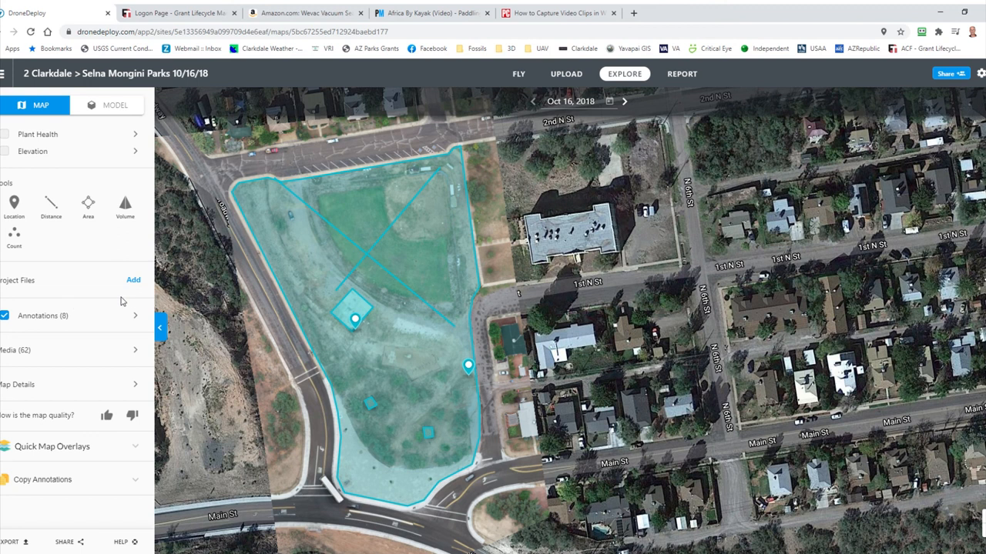
{"action": "mouse_move", "coordinate": [69, 321]}
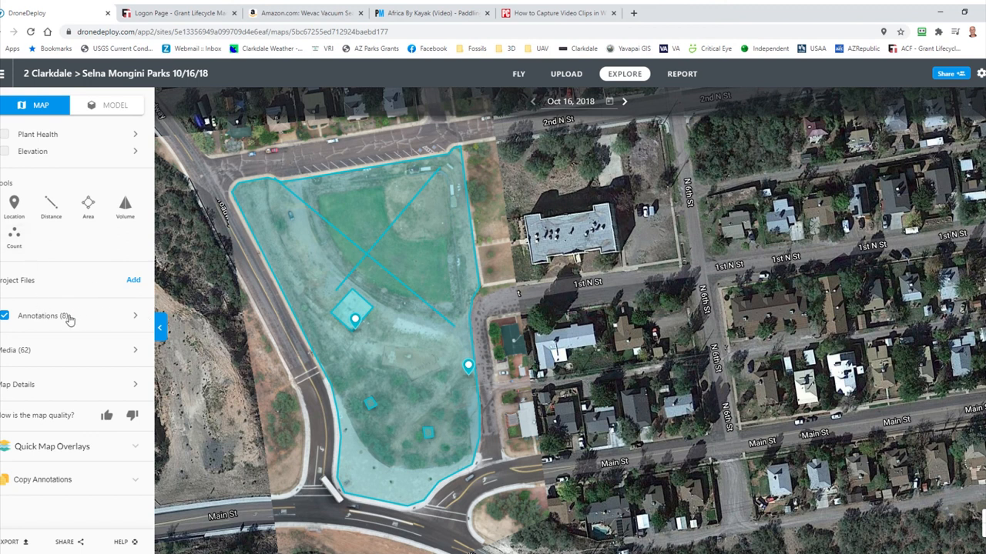
{"action": "left_click", "coordinate": [6, 316]}
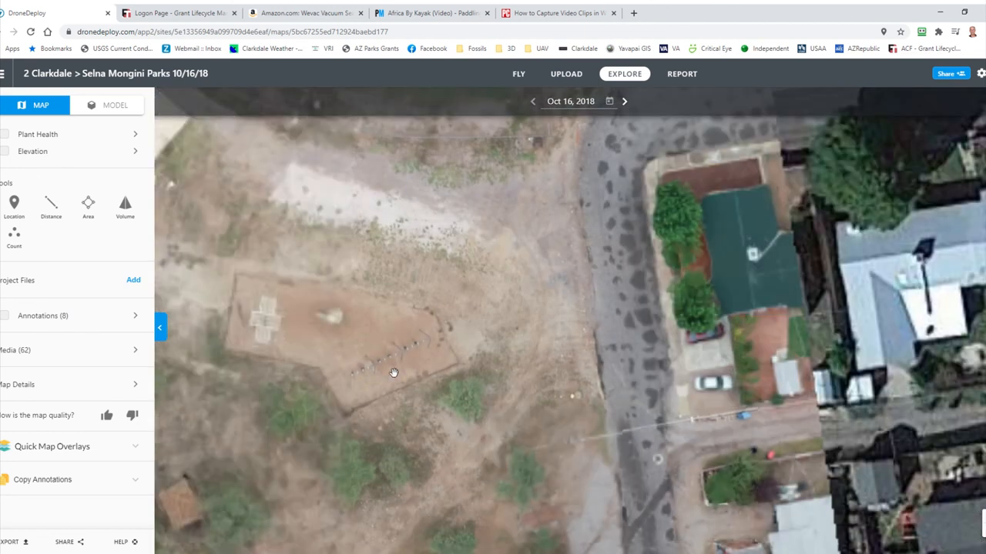
{"action": "left_click_drag", "start_coordinate": [394, 374], "coordinate": [358, 421]}
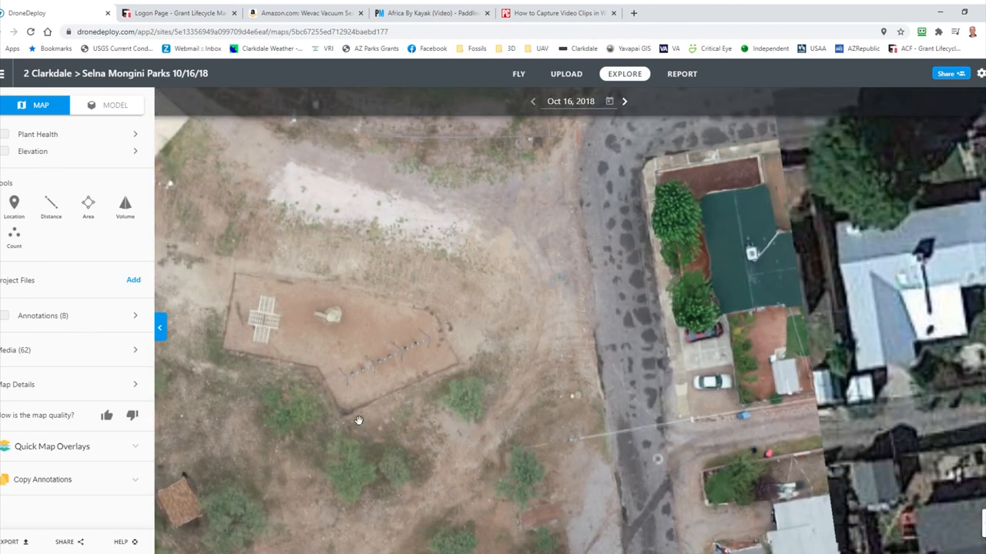
{"action": "left_click_drag", "start_coordinate": [357, 420], "coordinate": [447, 206]}
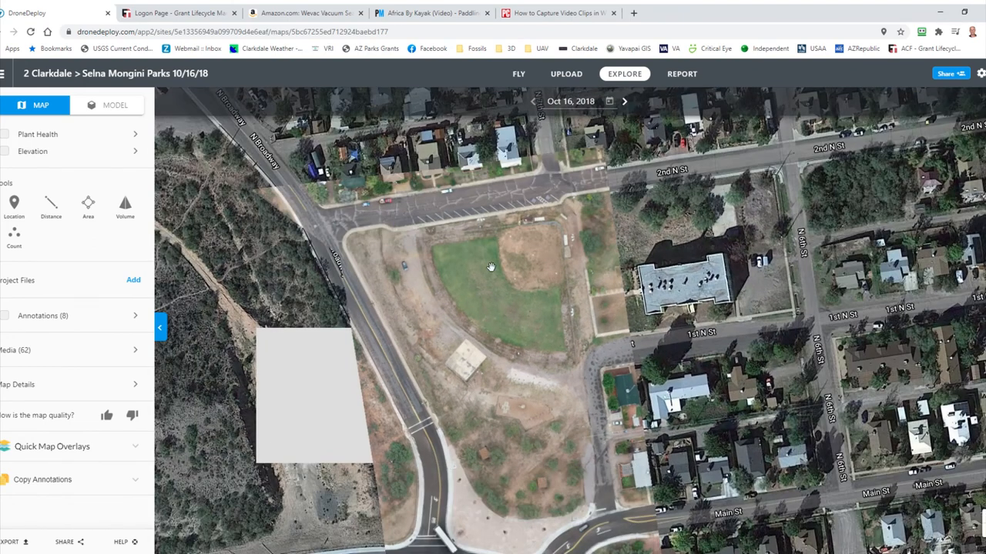
{"action": "mouse_move", "coordinate": [431, 296]}
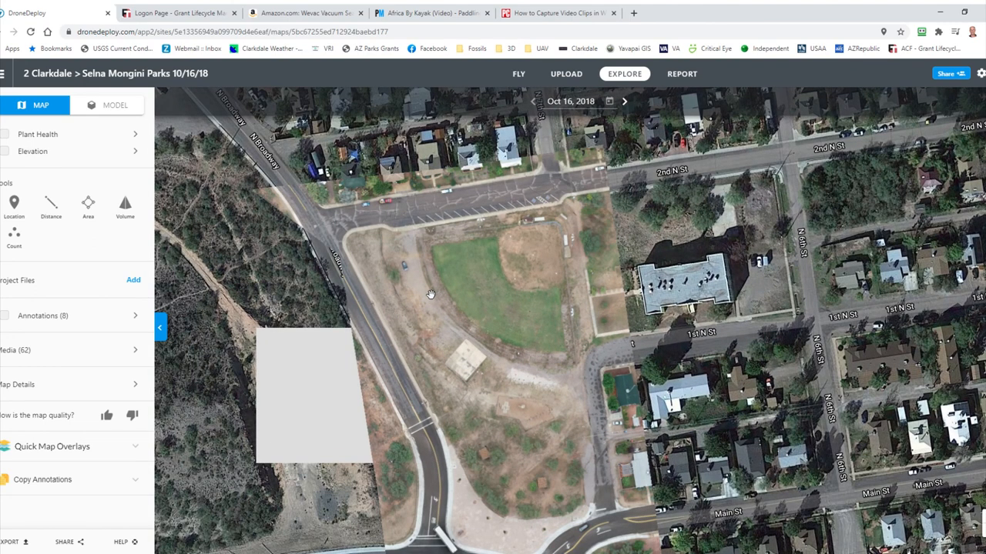
{"action": "mouse_move", "coordinate": [551, 168]}
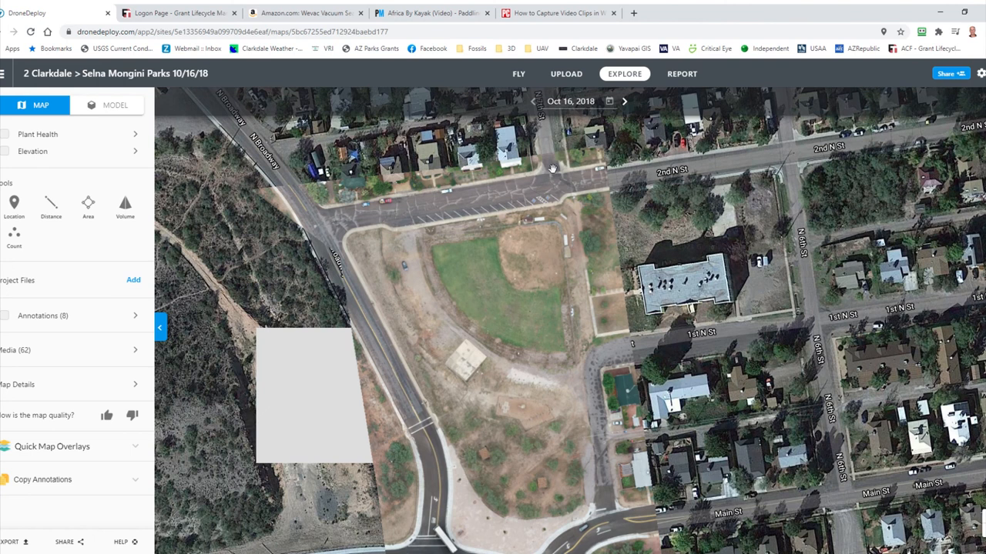
{"action": "left_click", "coordinate": [624, 102]}
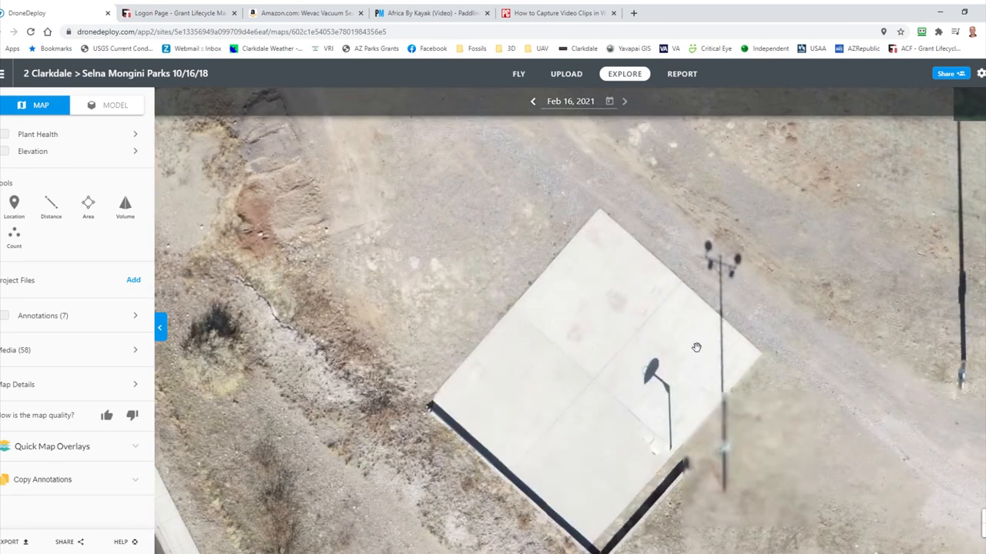
- View the basketball court on the October 2018 flight and zoom back out
{"action": "left_click", "coordinate": [532, 102]}
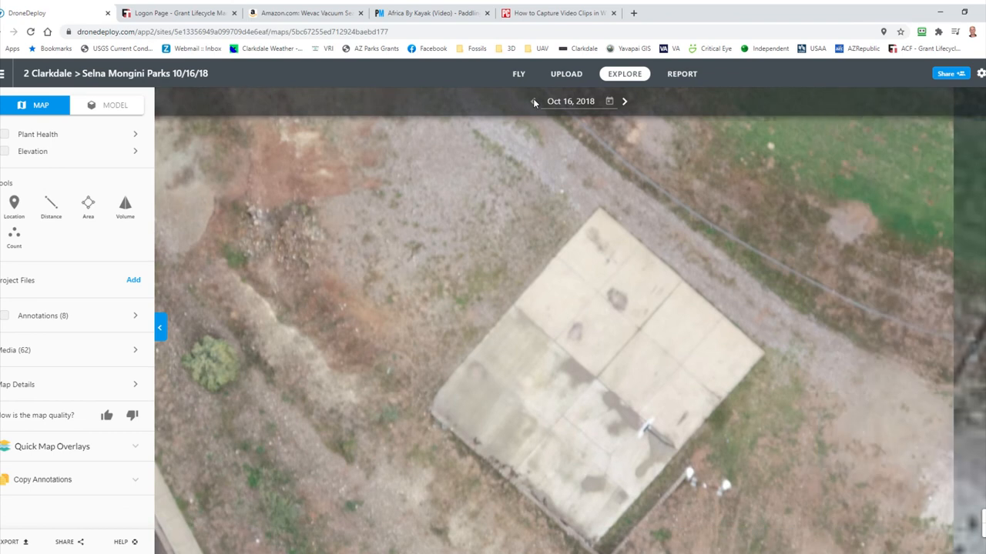
{"action": "mouse_move", "coordinate": [625, 102]}
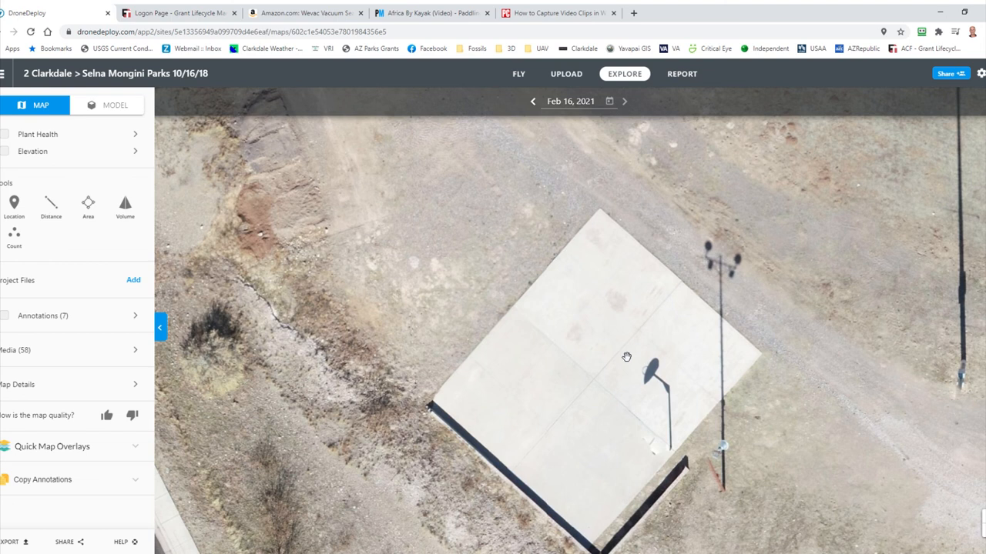
{"action": "mouse_move", "coordinate": [638, 356]}
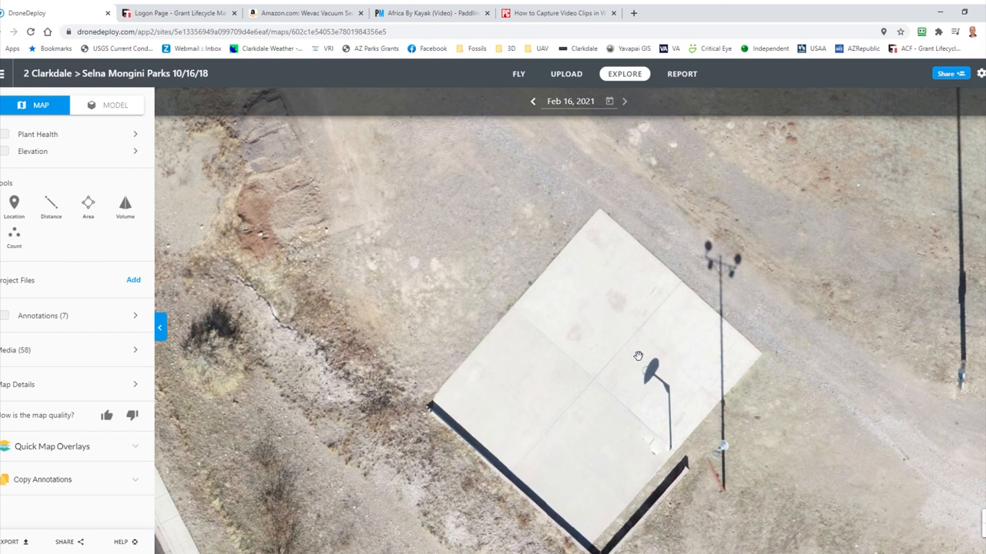
{"action": "scroll", "scroll_direction": "down", "scroll_amount": 3}
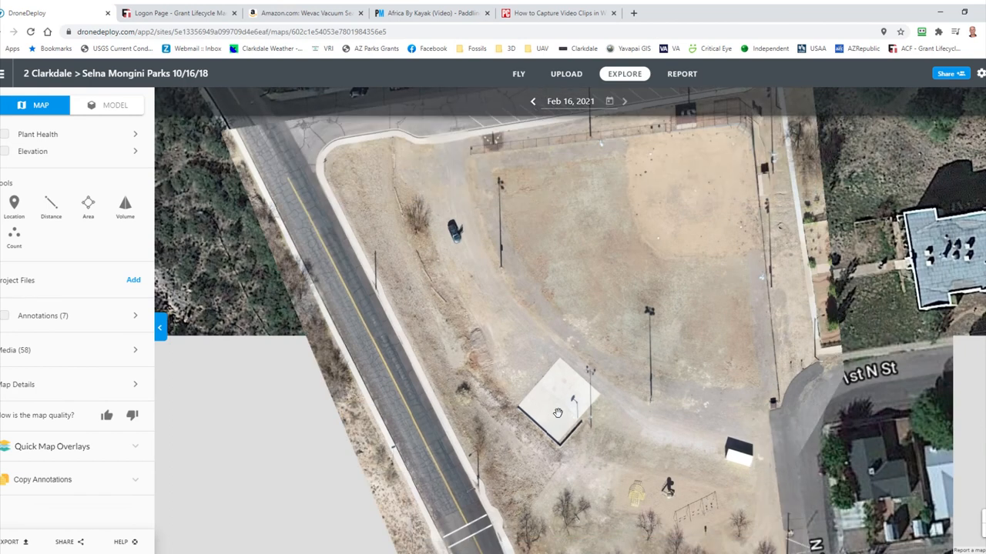
{"action": "mouse_move", "coordinate": [582, 406]}
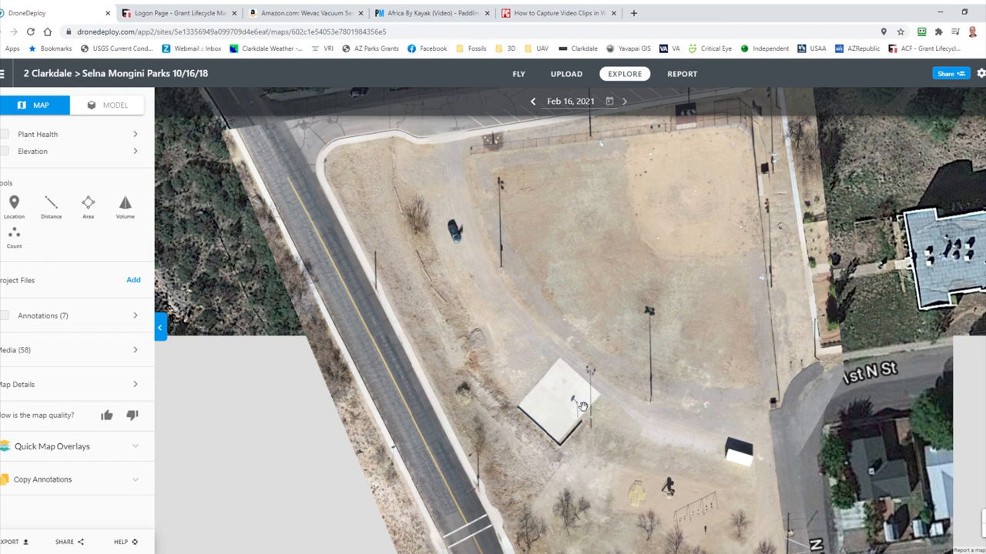
{"action": "mouse_move", "coordinate": [597, 410]}
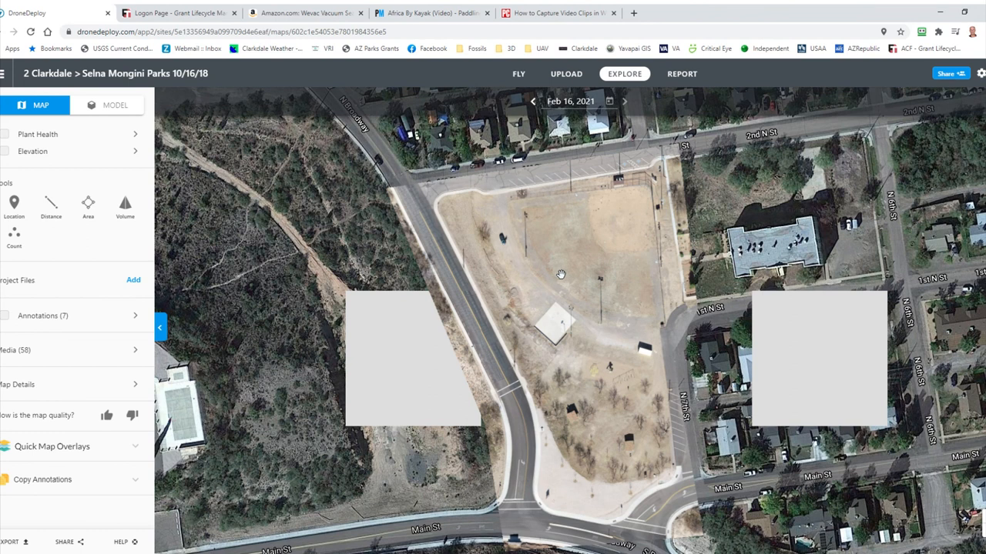
{"action": "mouse_move", "coordinate": [579, 357]}
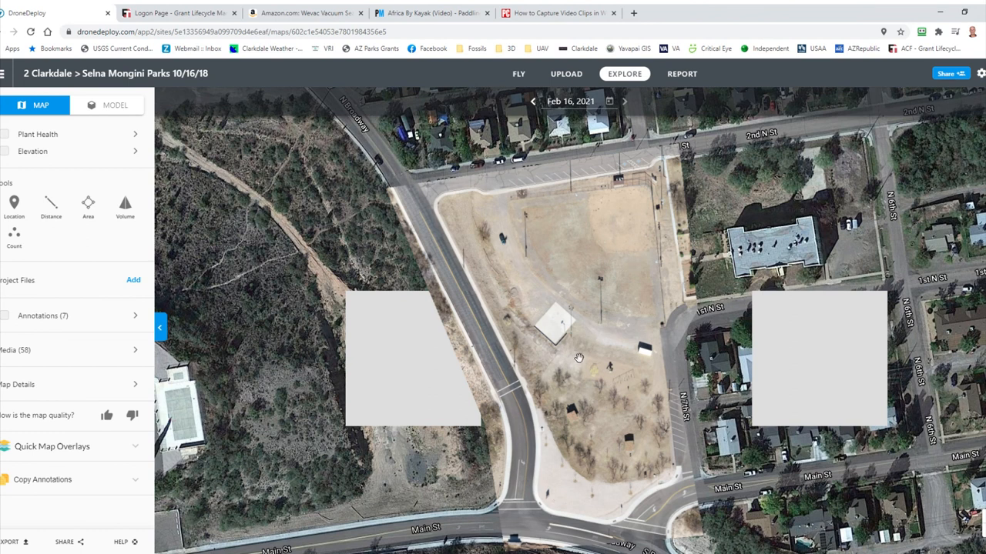
{"action": "mouse_move", "coordinate": [589, 425]}
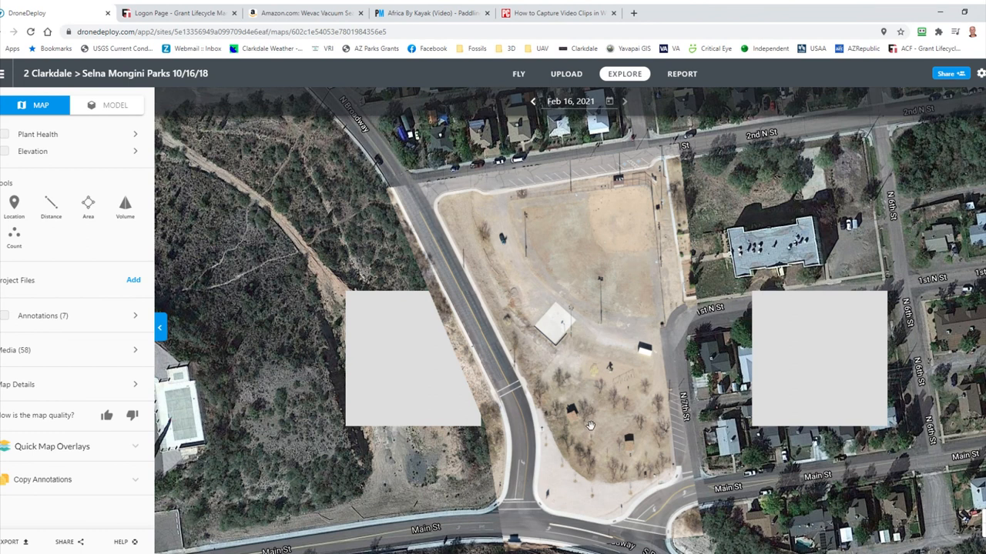
{"action": "mouse_move", "coordinate": [519, 400]}
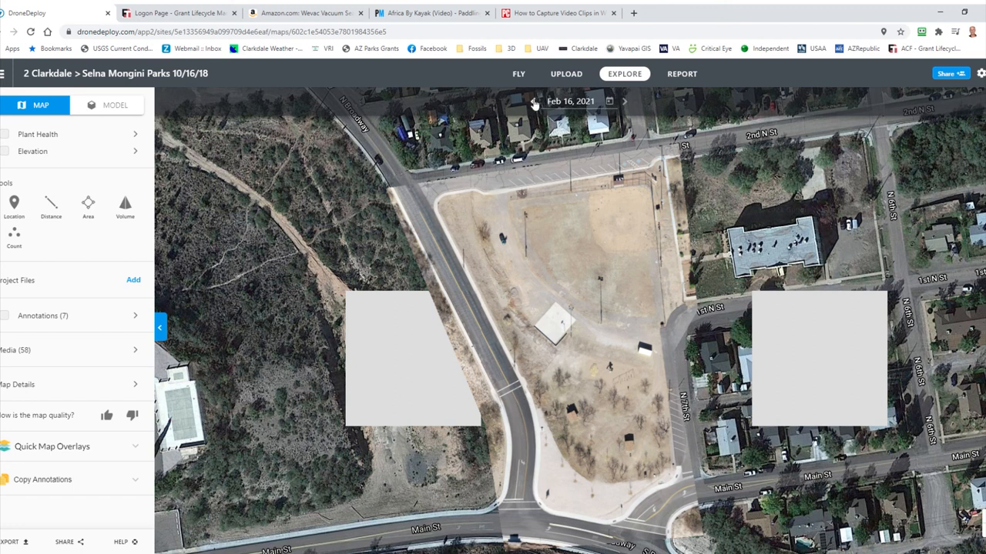
- Show the October 2018 map's details and its elevation calibration tool
{"action": "left_click", "coordinate": [533, 102]}
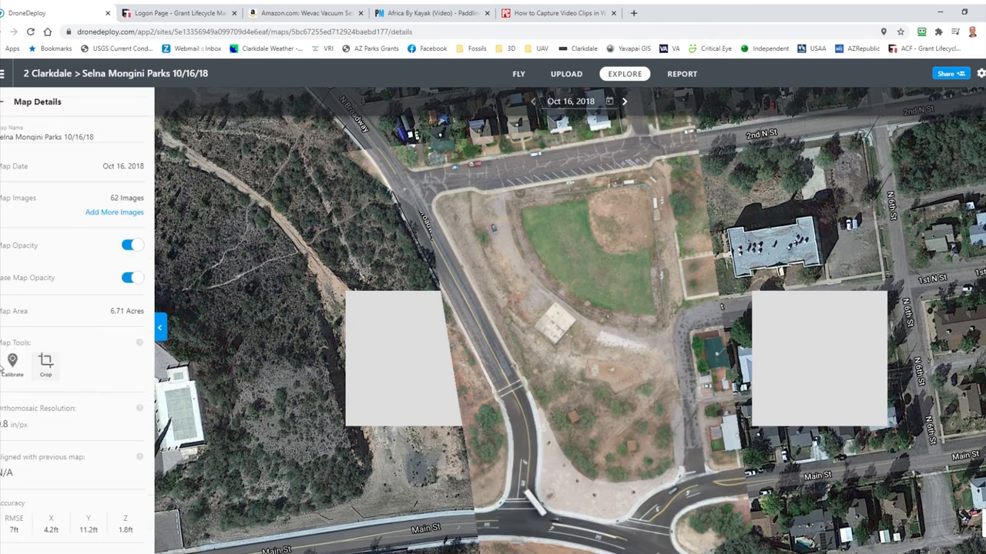
{"action": "left_click", "coordinate": [12, 362]}
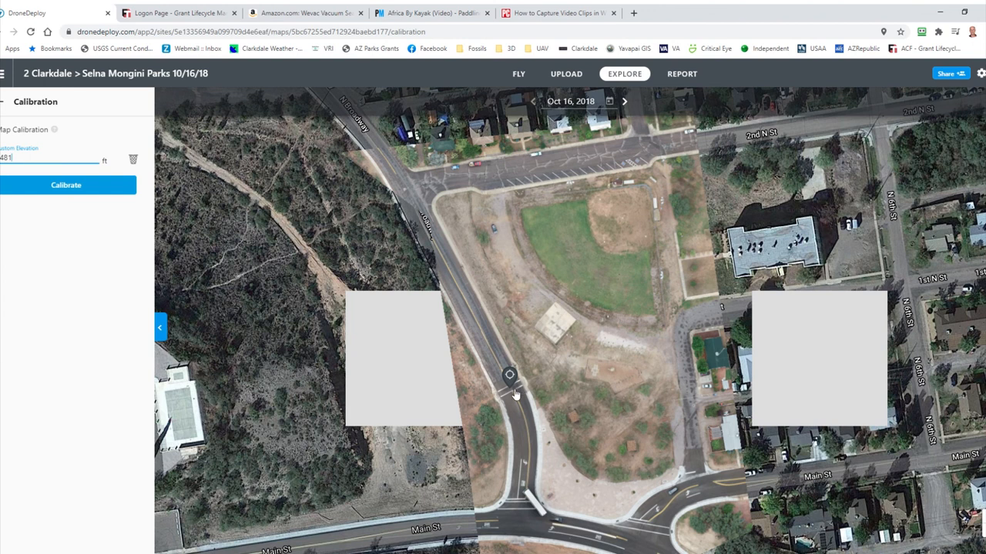
{"action": "mouse_move", "coordinate": [516, 391]}
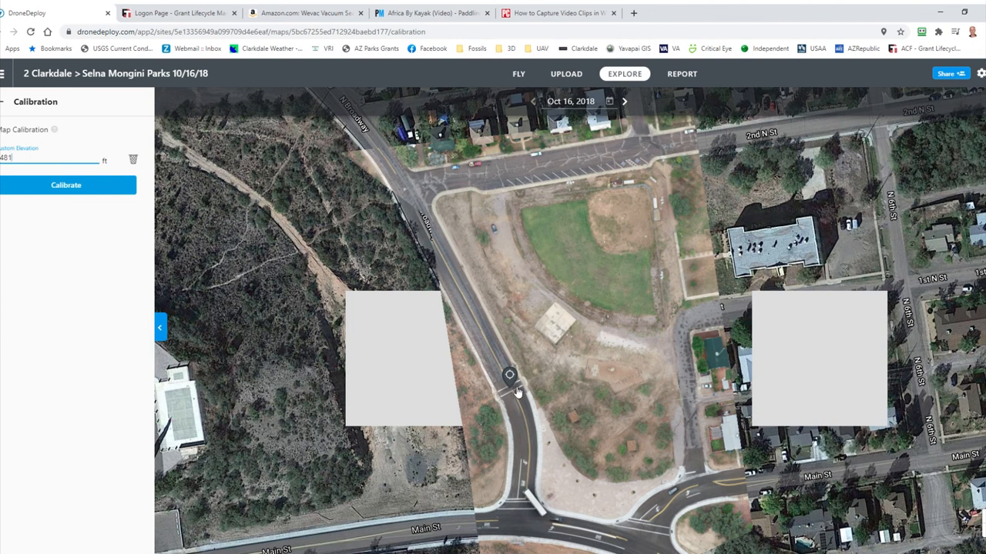
{"action": "mouse_move", "coordinate": [363, 299]}
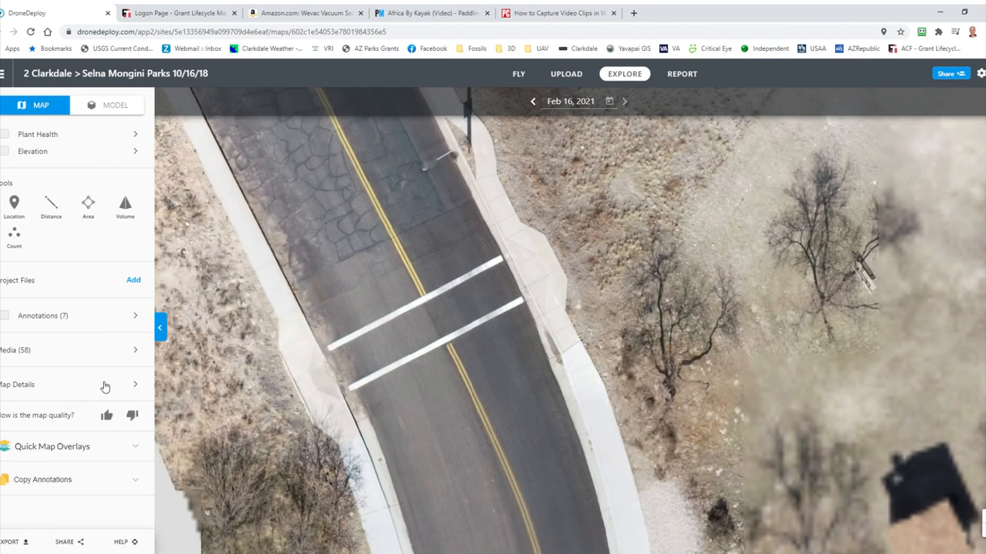
- Place a calibration marker on the crosswalk and calibrate the map to 481 ft elevation
{"action": "left_click", "coordinate": [18, 385]}
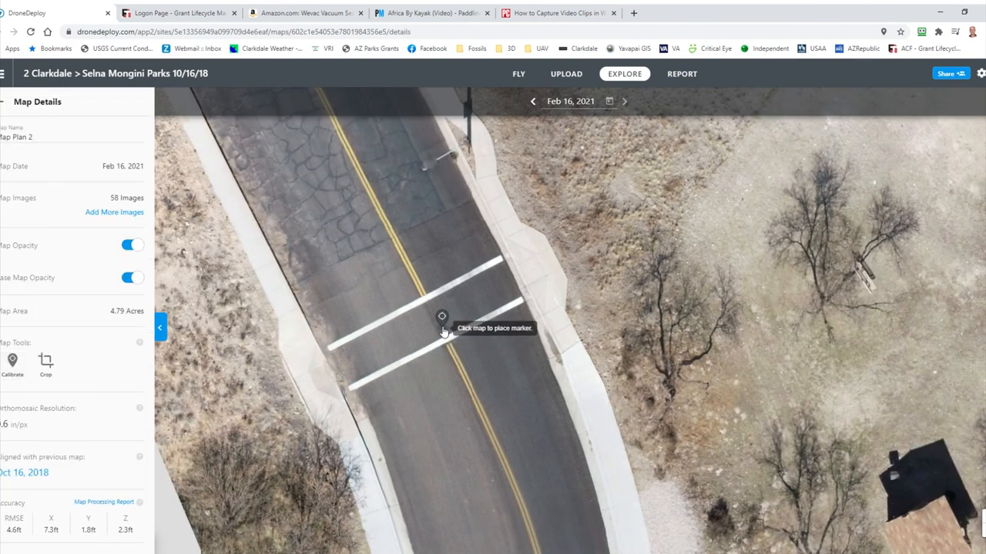
{"action": "left_click", "coordinate": [12, 361]}
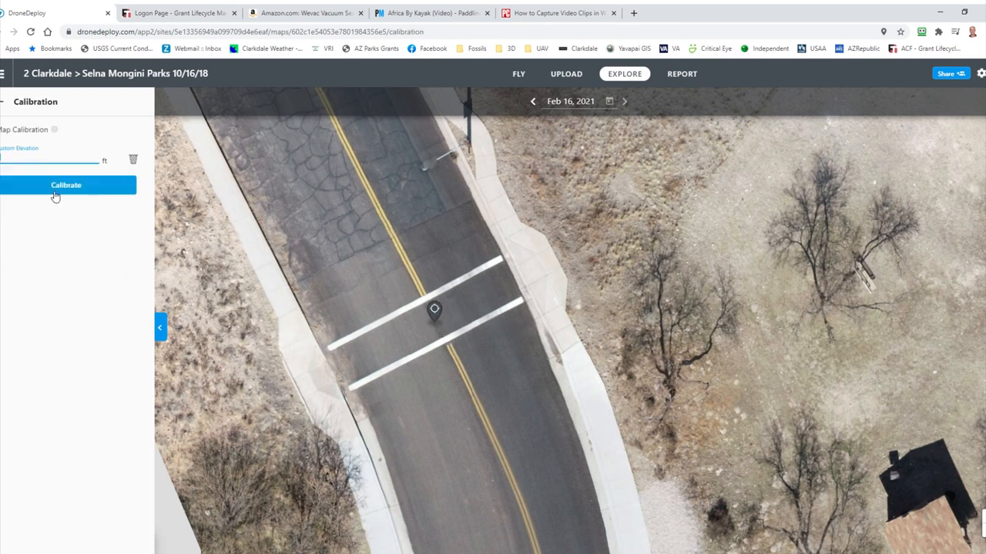
{"action": "type", "text": "481"}
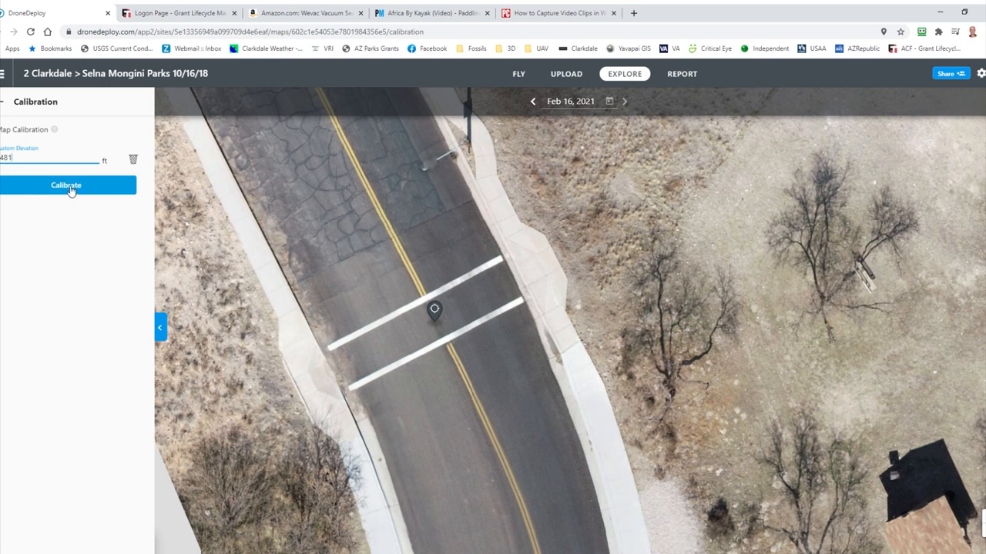
{"action": "left_click", "coordinate": [66, 184]}
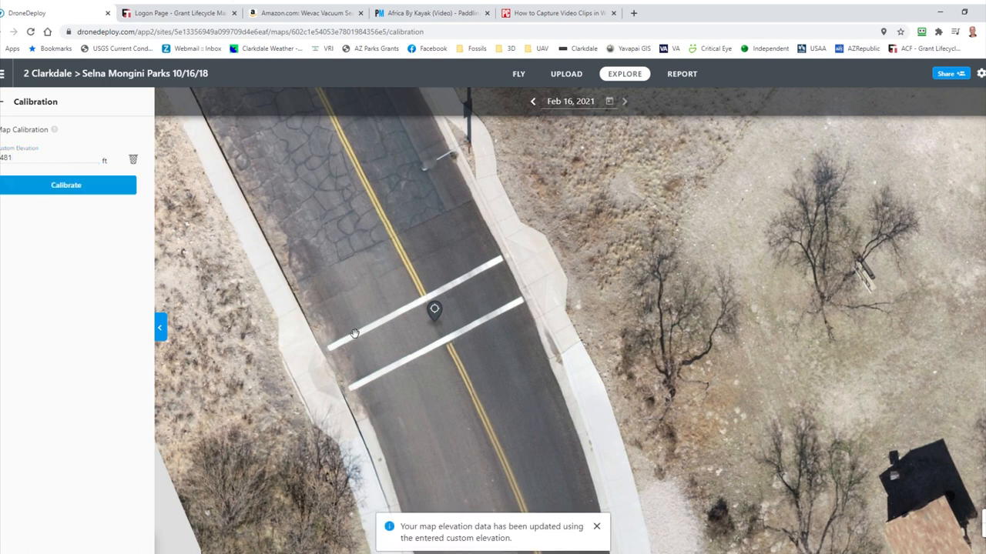
{"action": "left_click_drag", "start_coordinate": [354, 333], "coordinate": [656, 363]}
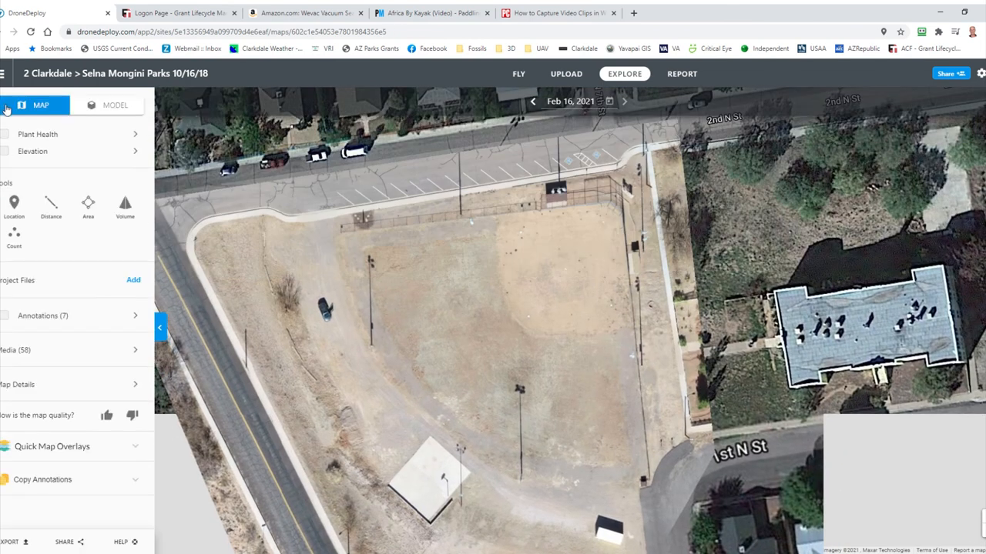
- Drop a location marker on the park field and drag it beside the small left tree
{"action": "left_click", "coordinate": [14, 206]}
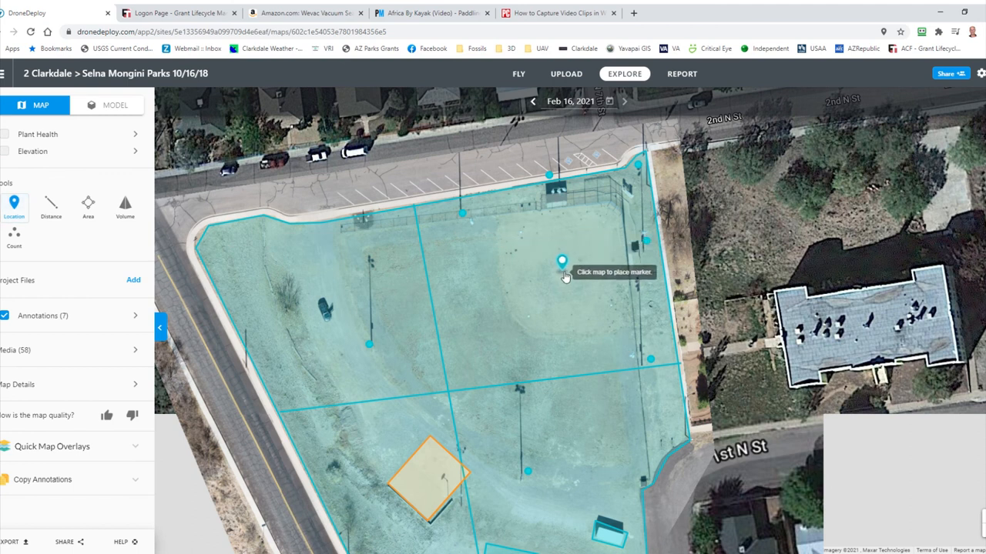
{"action": "left_click", "coordinate": [562, 262]}
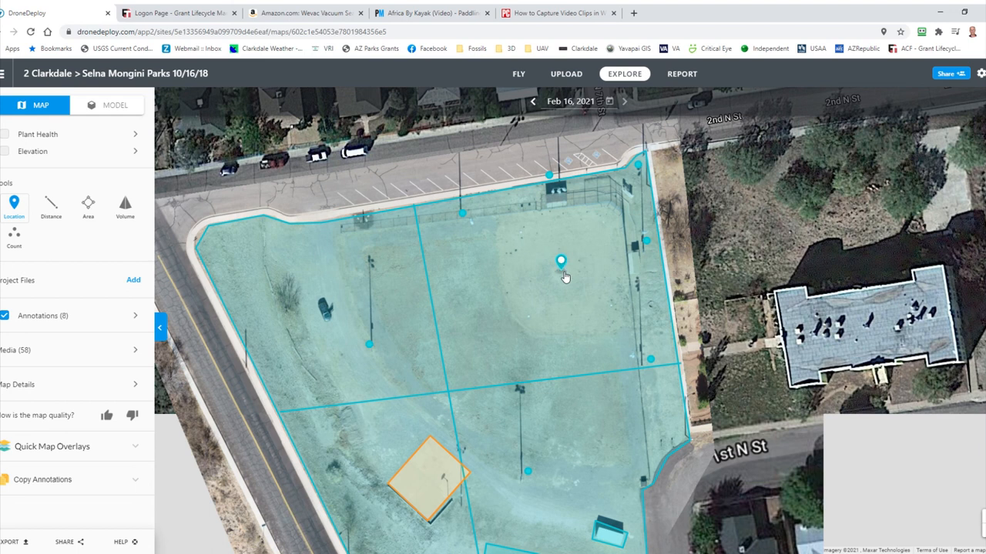
{"action": "left_click", "coordinate": [560, 262]}
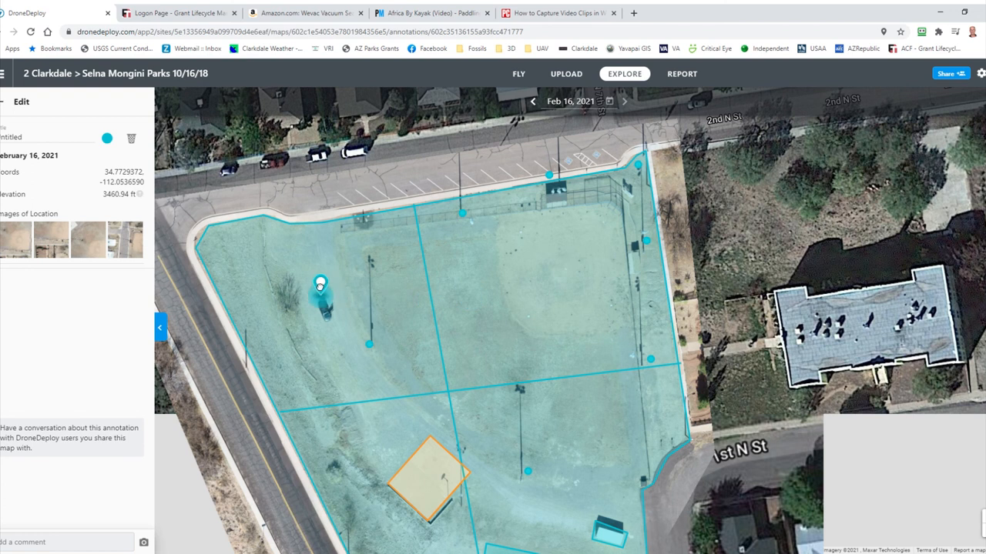
{"action": "left_click_drag", "start_coordinate": [320, 285], "coordinate": [320, 268]}
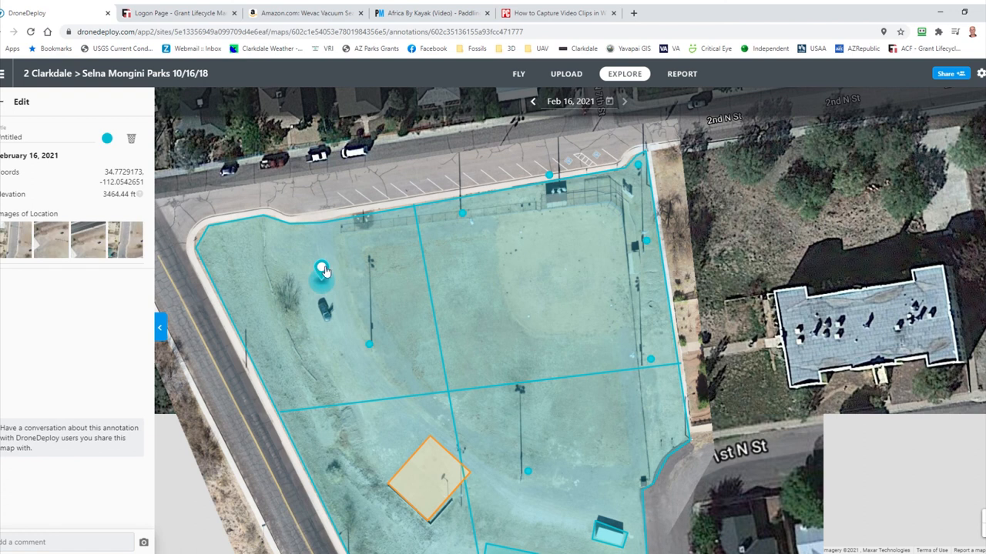
{"action": "left_click_drag", "start_coordinate": [322, 269], "coordinate": [274, 384]}
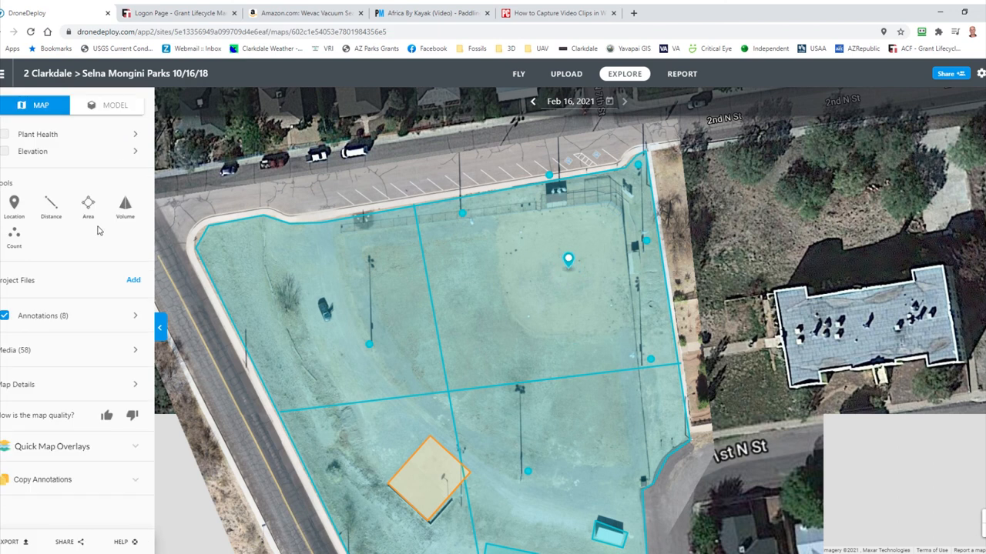
{"action": "mouse_move", "coordinate": [114, 302]}
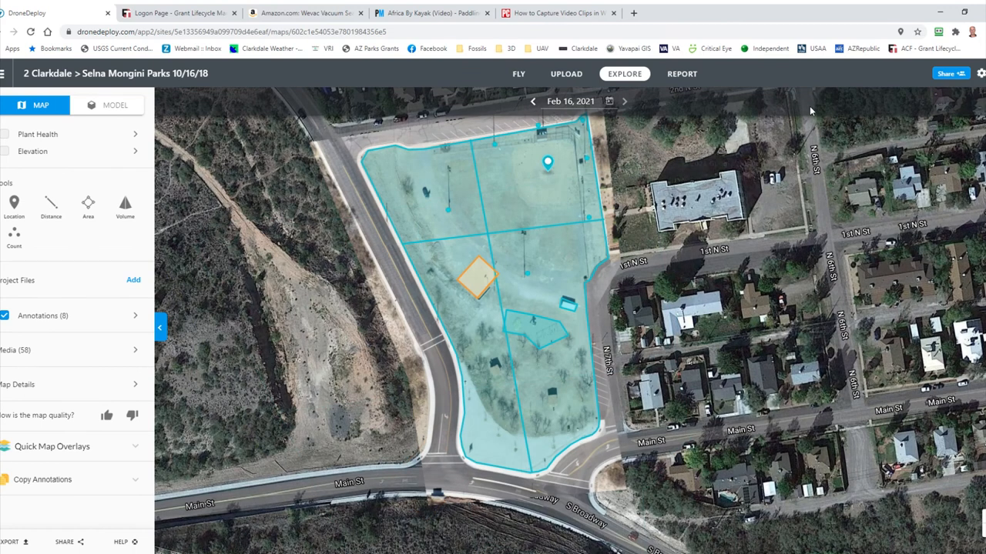
{"action": "mouse_move", "coordinate": [806, 110]}
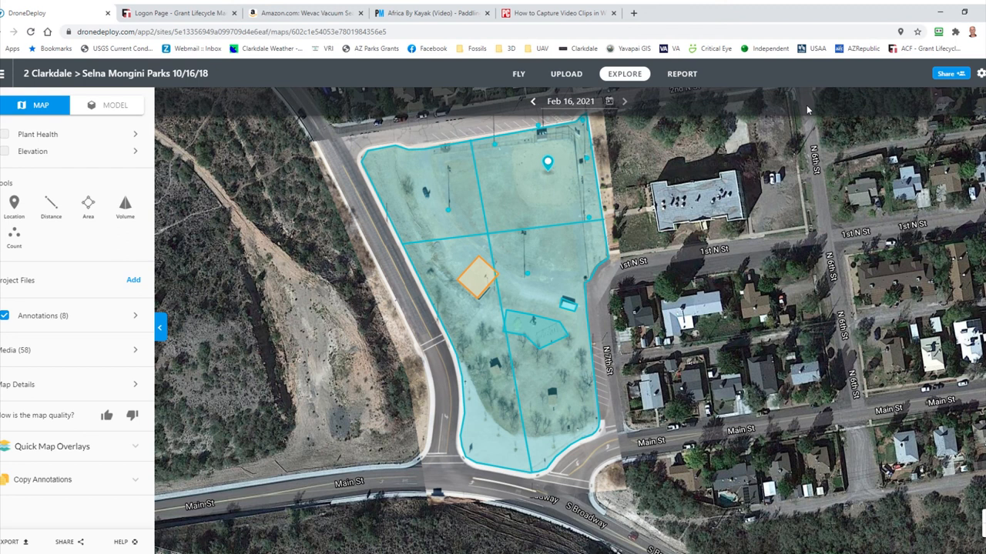
{"action": "mouse_move", "coordinate": [813, 77]}
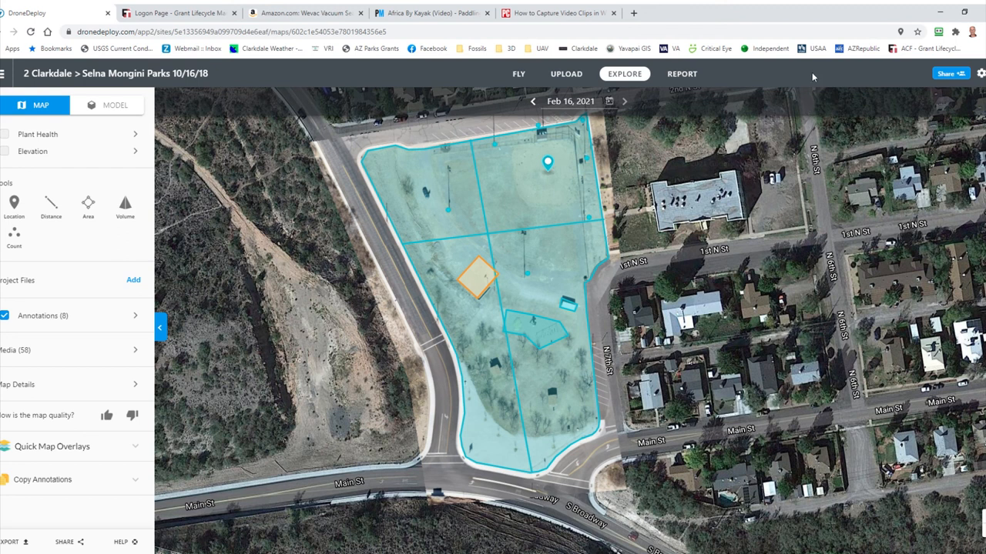
{"action": "mouse_move", "coordinate": [320, 244]}
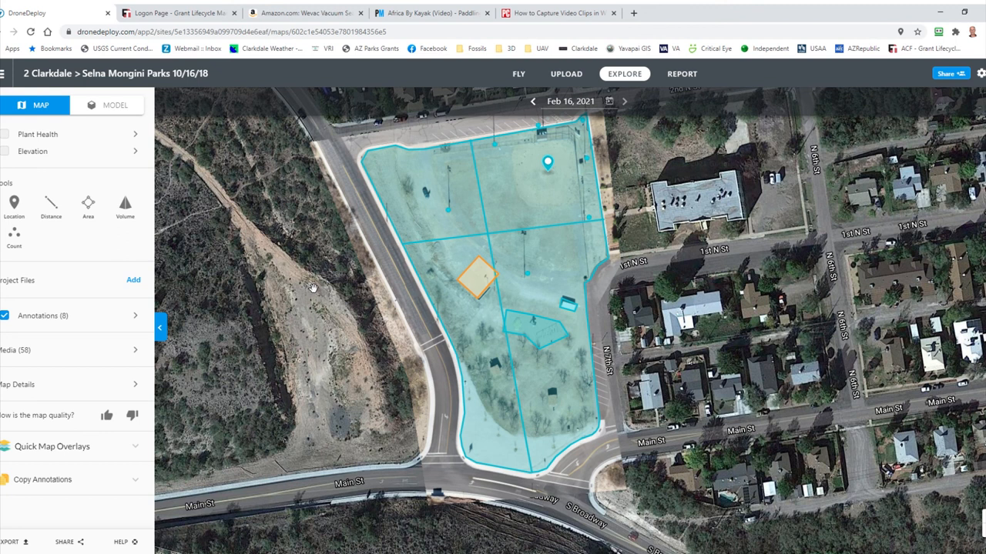
{"action": "mouse_move", "coordinate": [250, 218]}
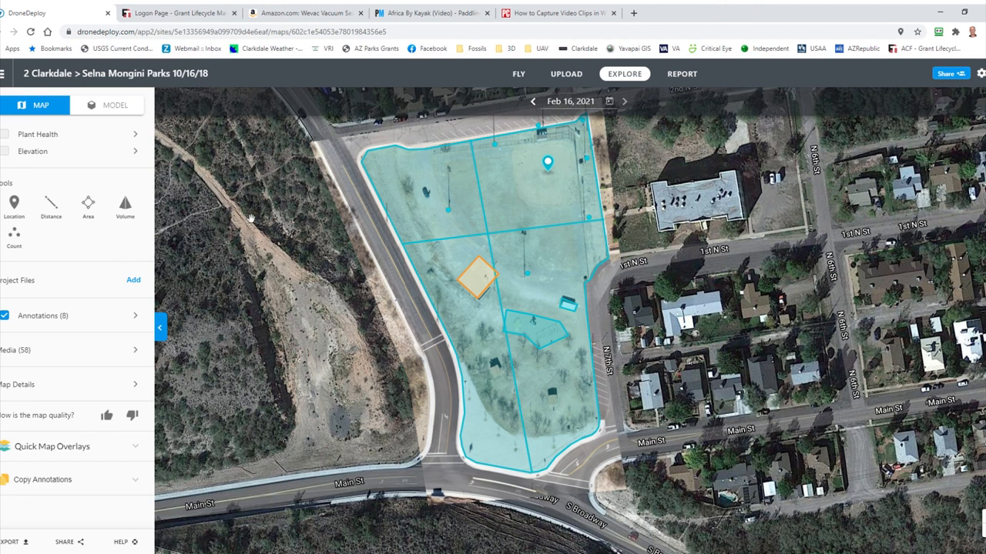
{"action": "mouse_move", "coordinate": [516, 326]}
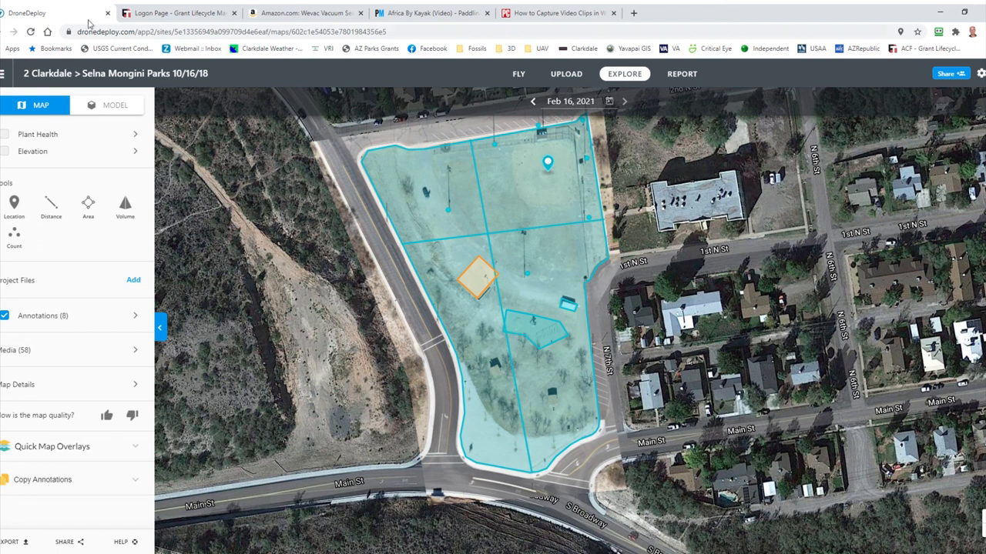
{"action": "mouse_move", "coordinate": [163, 106]}
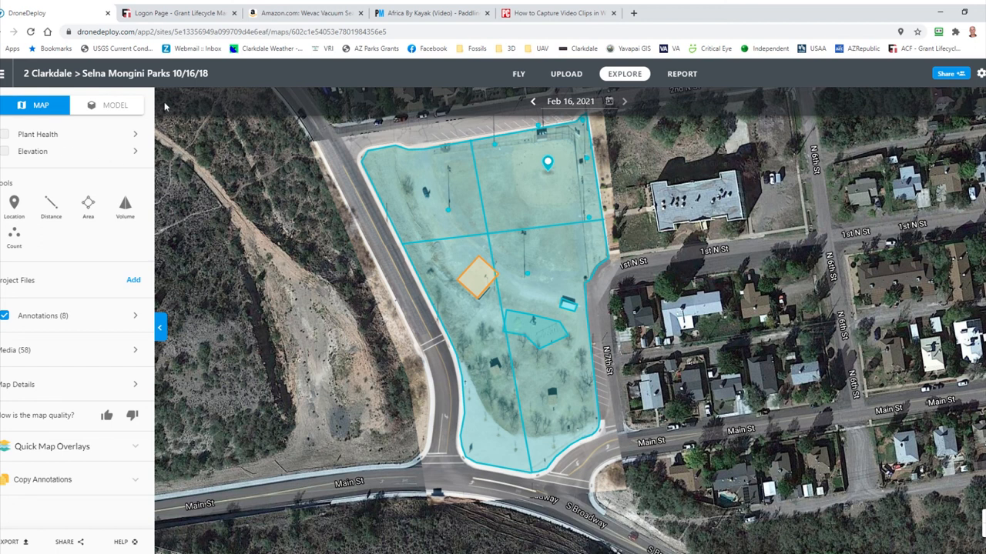
{"action": "mouse_move", "coordinate": [3, 140]}
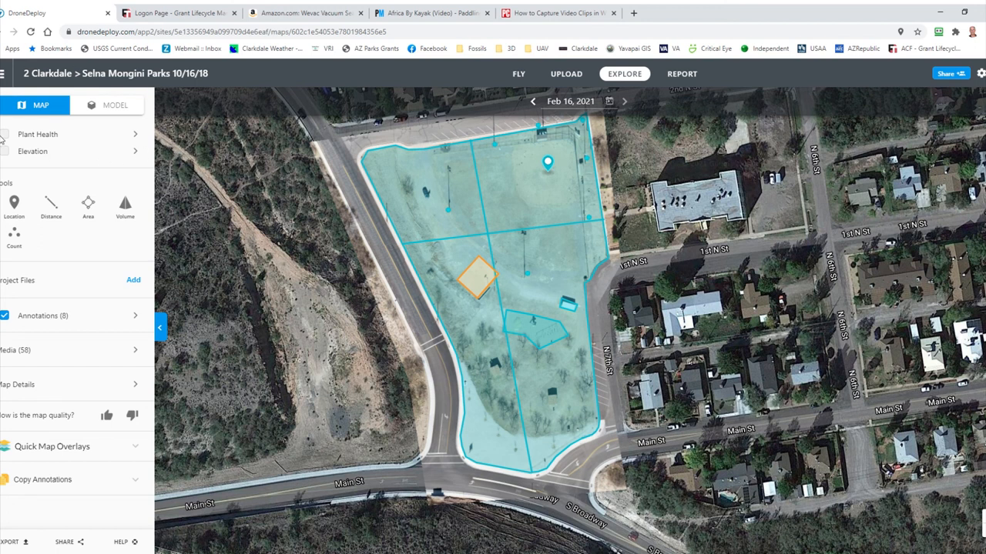
{"action": "mouse_move", "coordinate": [114, 104]}
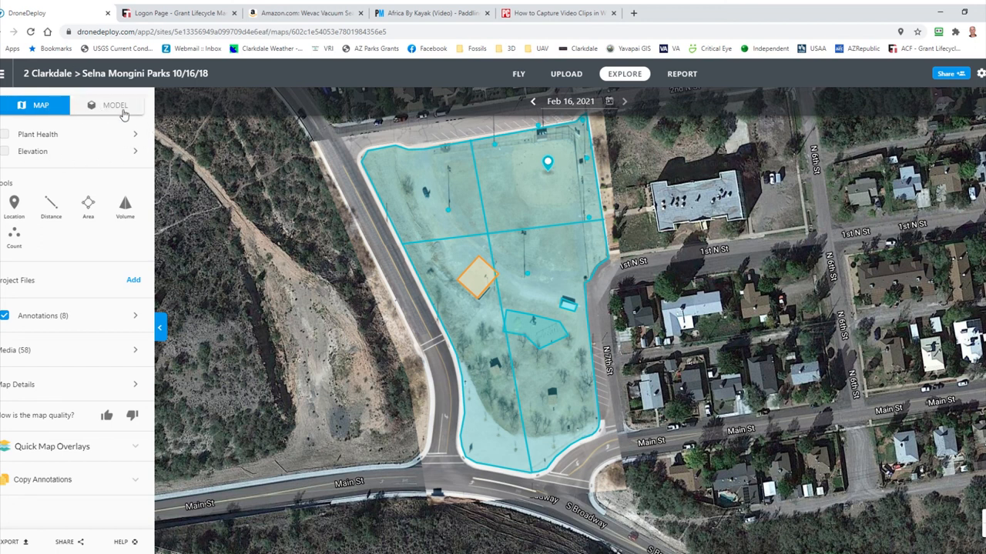
- Switch from the flat map to the park's 3D model and let it load
{"action": "left_click", "coordinate": [114, 105]}
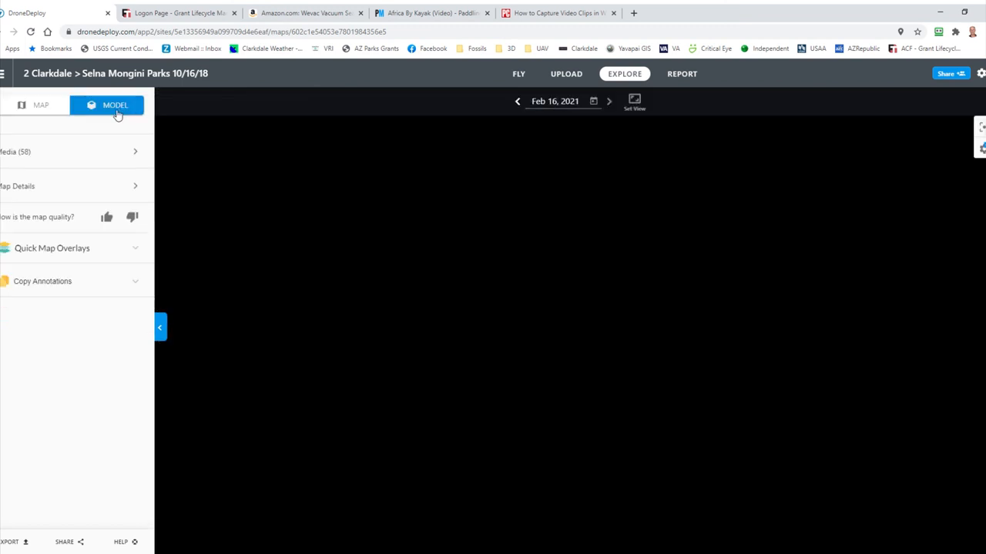
{"action": "left_click", "coordinate": [114, 104]}
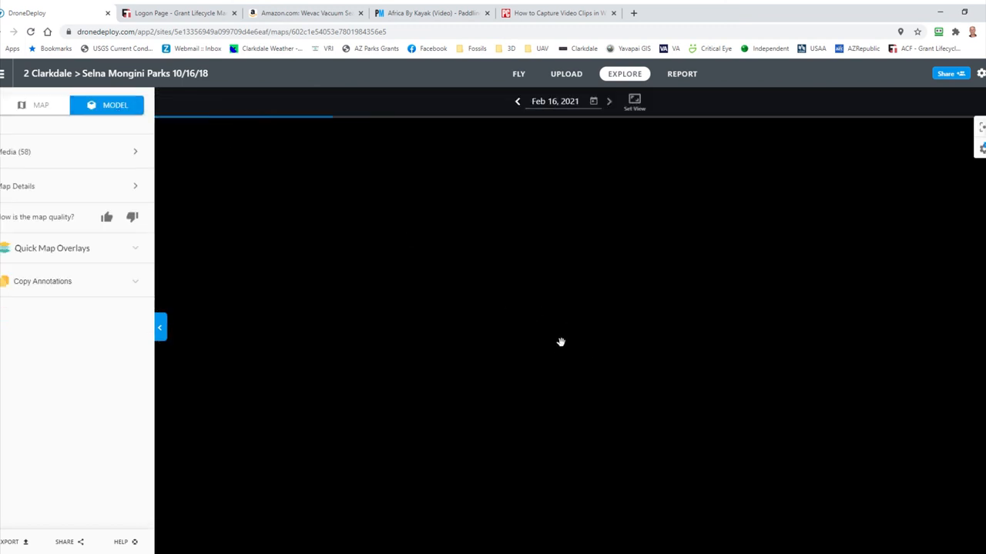
{"action": "mouse_move", "coordinate": [591, 407]}
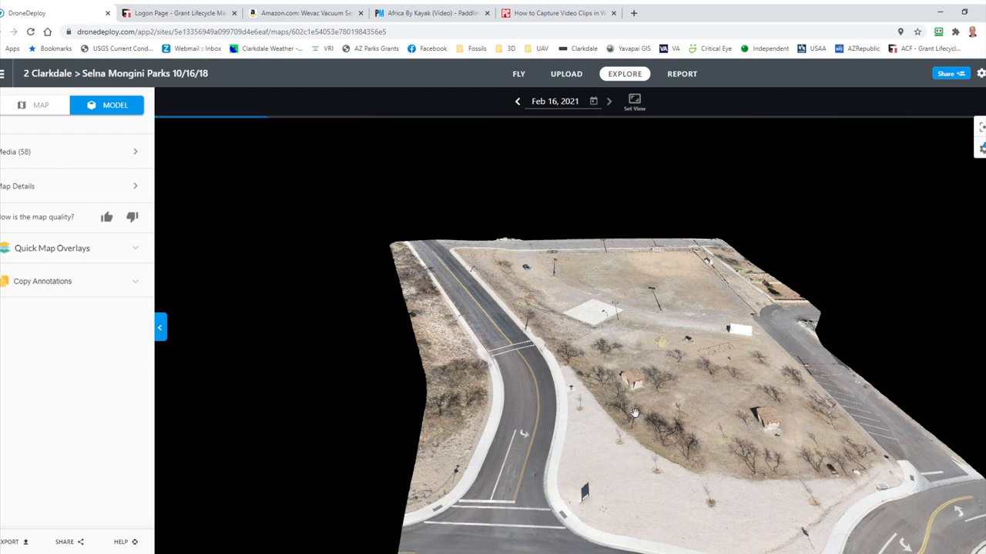
- Orbit the 3D model to view the park, road corner and field from several sides
{"action": "left_click_drag", "start_coordinate": [634, 413], "coordinate": [591, 398]}
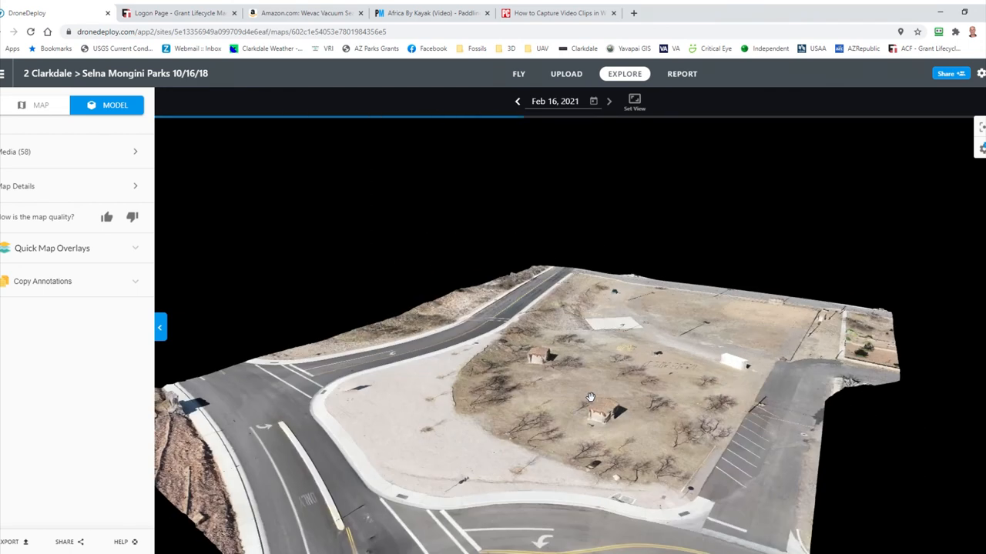
{"action": "left_click_drag", "start_coordinate": [588, 397], "coordinate": [782, 439]}
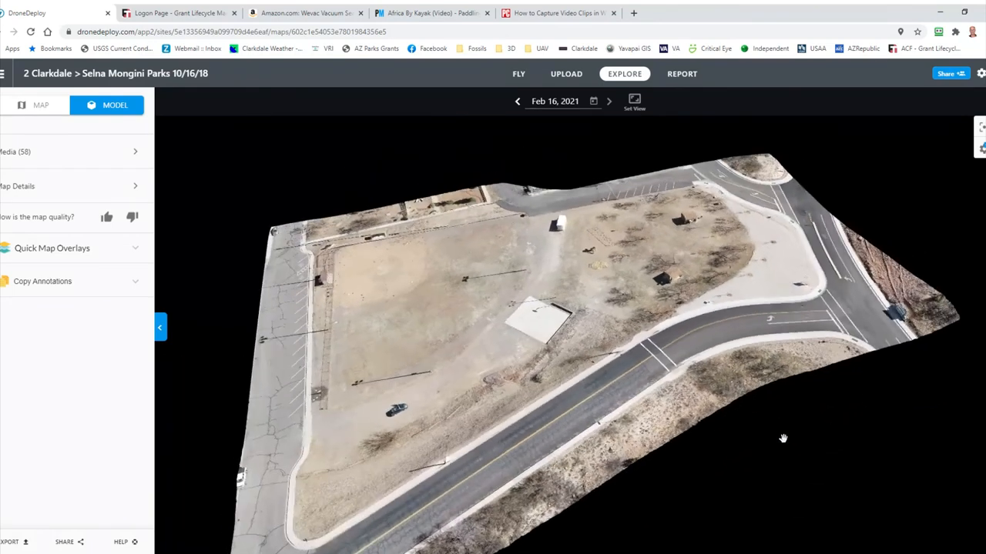
{"action": "left_click_drag", "start_coordinate": [782, 438], "coordinate": [835, 385]}
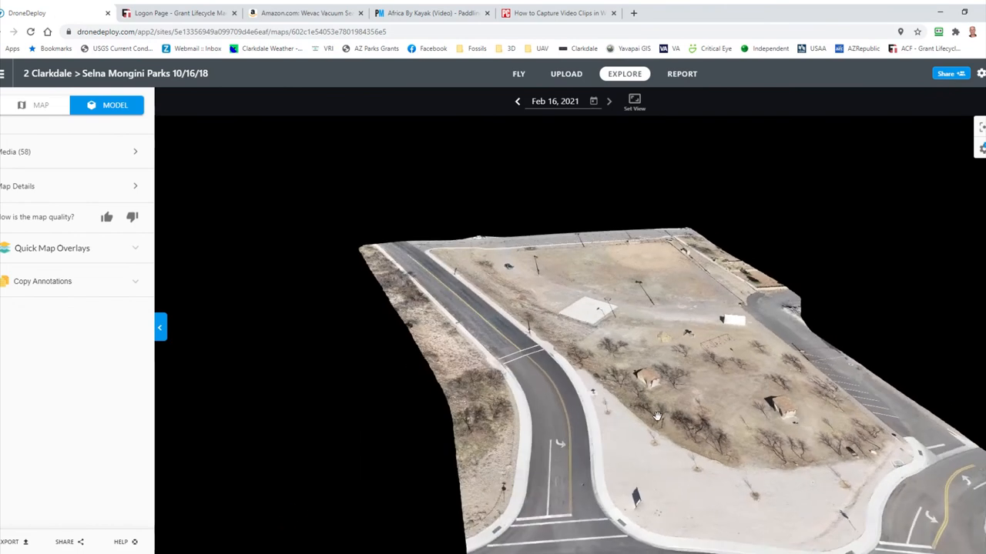
{"action": "left_click_drag", "start_coordinate": [656, 416], "coordinate": [628, 406]}
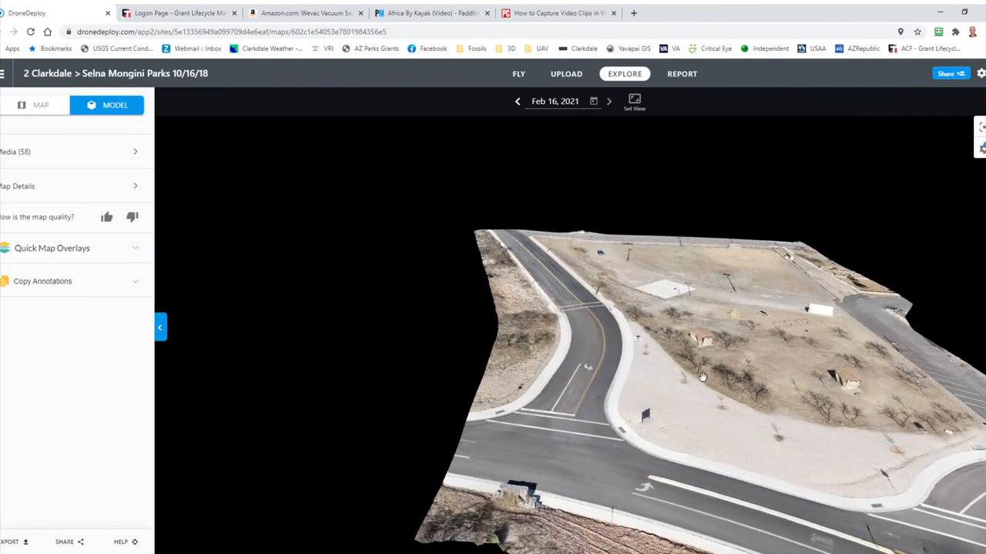
{"action": "left_click_drag", "start_coordinate": [702, 376], "coordinate": [432, 348]}
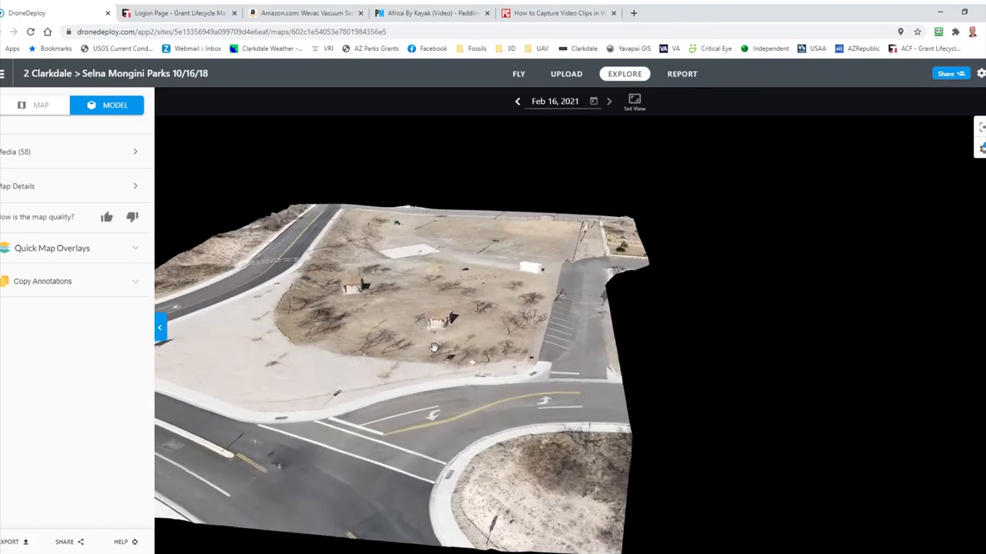
{"action": "left_click_drag", "start_coordinate": [435, 348], "coordinate": [631, 428]}
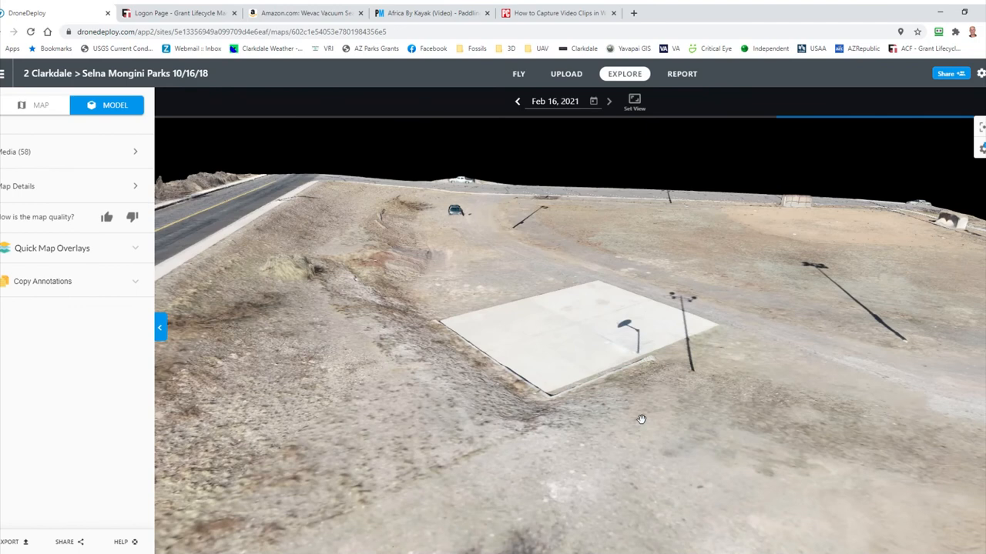
{"action": "left_click_drag", "start_coordinate": [641, 419], "coordinate": [700, 462]}
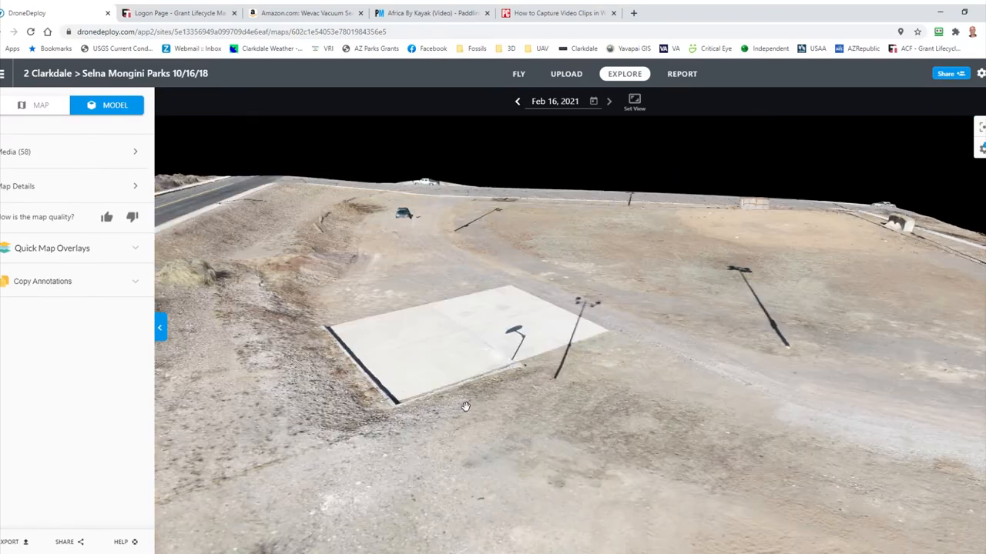
{"action": "left_click_drag", "start_coordinate": [465, 406], "coordinate": [460, 388]}
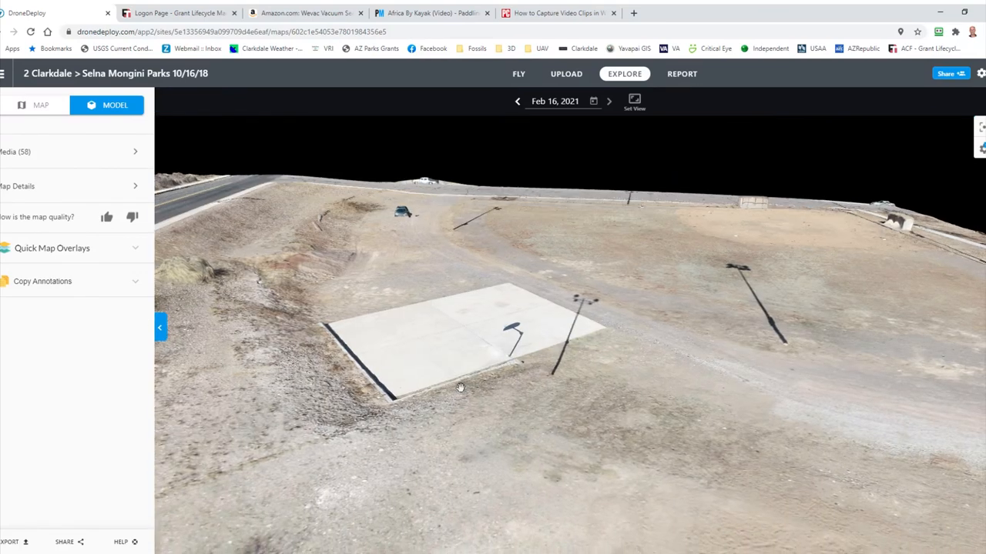
{"action": "left_click_drag", "start_coordinate": [460, 388], "coordinate": [656, 433]}
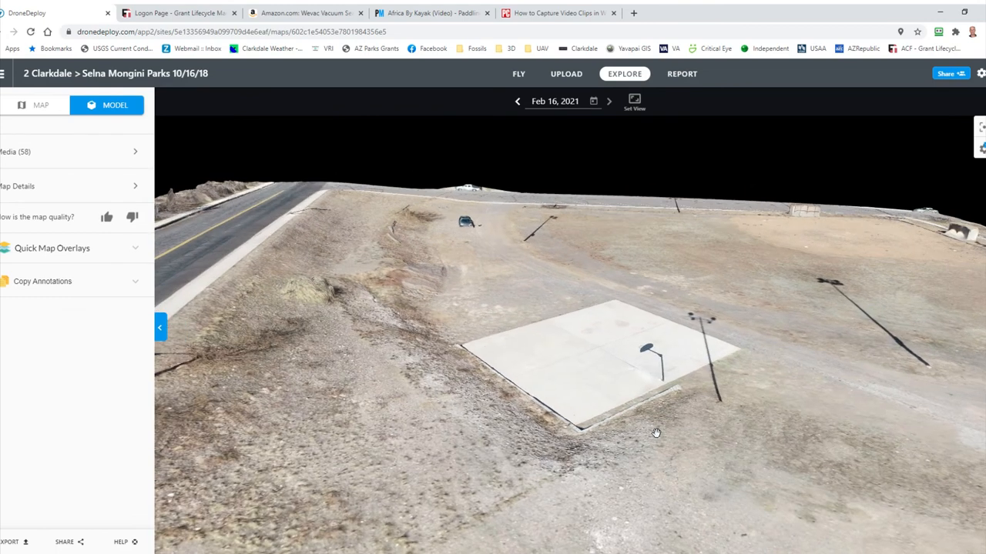
{"action": "left_click_drag", "start_coordinate": [656, 431], "coordinate": [741, 345]}
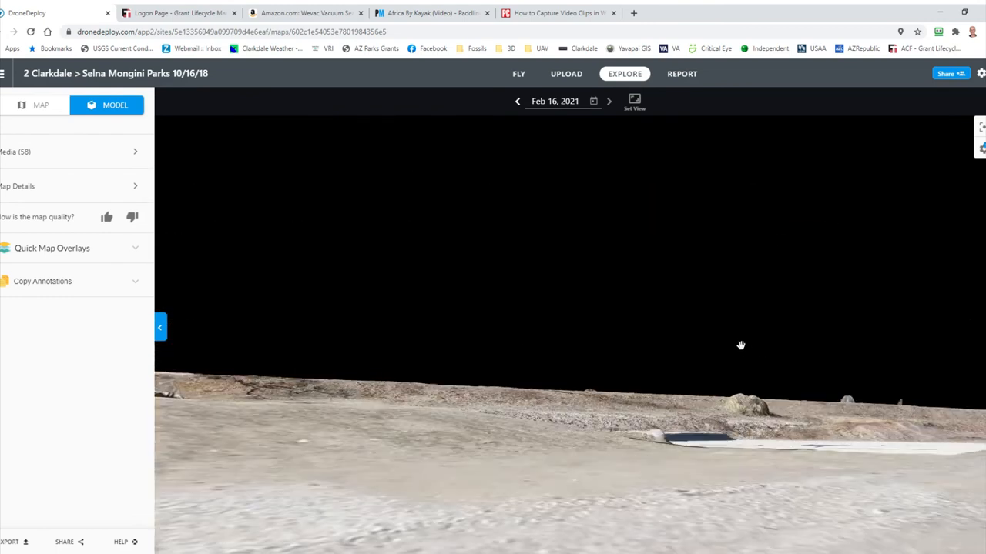
{"action": "left_click_drag", "start_coordinate": [740, 345], "coordinate": [616, 441]}
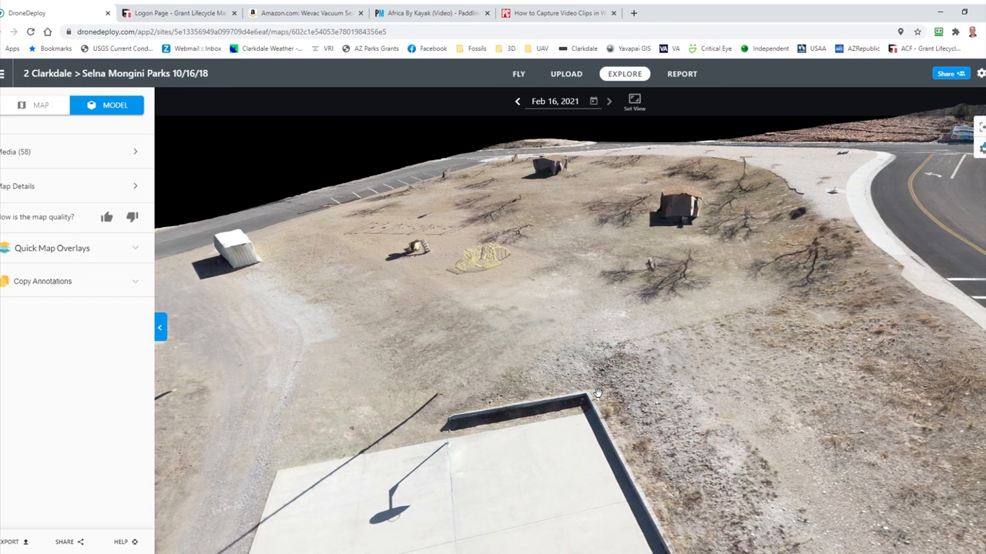
{"action": "mouse_move", "coordinate": [610, 371]}
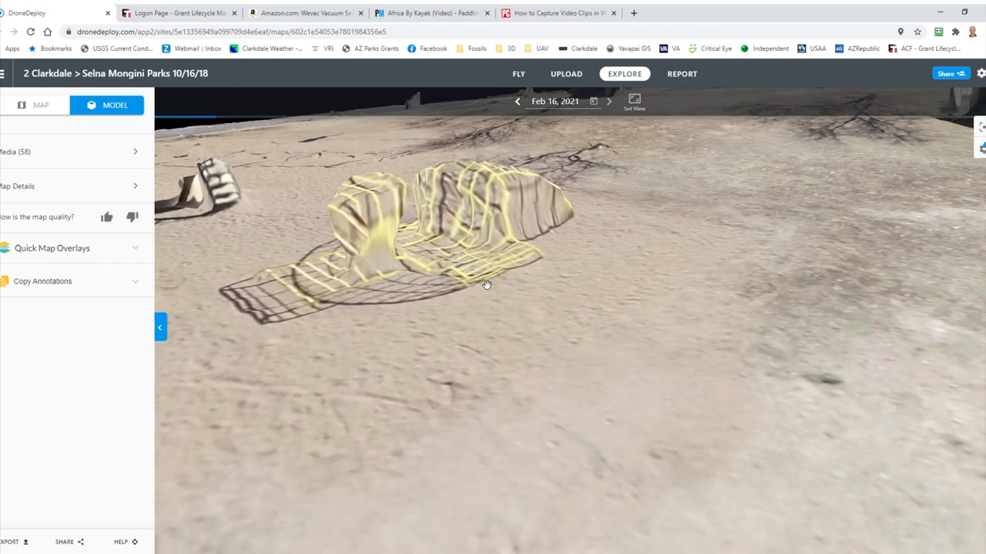
- Look closely at the yellow striped playground sculpture, then orbit toward the concrete pad
{"action": "left_click_drag", "start_coordinate": [487, 285], "coordinate": [612, 366]}
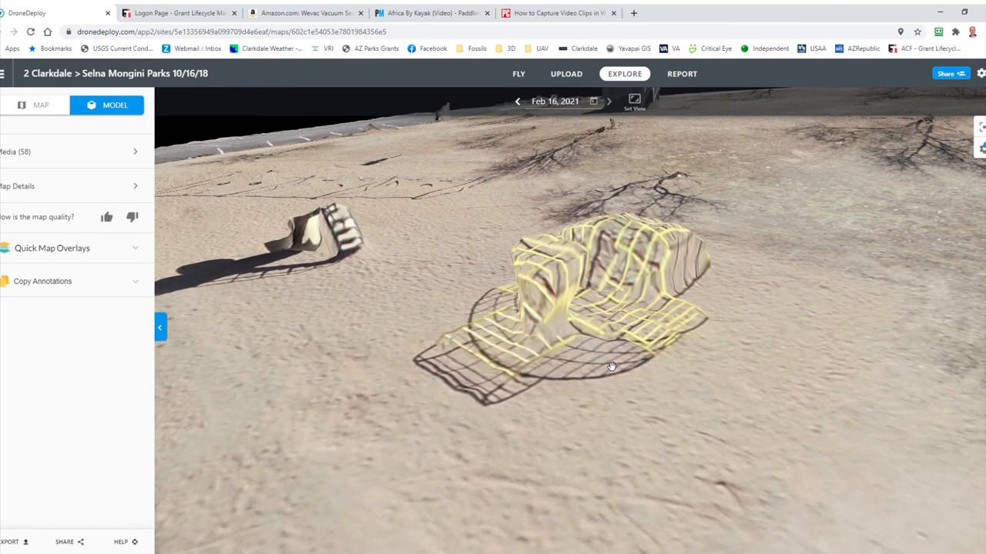
{"action": "mouse_move", "coordinate": [646, 413]}
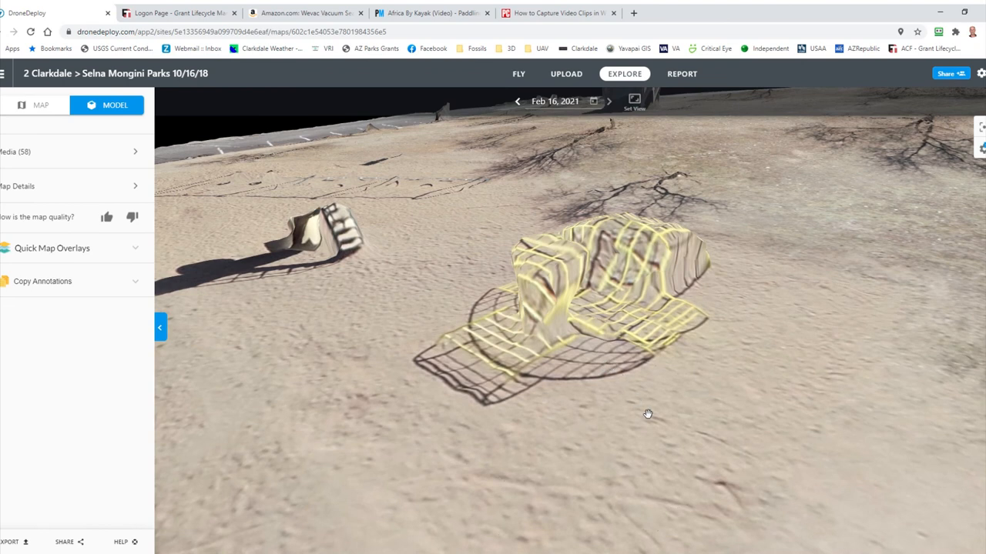
{"action": "mouse_move", "coordinate": [628, 423]}
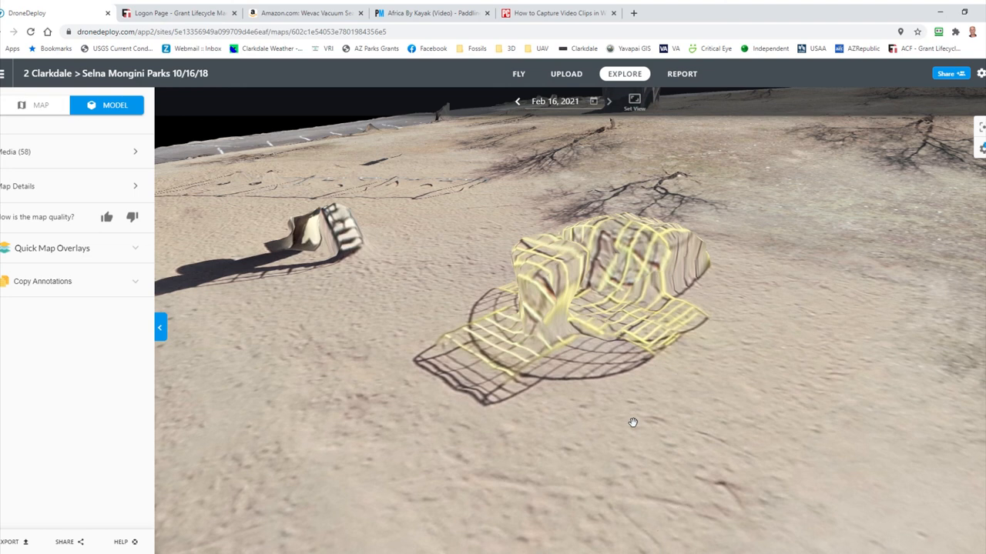
{"action": "left_click_drag", "start_coordinate": [632, 422], "coordinate": [659, 406]}
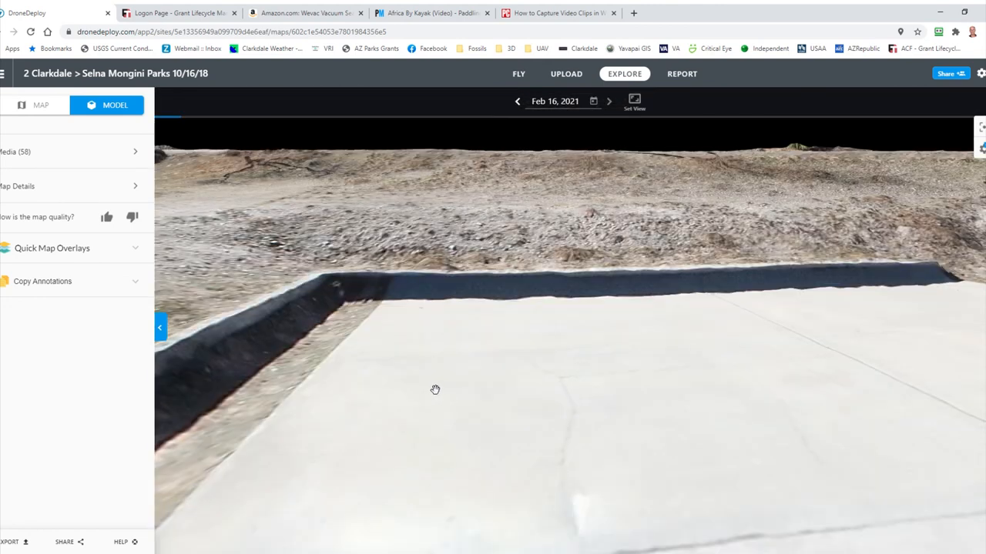
- Orbit around the concrete pad, ending with a raised view over the field and sheds
{"action": "left_click_drag", "start_coordinate": [434, 390], "coordinate": [459, 415]}
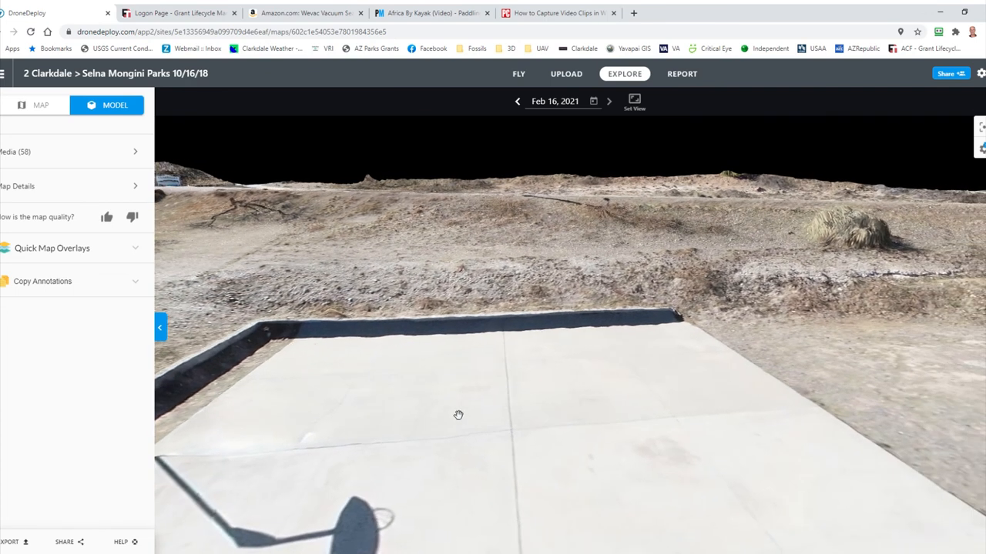
{"action": "left_click_drag", "start_coordinate": [459, 414], "coordinate": [376, 422]}
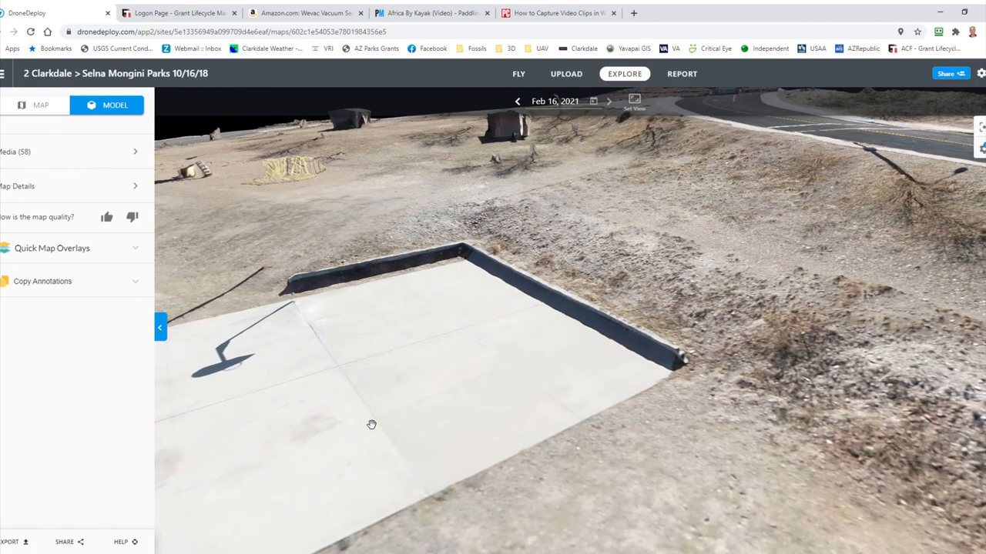
{"action": "left_click_drag", "start_coordinate": [371, 425], "coordinate": [431, 406]}
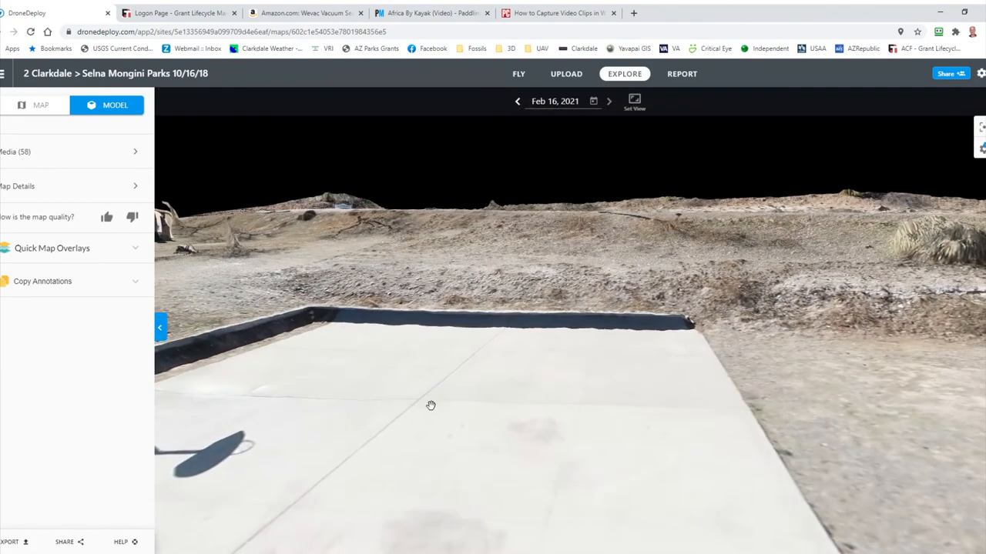
{"action": "left_click_drag", "start_coordinate": [431, 406], "coordinate": [542, 363]}
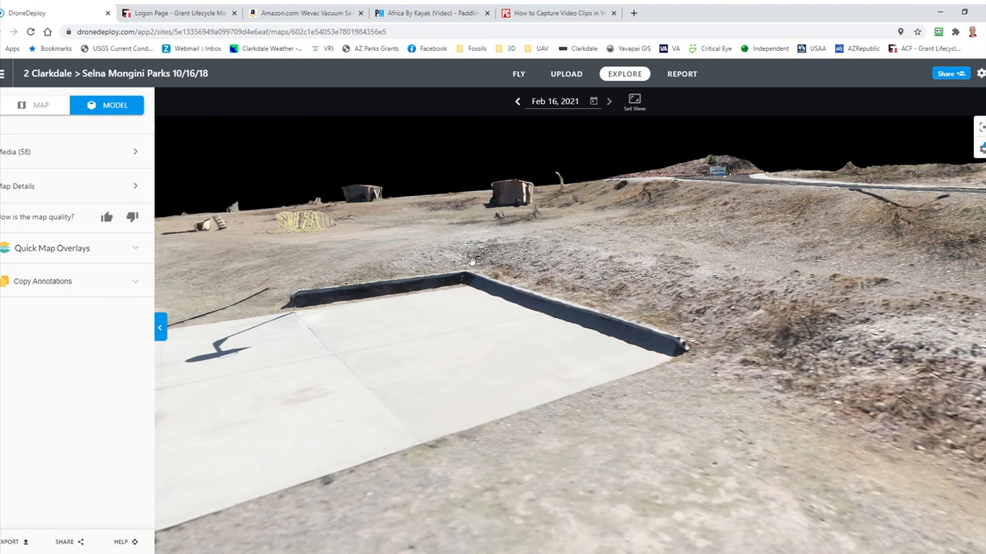
{"action": "mouse_move", "coordinate": [703, 415]}
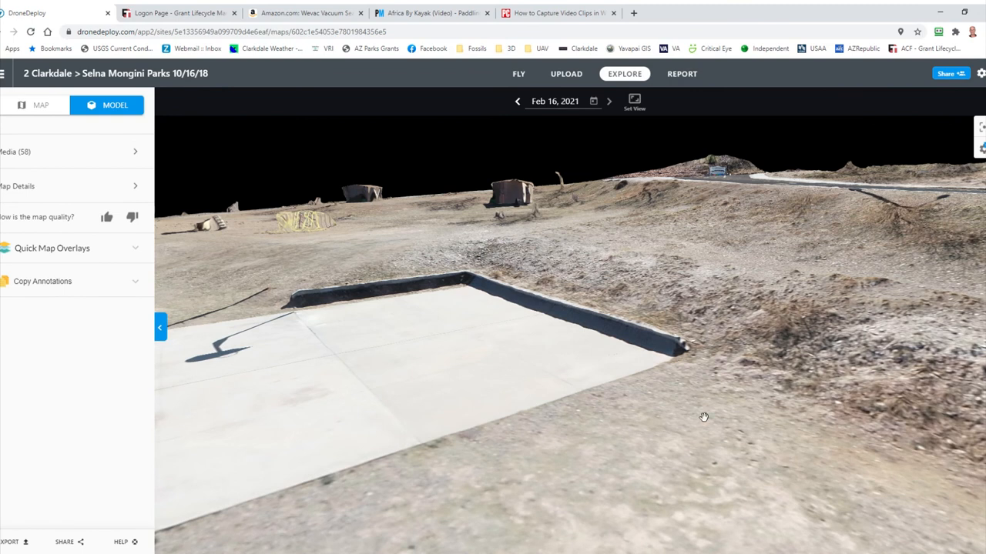
{"action": "mouse_move", "coordinate": [522, 240]}
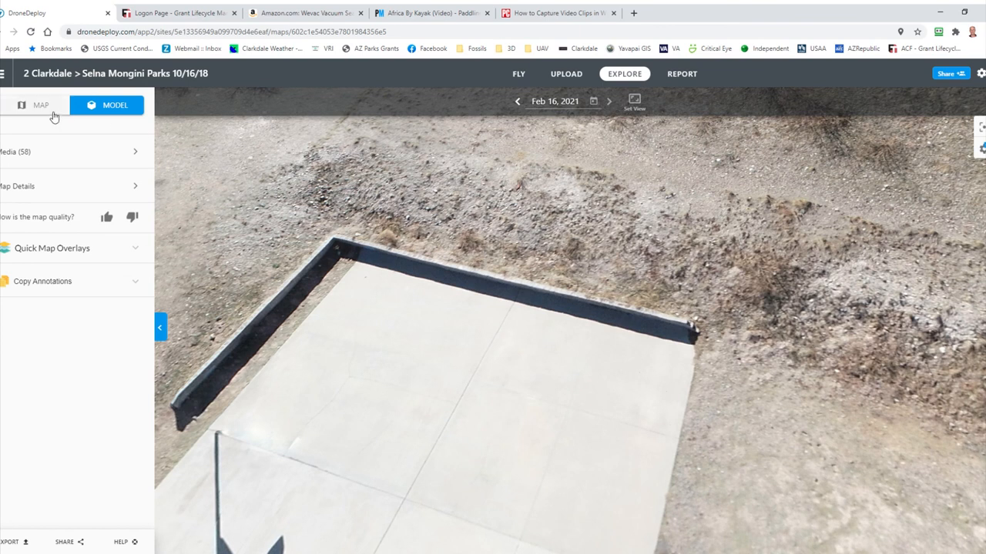
- Return to the flat park map and turn on the elevation colour overlay
{"action": "left_click", "coordinate": [40, 105]}
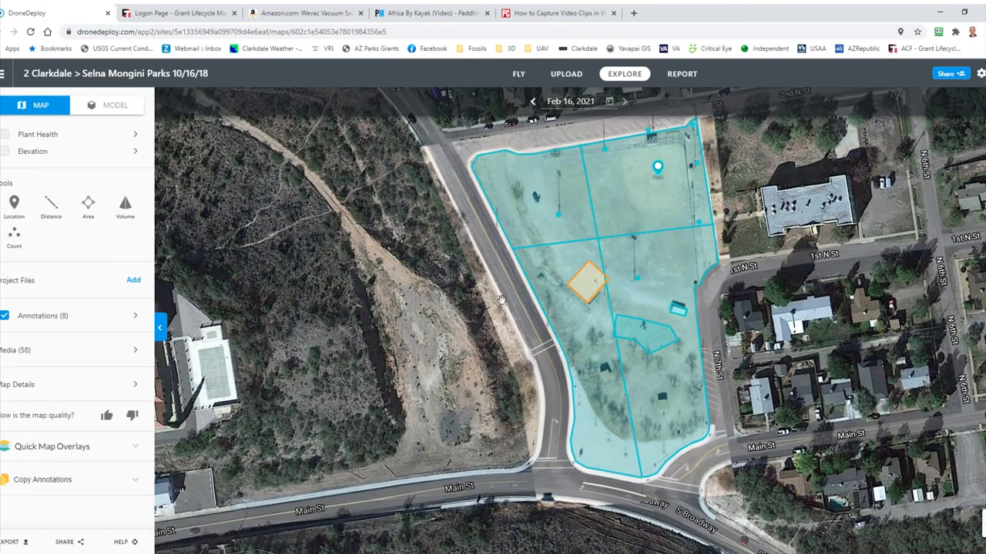
{"action": "mouse_move", "coordinate": [76, 151]}
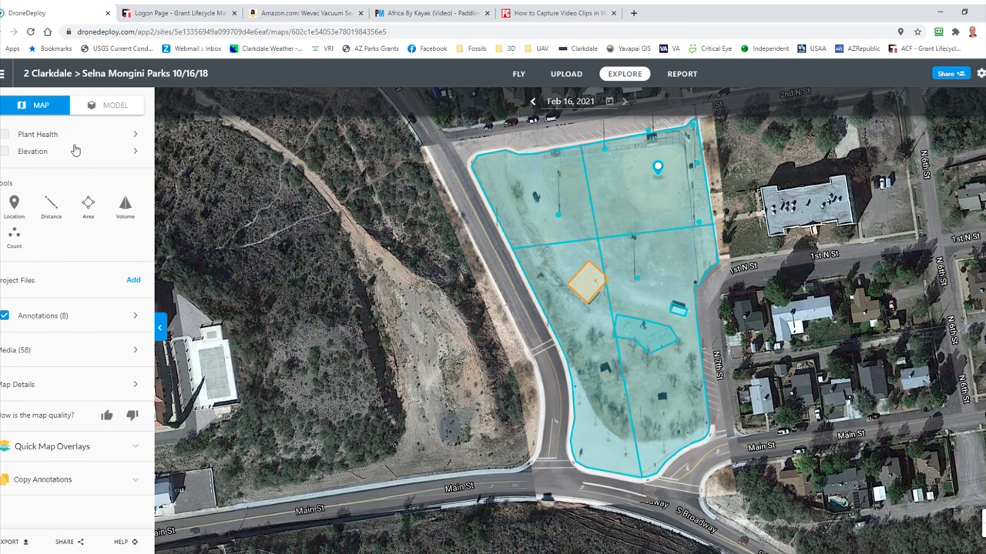
{"action": "mouse_move", "coordinate": [65, 139]}
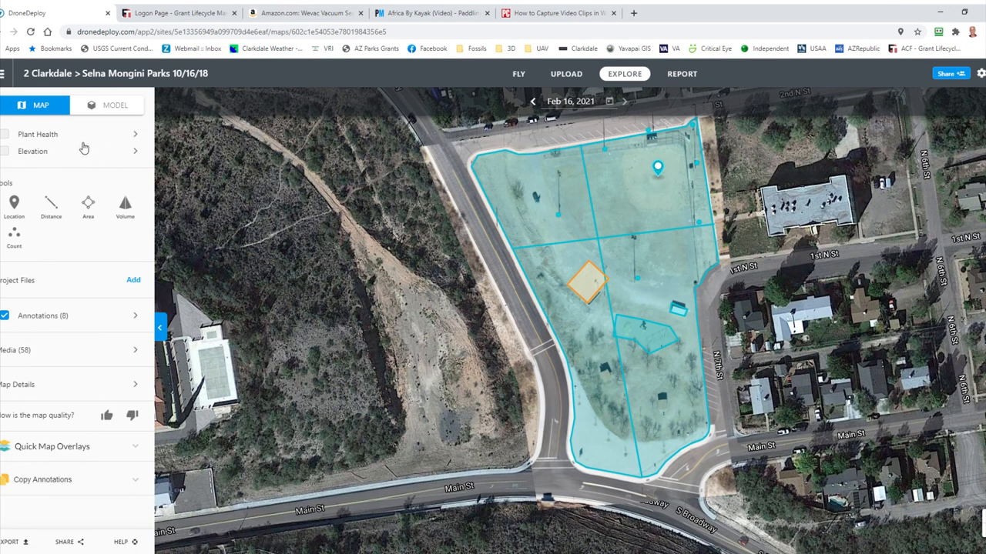
{"action": "left_click", "coordinate": [6, 151]}
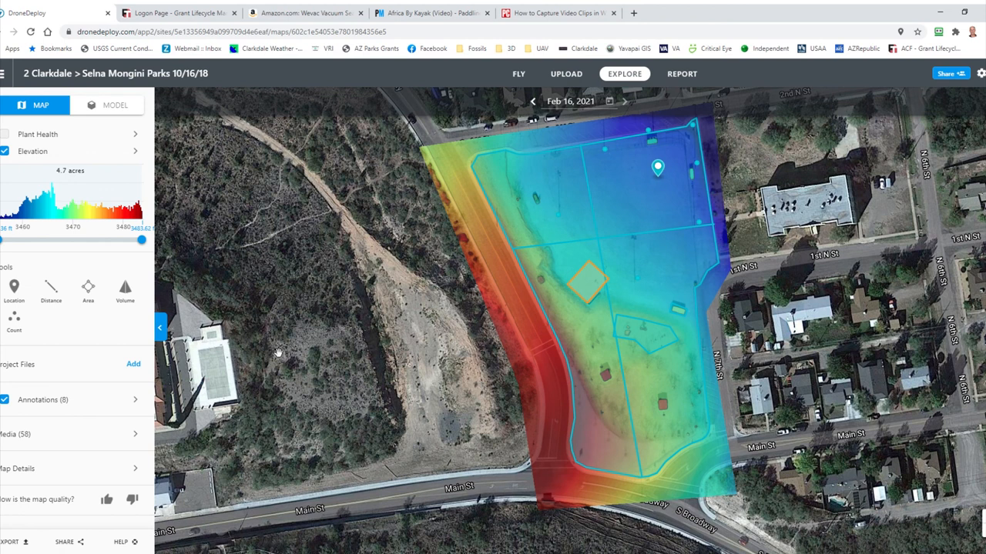
{"action": "mouse_move", "coordinate": [564, 323]}
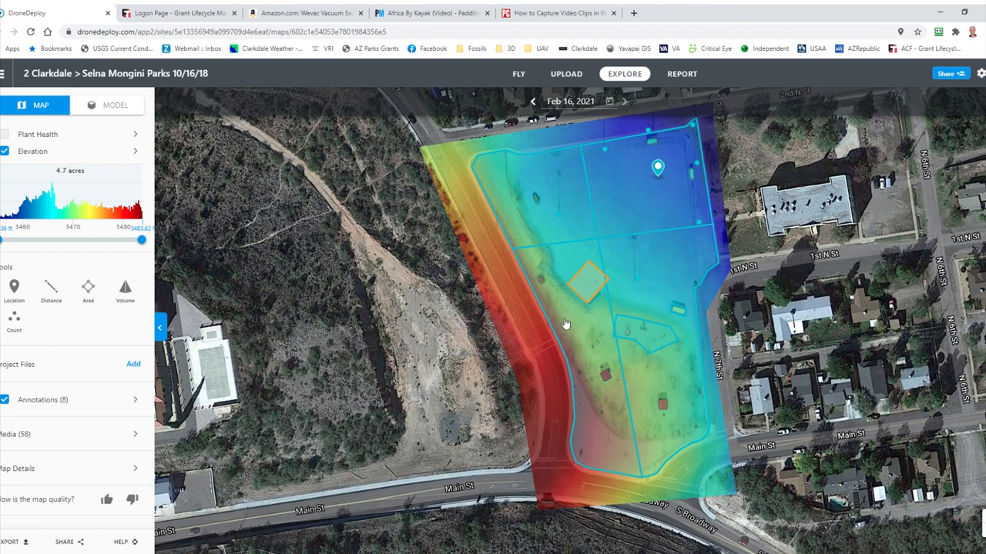
{"action": "mouse_move", "coordinate": [728, 124]}
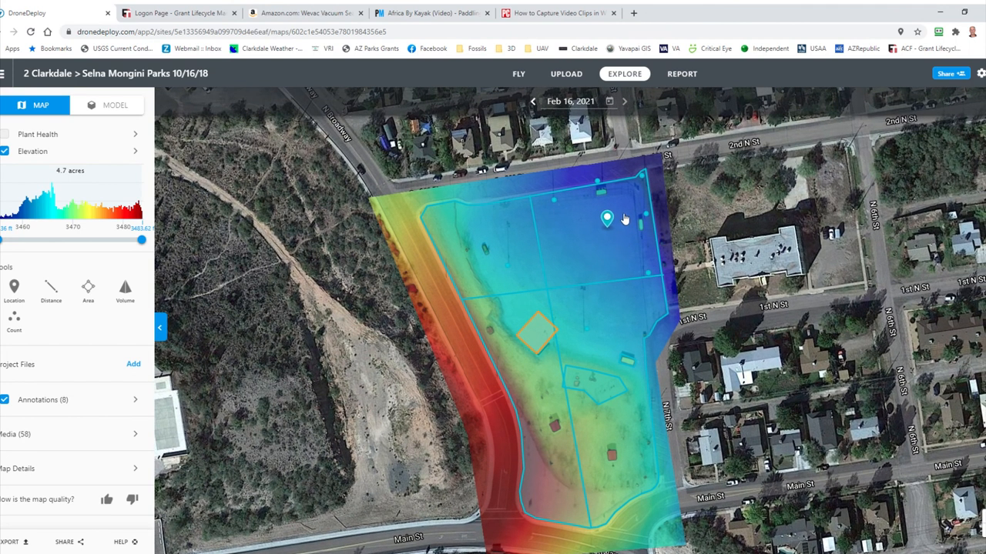
{"action": "mouse_move", "coordinate": [666, 166]}
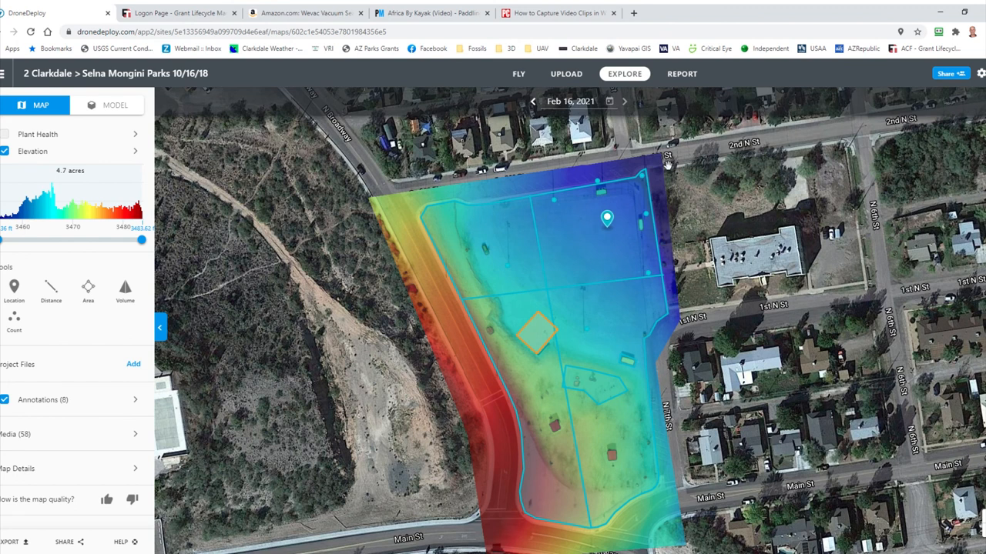
{"action": "mouse_move", "coordinate": [490, 544]}
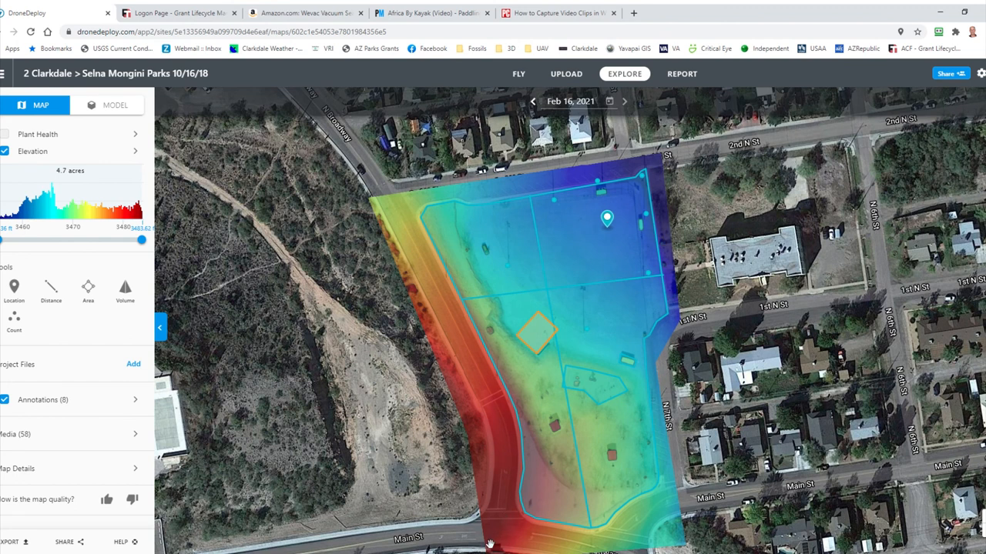
{"action": "mouse_move", "coordinate": [505, 352]}
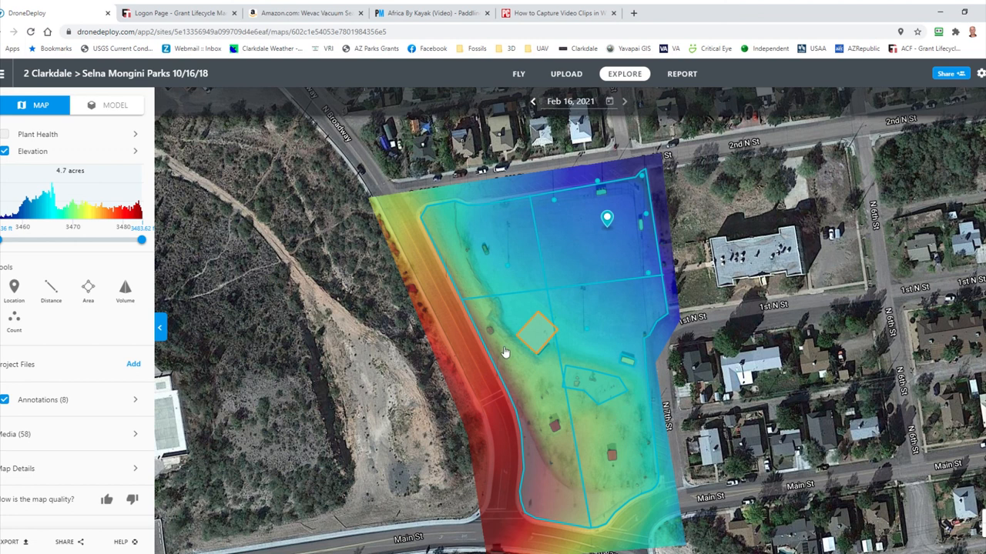
{"action": "mouse_move", "coordinate": [536, 431]}
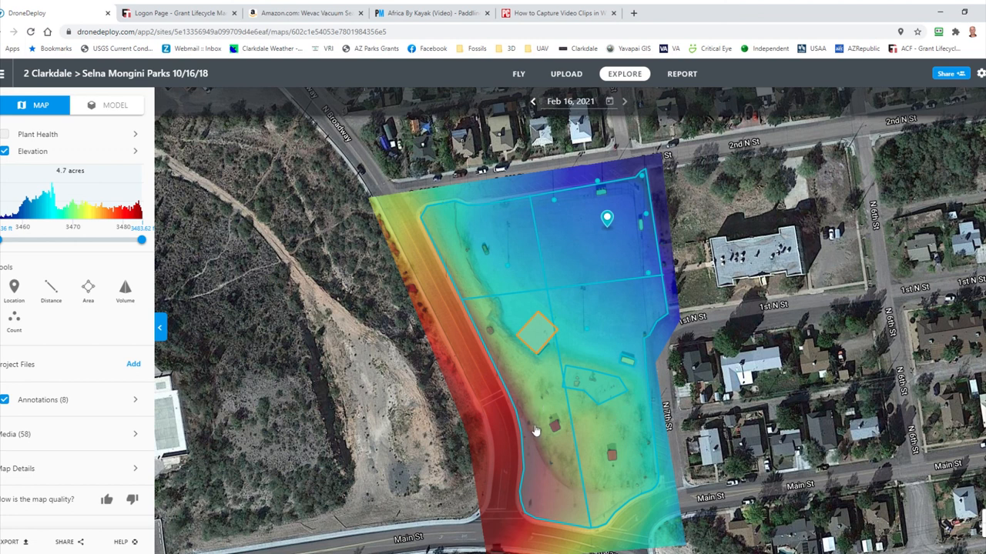
{"action": "mouse_move", "coordinate": [547, 395]}
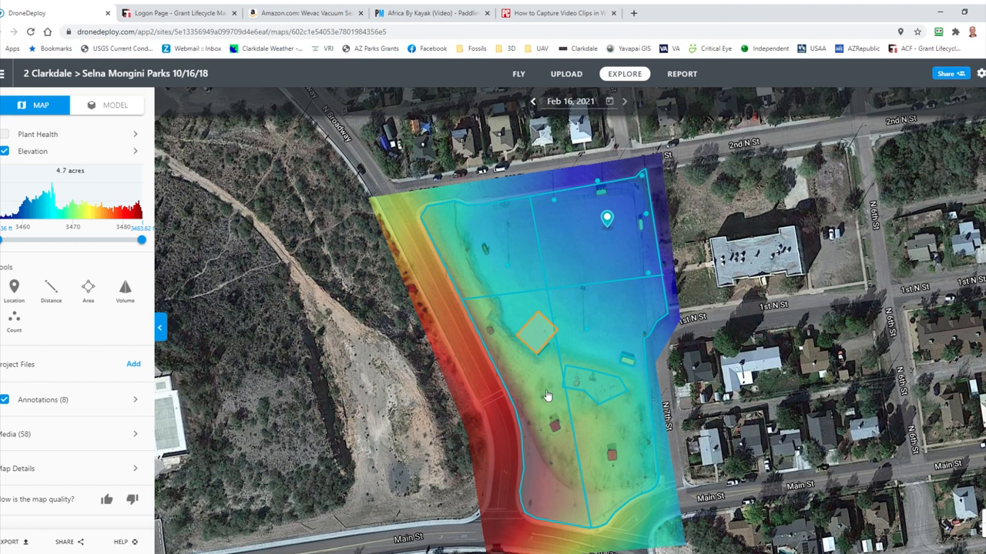
{"action": "mouse_move", "coordinate": [499, 356]}
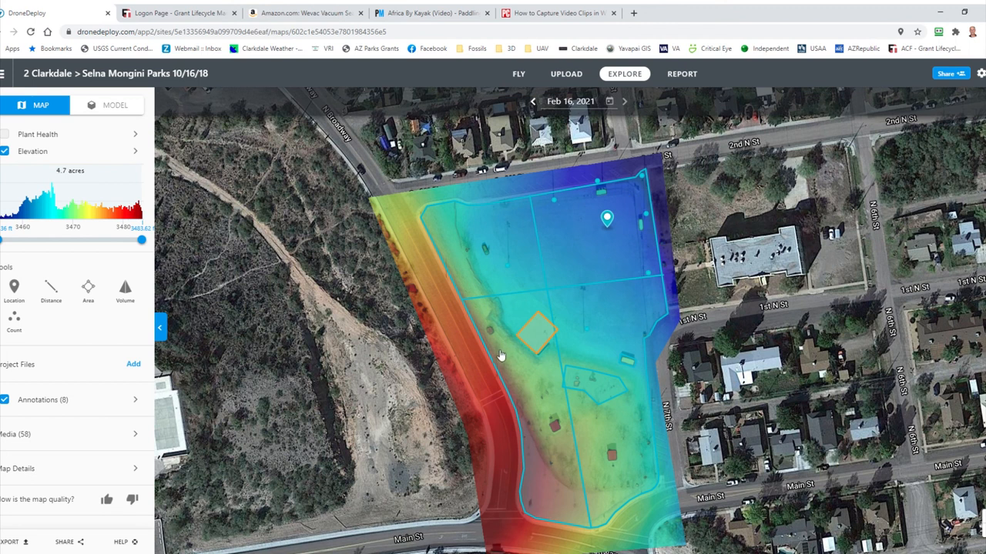
{"action": "mouse_move", "coordinate": [666, 233]}
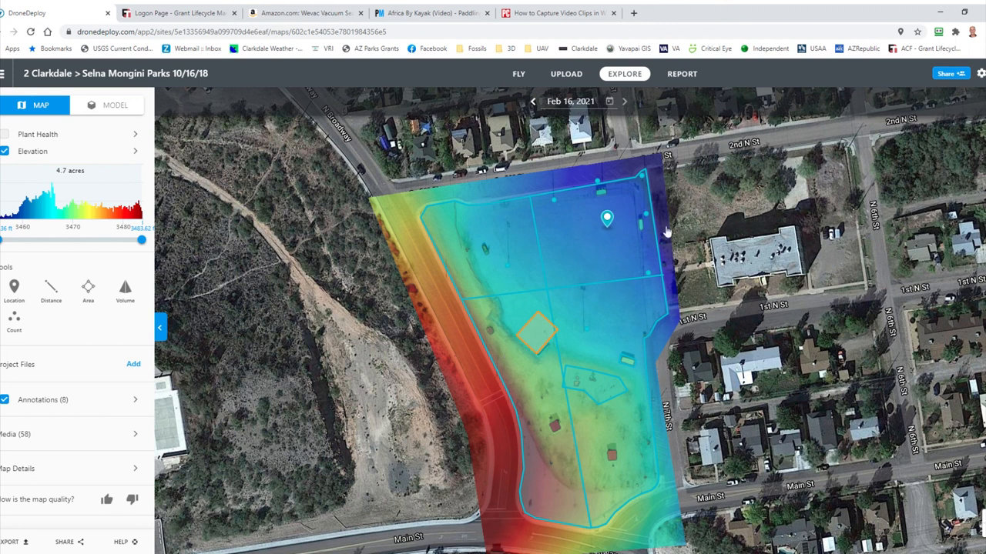
{"action": "mouse_move", "coordinate": [560, 201]}
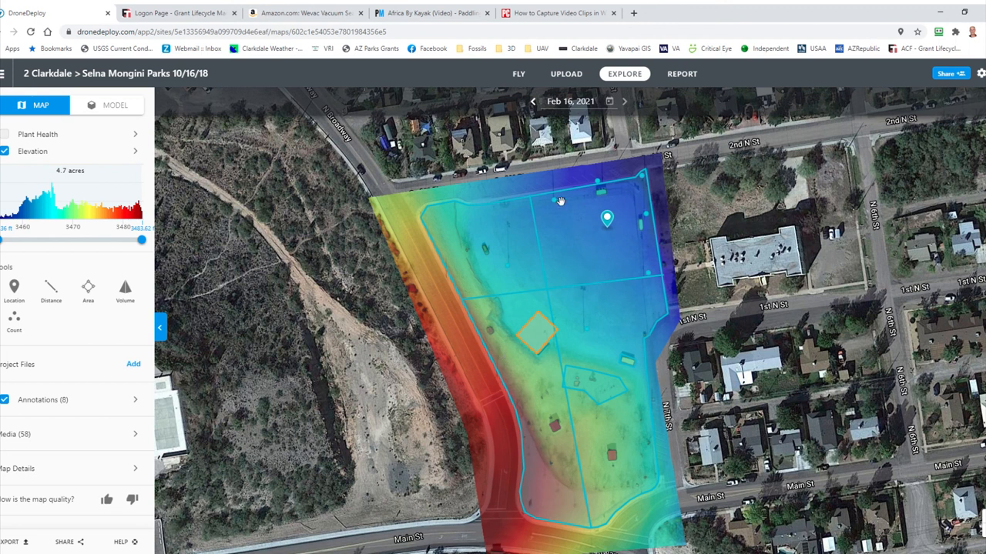
{"action": "mouse_move", "coordinate": [494, 191]}
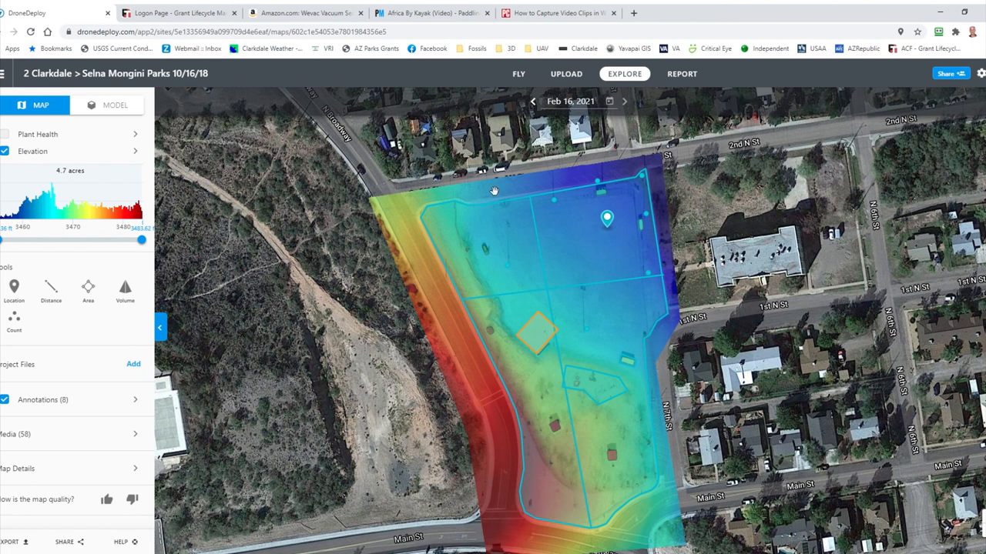
{"action": "mouse_move", "coordinate": [496, 185]}
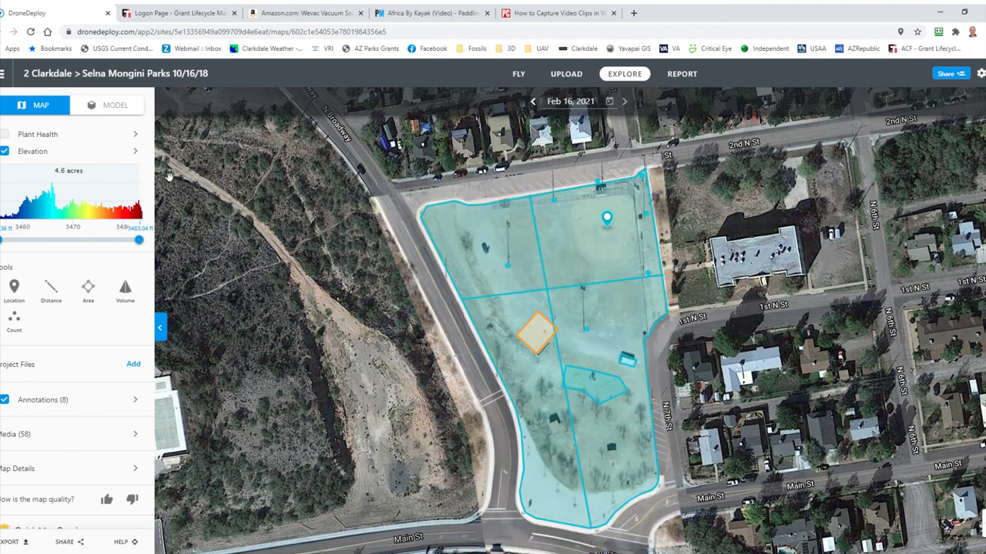
- Narrow the elevation range slider so the park's low ground shows solid red
{"action": "left_click_drag", "start_coordinate": [139, 240], "coordinate": [142, 244]}
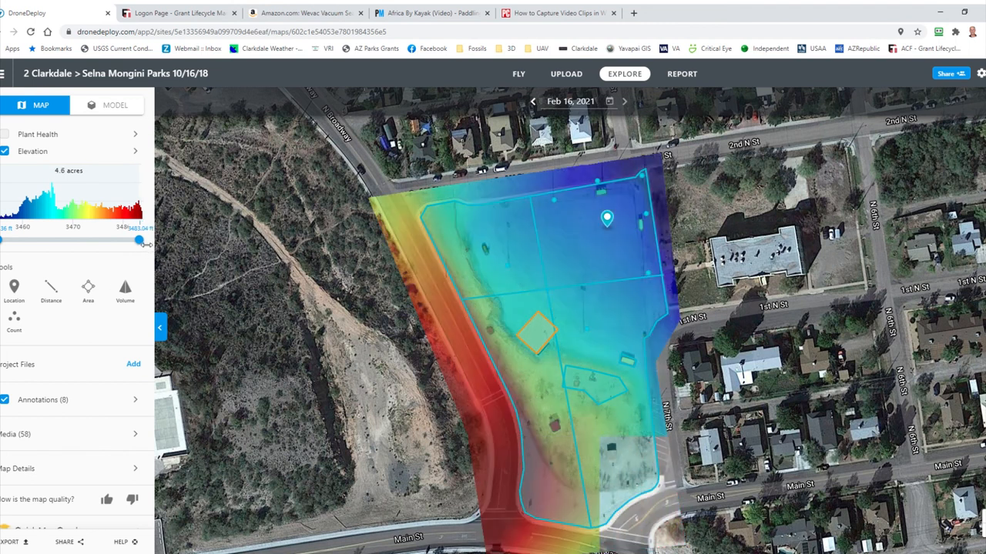
{"action": "left_click_drag", "start_coordinate": [138, 240], "coordinate": [64, 241]}
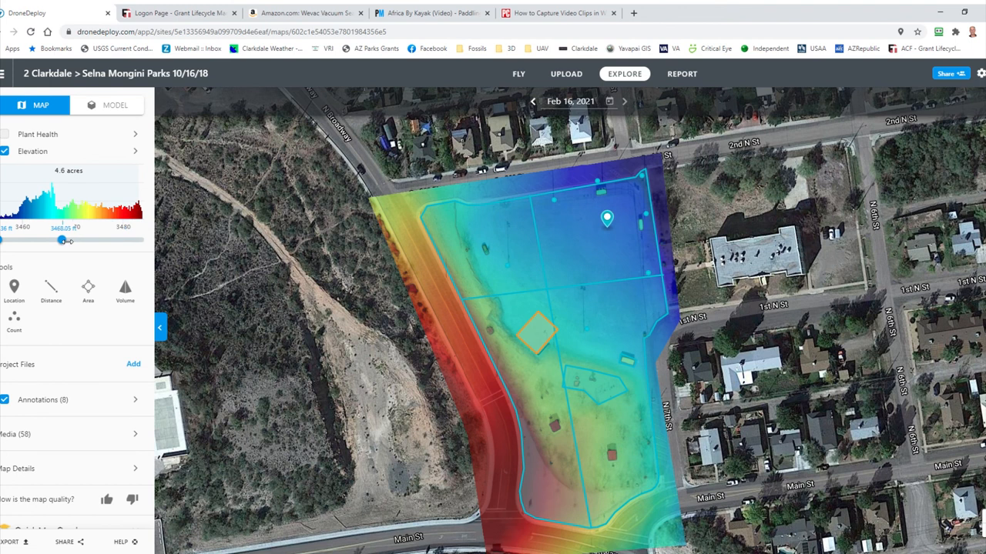
{"action": "left_click_drag", "start_coordinate": [61, 240], "coordinate": [52, 241]}
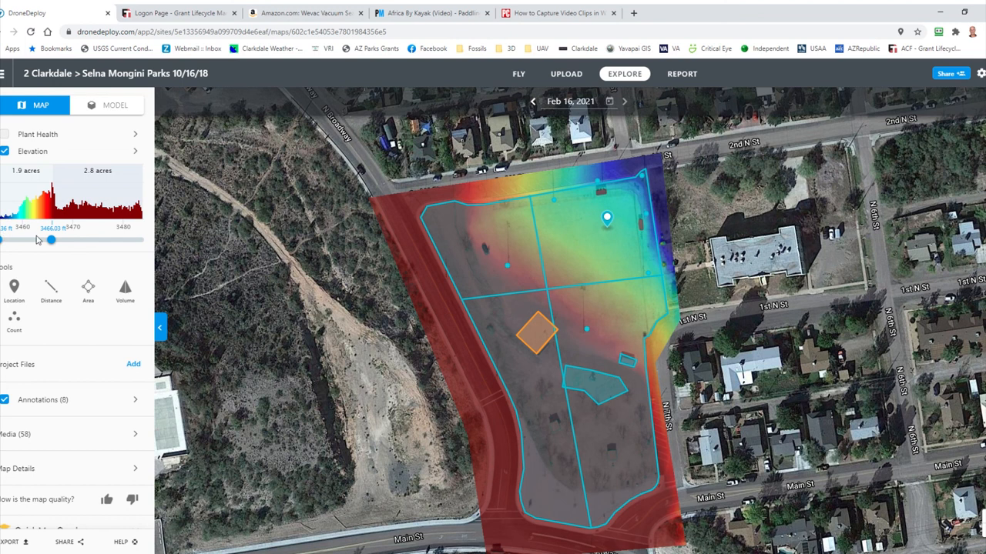
{"action": "mouse_move", "coordinate": [64, 223]}
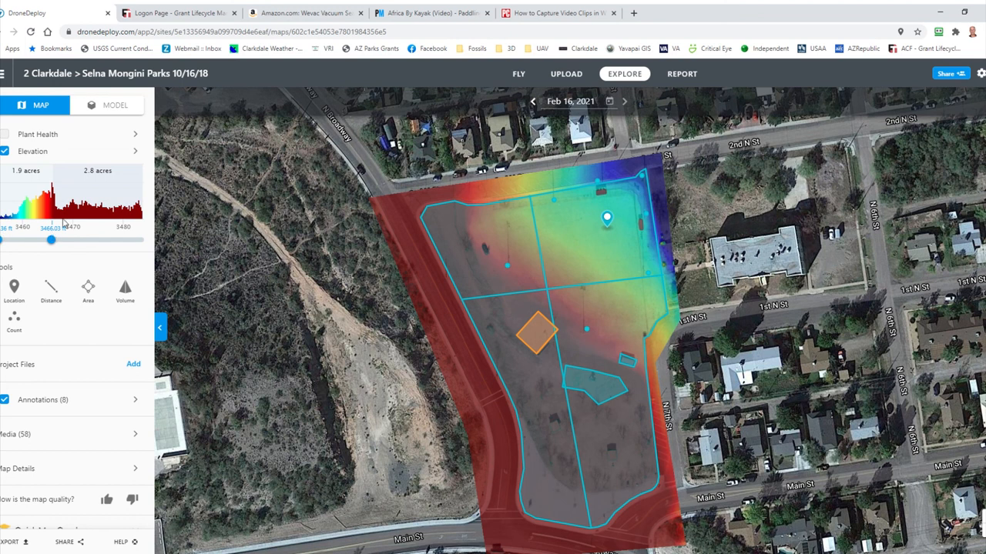
{"action": "mouse_move", "coordinate": [147, 249]}
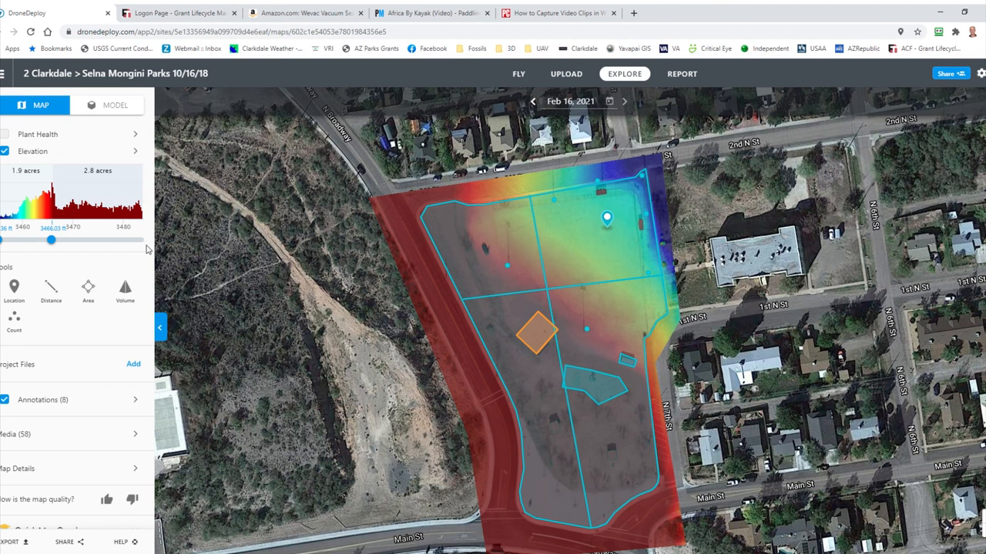
{"action": "mouse_move", "coordinate": [148, 249]}
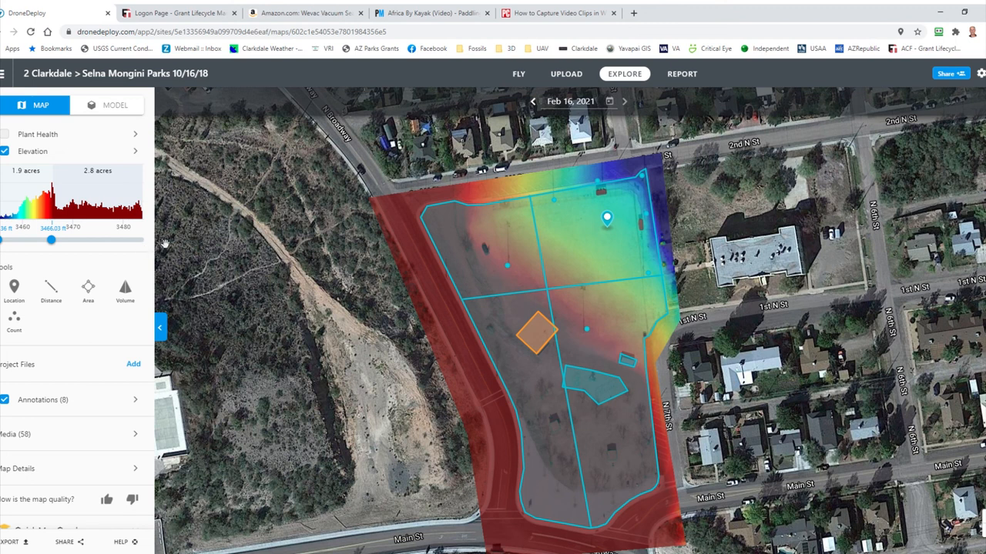
{"action": "mouse_move", "coordinate": [117, 303]}
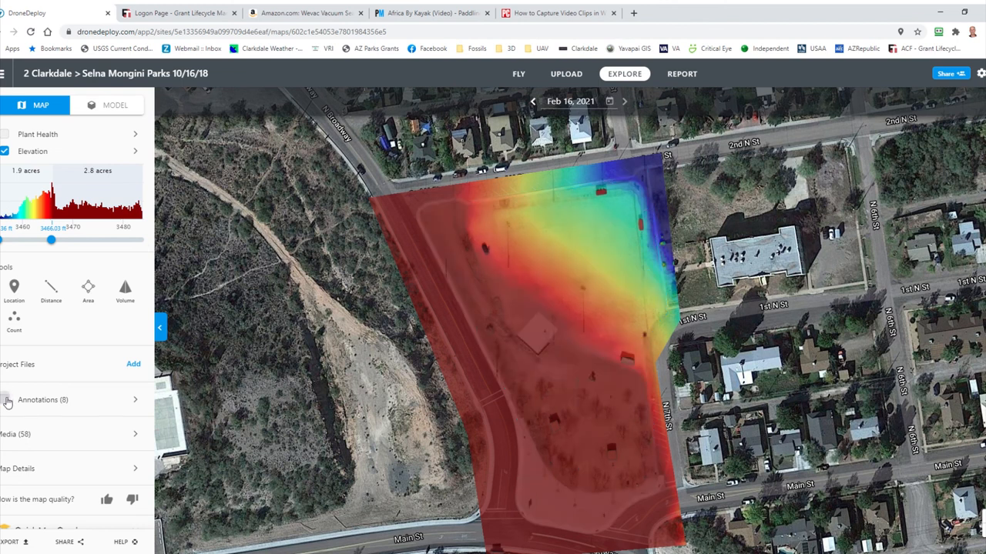
{"action": "mouse_move", "coordinate": [607, 318]}
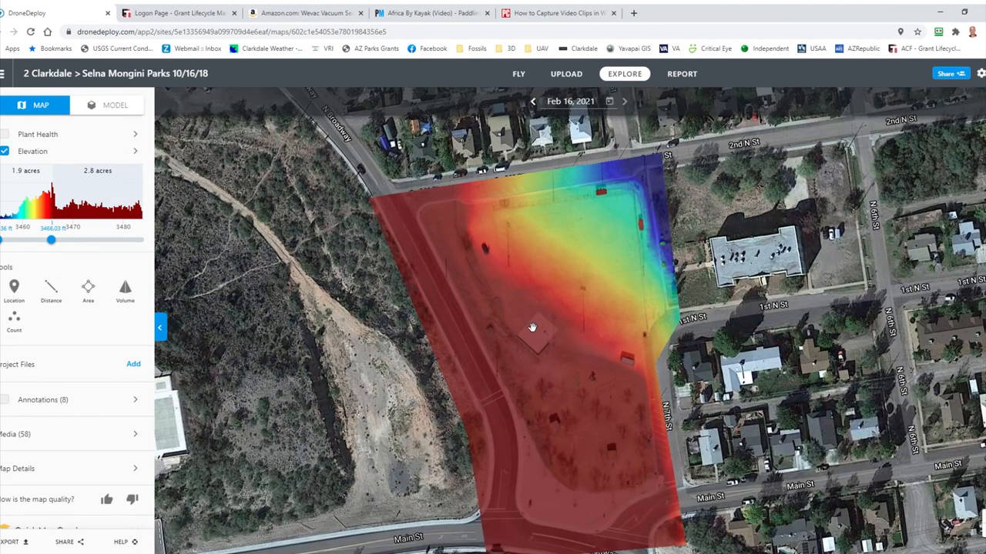
{"action": "mouse_move", "coordinate": [655, 191]}
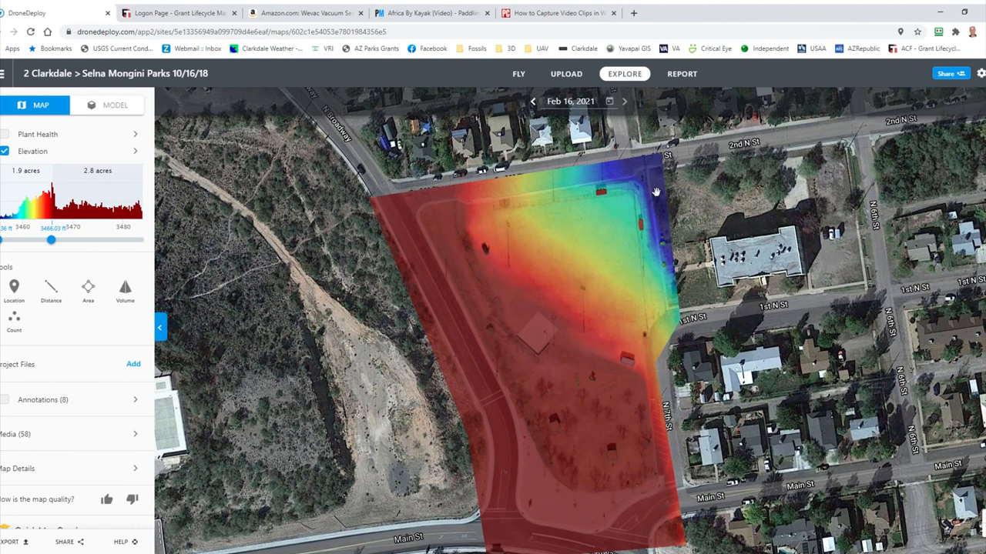
{"action": "mouse_move", "coordinate": [643, 197]}
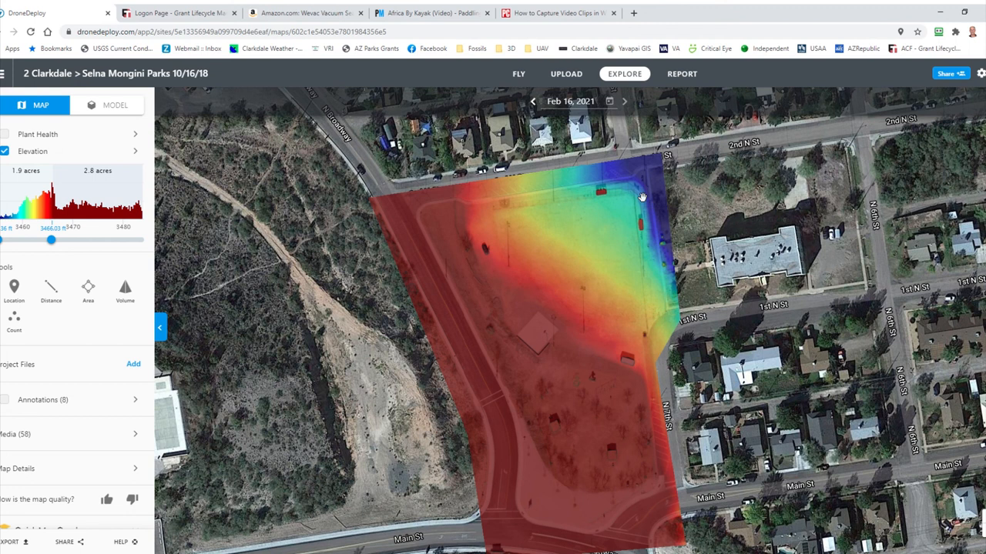
{"action": "mouse_move", "coordinate": [598, 236]}
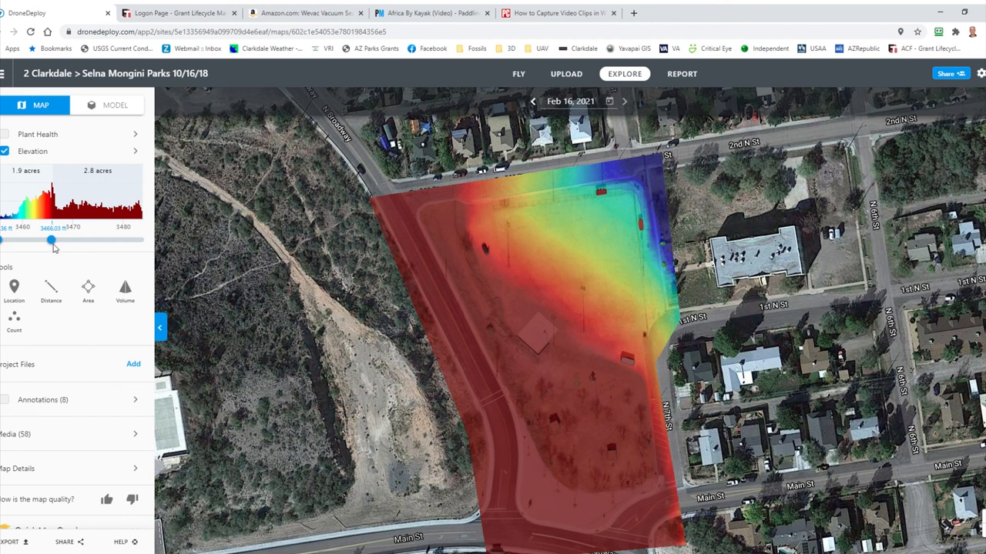
{"action": "mouse_move", "coordinate": [542, 353]}
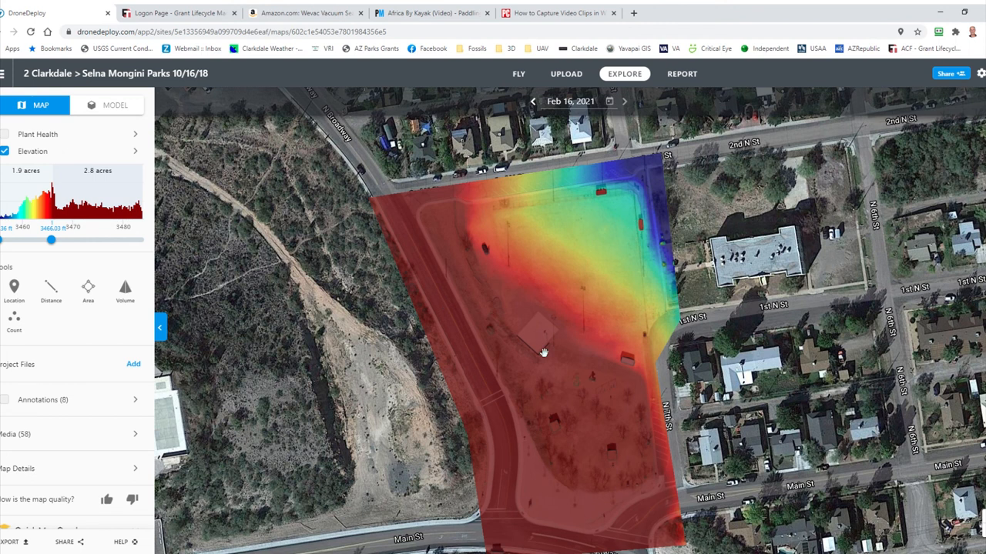
{"action": "mouse_move", "coordinate": [607, 268]}
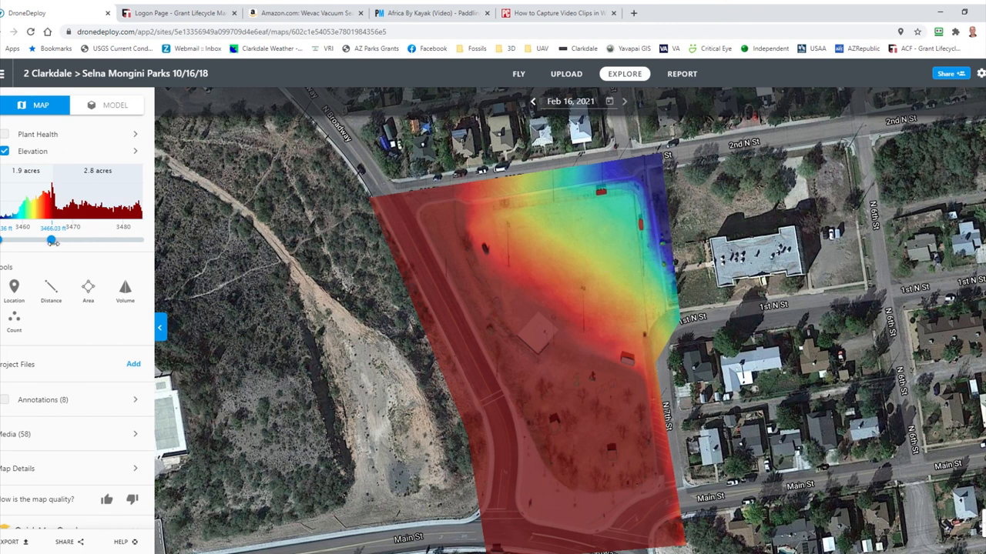
- Raise the low end of the elevation range so the park shows a broader red-to-blue gradient
{"action": "left_click_drag", "start_coordinate": [51, 240], "coordinate": [83, 240]}
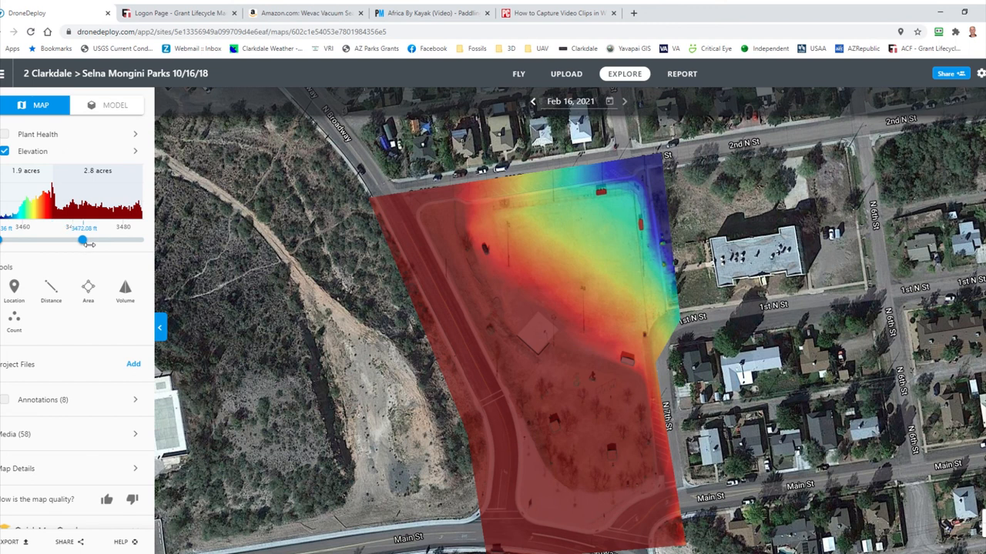
{"action": "left_click_drag", "start_coordinate": [84, 240], "coordinate": [83, 240]}
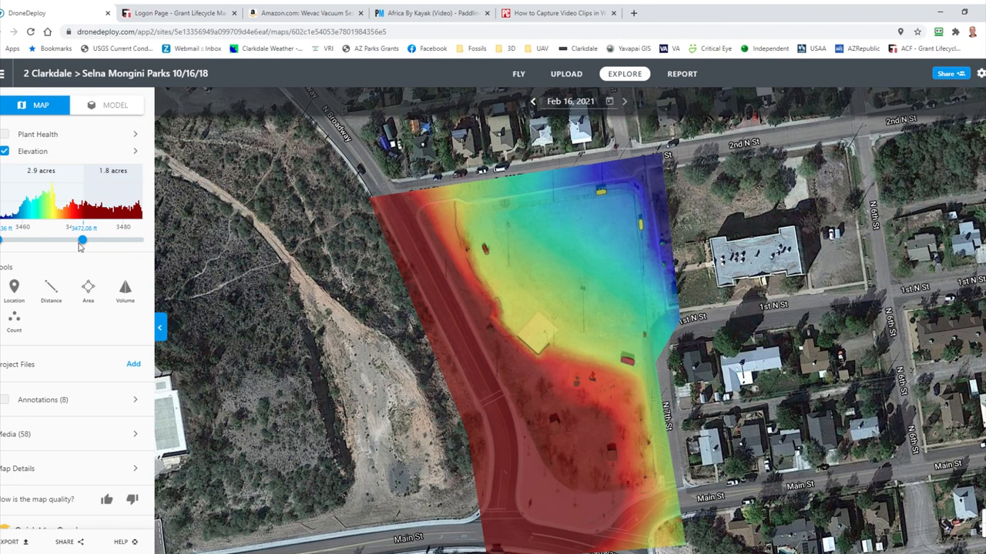
{"action": "mouse_move", "coordinate": [114, 246]}
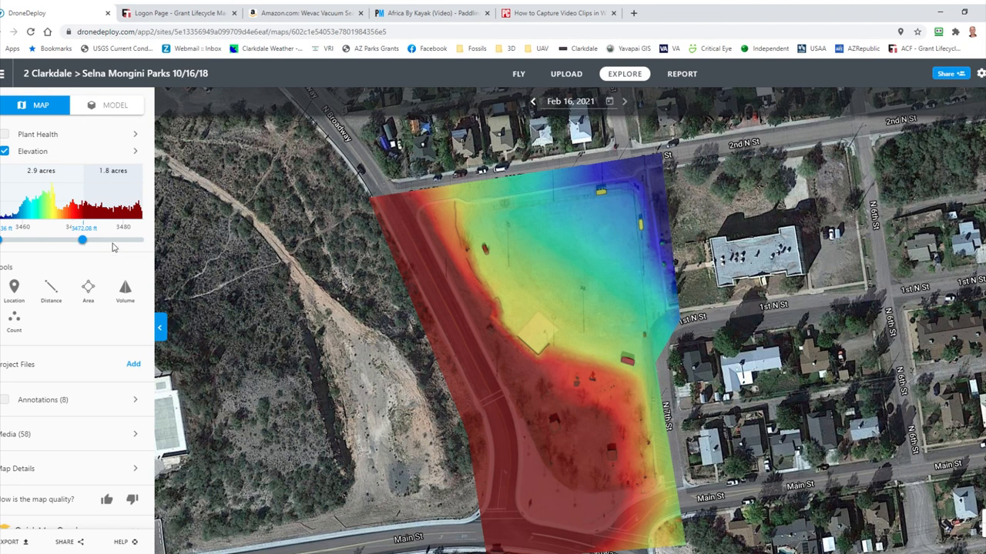
{"action": "mouse_move", "coordinate": [86, 274]}
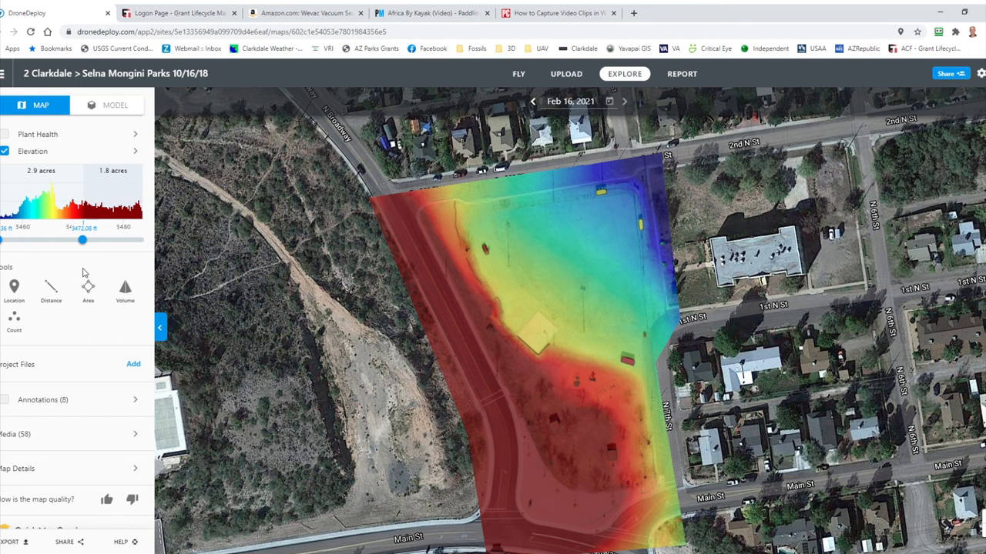
{"action": "mouse_move", "coordinate": [536, 364]}
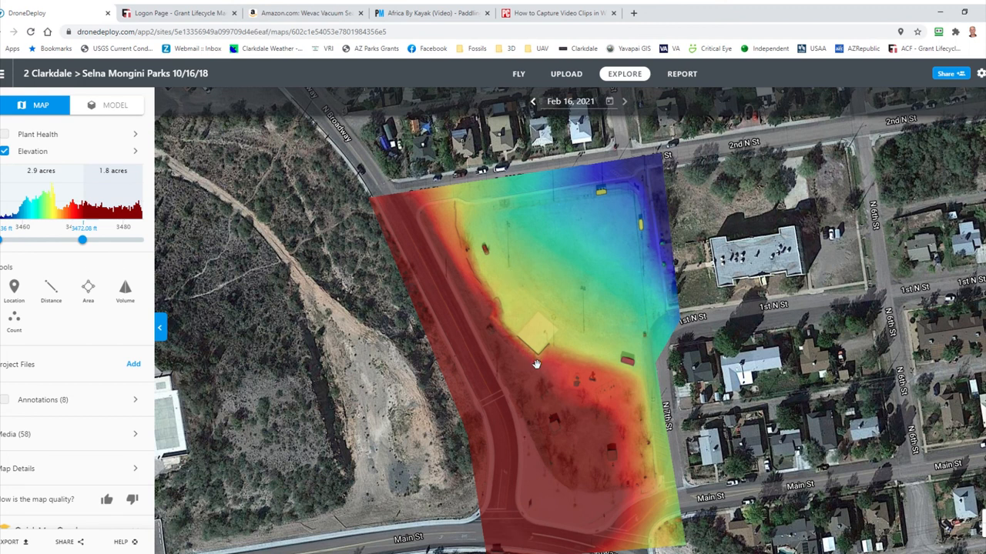
{"action": "mouse_move", "coordinate": [621, 410]}
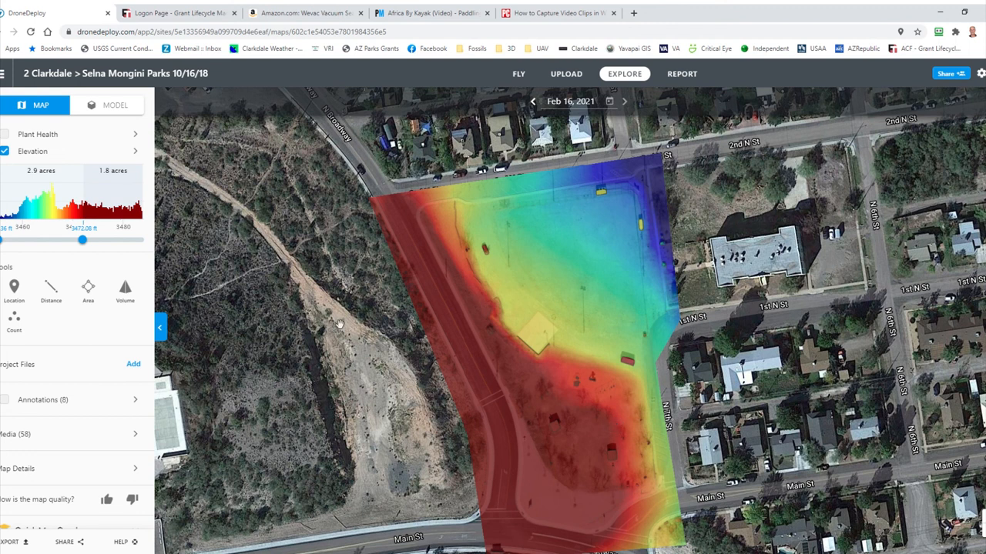
{"action": "mouse_move", "coordinate": [94, 261]}
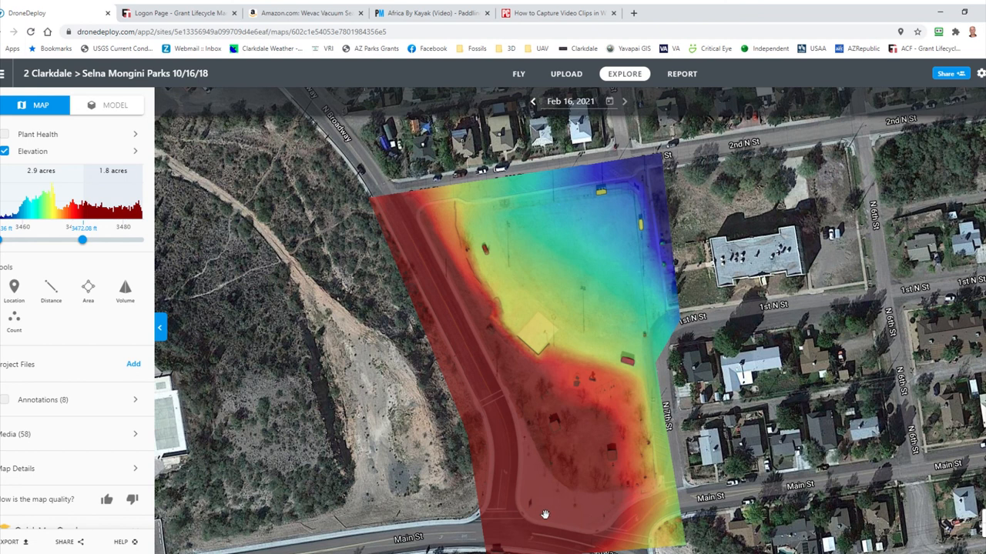
{"action": "mouse_move", "coordinate": [348, 345]}
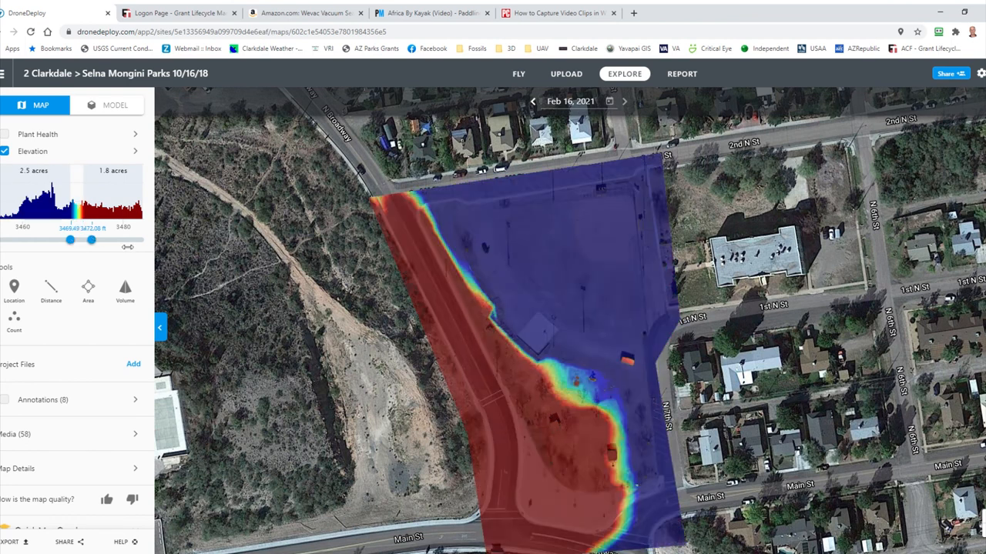
- Narrow the elevation range to a thin band, leaving red only along the western road edge
{"action": "left_click_drag", "start_coordinate": [90, 240], "coordinate": [105, 240]}
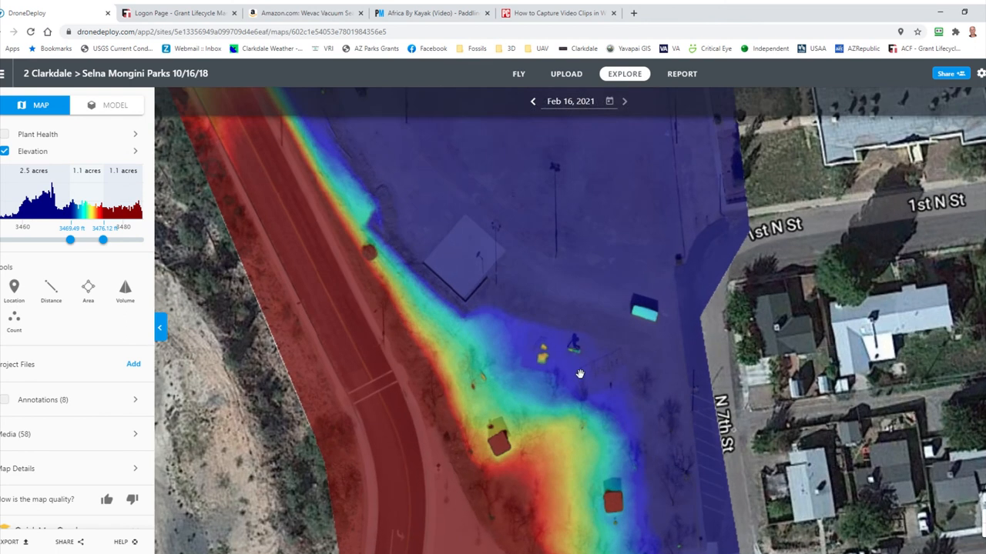
{"action": "mouse_move", "coordinate": [616, 361]}
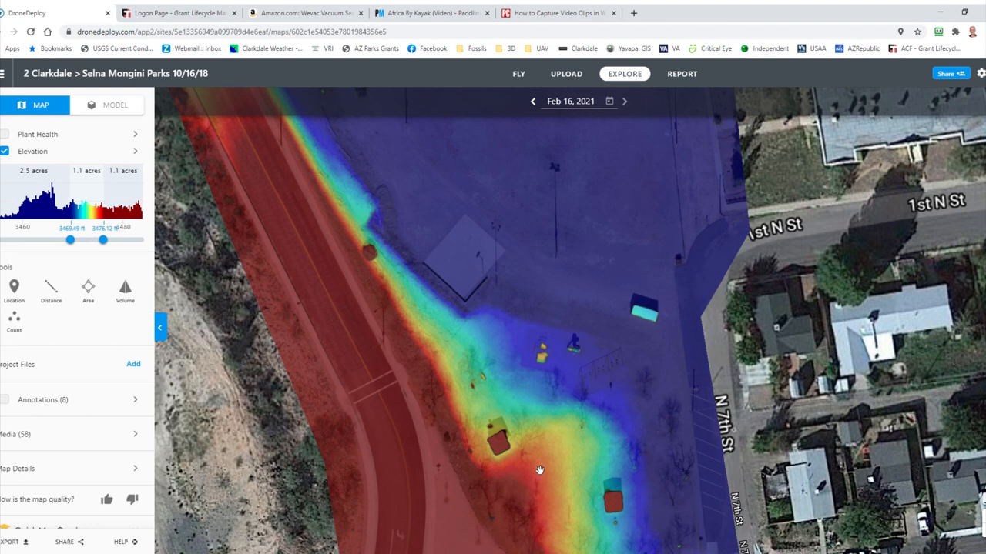
{"action": "mouse_move", "coordinate": [572, 549]}
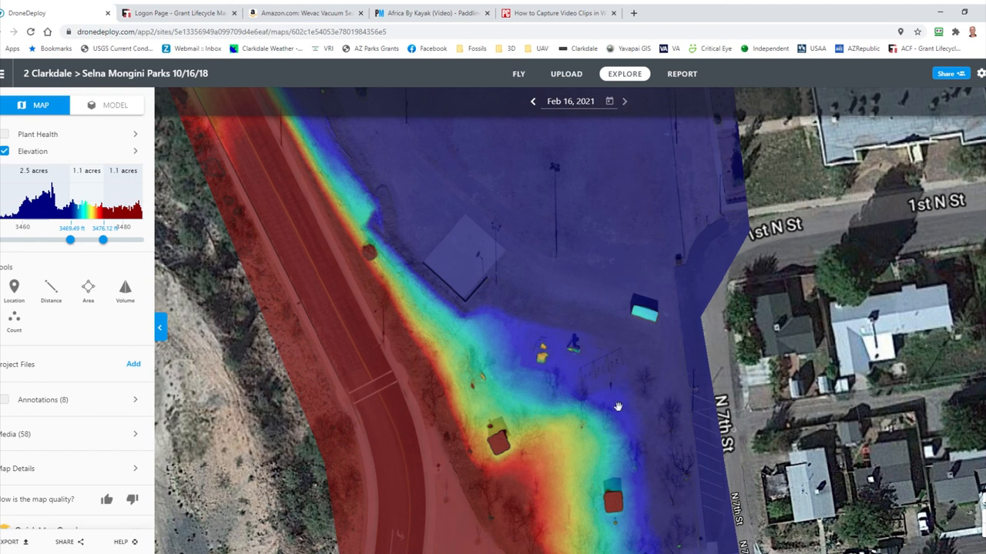
- Measure a distance line up the slope, about 185 ft long with a 12 ft elevation change
{"action": "left_click", "coordinate": [51, 291]}
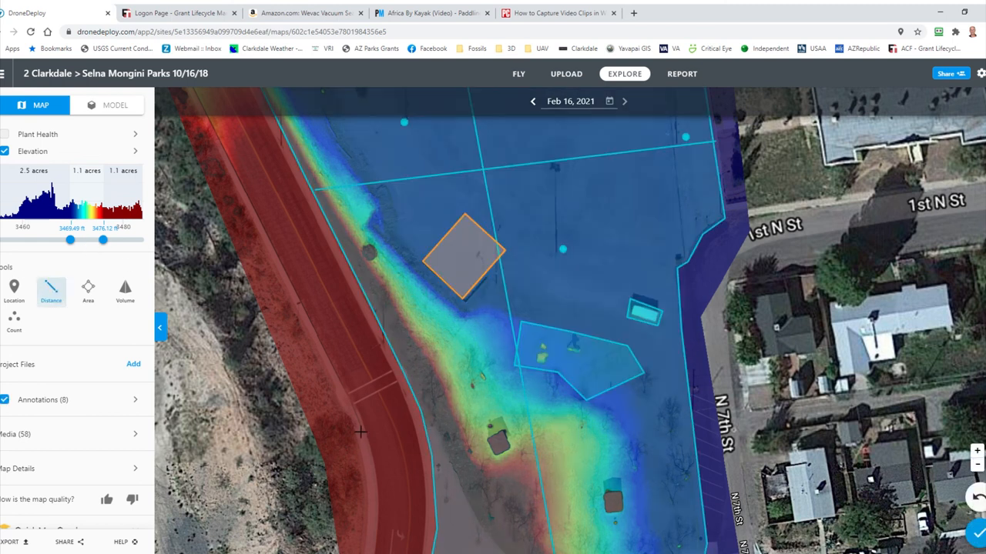
{"action": "left_click", "coordinate": [491, 502]}
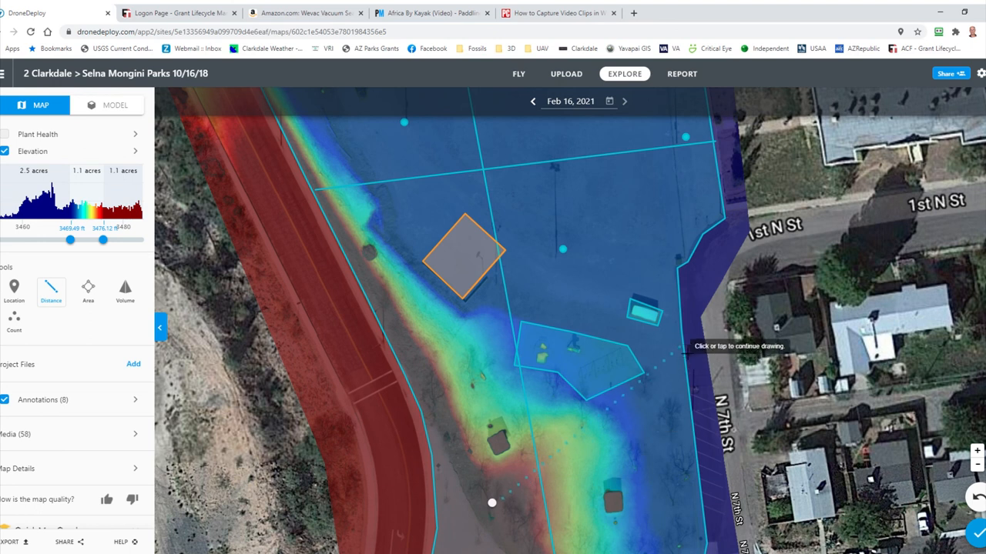
{"action": "left_click", "coordinate": [677, 345]}
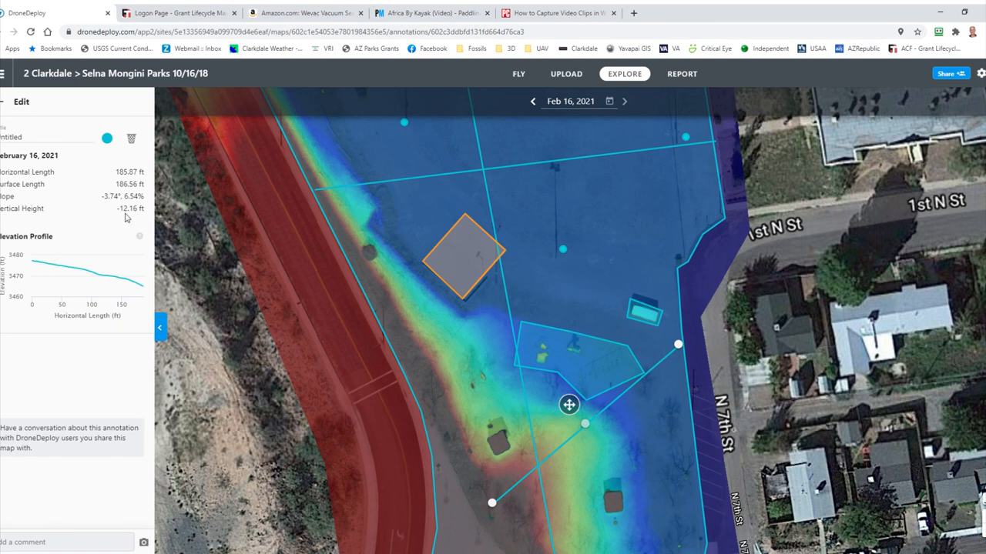
{"action": "mouse_move", "coordinate": [143, 219]}
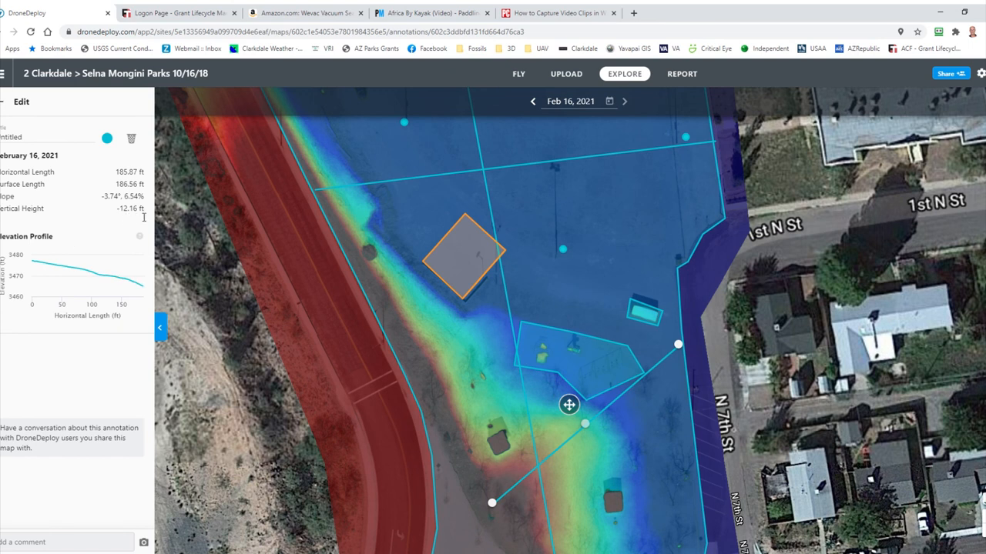
{"action": "mouse_move", "coordinate": [136, 238]}
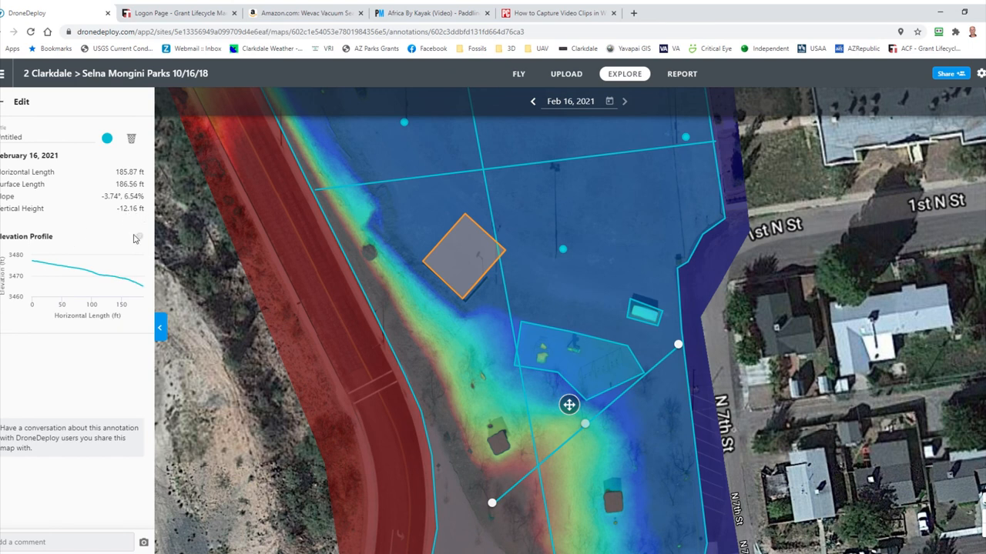
{"action": "mouse_move", "coordinate": [237, 414]}
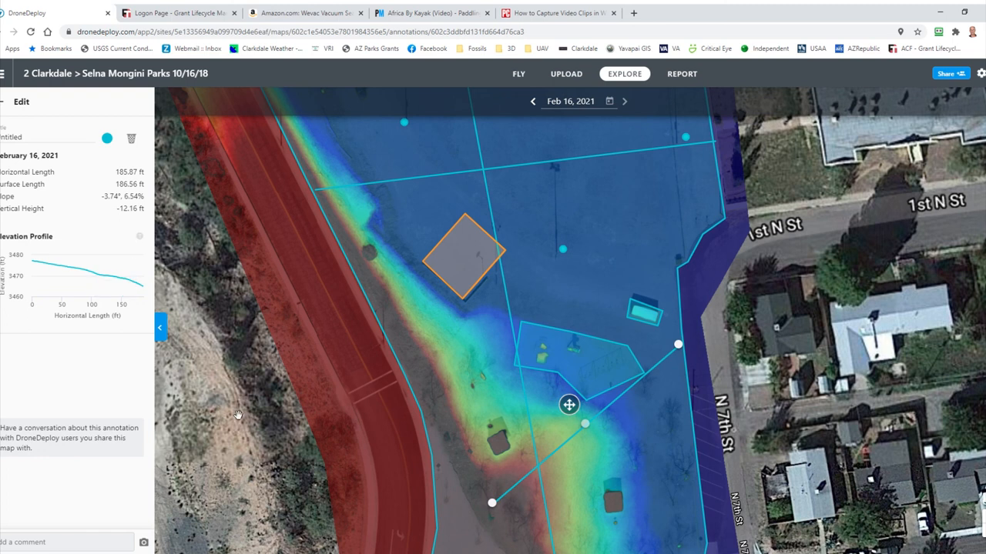
{"action": "mouse_move", "coordinate": [108, 284]}
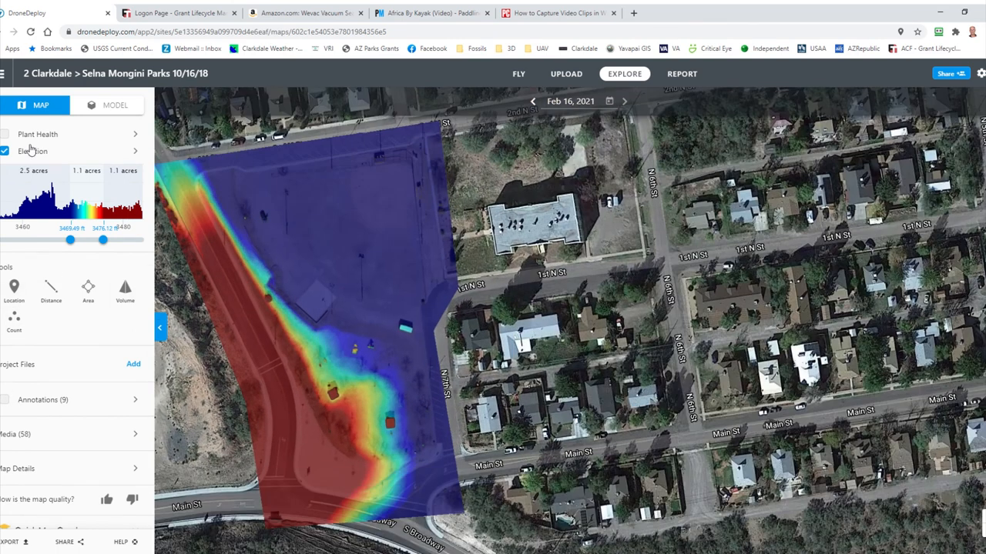
{"action": "mouse_move", "coordinate": [12, 154]}
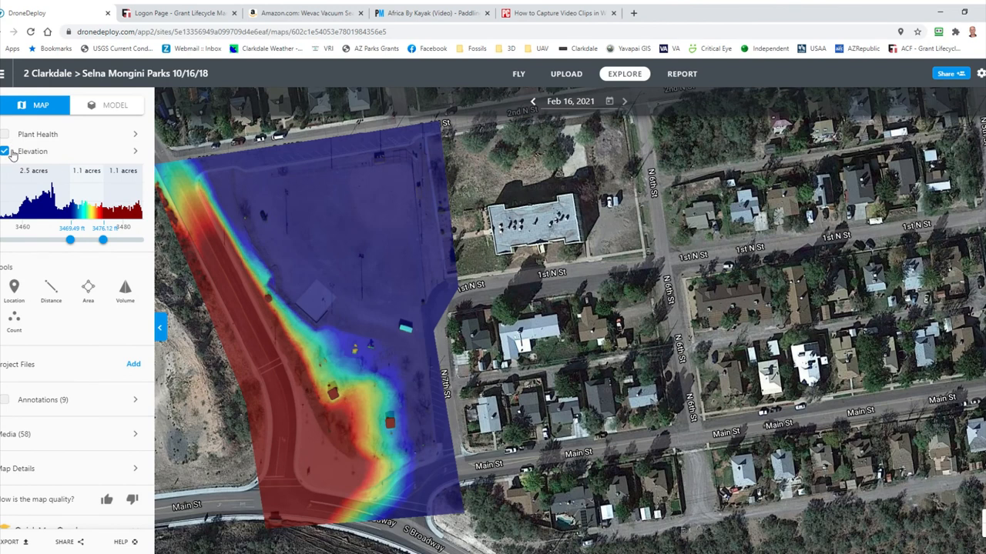
- Replace the elevation overlay with the Plant Health overlay across the park map
{"action": "left_click", "coordinate": [6, 151]}
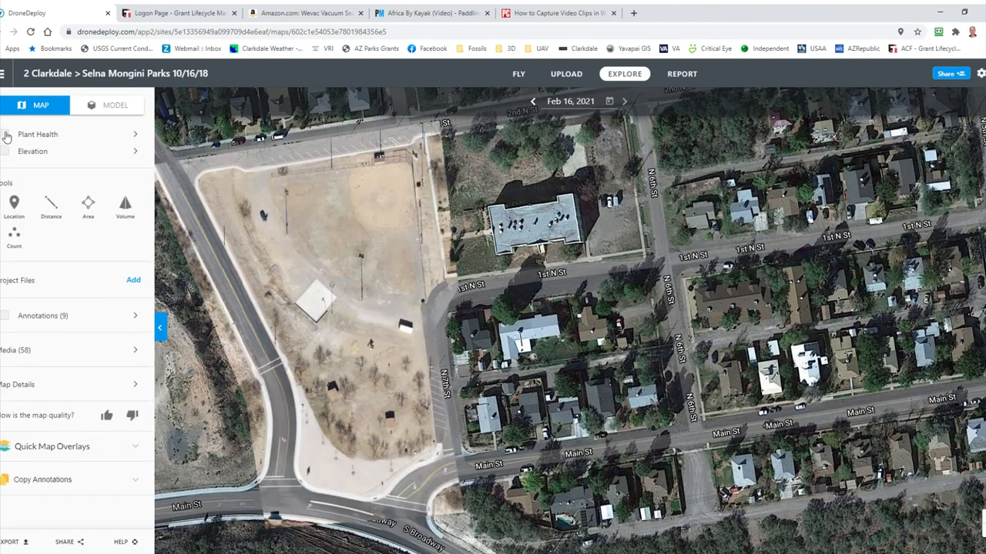
{"action": "left_click", "coordinate": [6, 134]}
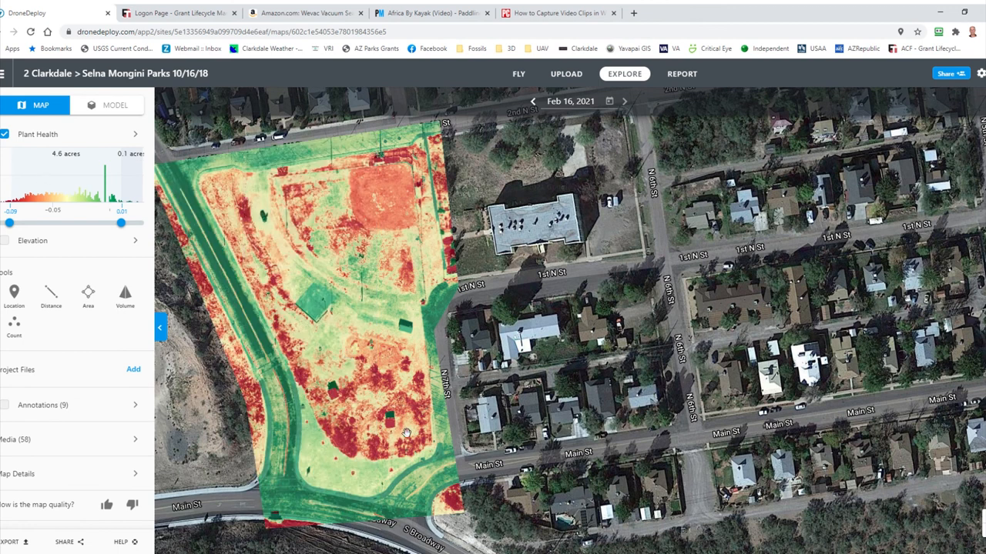
{"action": "mouse_move", "coordinate": [437, 429]}
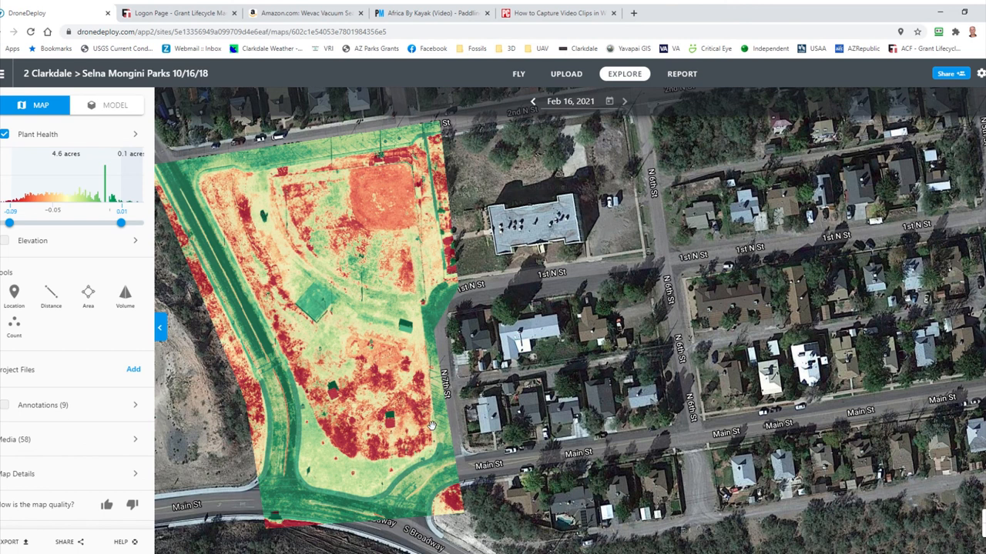
{"action": "mouse_move", "coordinate": [404, 376]}
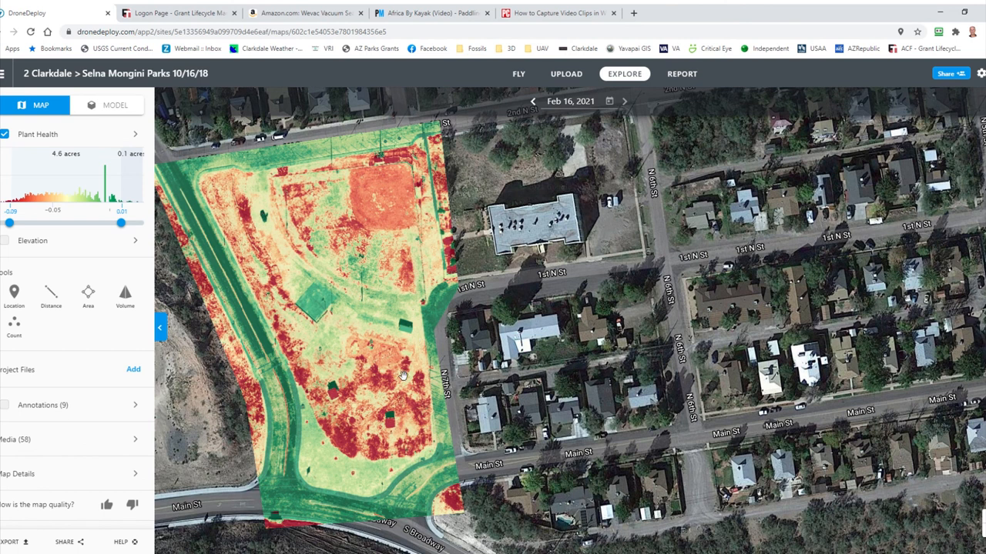
{"action": "mouse_move", "coordinate": [406, 374]}
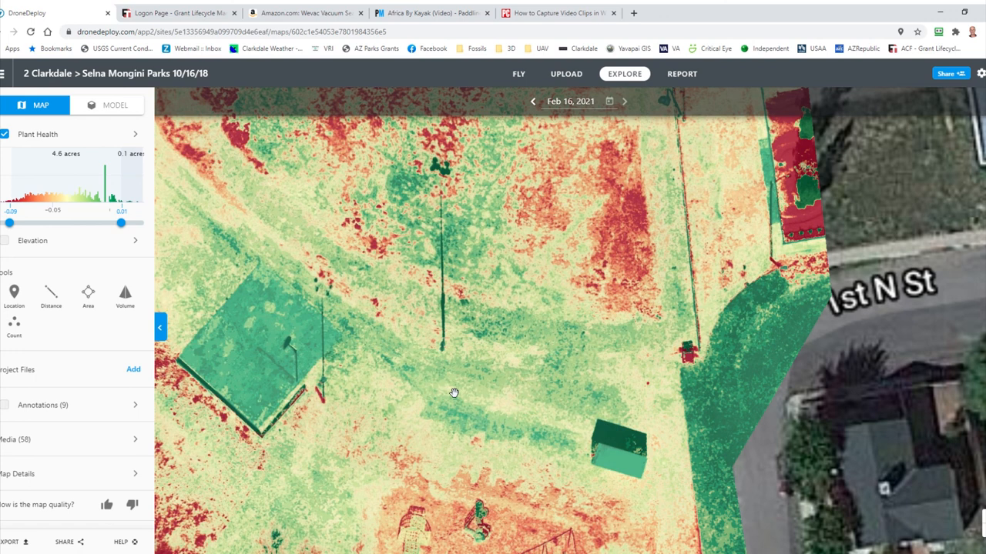
{"action": "mouse_move", "coordinate": [428, 374]}
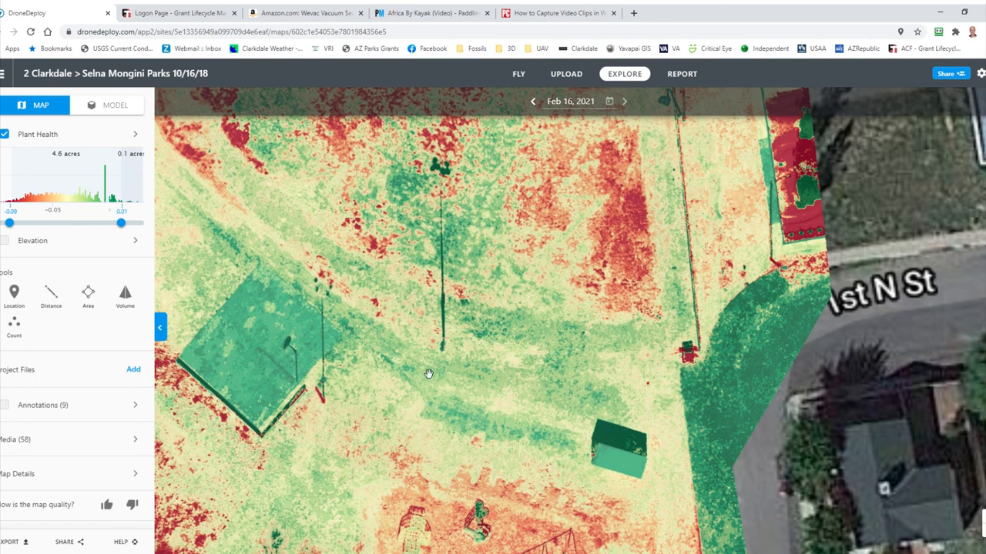
{"action": "left_click_drag", "start_coordinate": [428, 374], "coordinate": [484, 392]}
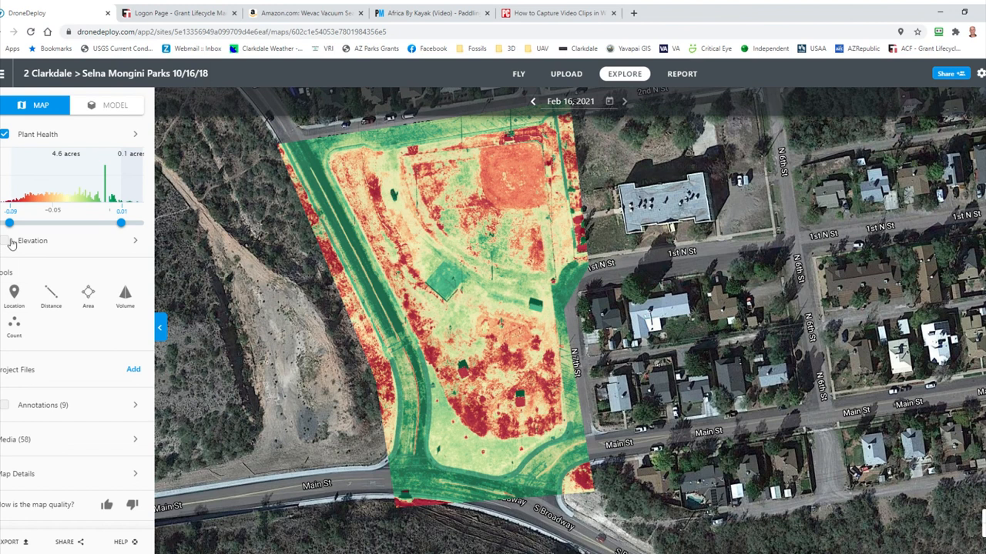
{"action": "left_click", "coordinate": [7, 241]}
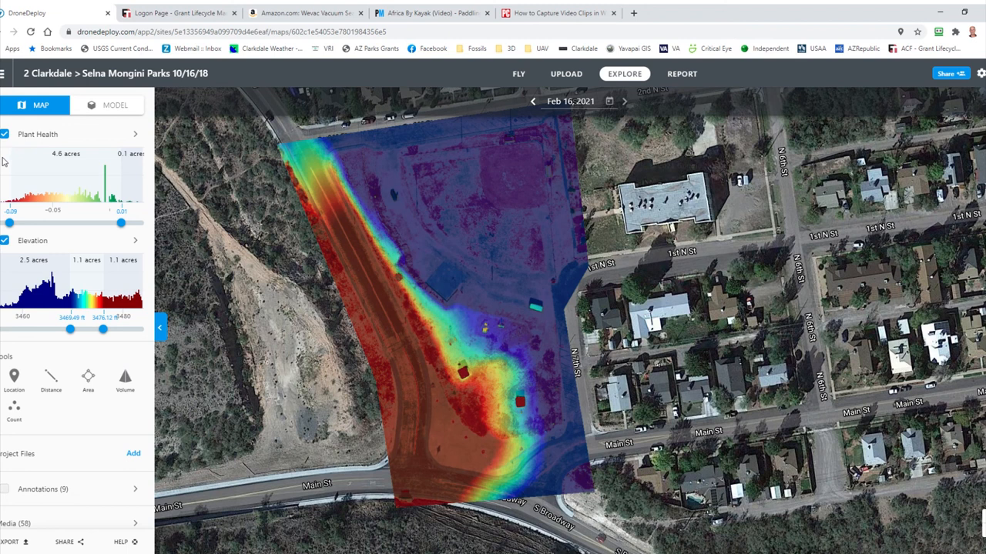
{"action": "mouse_move", "coordinate": [23, 188]}
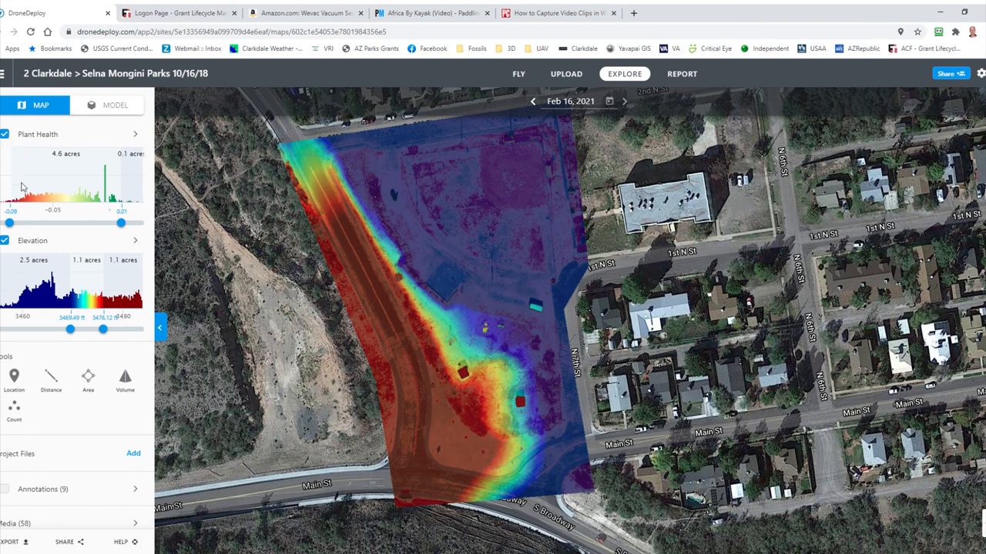
{"action": "left_click", "coordinate": [4, 241]}
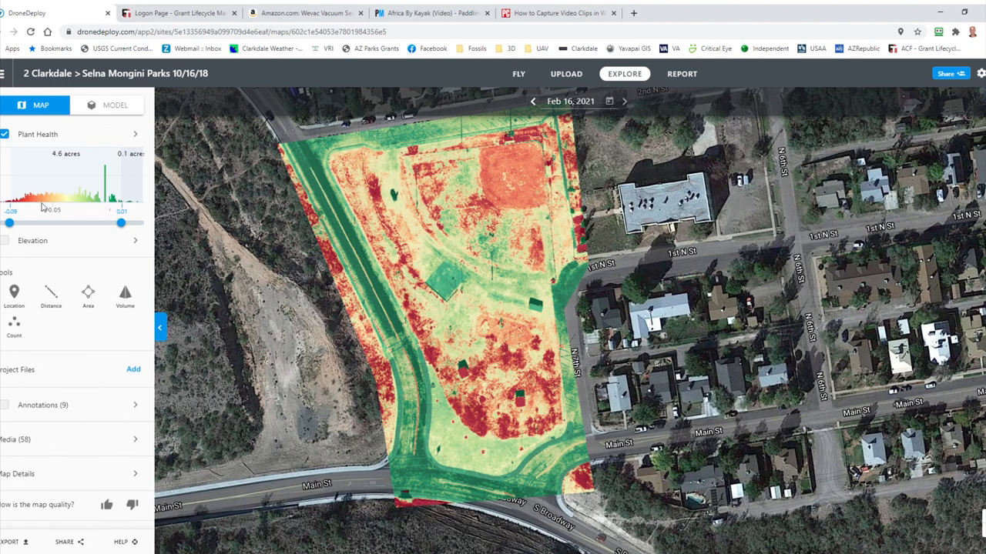
{"action": "mouse_move", "coordinate": [142, 234]}
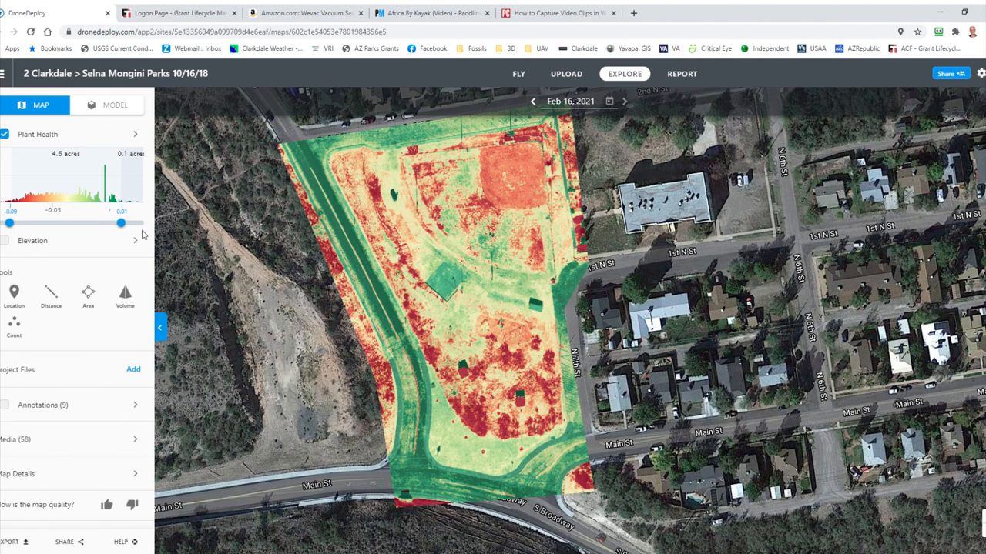
{"action": "left_click_drag", "start_coordinate": [120, 222], "coordinate": [95, 222]}
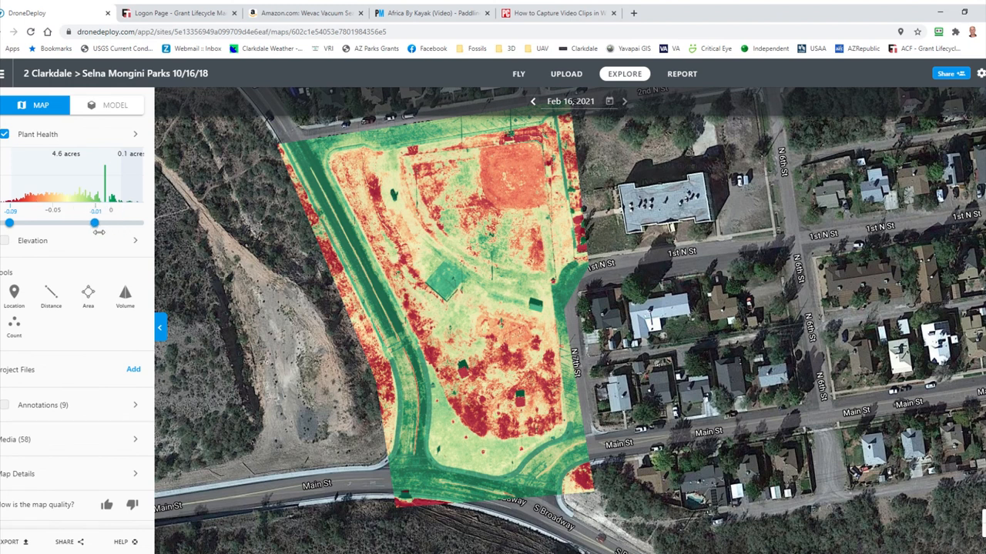
{"action": "left_click_drag", "start_coordinate": [95, 222], "coordinate": [70, 221]}
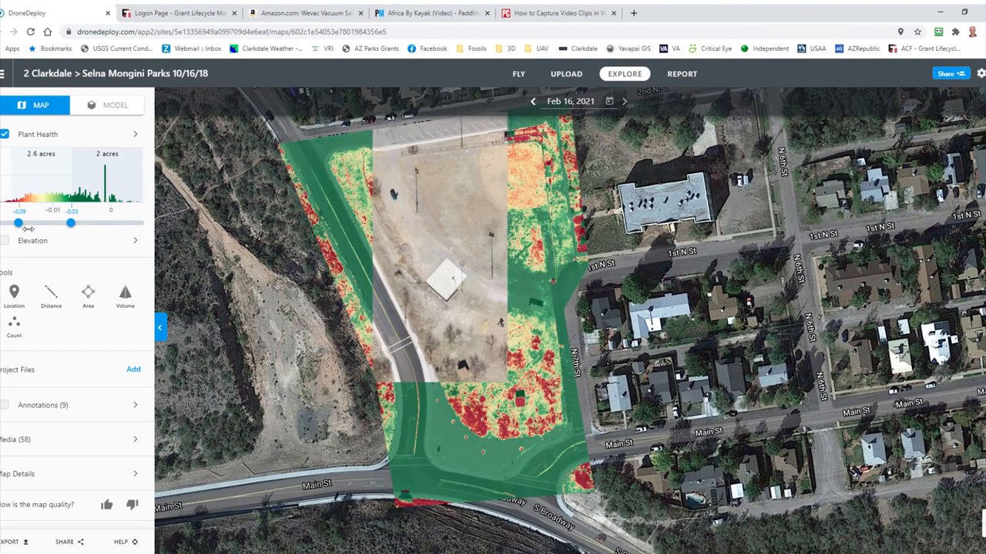
{"action": "left_click_drag", "start_coordinate": [17, 223], "coordinate": [43, 224]}
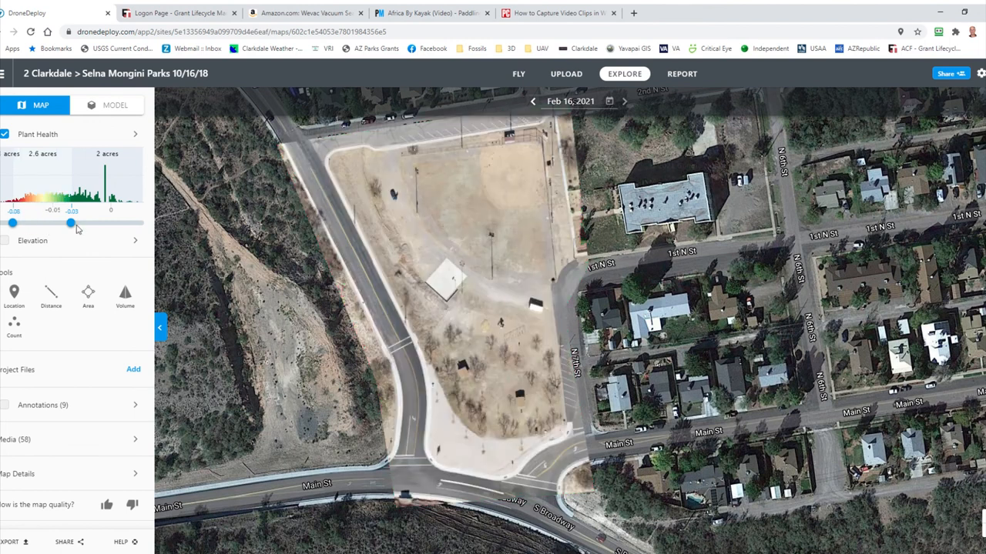
{"action": "left_click_drag", "start_coordinate": [71, 223], "coordinate": [120, 223]}
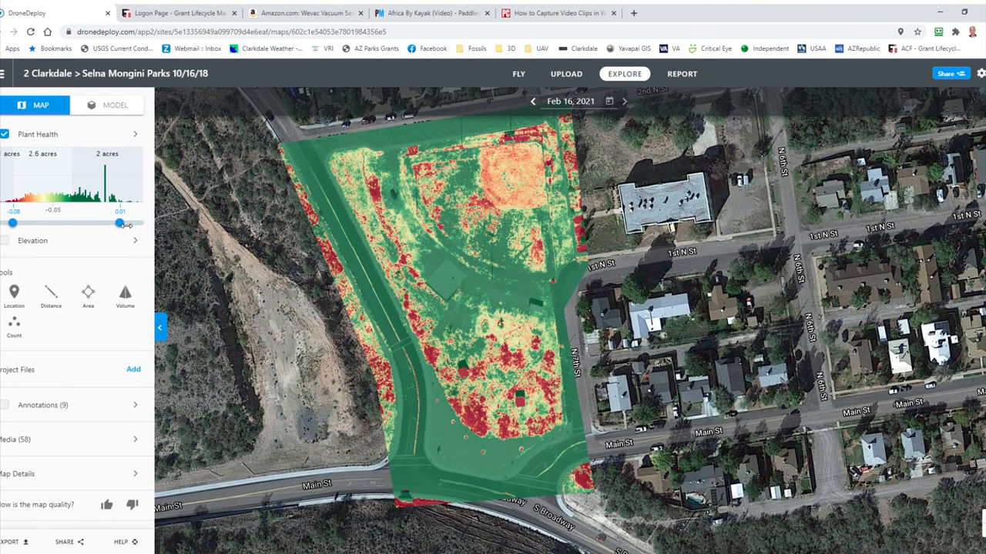
{"action": "left_click_drag", "start_coordinate": [120, 224], "coordinate": [121, 224]}
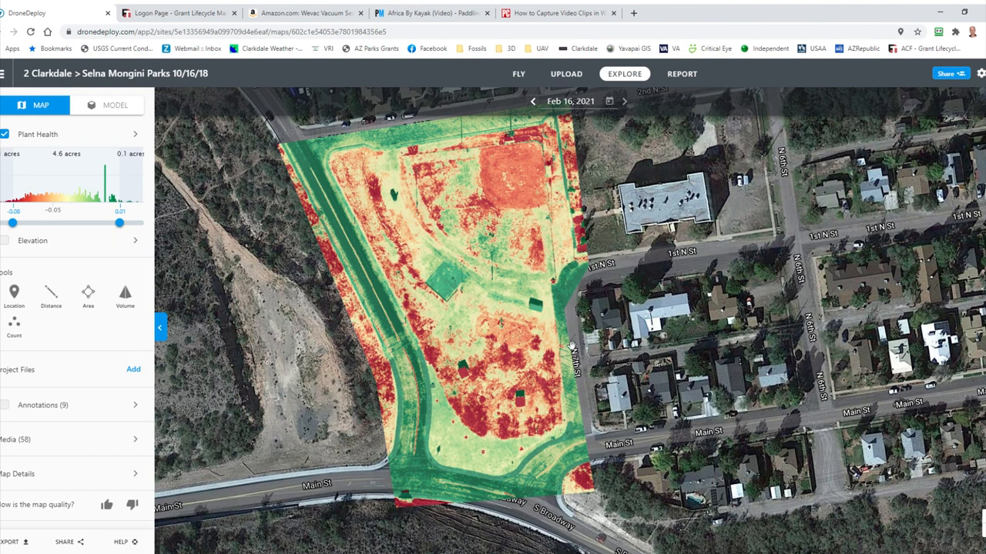
{"action": "mouse_move", "coordinate": [797, 245]}
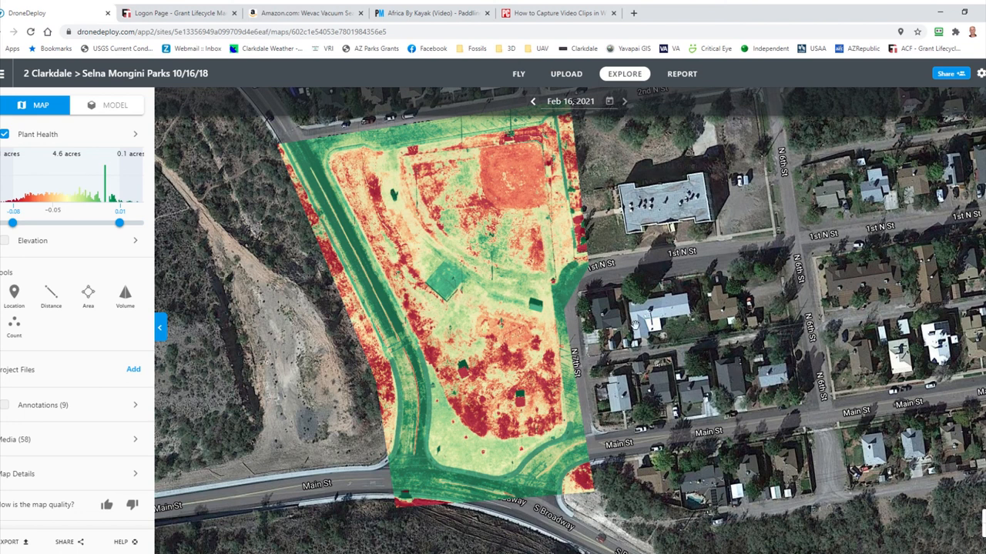
{"action": "mouse_move", "coordinate": [813, 319]}
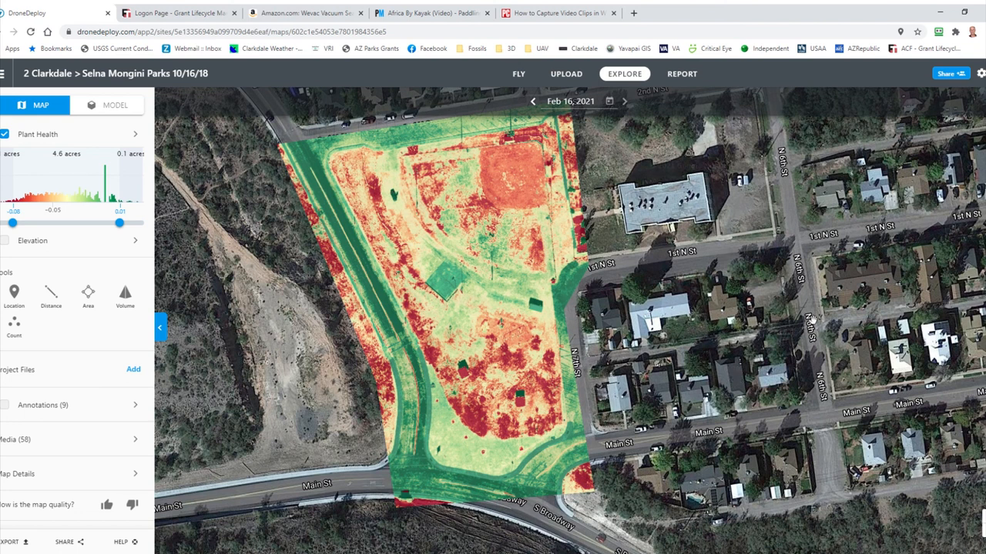
{"action": "mouse_move", "coordinate": [720, 334]}
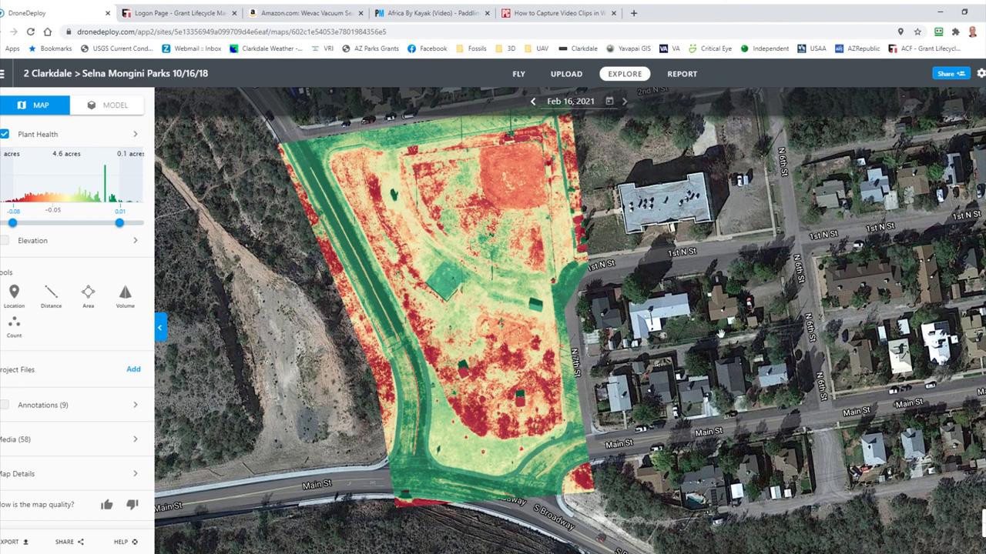
{"action": "mouse_move", "coordinate": [342, 433]}
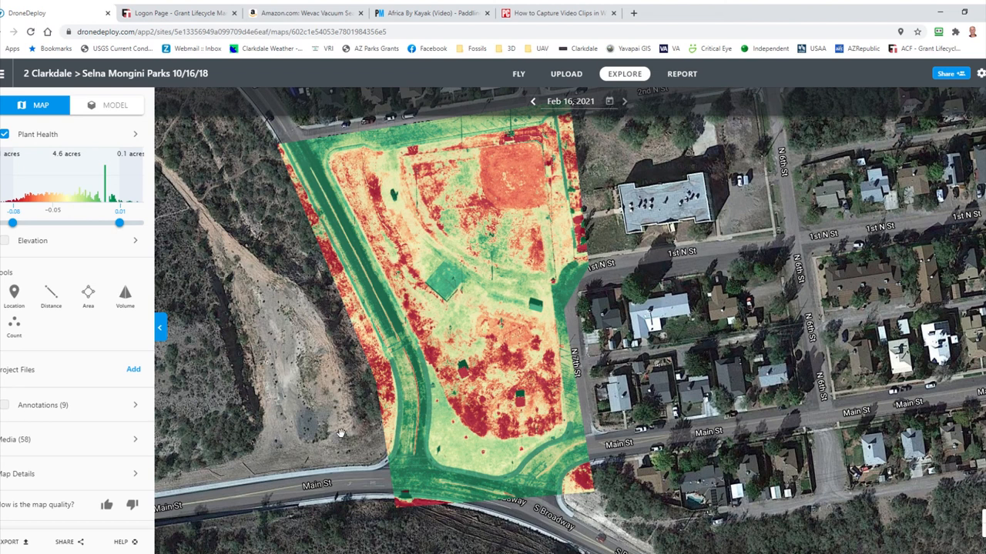
{"action": "mouse_move", "coordinate": [12, 151]}
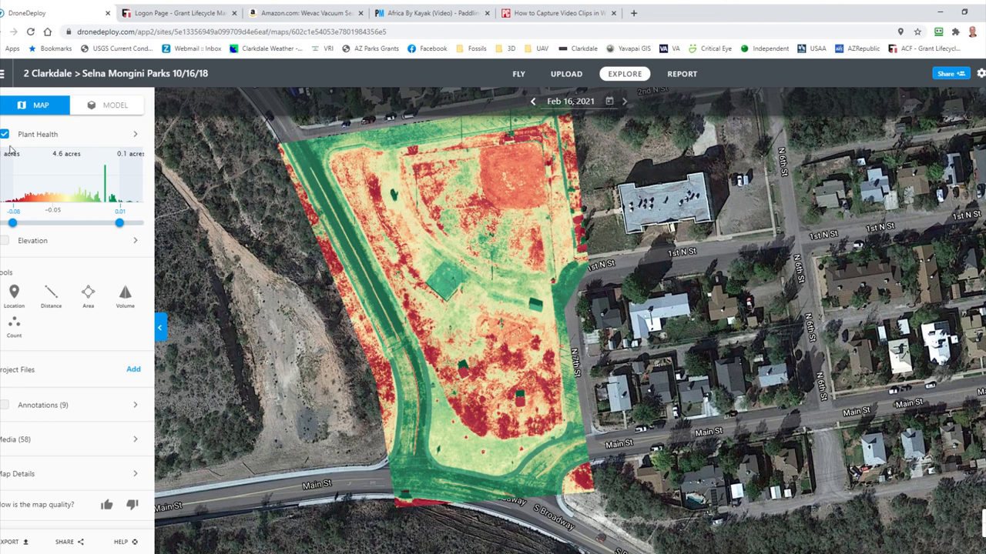
- Hide the Plant Health overlay and show all nine annotations on the plain map
{"action": "left_click", "coordinate": [4, 134]}
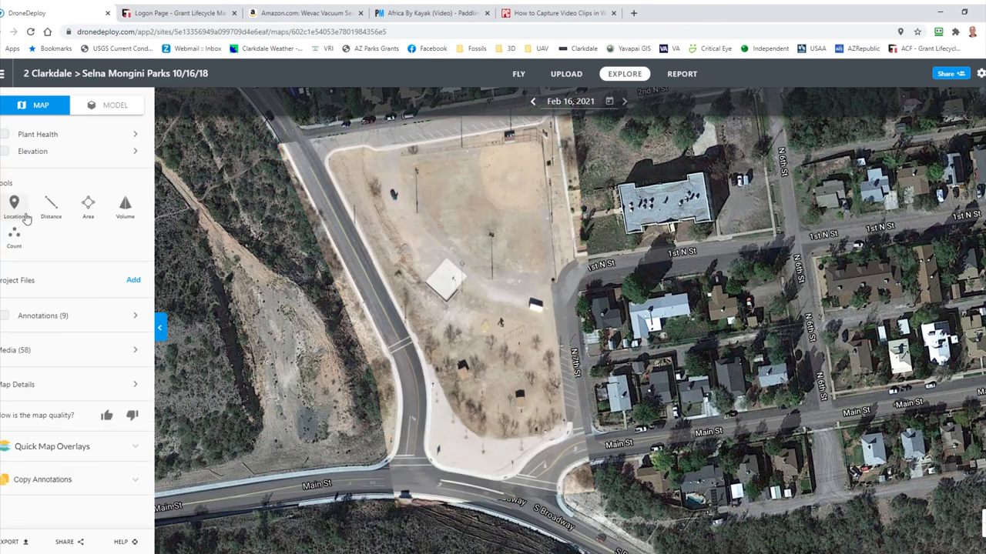
{"action": "mouse_move", "coordinate": [440, 259]}
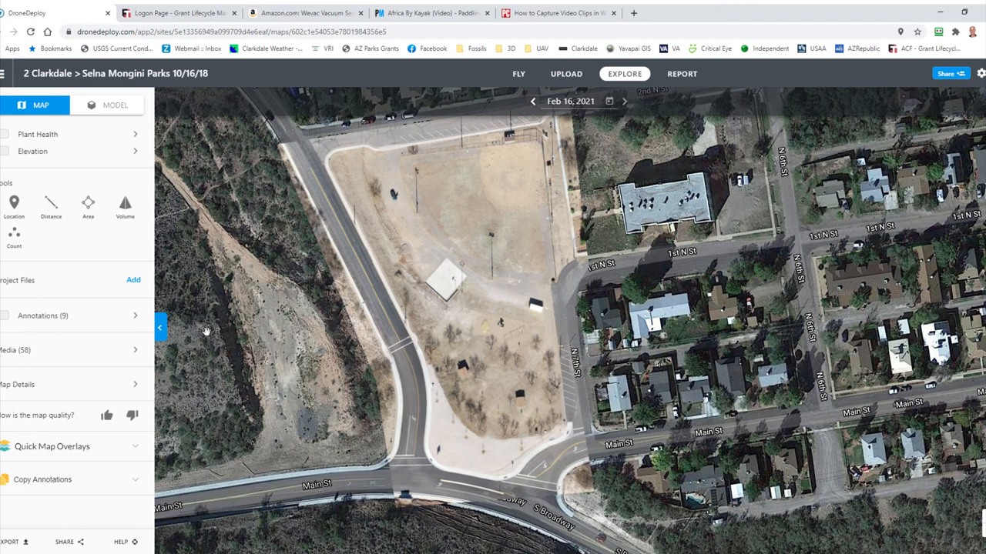
{"action": "mouse_move", "coordinate": [207, 331]}
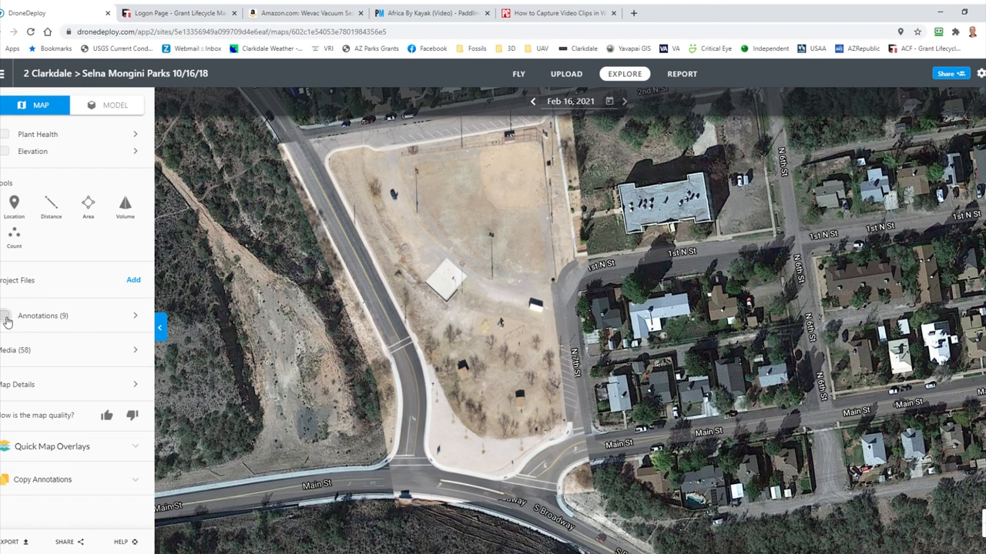
{"action": "left_click", "coordinate": [5, 315]}
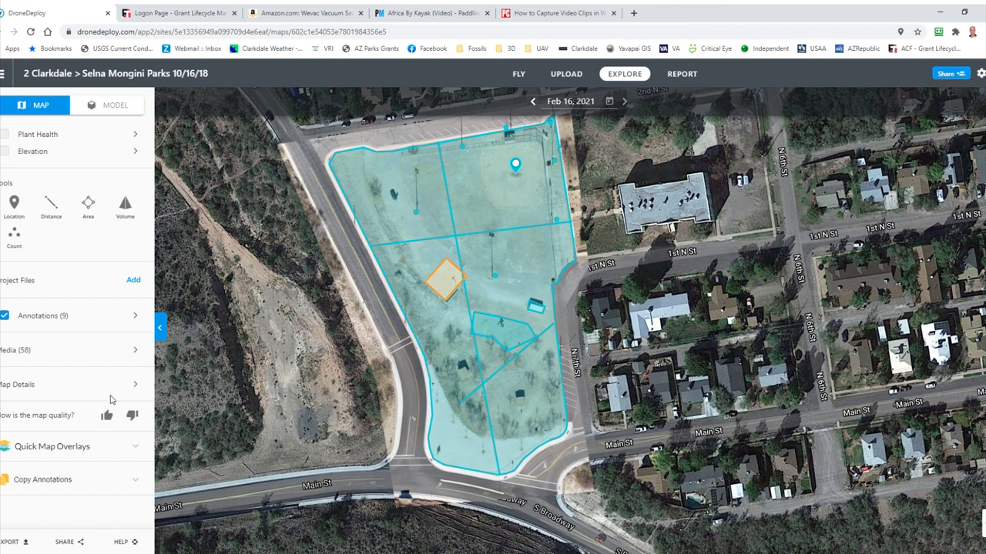
{"action": "mouse_move", "coordinate": [98, 410]}
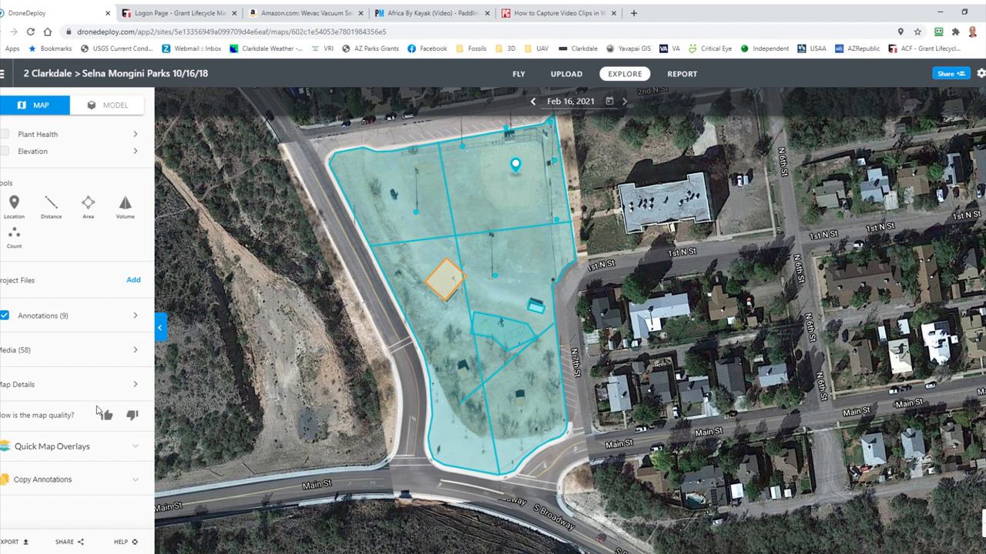
{"action": "mouse_move", "coordinate": [952, 101]}
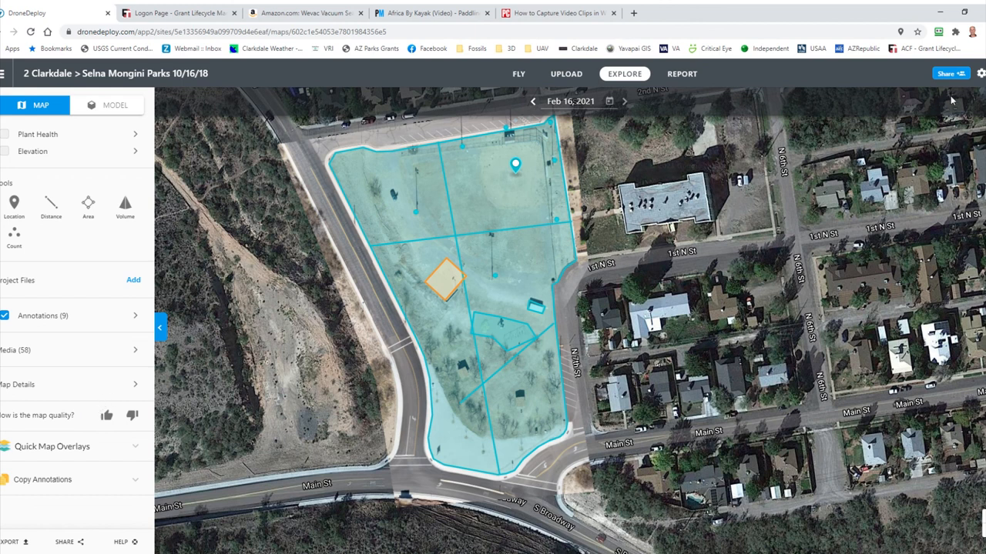
{"action": "mouse_move", "coordinate": [736, 292]}
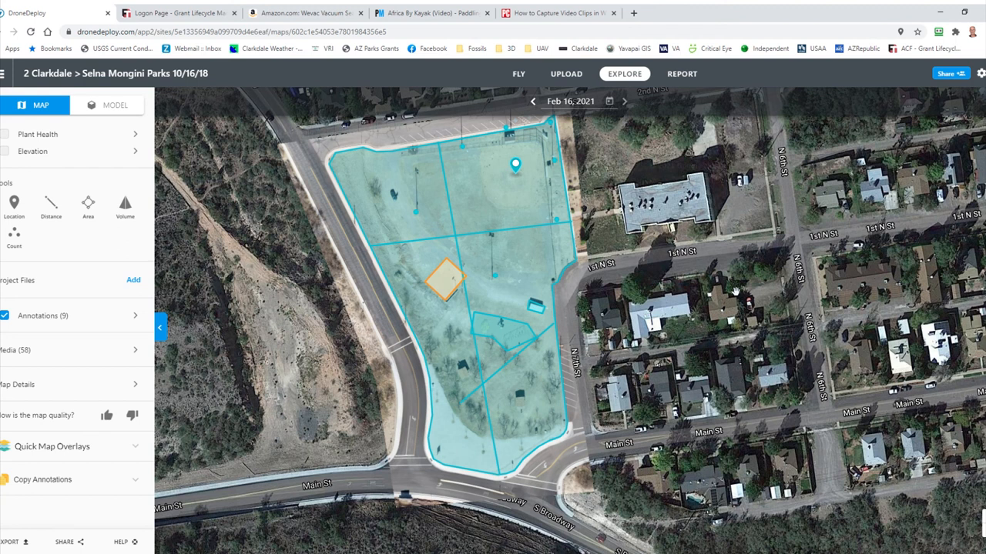
{"action": "mouse_move", "coordinate": [773, 254]}
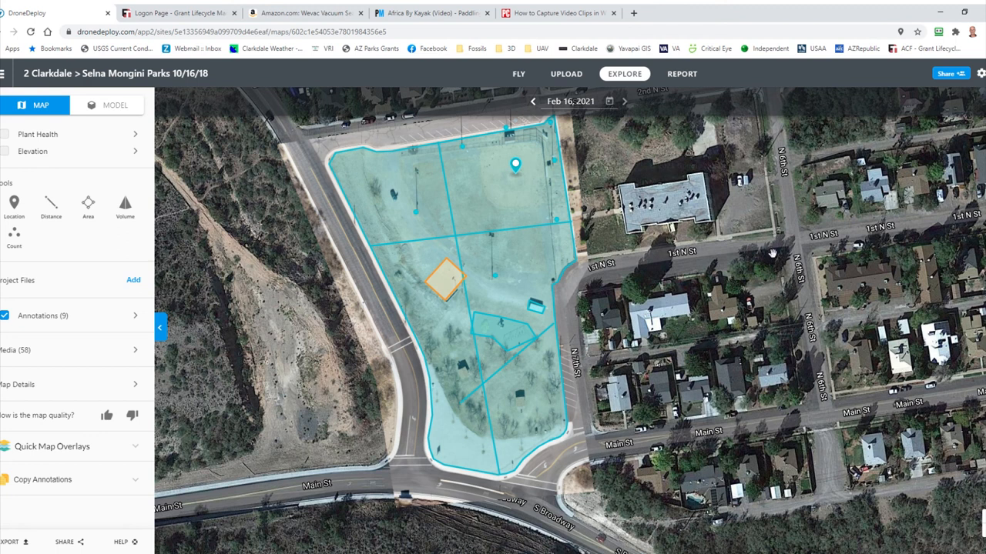
{"action": "mouse_move", "coordinate": [594, 355]}
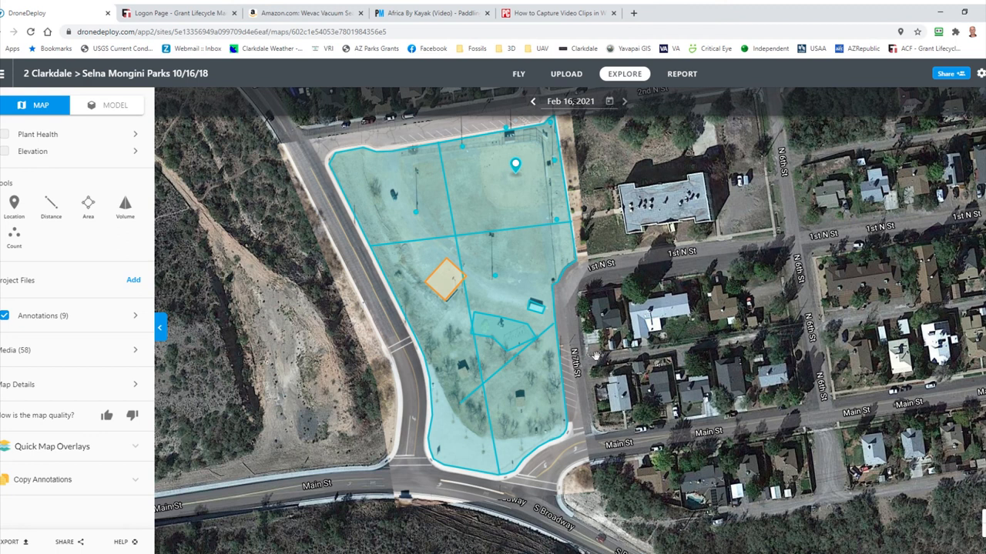